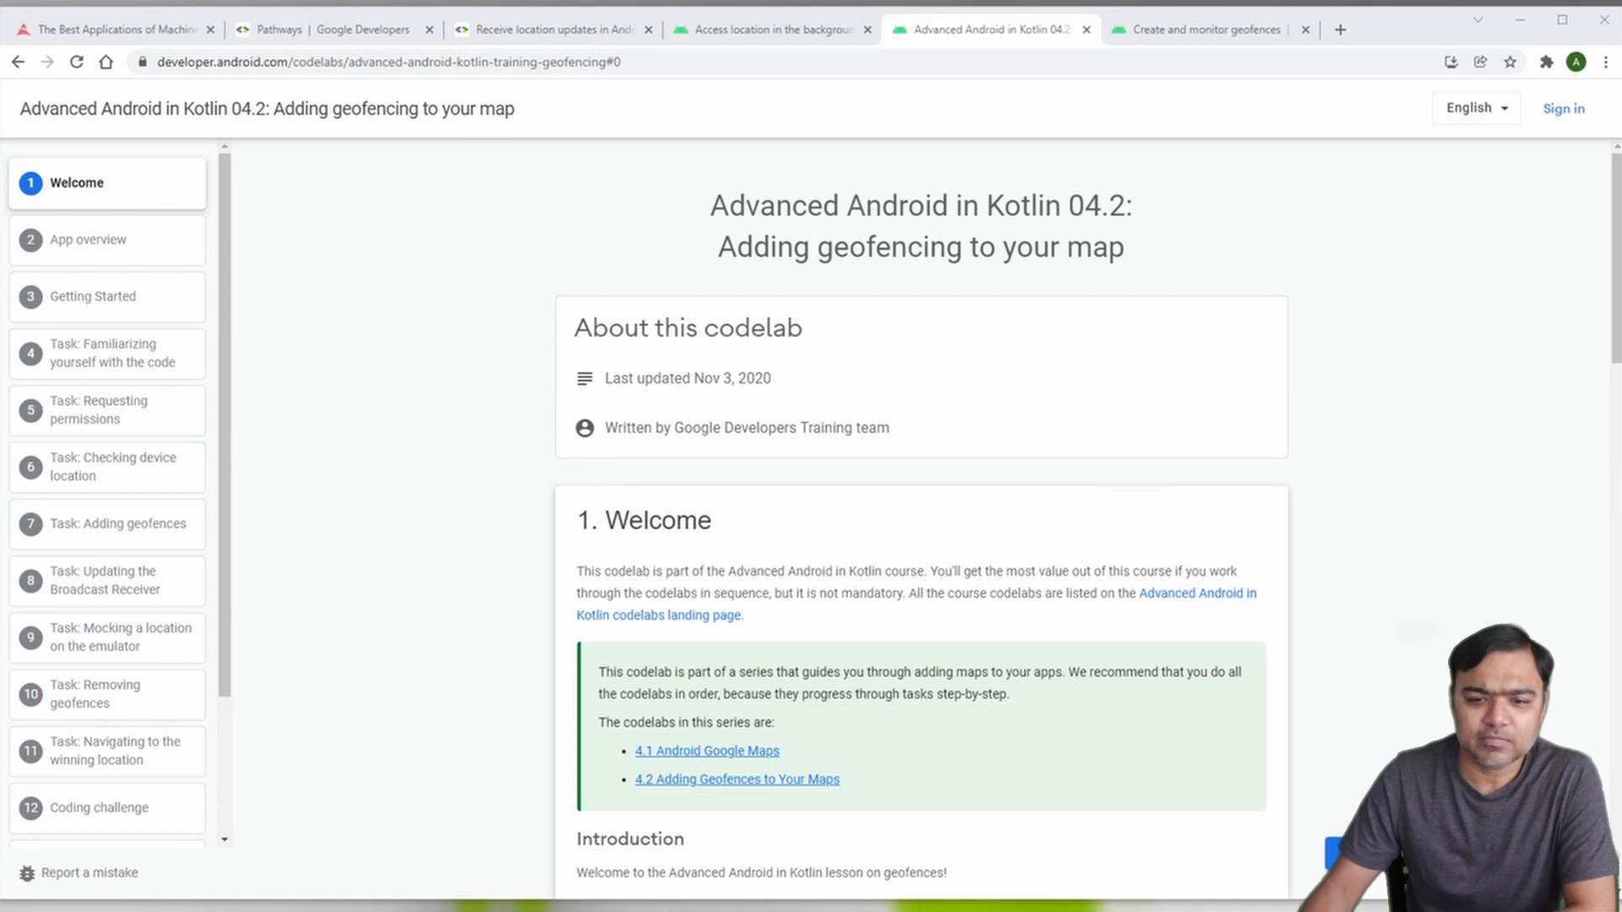
Step: Scroll the Welcome page to the transition types diagram with its Enter, Dwell and Exit definitions
scroll(down, 3)
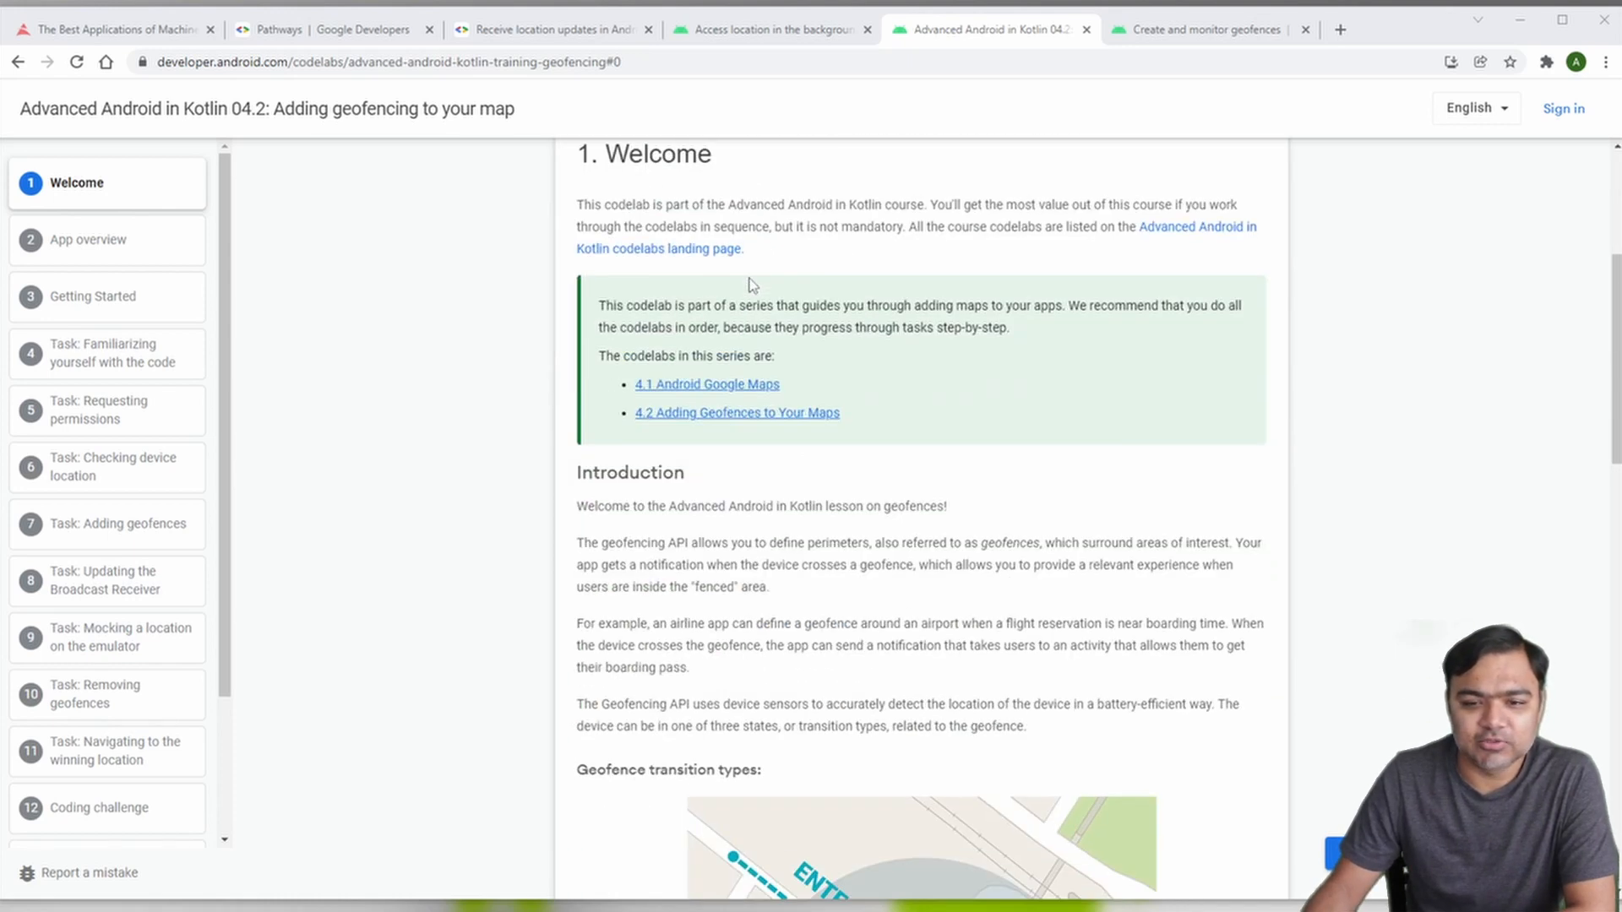
scroll(down, 3)
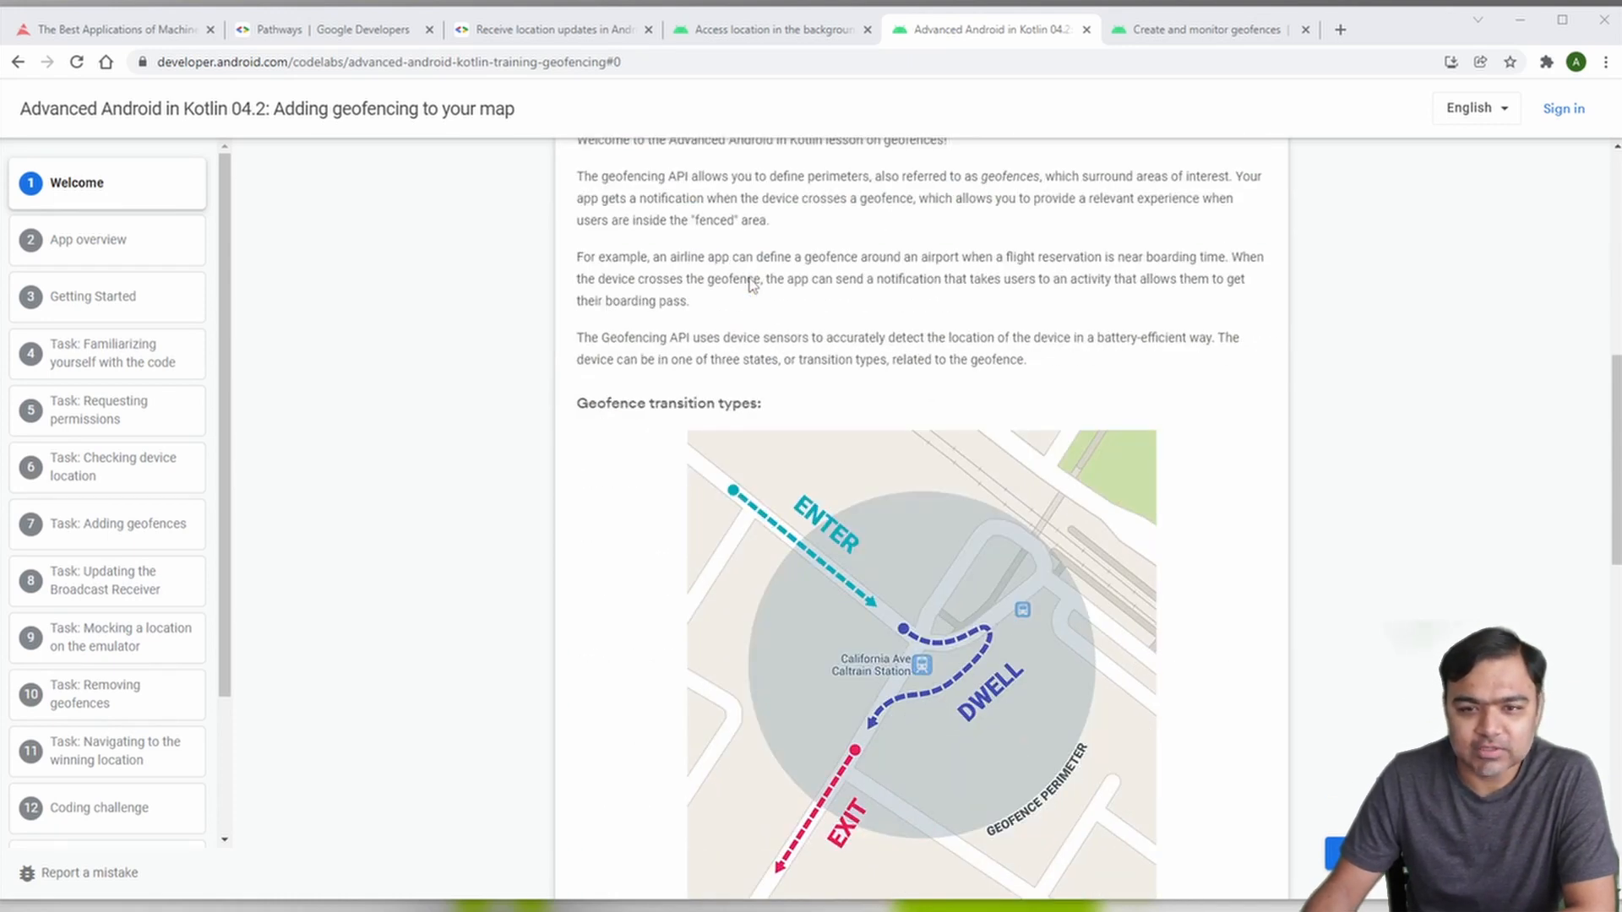
scroll(down, 3)
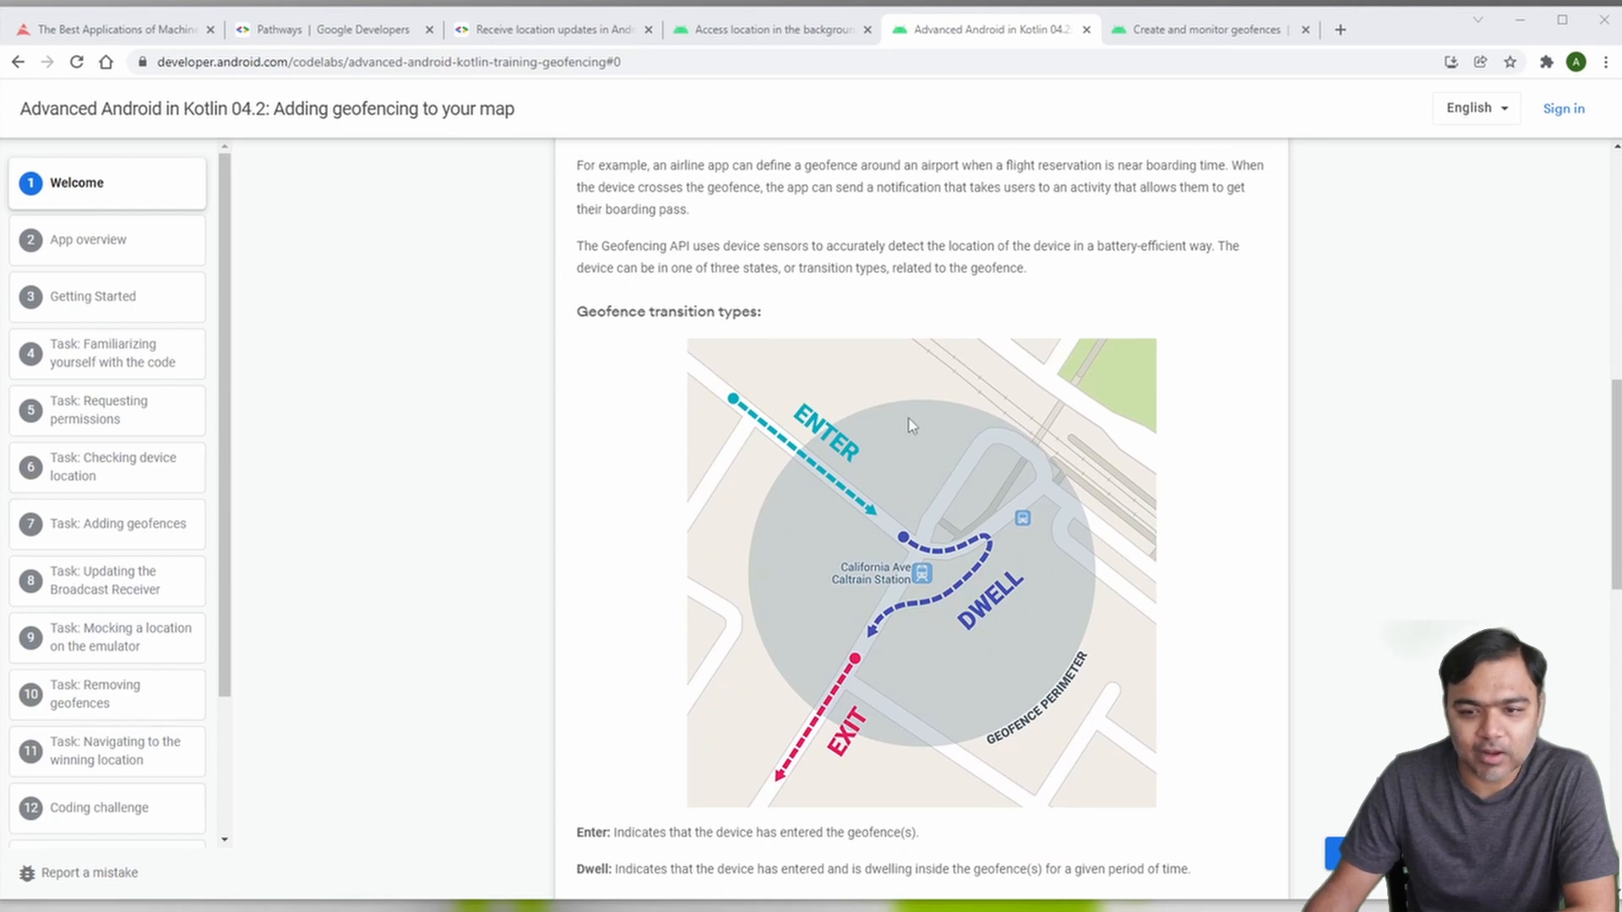
mouse_move(922, 575)
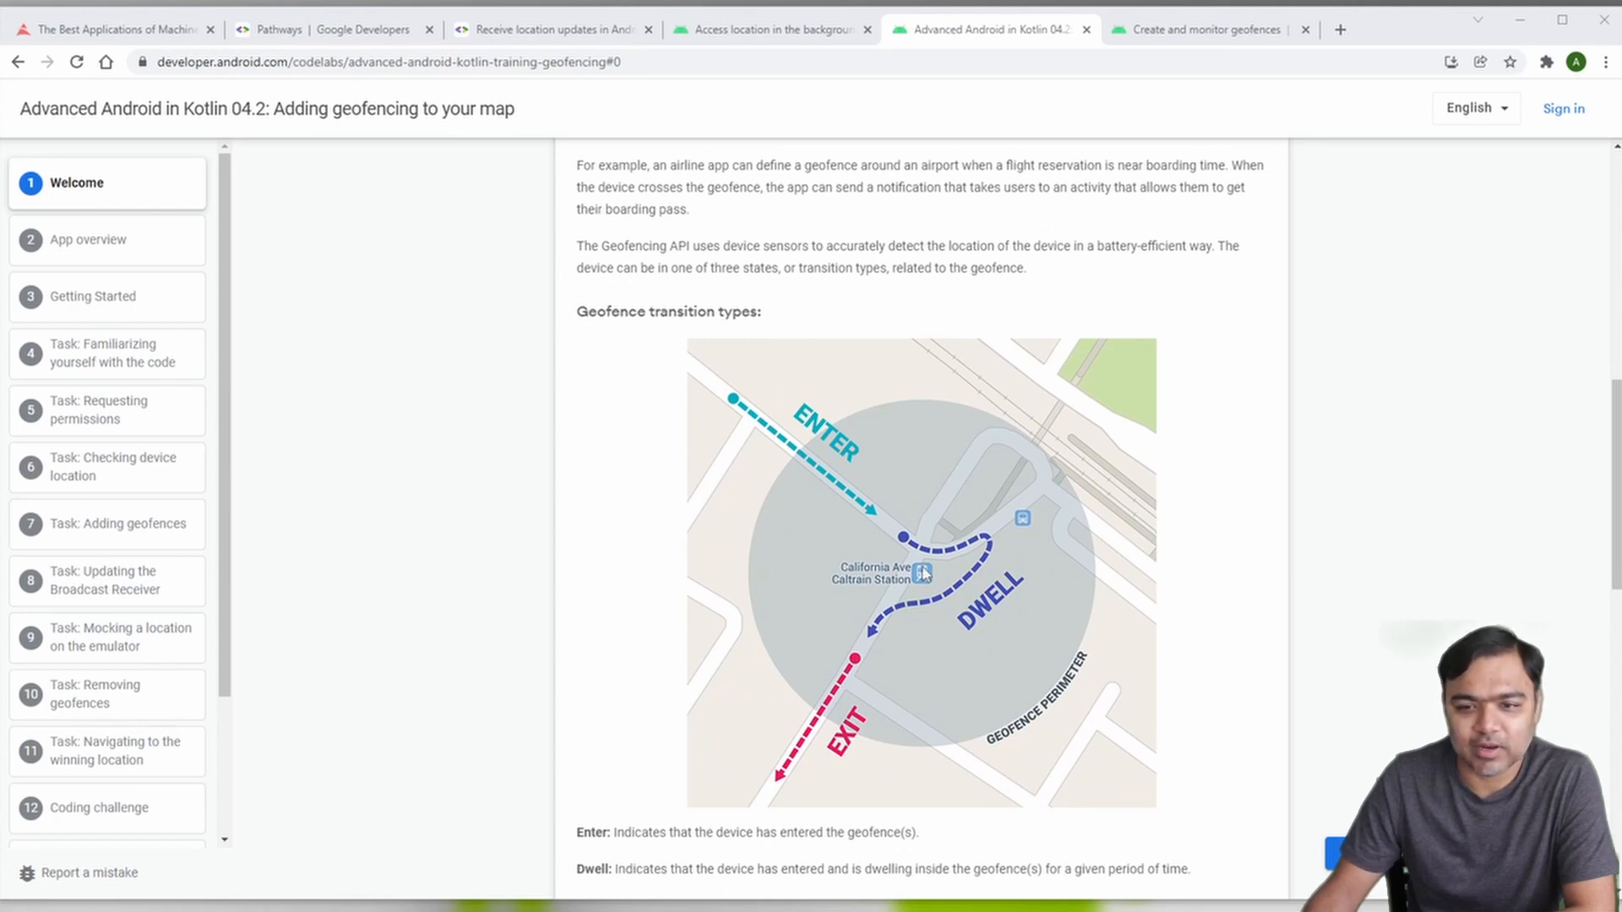
mouse_move(725, 430)
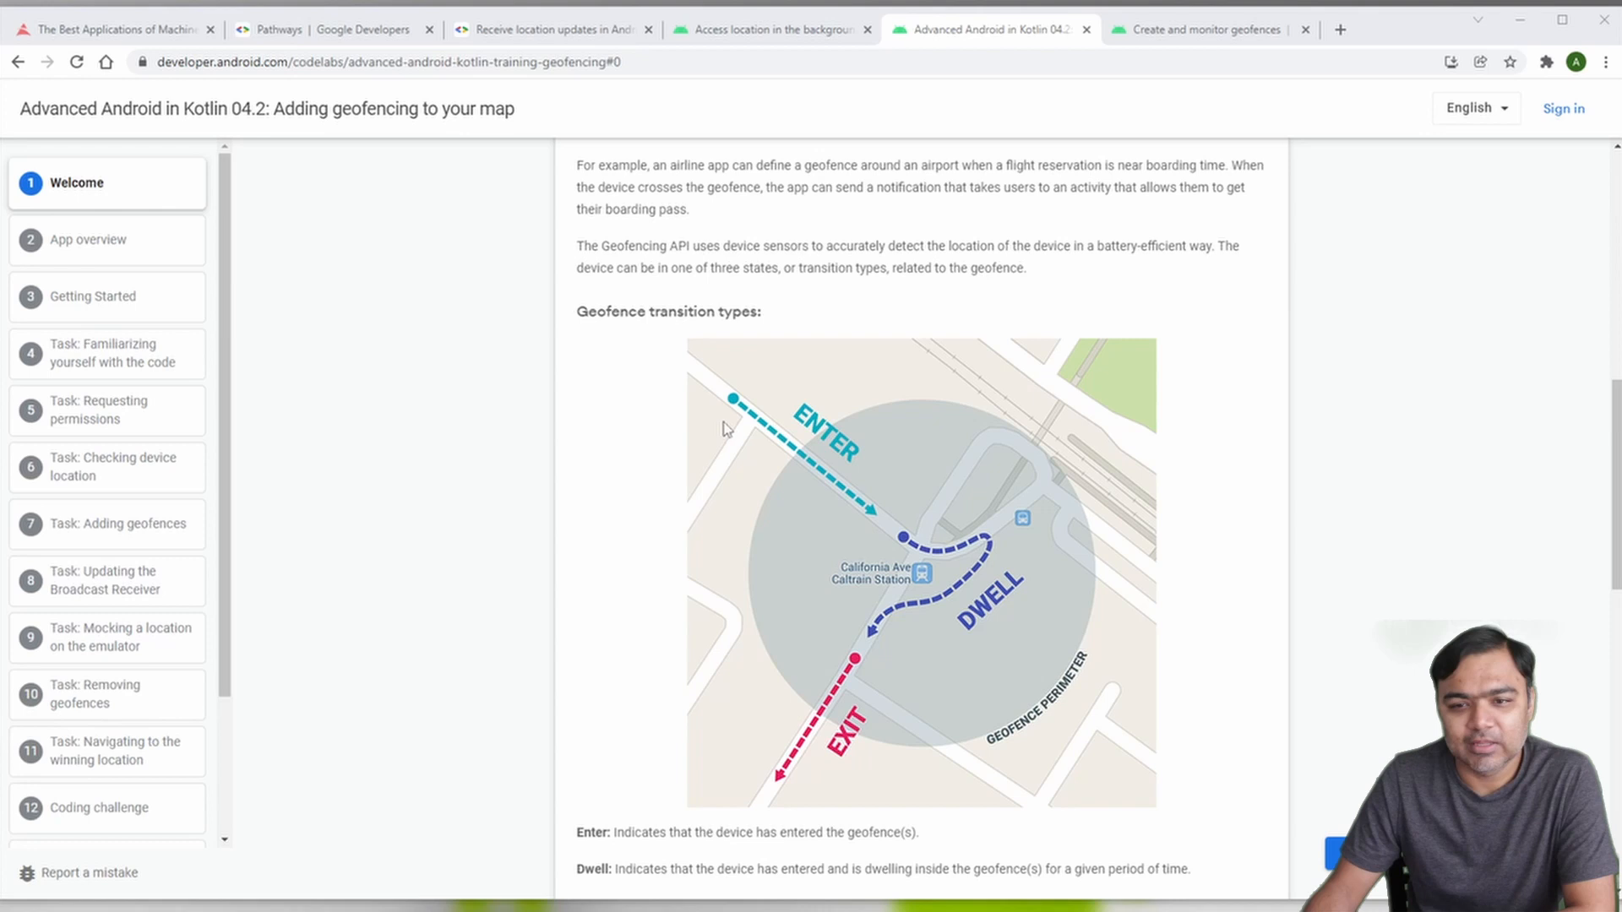
mouse_move(686, 419)
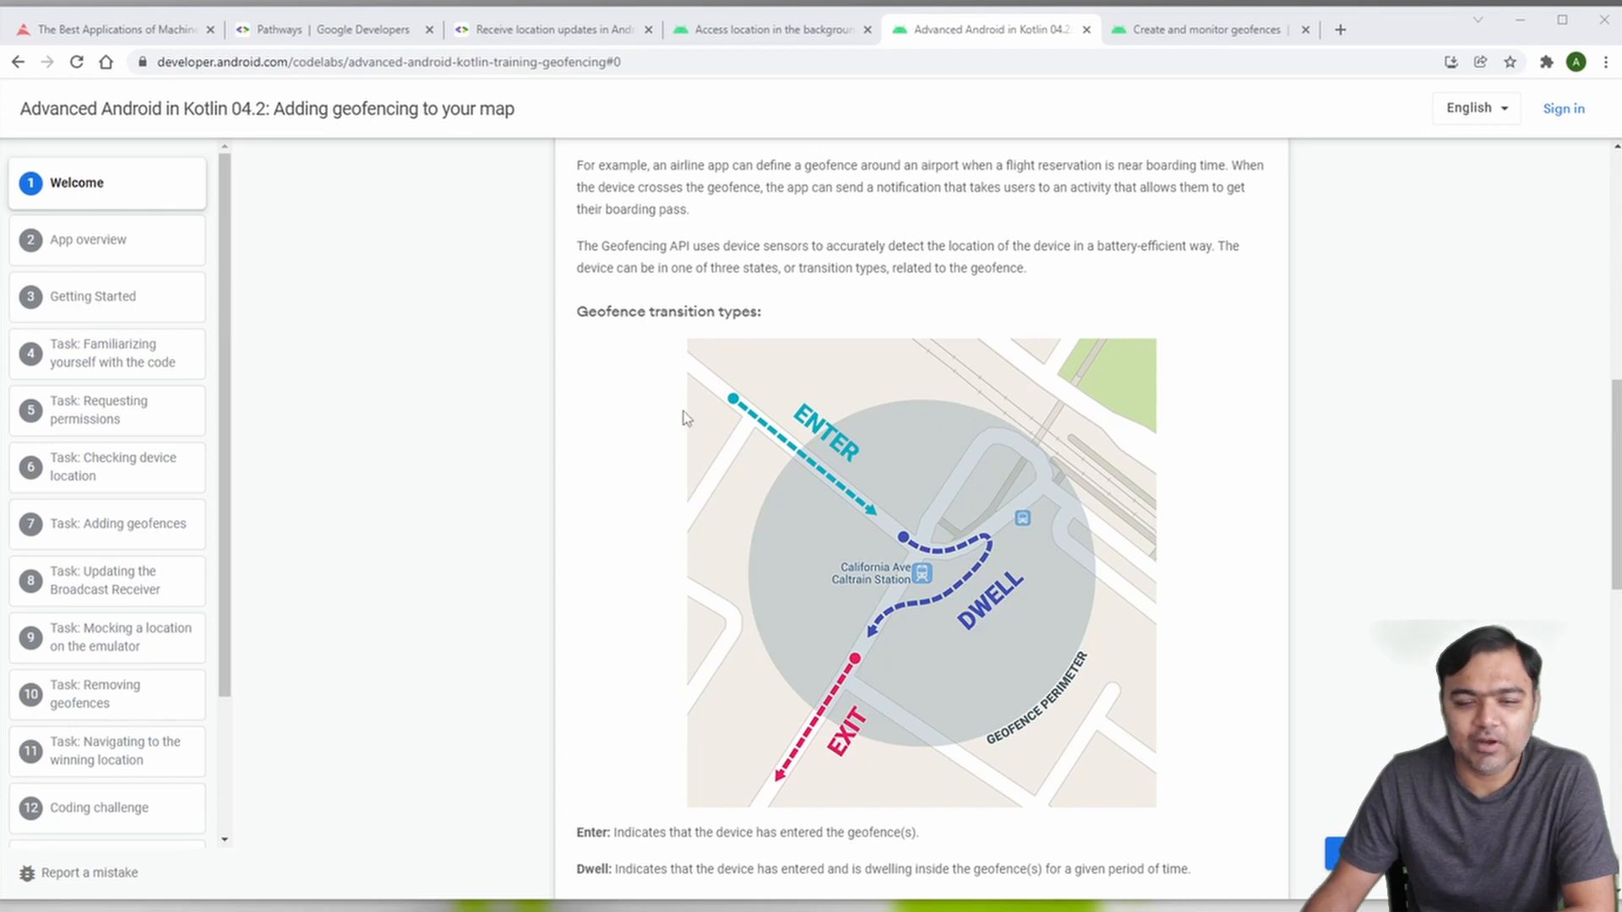
mouse_move(817, 458)
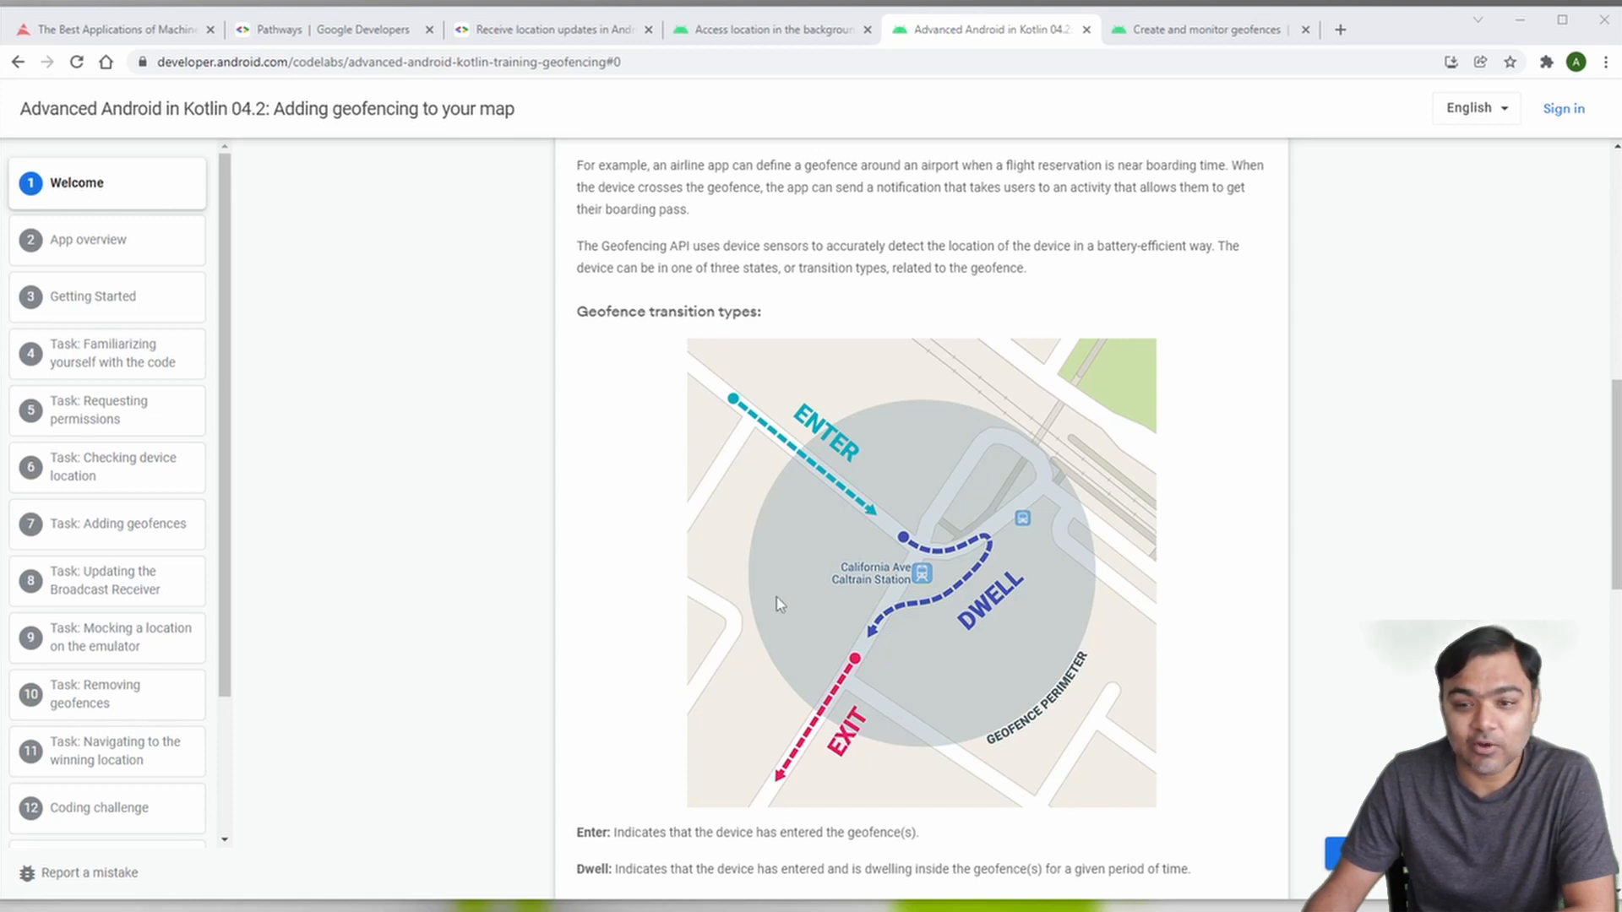
mouse_move(988, 635)
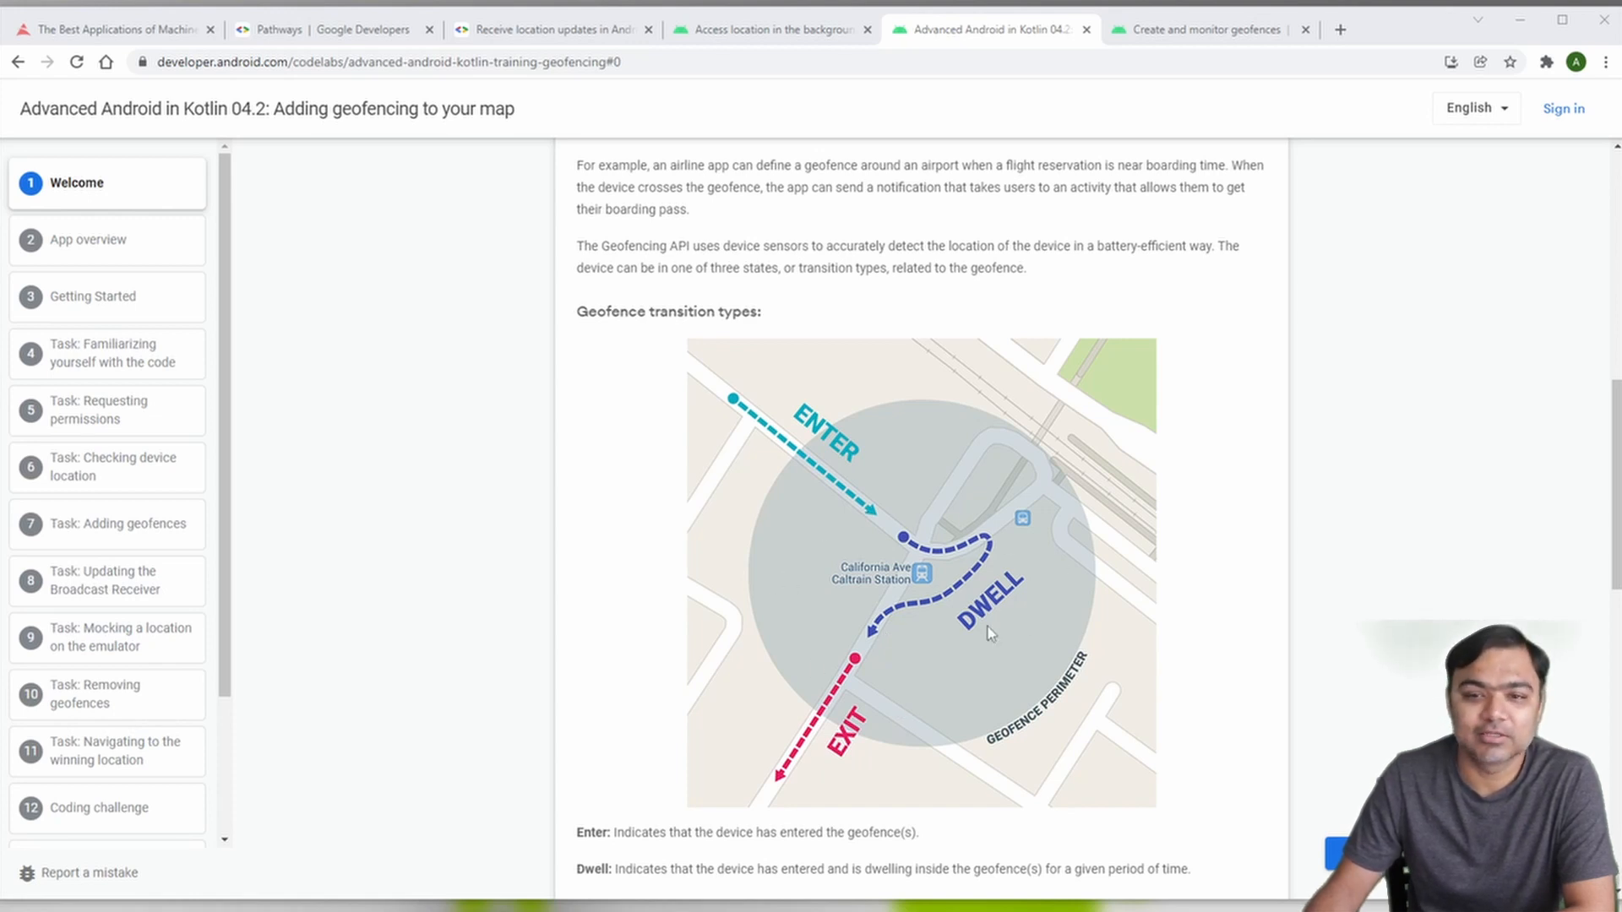
mouse_move(954, 639)
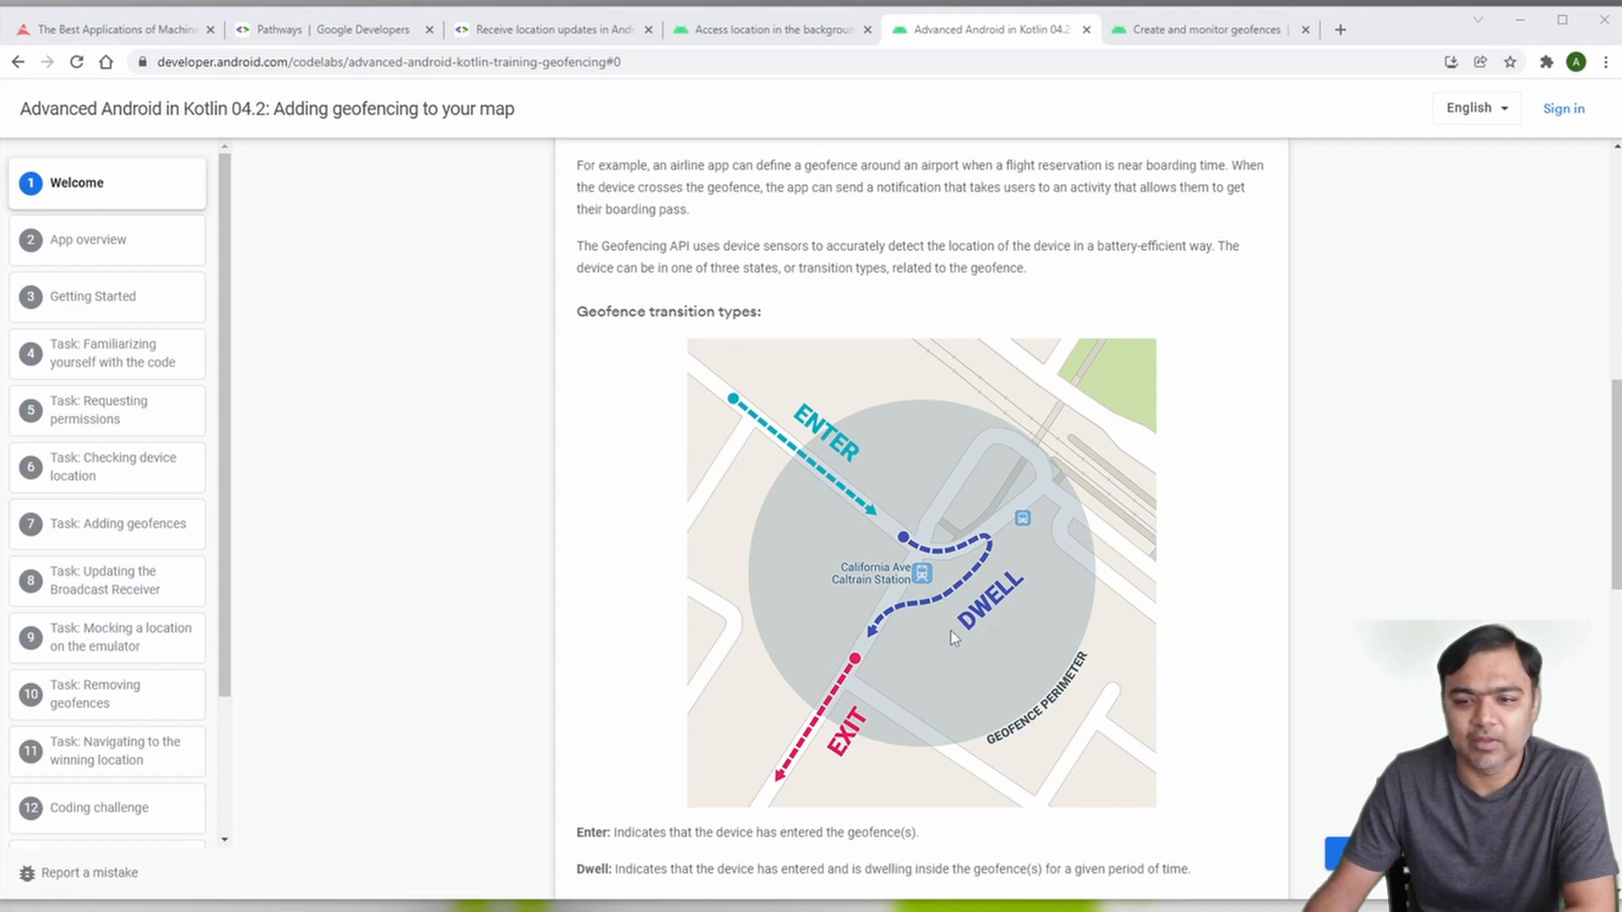
scroll(down, 3)
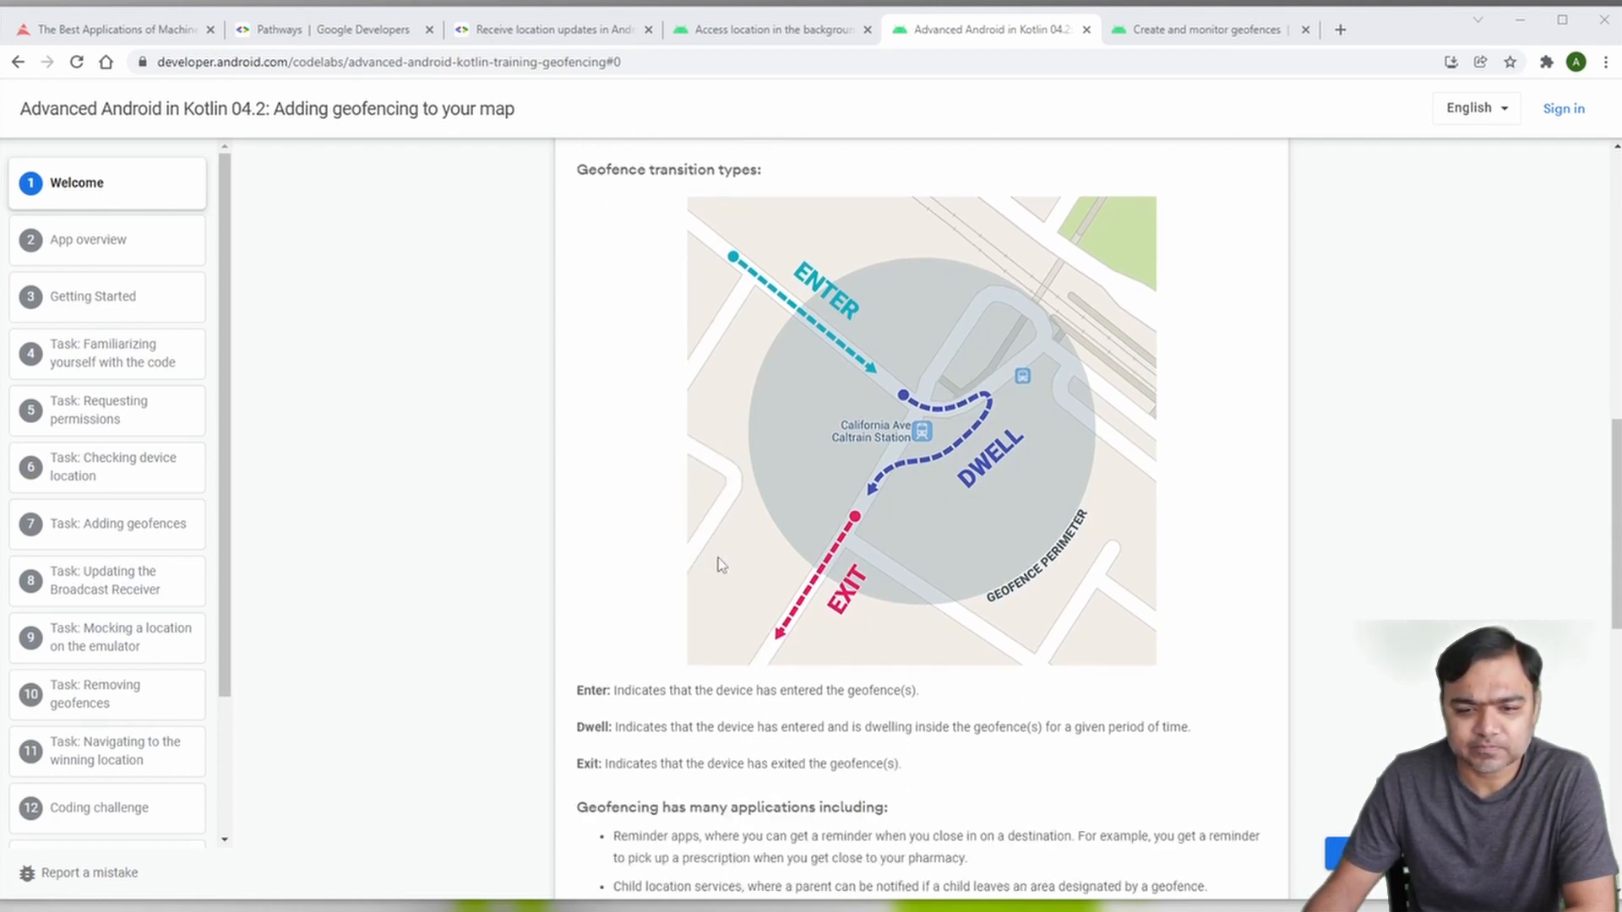
Step: Highlight the treasure hunt app example, then scroll to the What you'll learn section
scroll(down, 3)
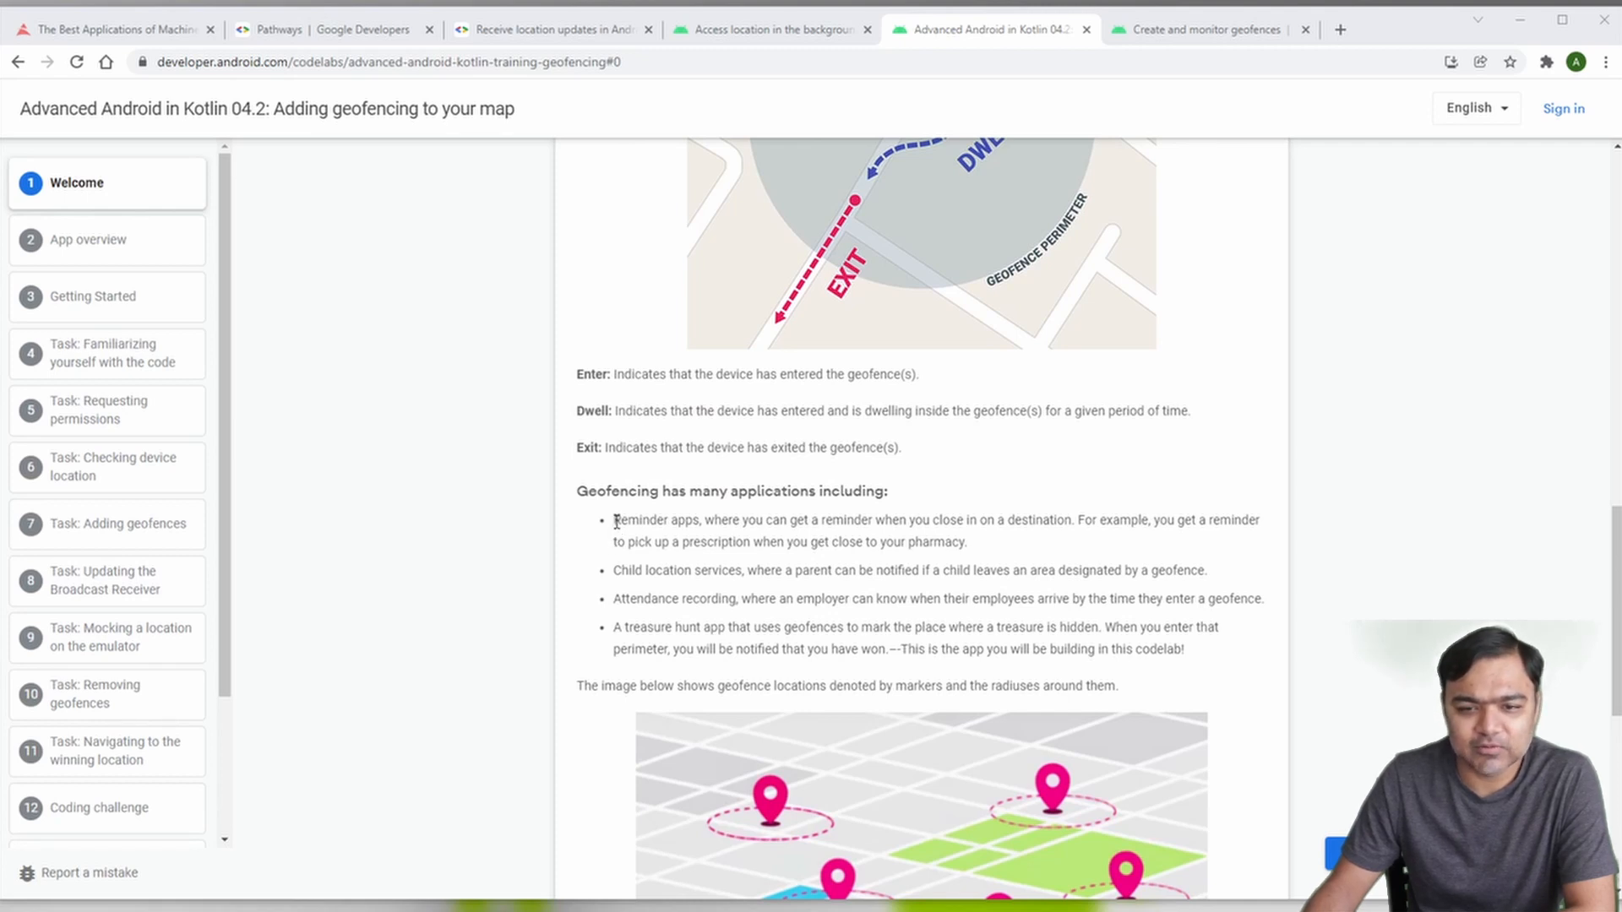
drag(613, 520, 968, 540)
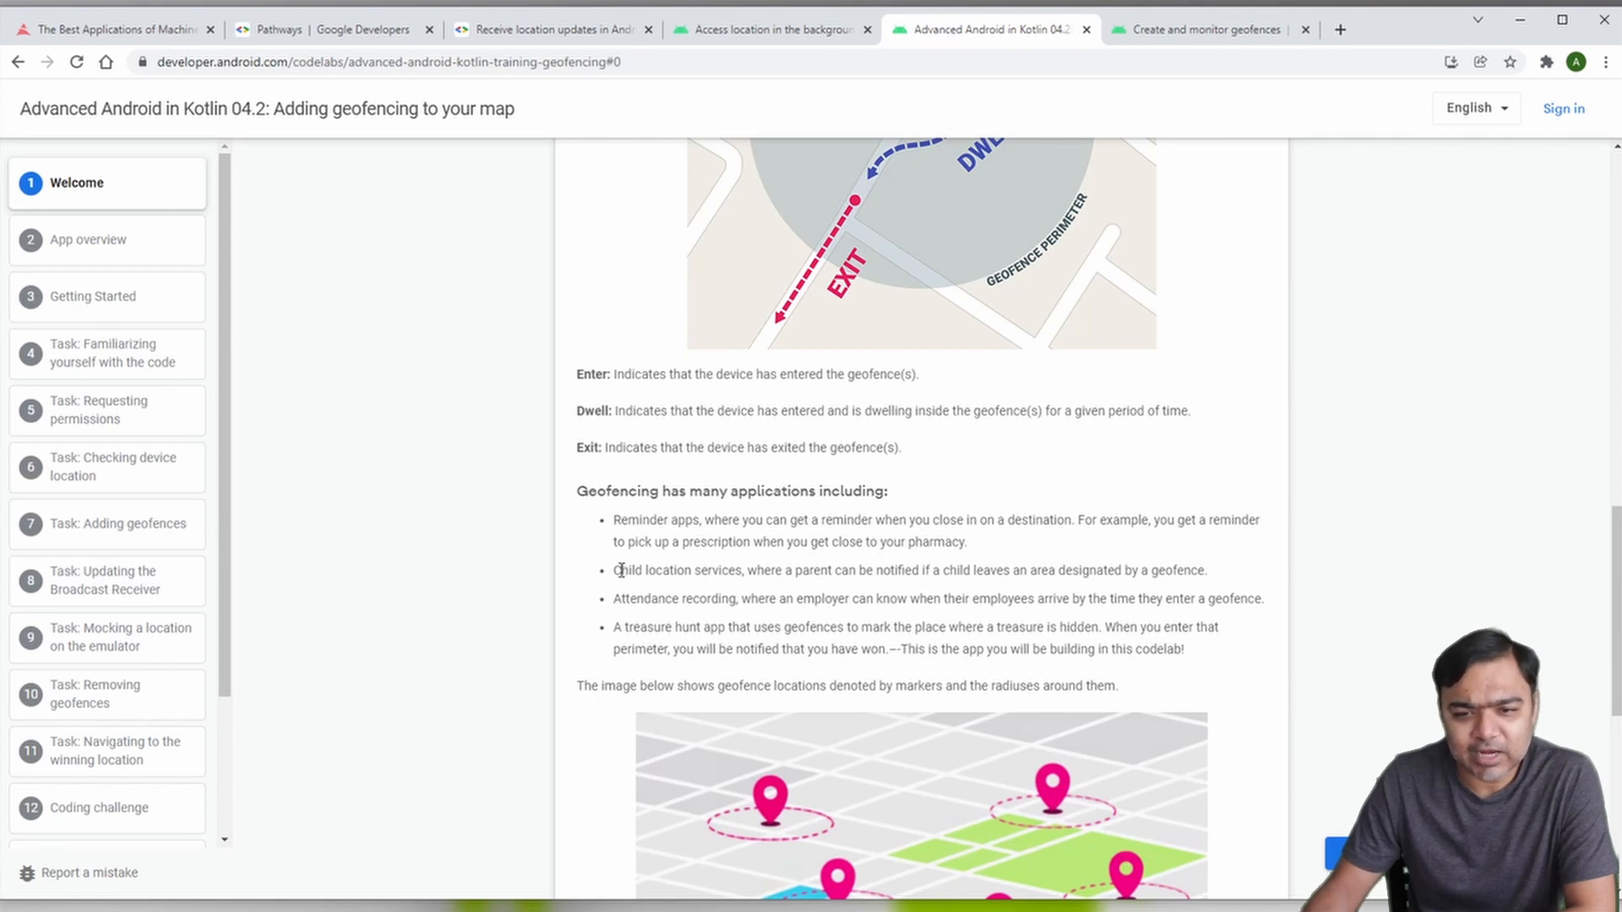
drag(621, 570, 1205, 571)
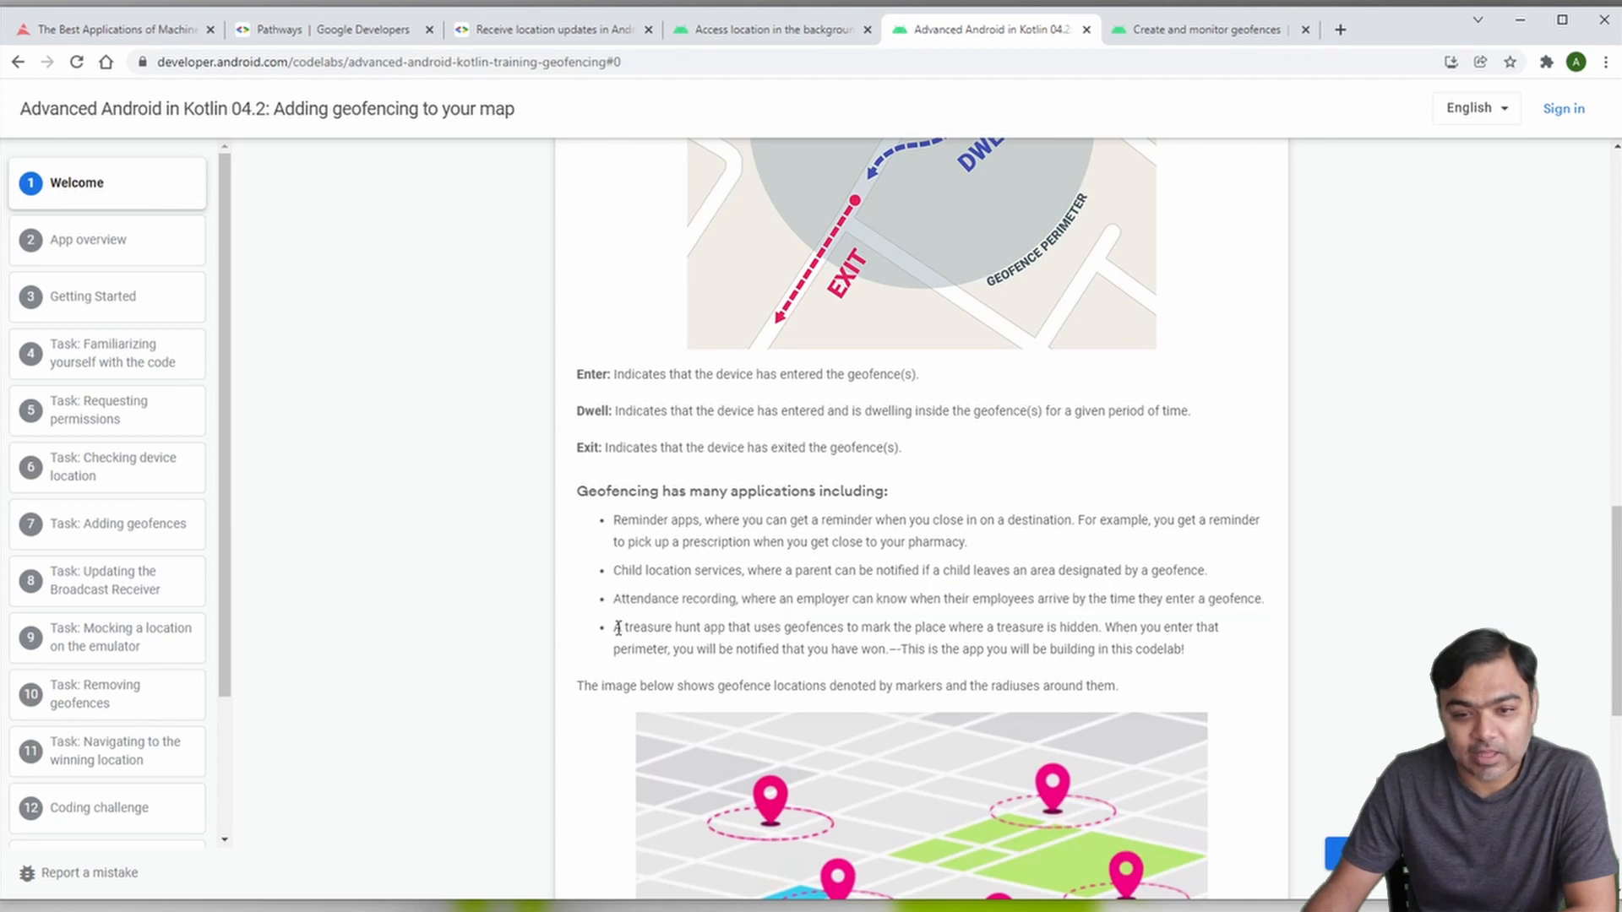
drag(614, 627, 1094, 648)
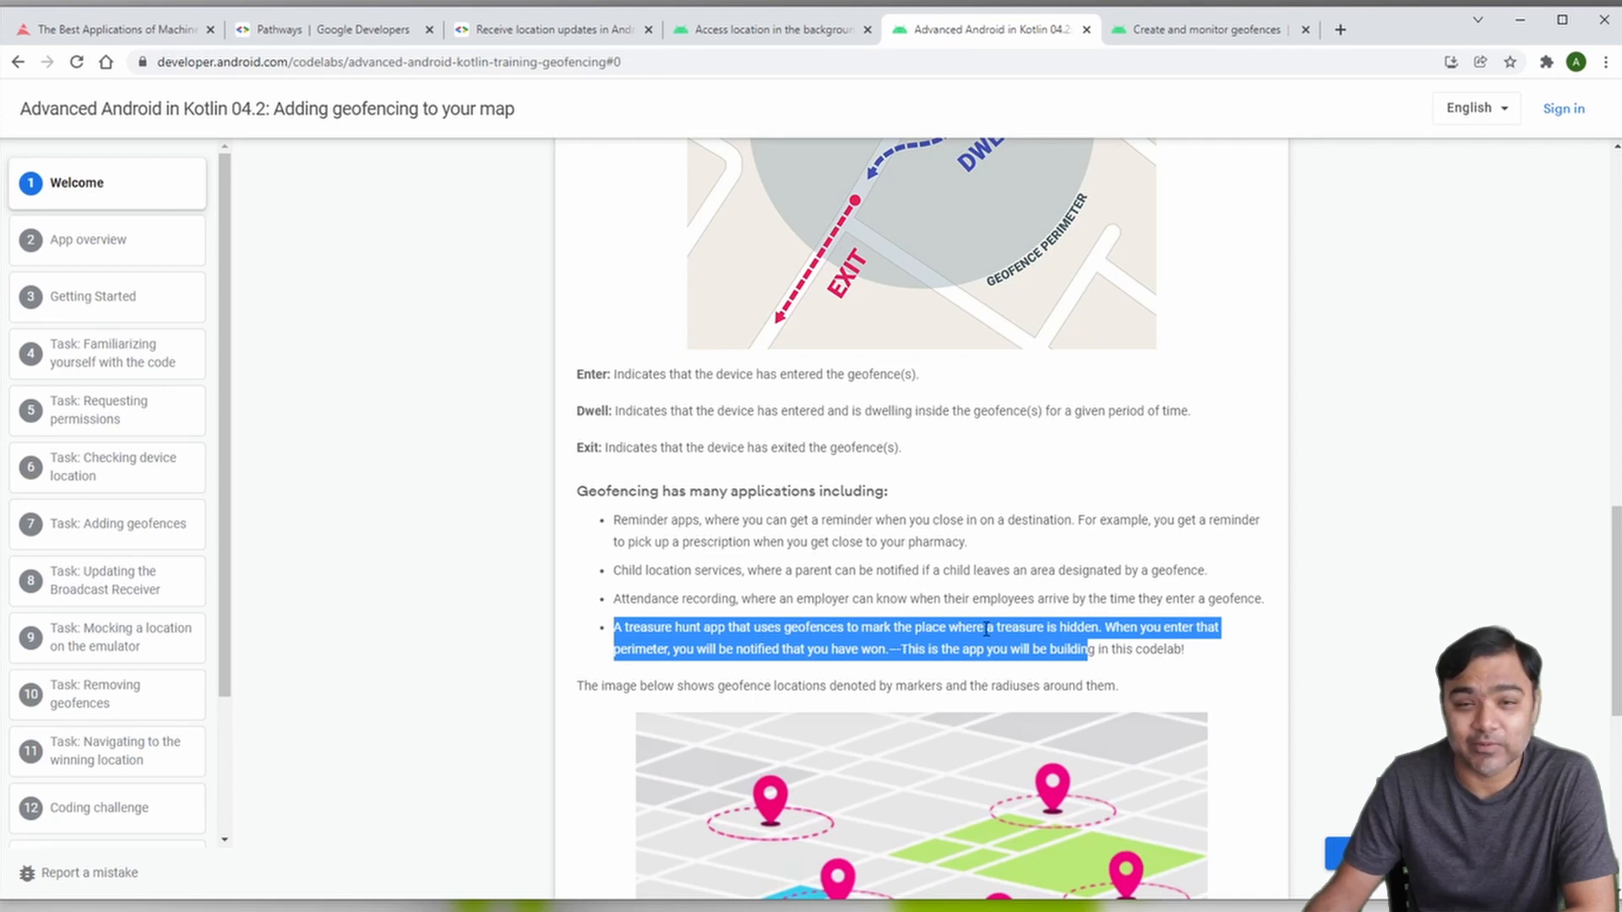
scroll(down, 3)
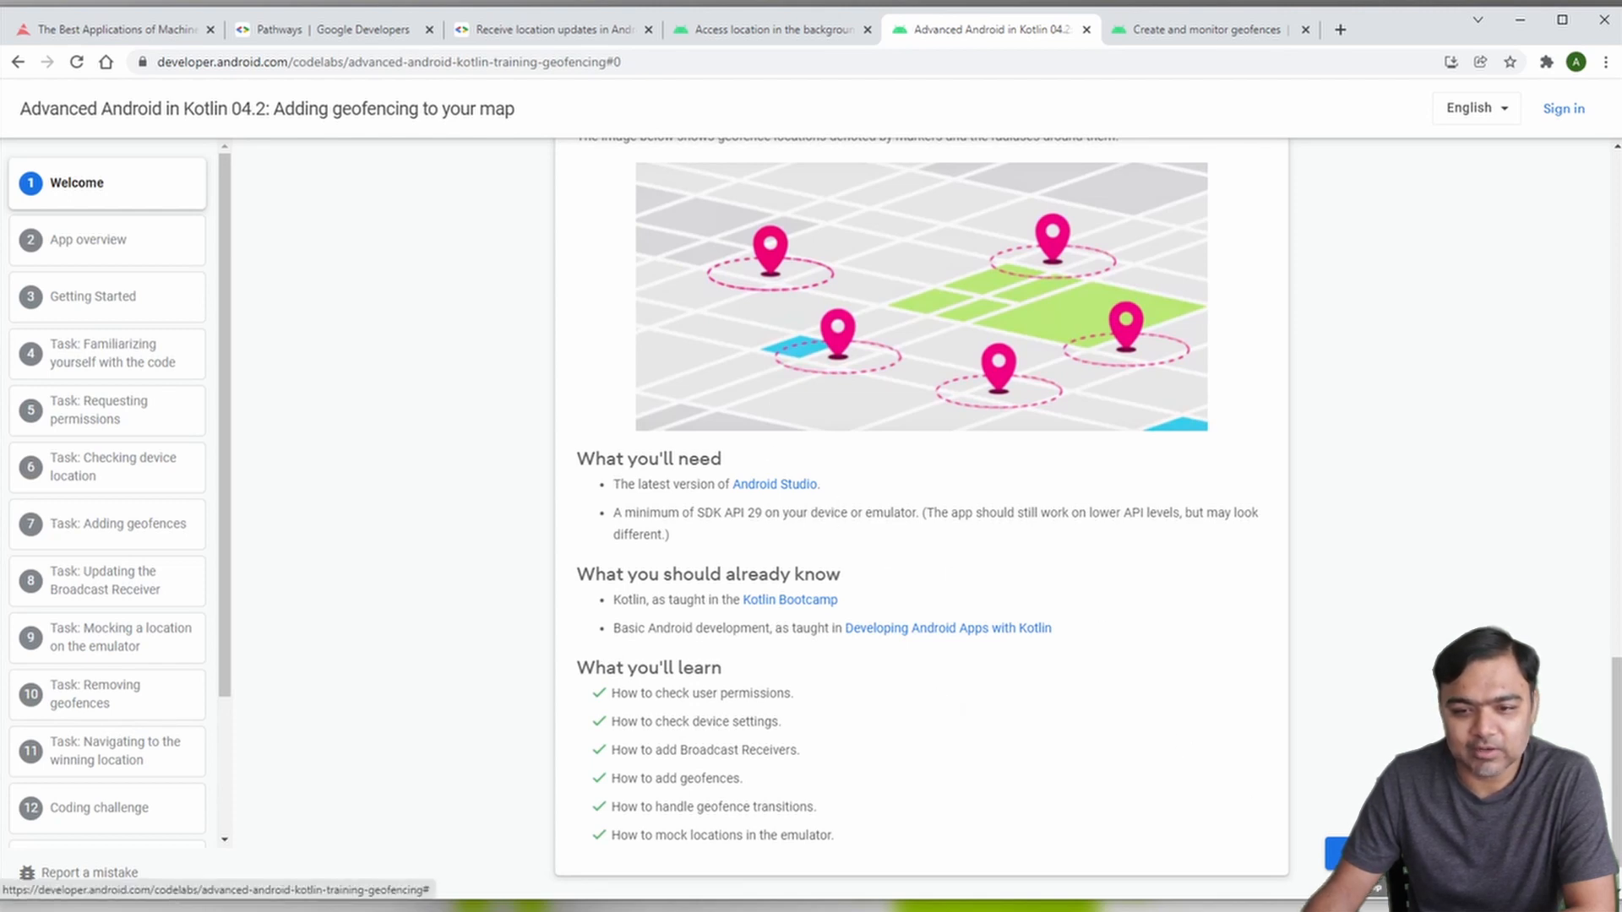
Step: Advance through the App overview step to the Getting Started step
click(87, 239)
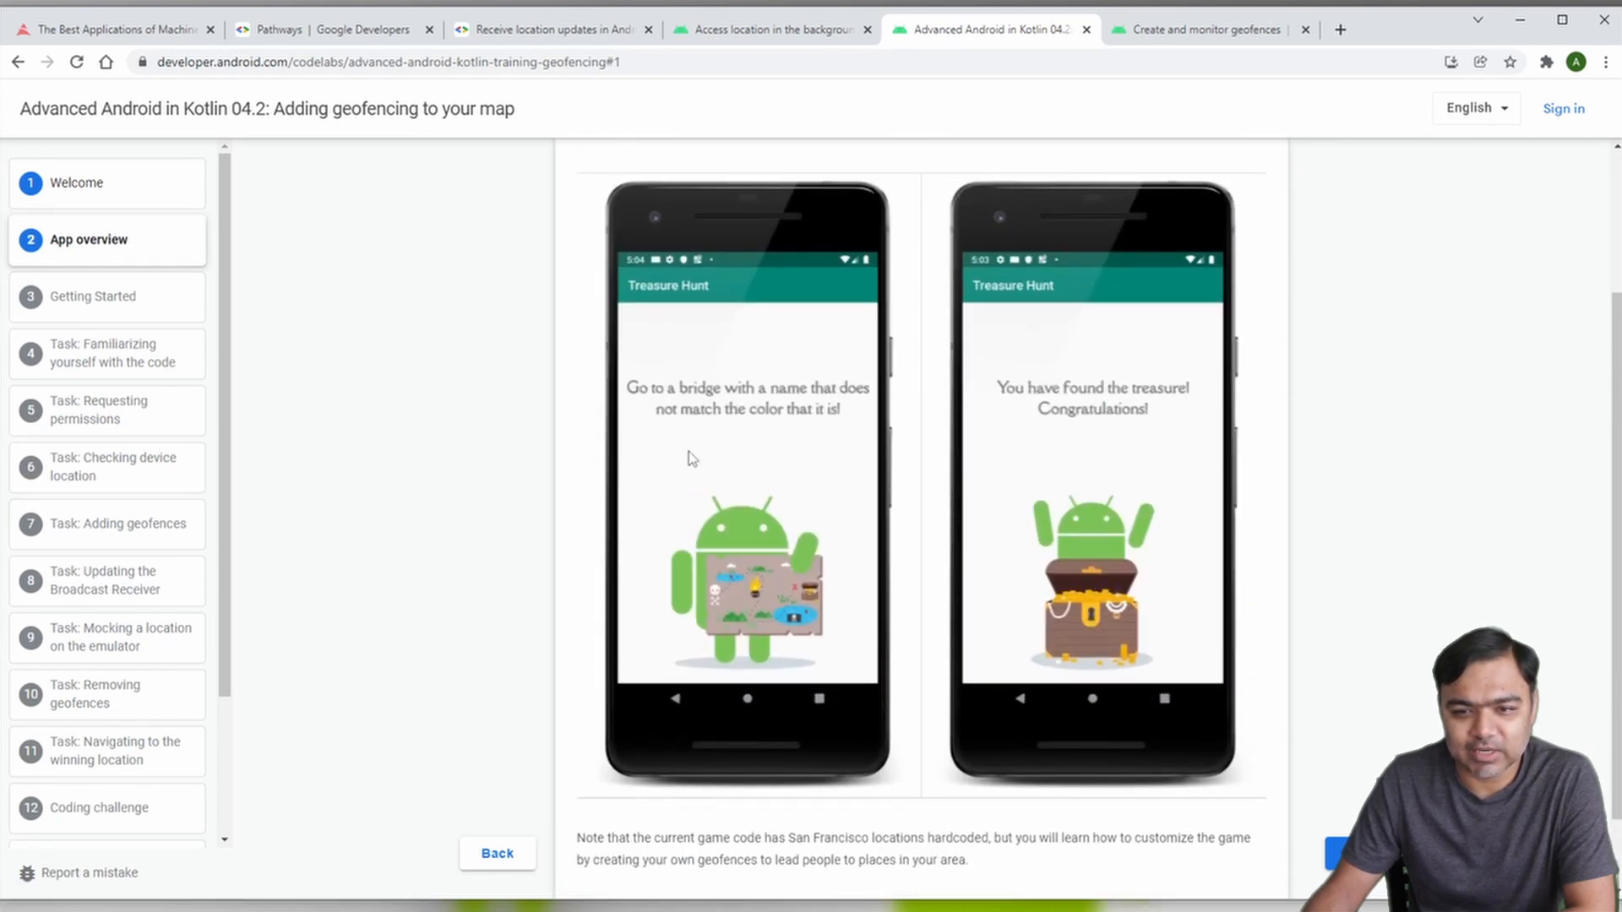
mouse_move(1010, 494)
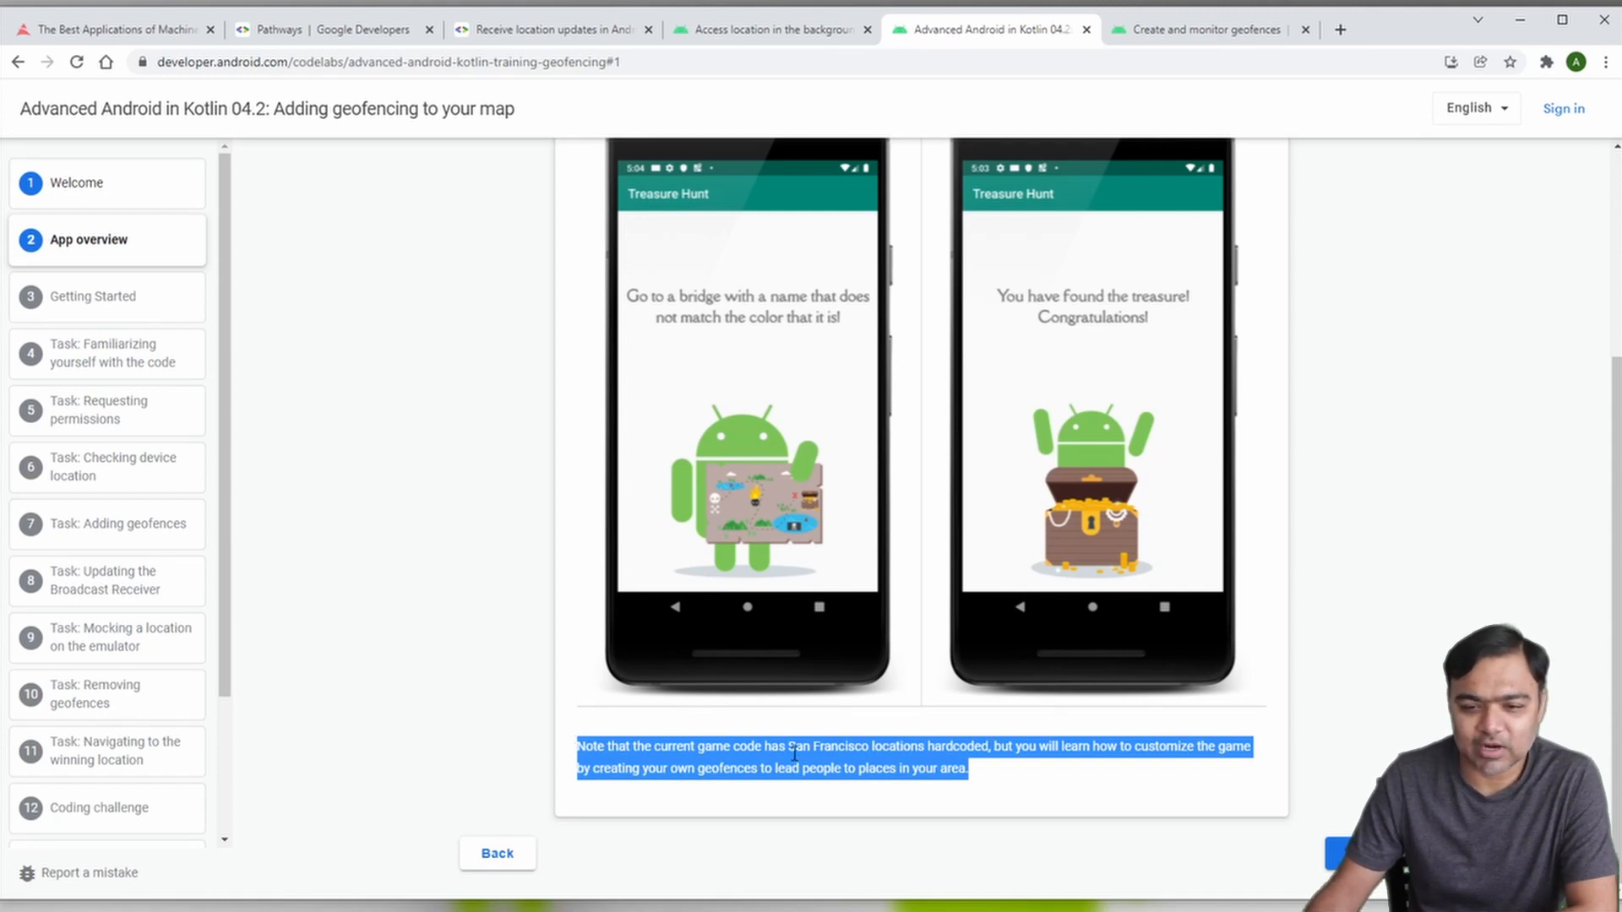
scroll(up, 3)
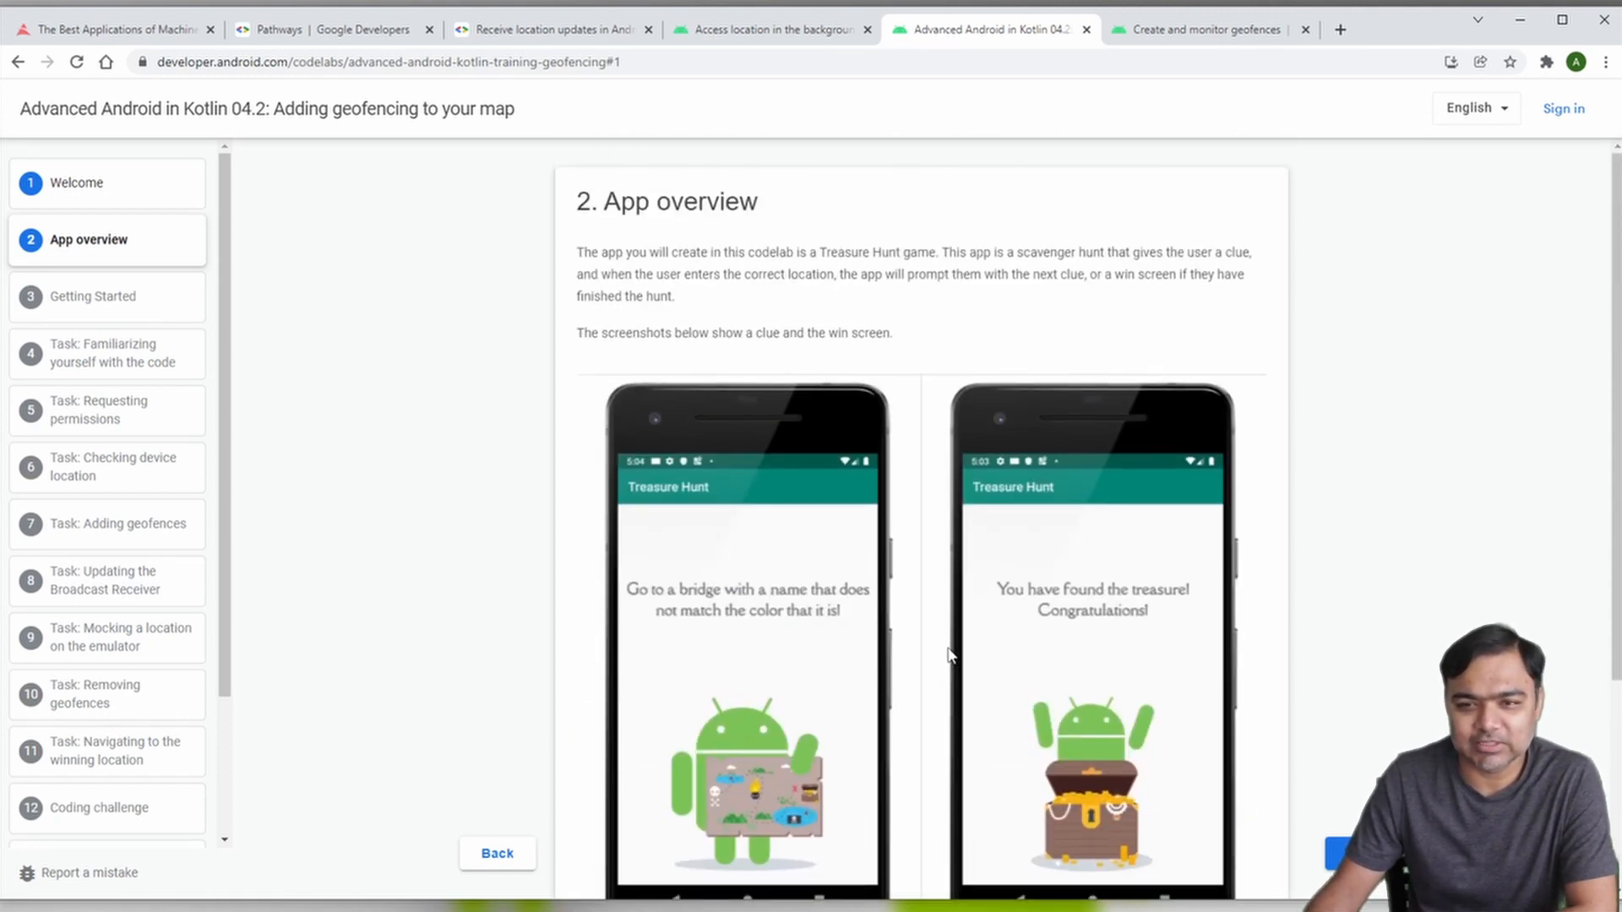
scroll(down, 3)
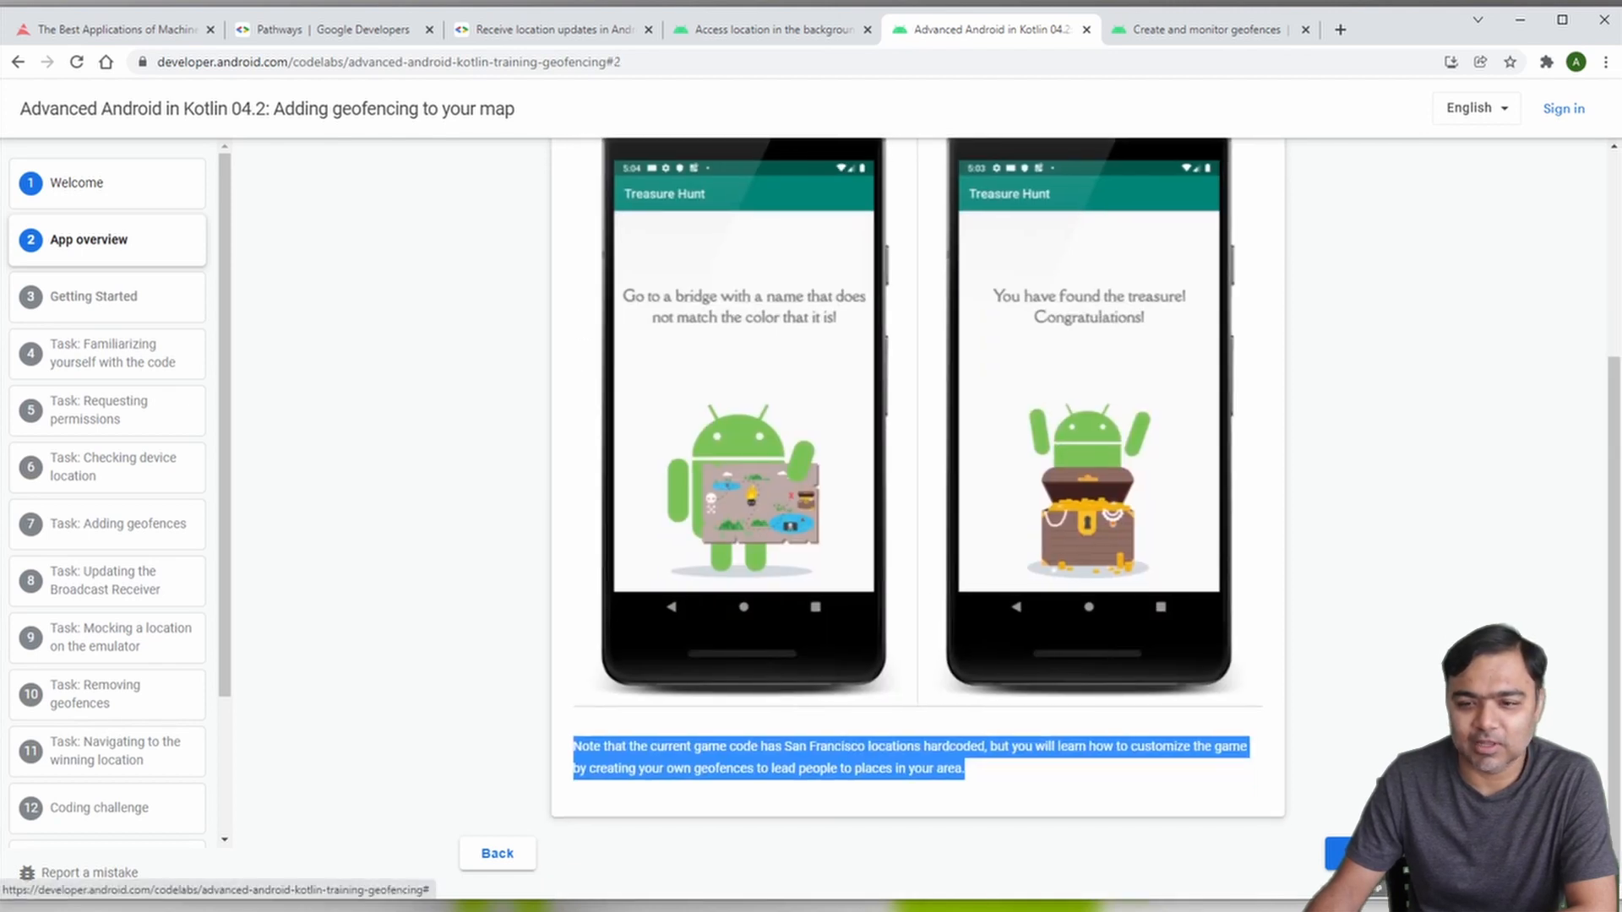
click(92, 295)
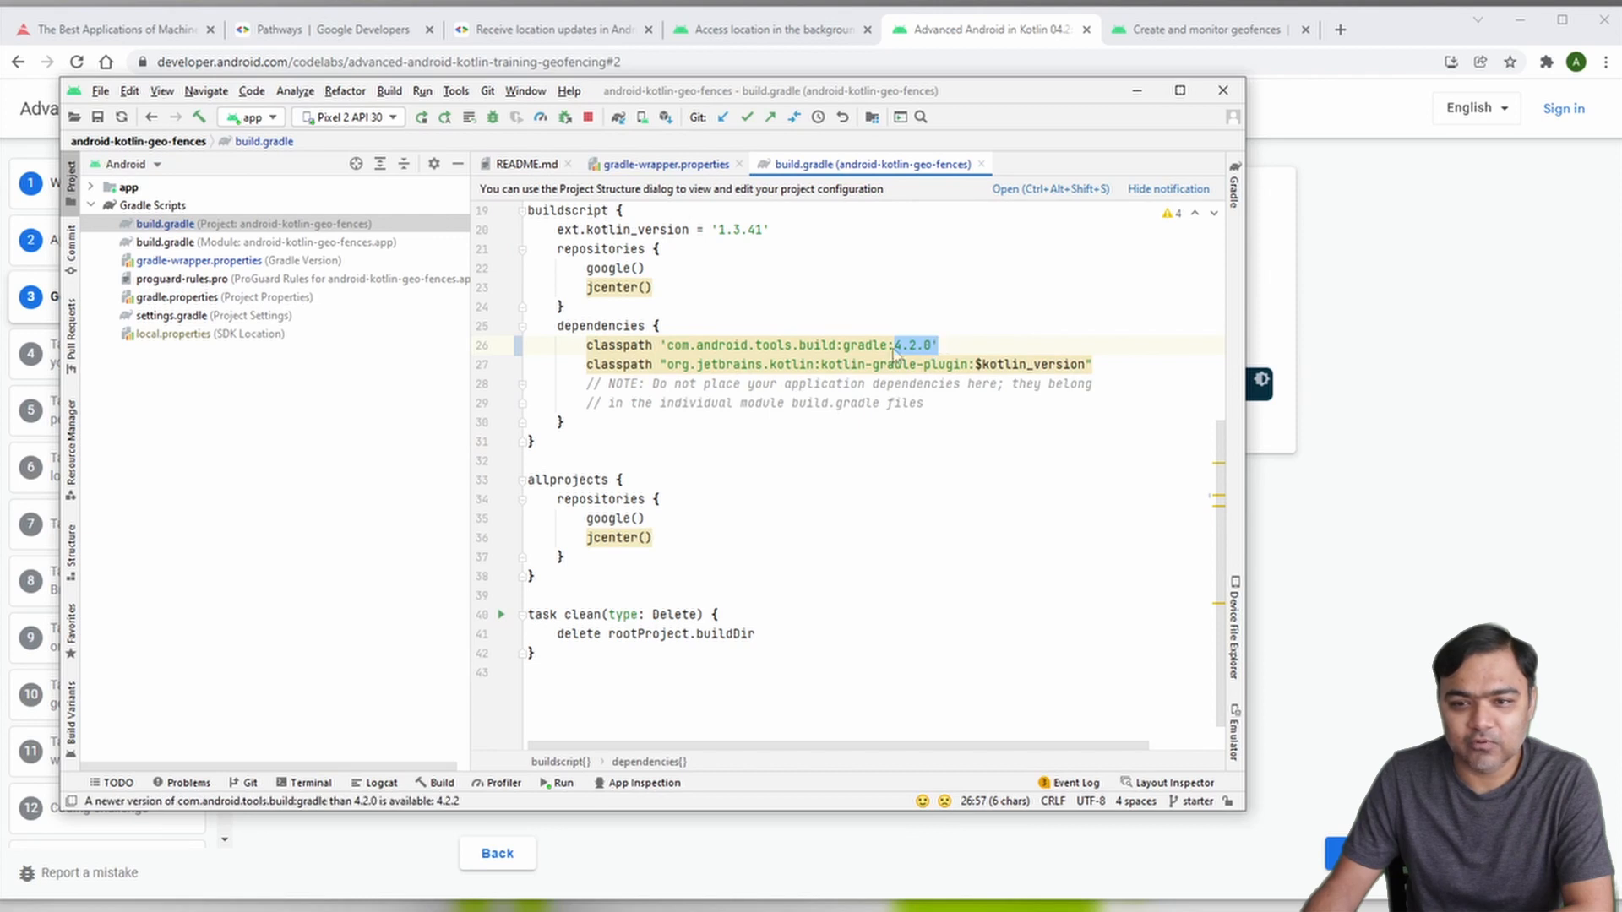
click(661, 163)
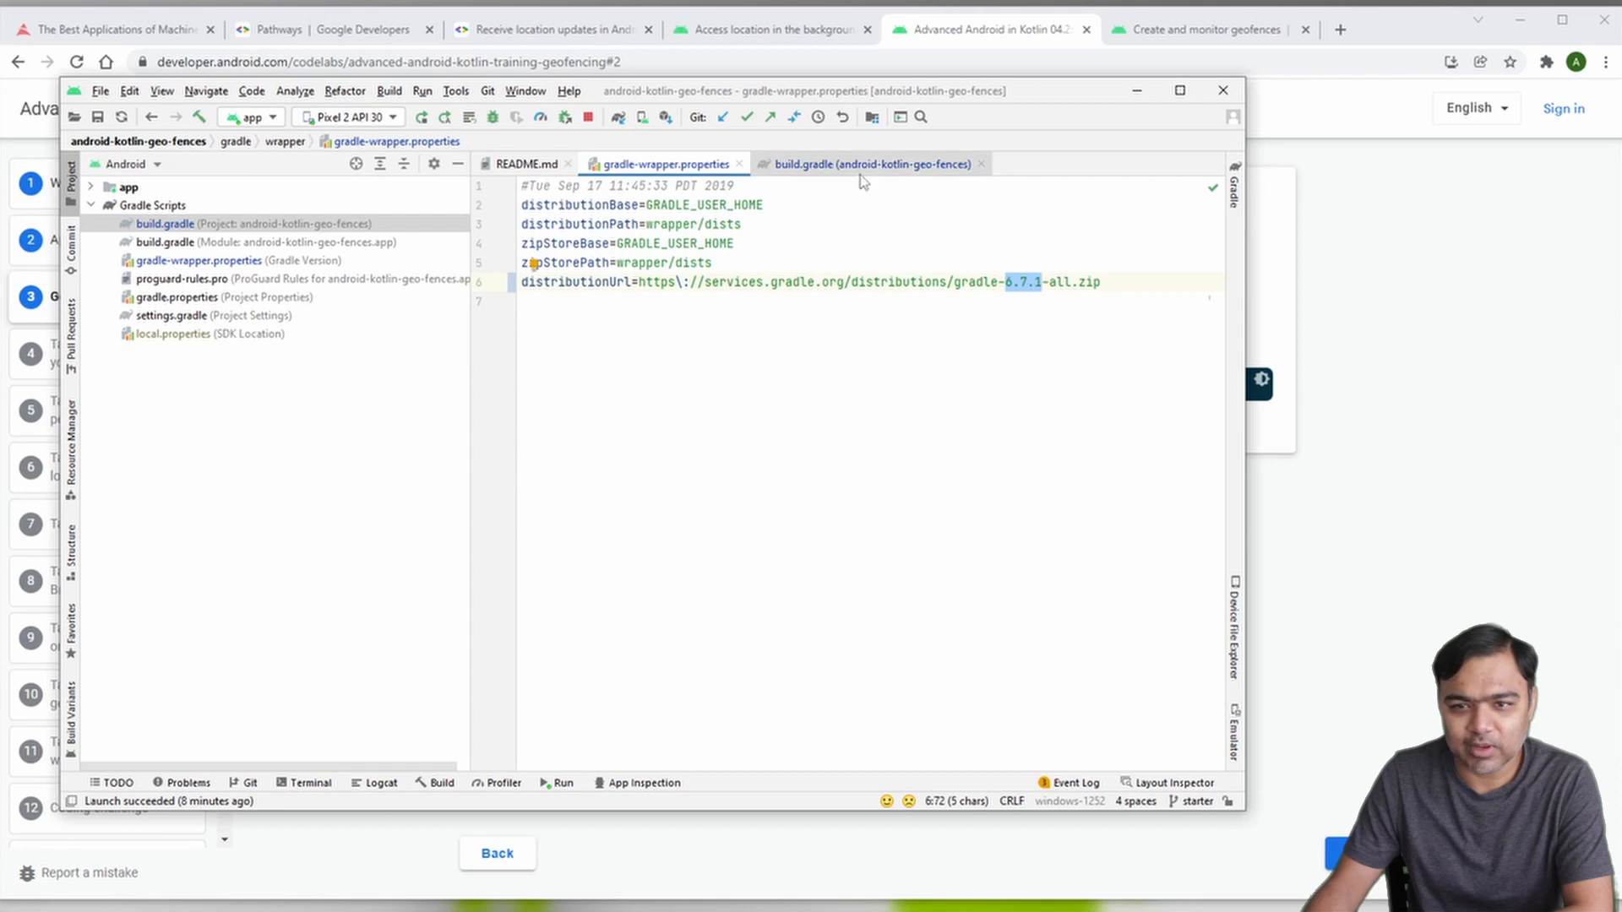
click(869, 163)
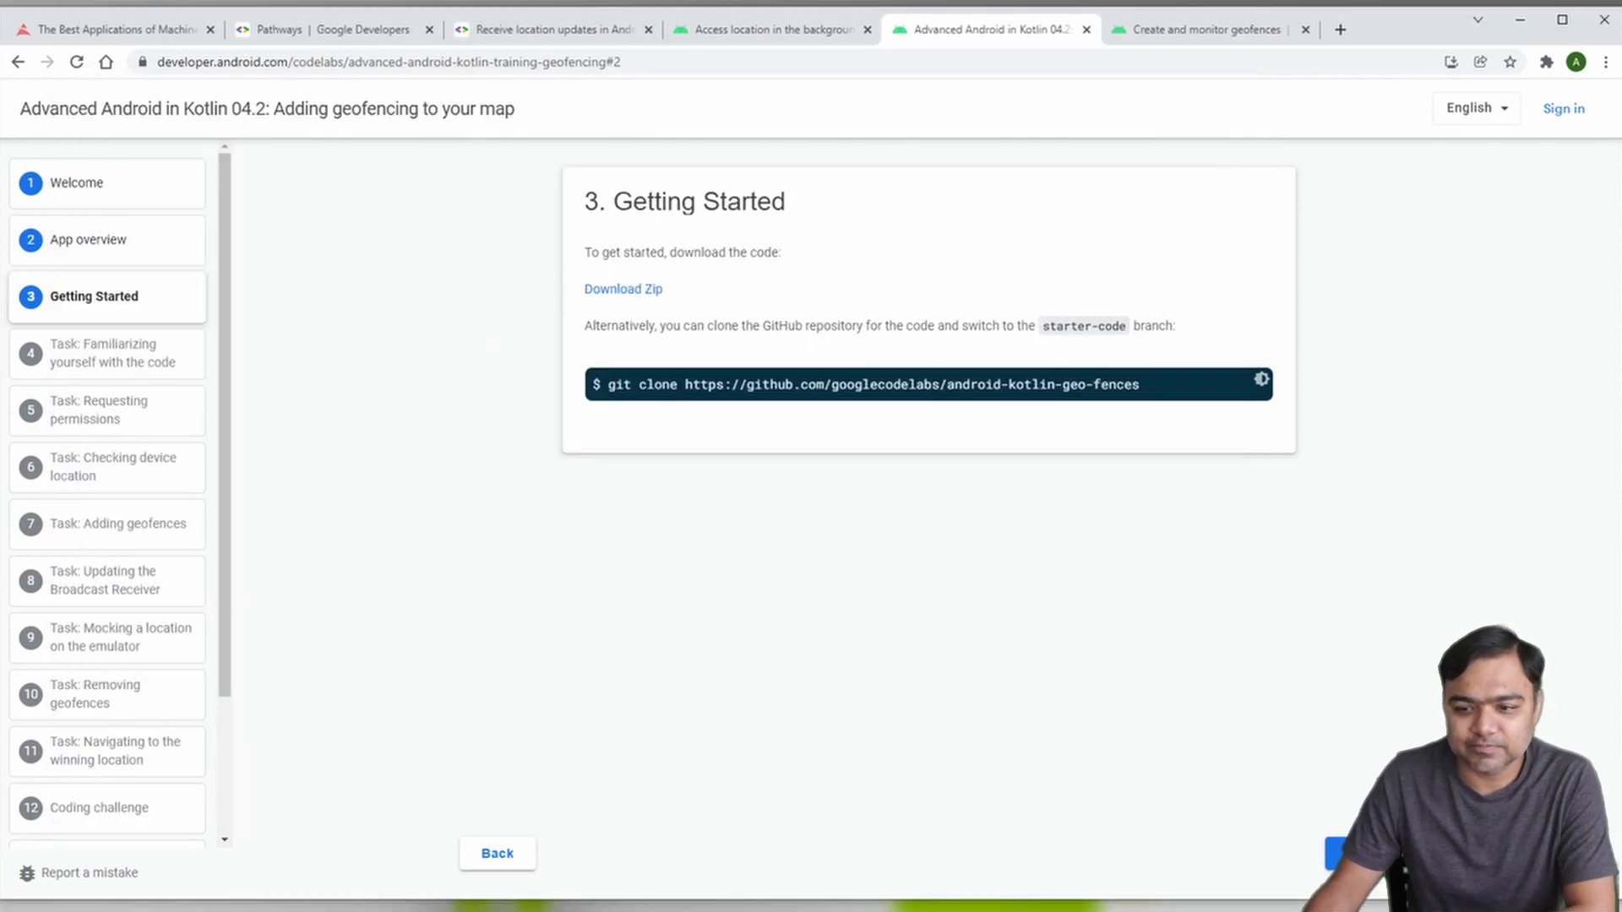
Step: Move past the code familiarization step to step 5, Requesting permissions
click(103, 353)
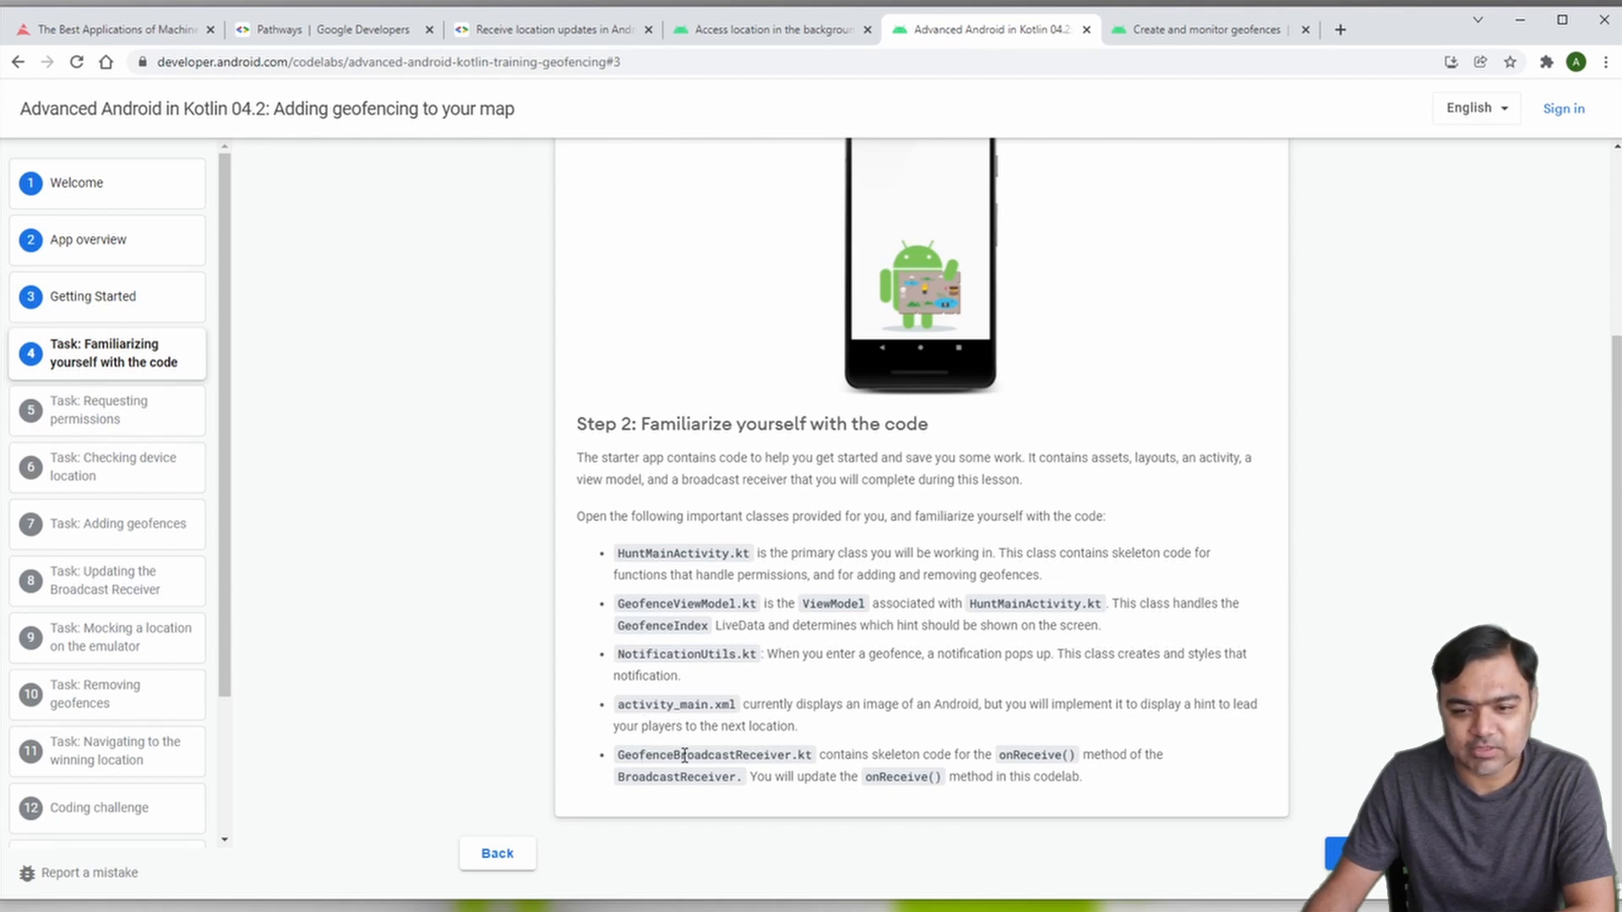
mouse_move(549, 724)
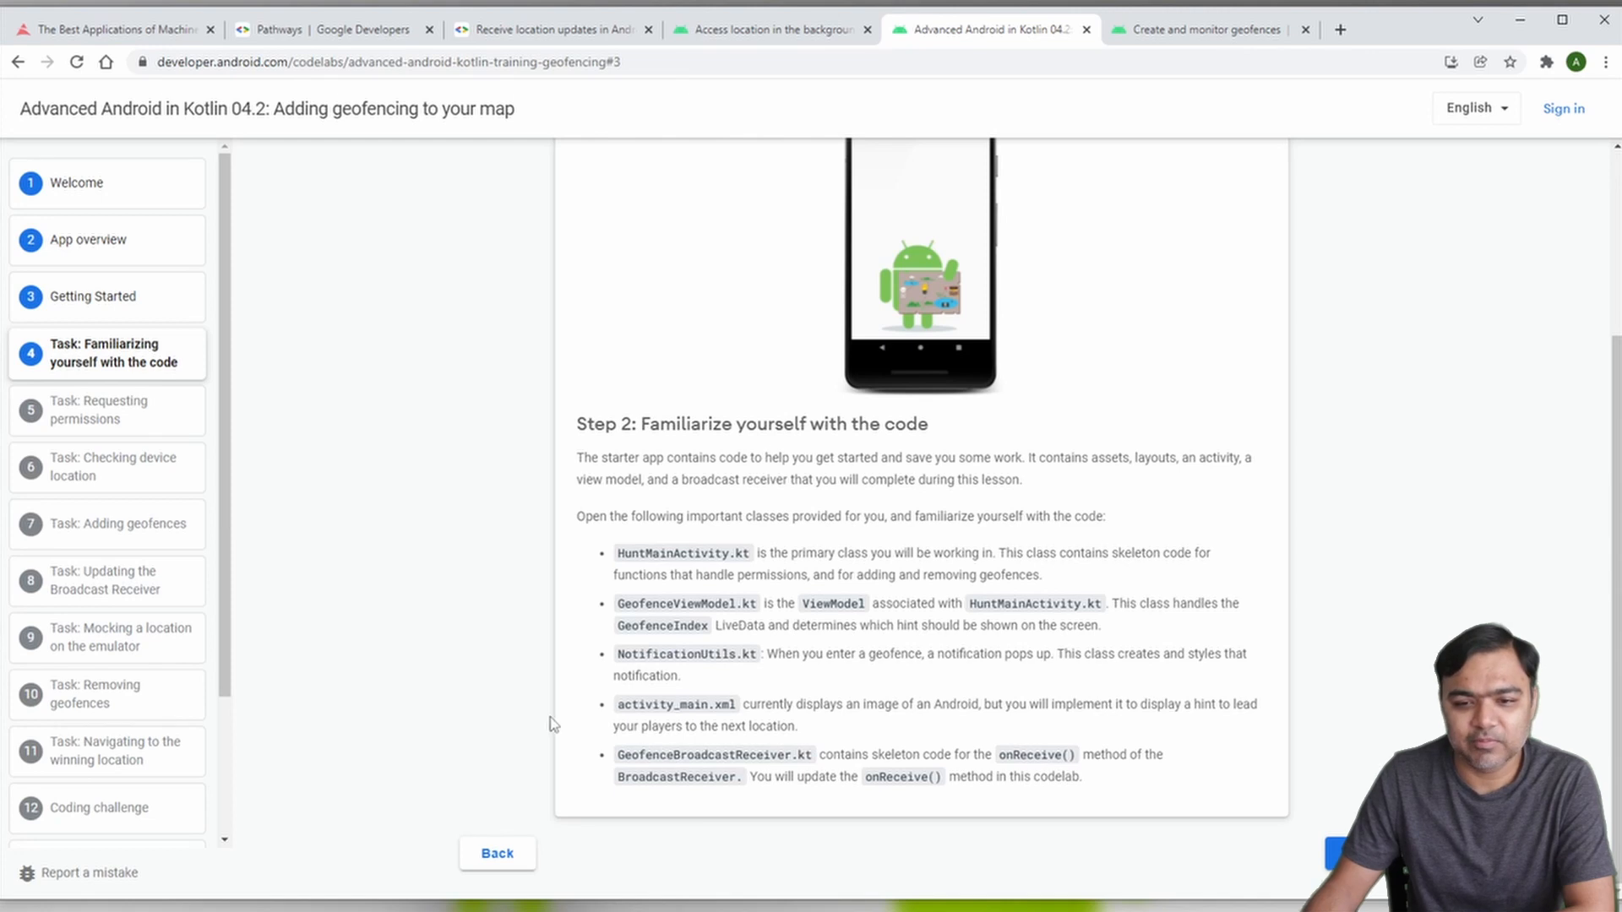
mouse_move(565, 725)
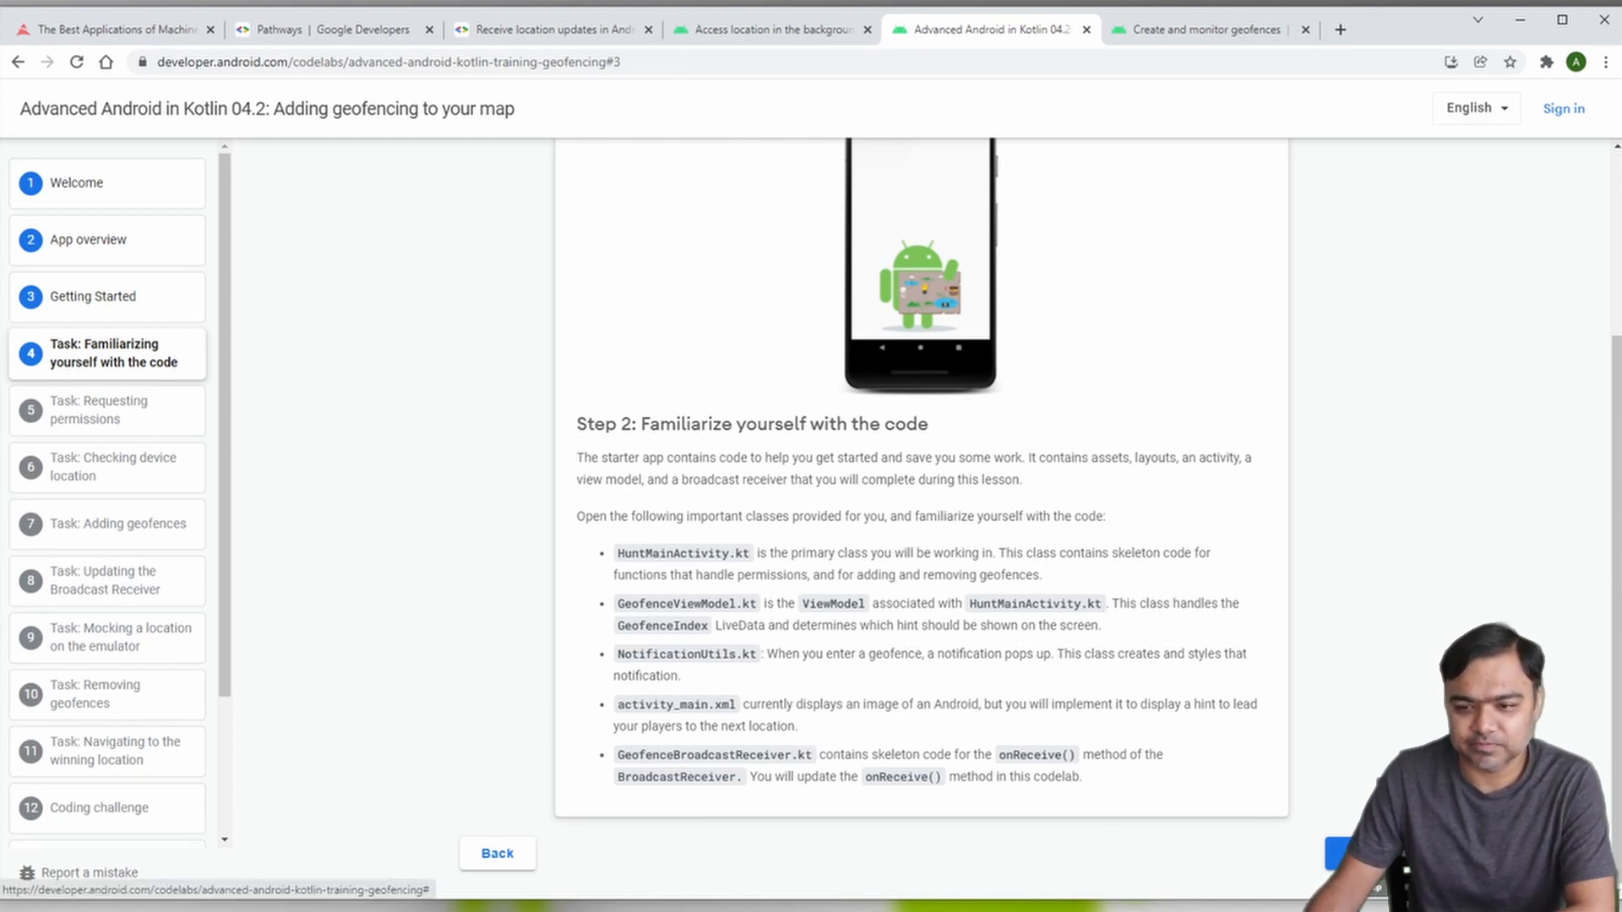
click(100, 410)
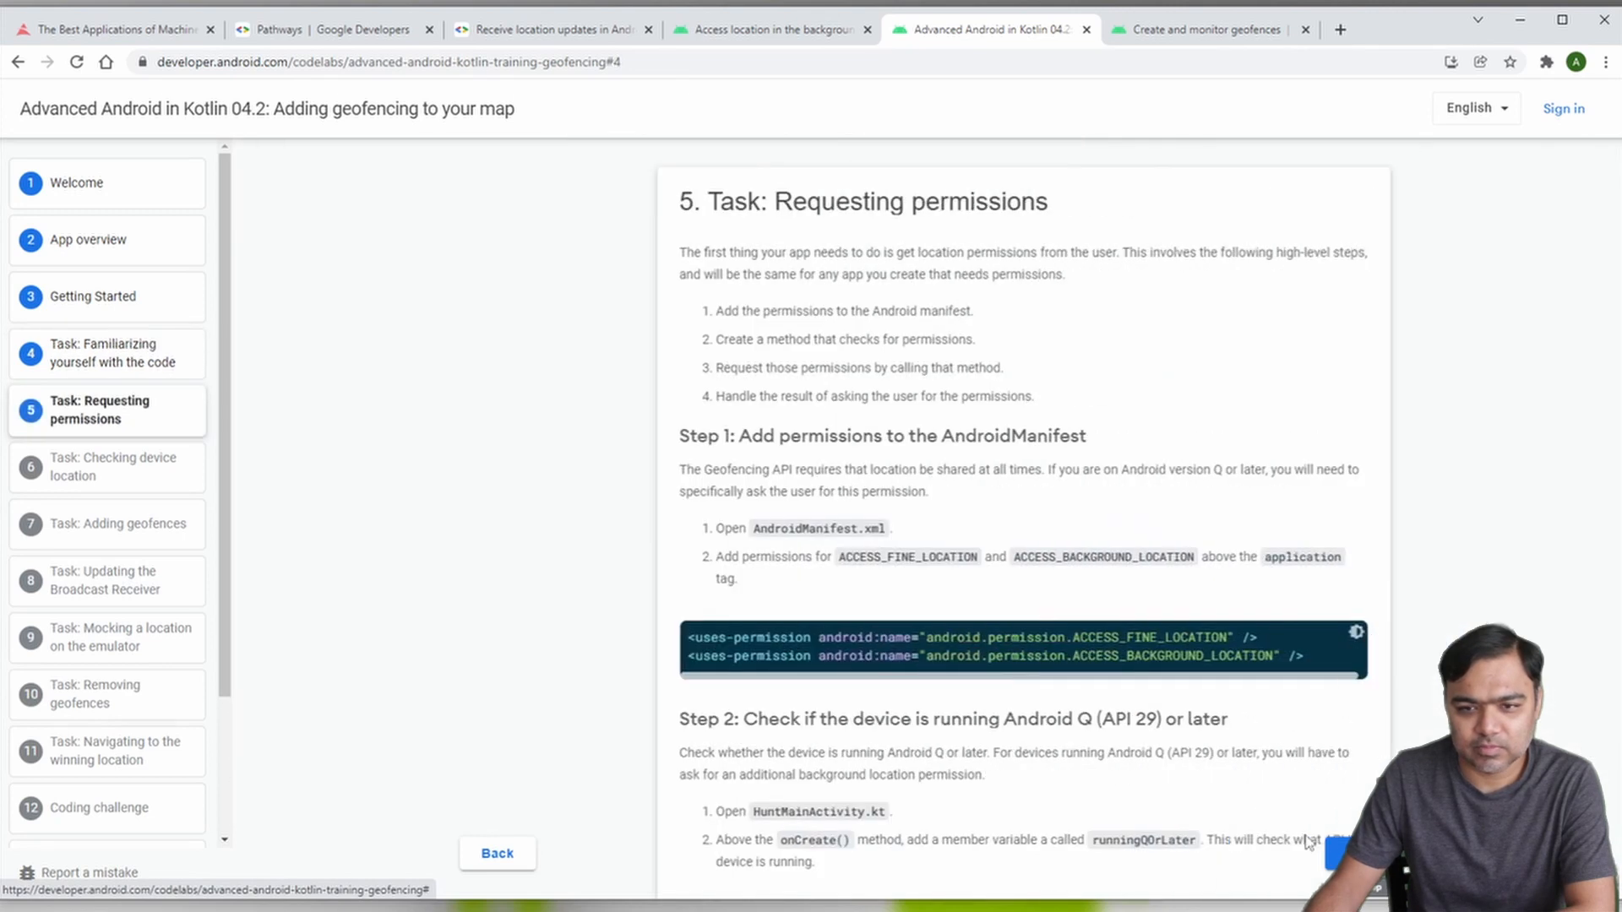
scroll(down, 3)
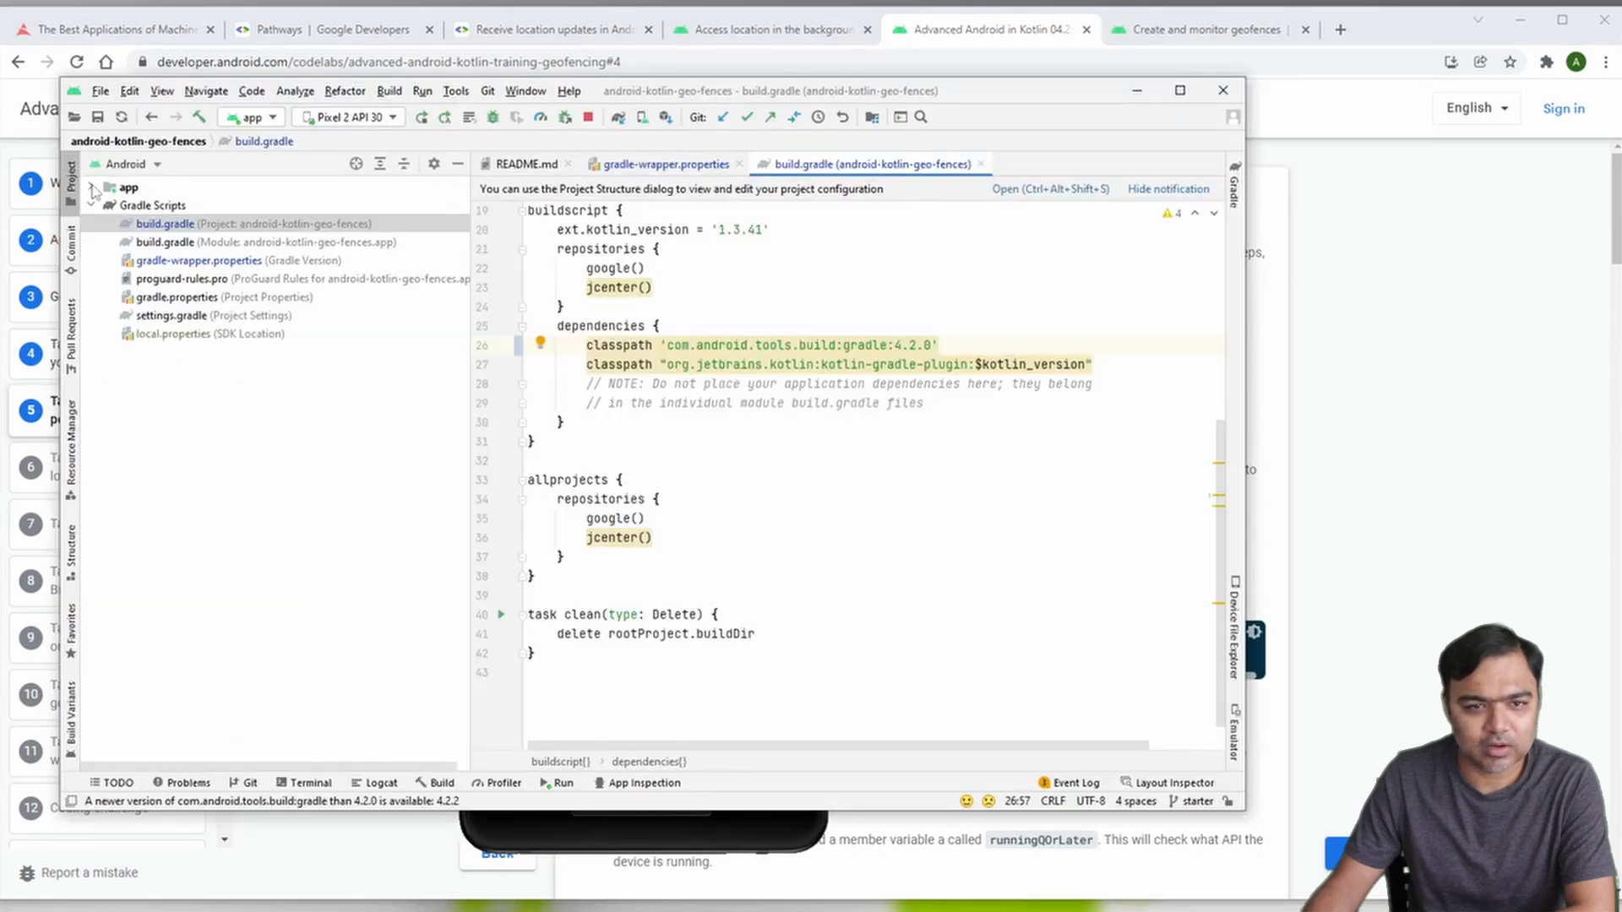
Step: Select the app folder in the Project pane
click(106, 187)
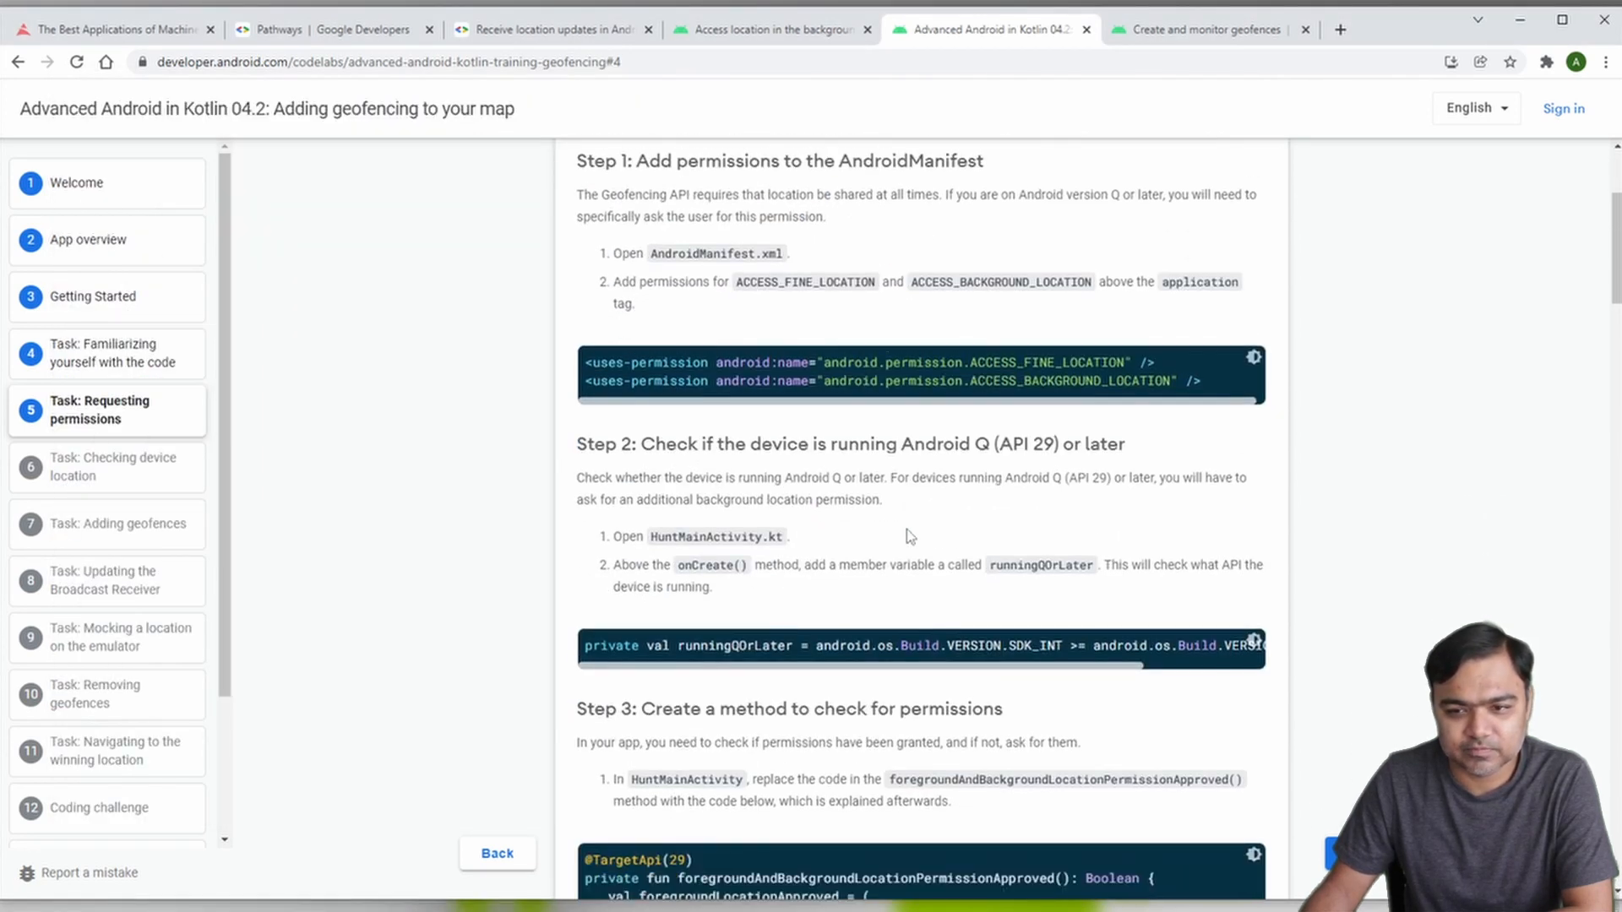
Step: Scroll the codelab to Step 3's foreground and background location approval checks
scroll(down, 3)
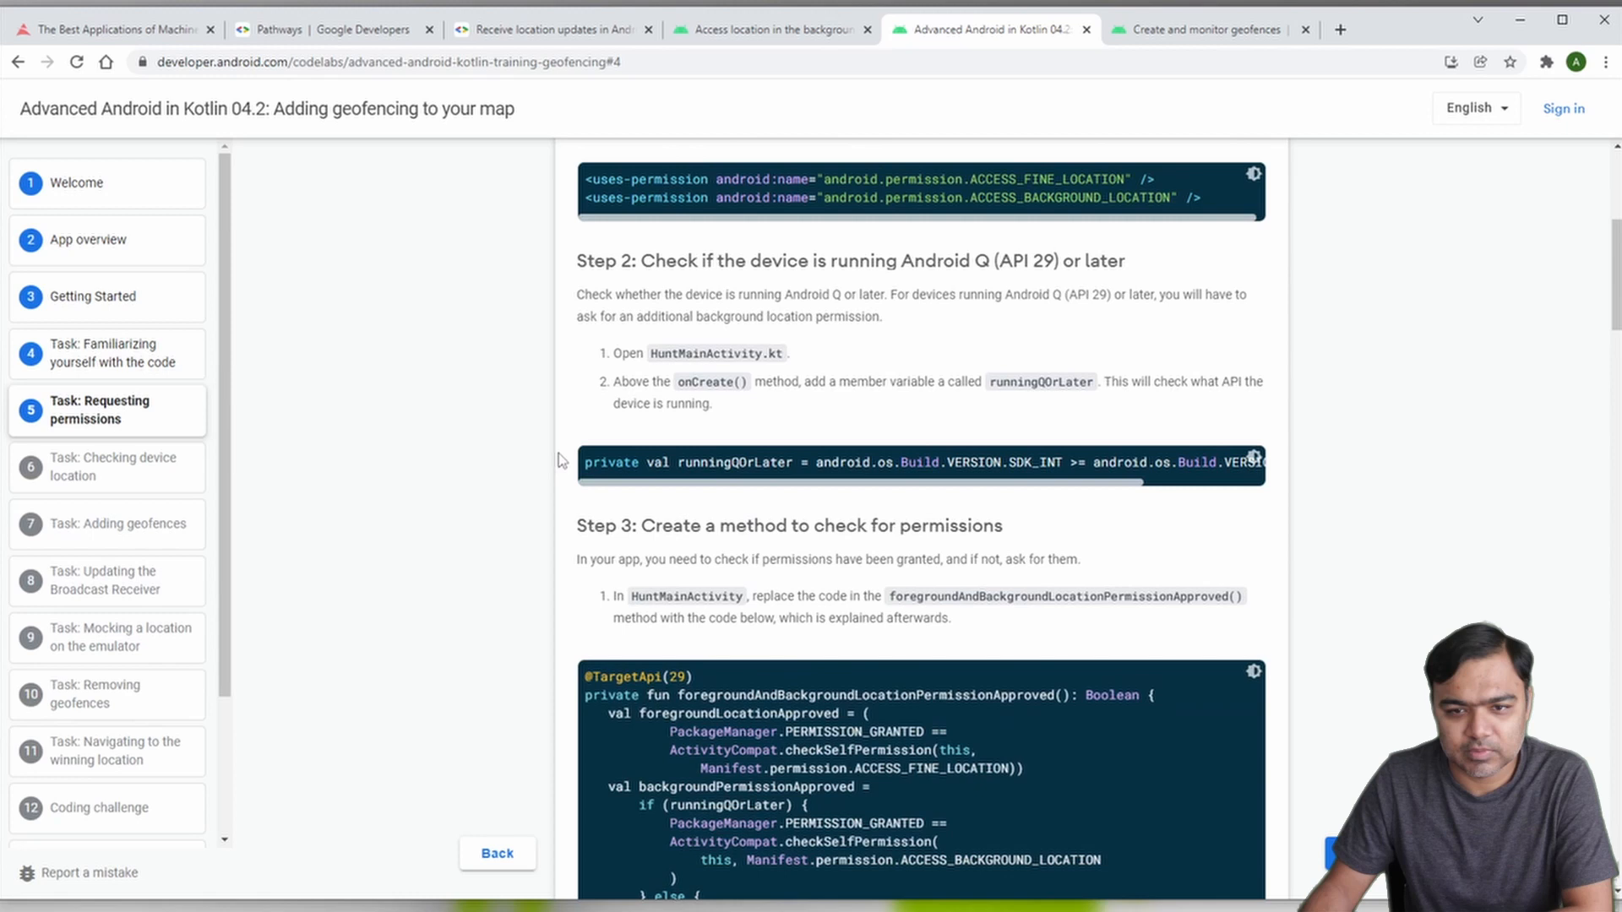
mouse_move(650, 411)
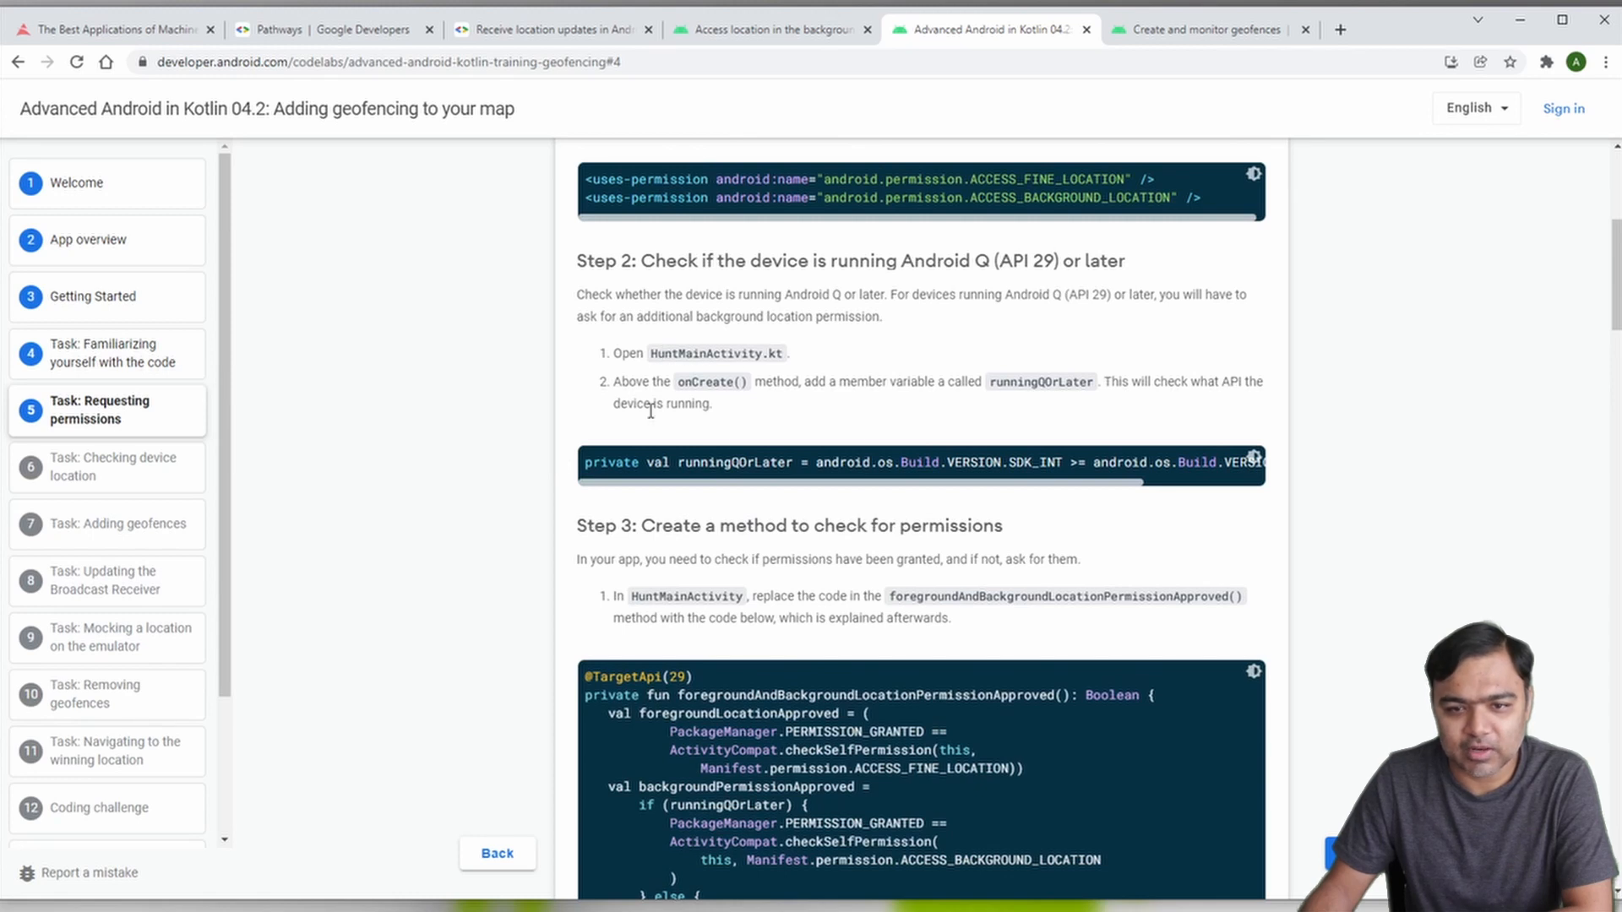
mouse_move(747, 484)
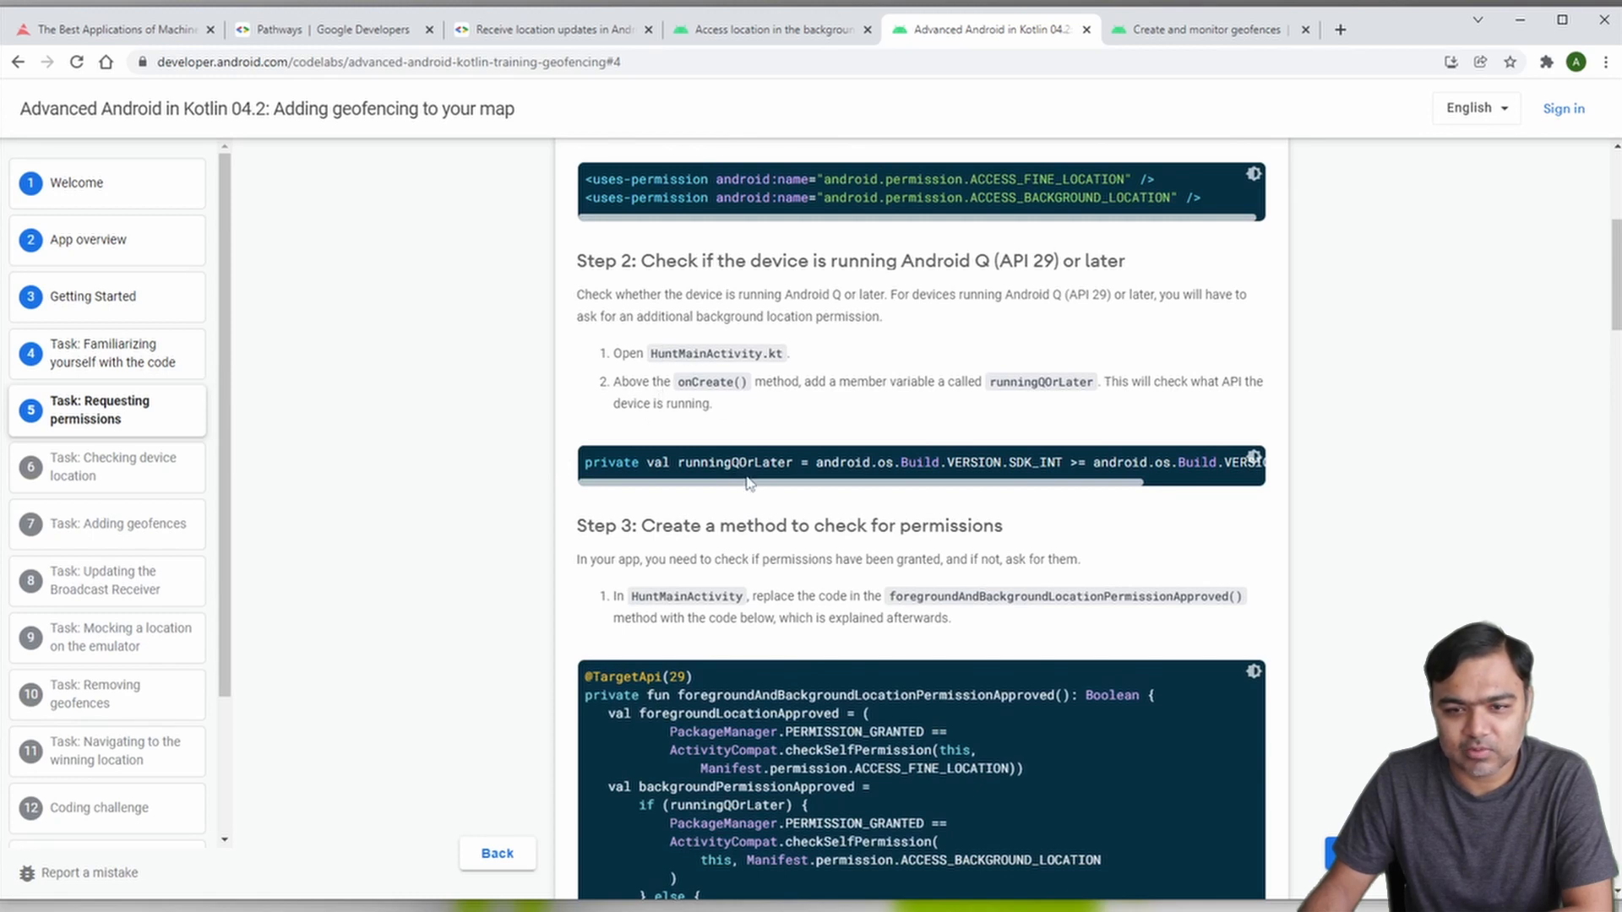
mouse_move(1351, 665)
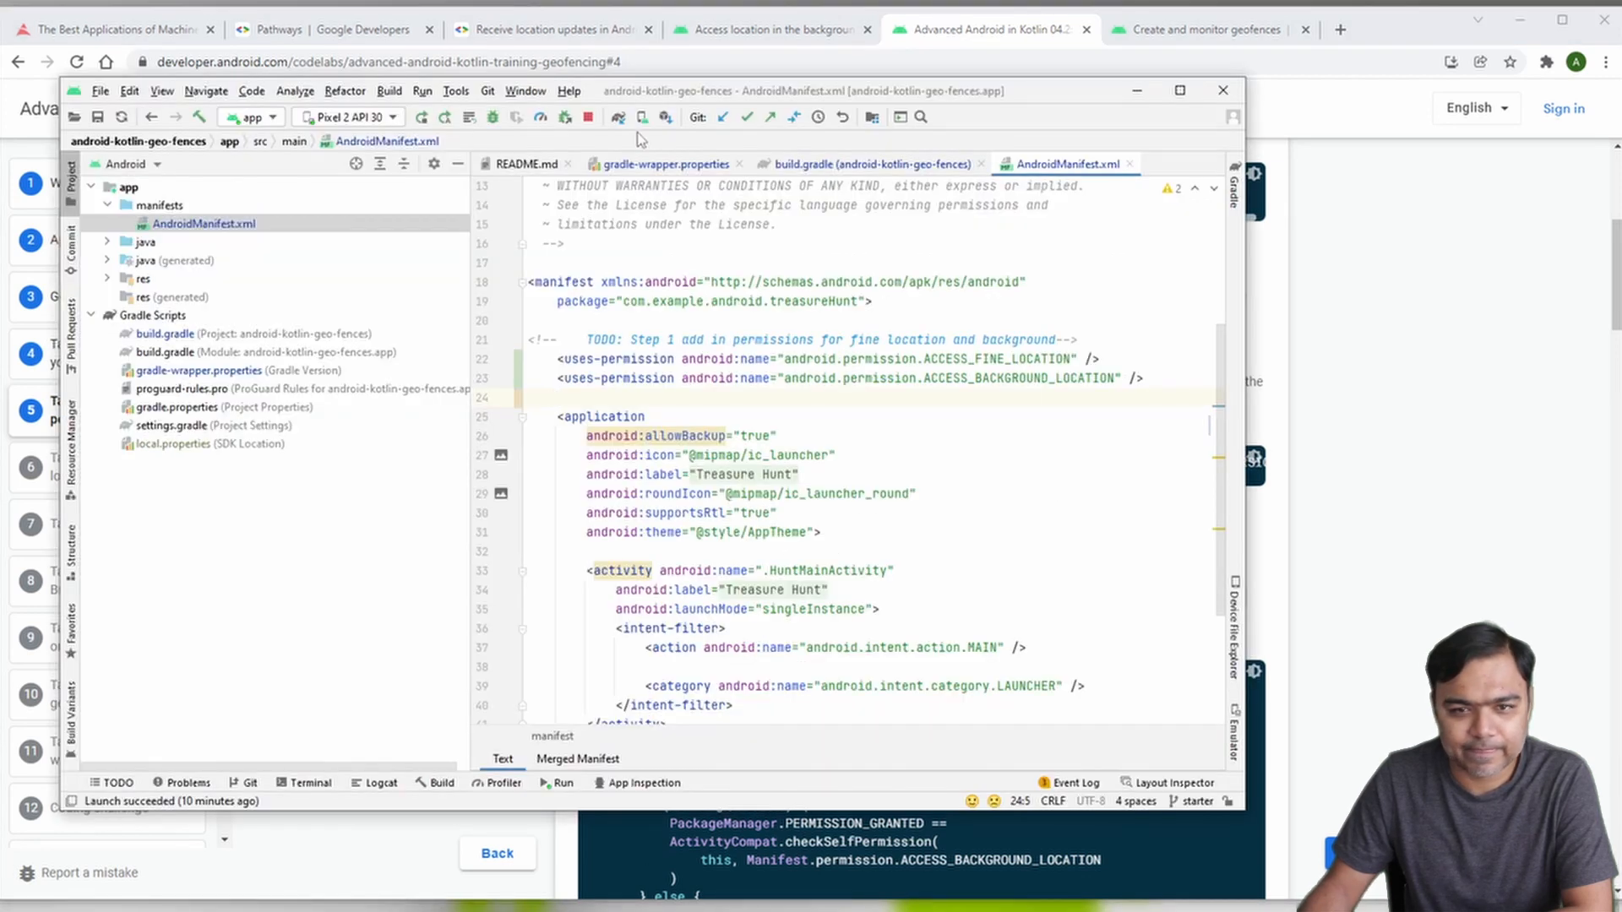
Step: Open HuntMainActivity.kt and bring Step 2's runningQOrLater check into view
click(107, 243)
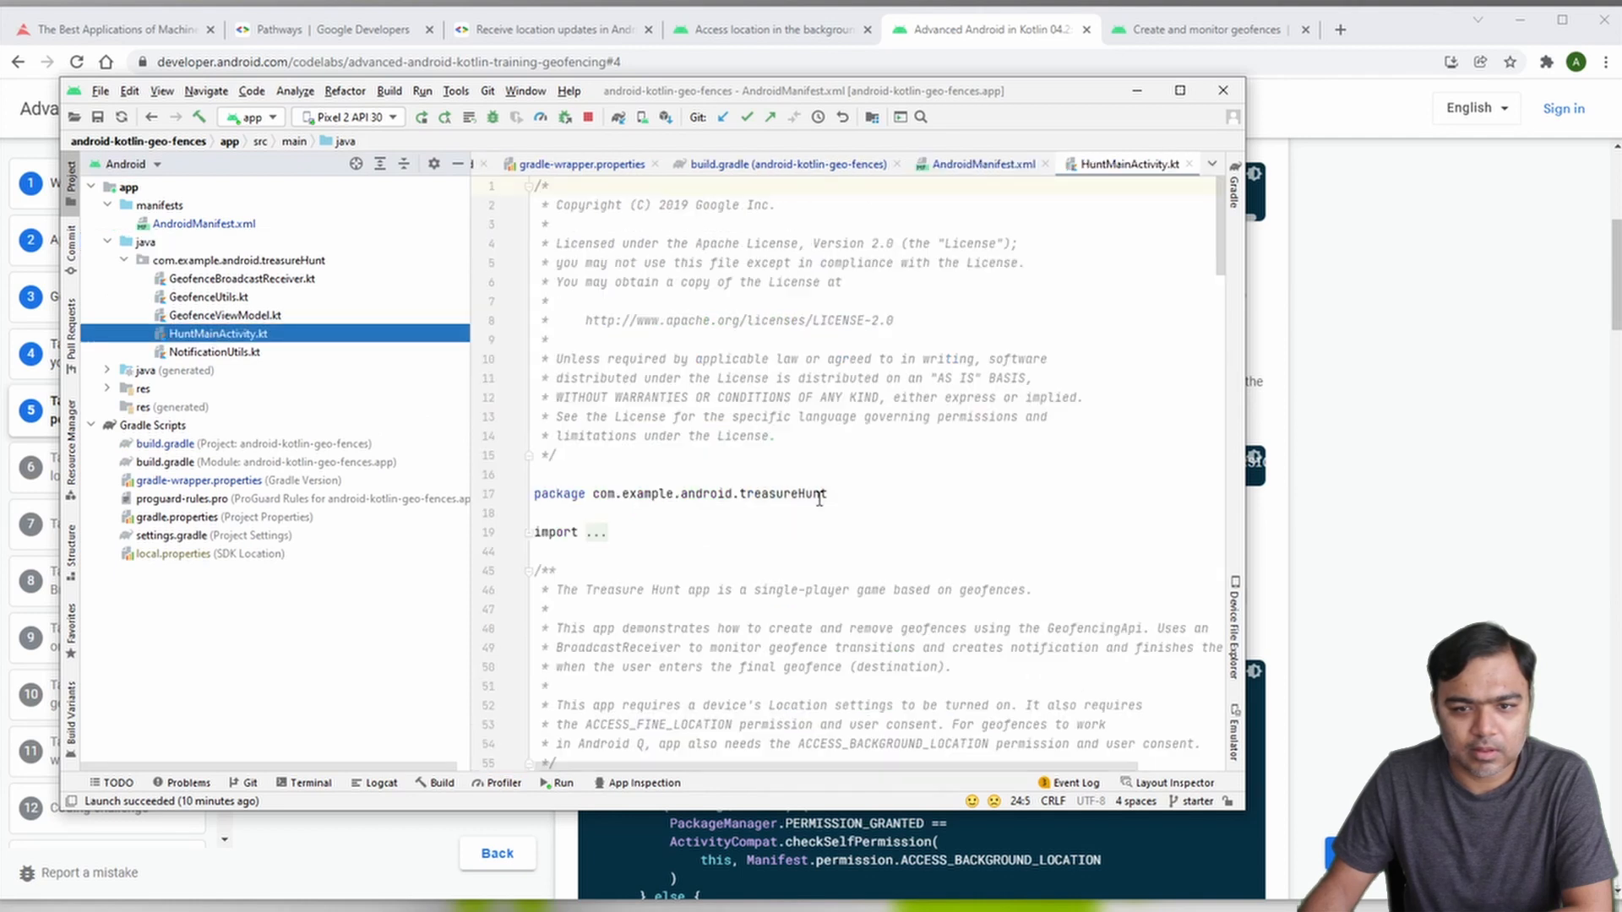
scroll(down, 3)
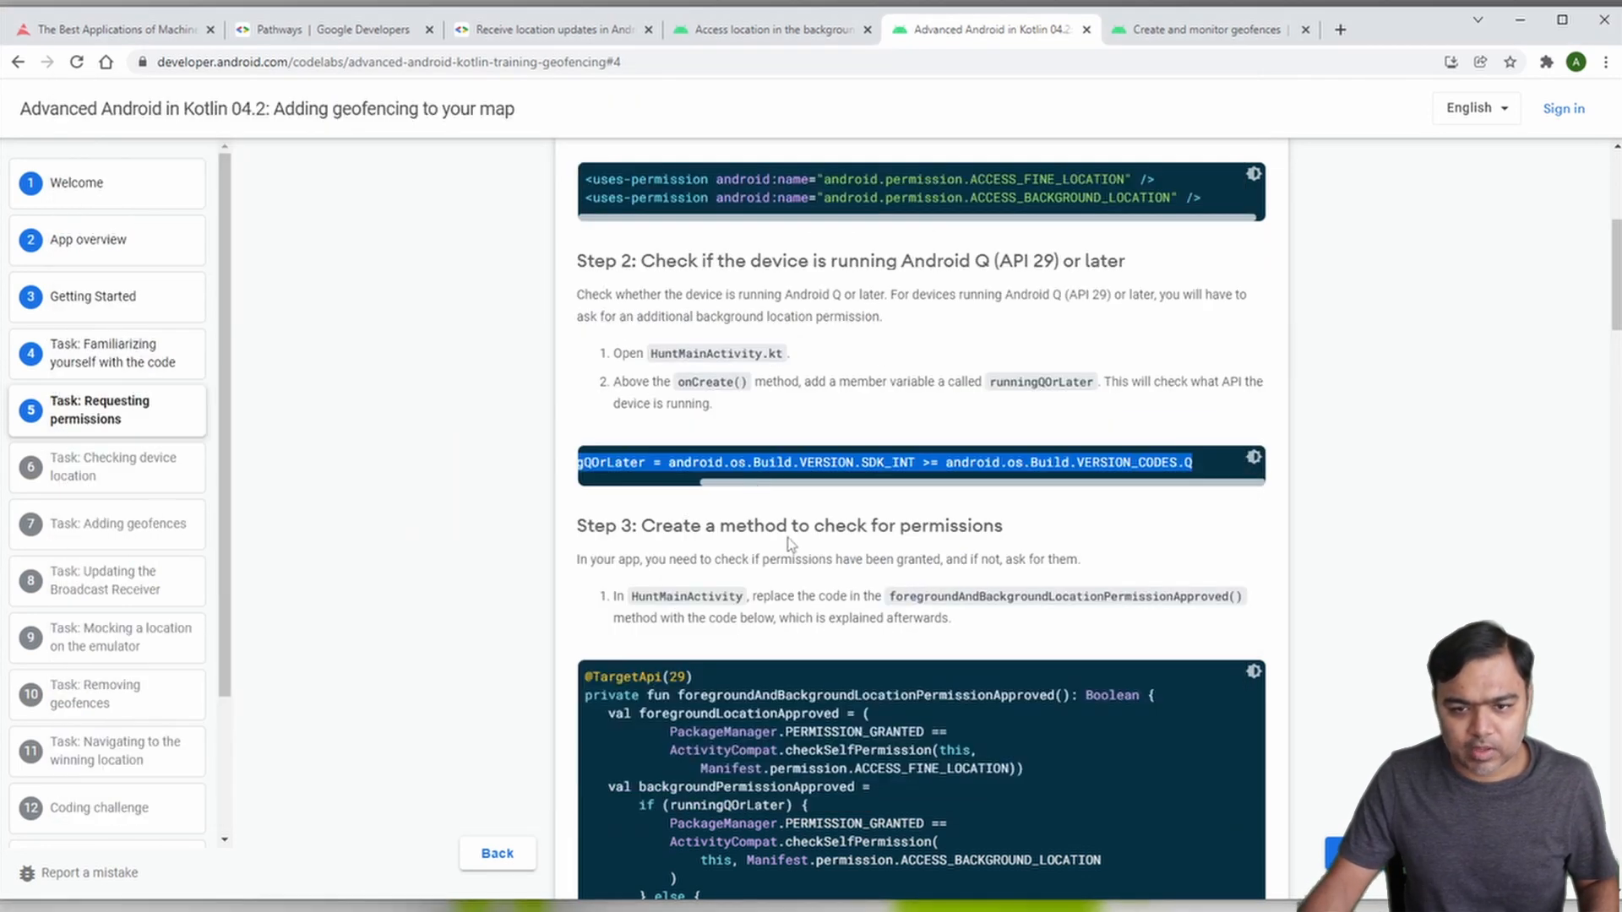
Step: Scroll the codelab through Step 3's permission-check code down to Step 4
scroll(down, 3)
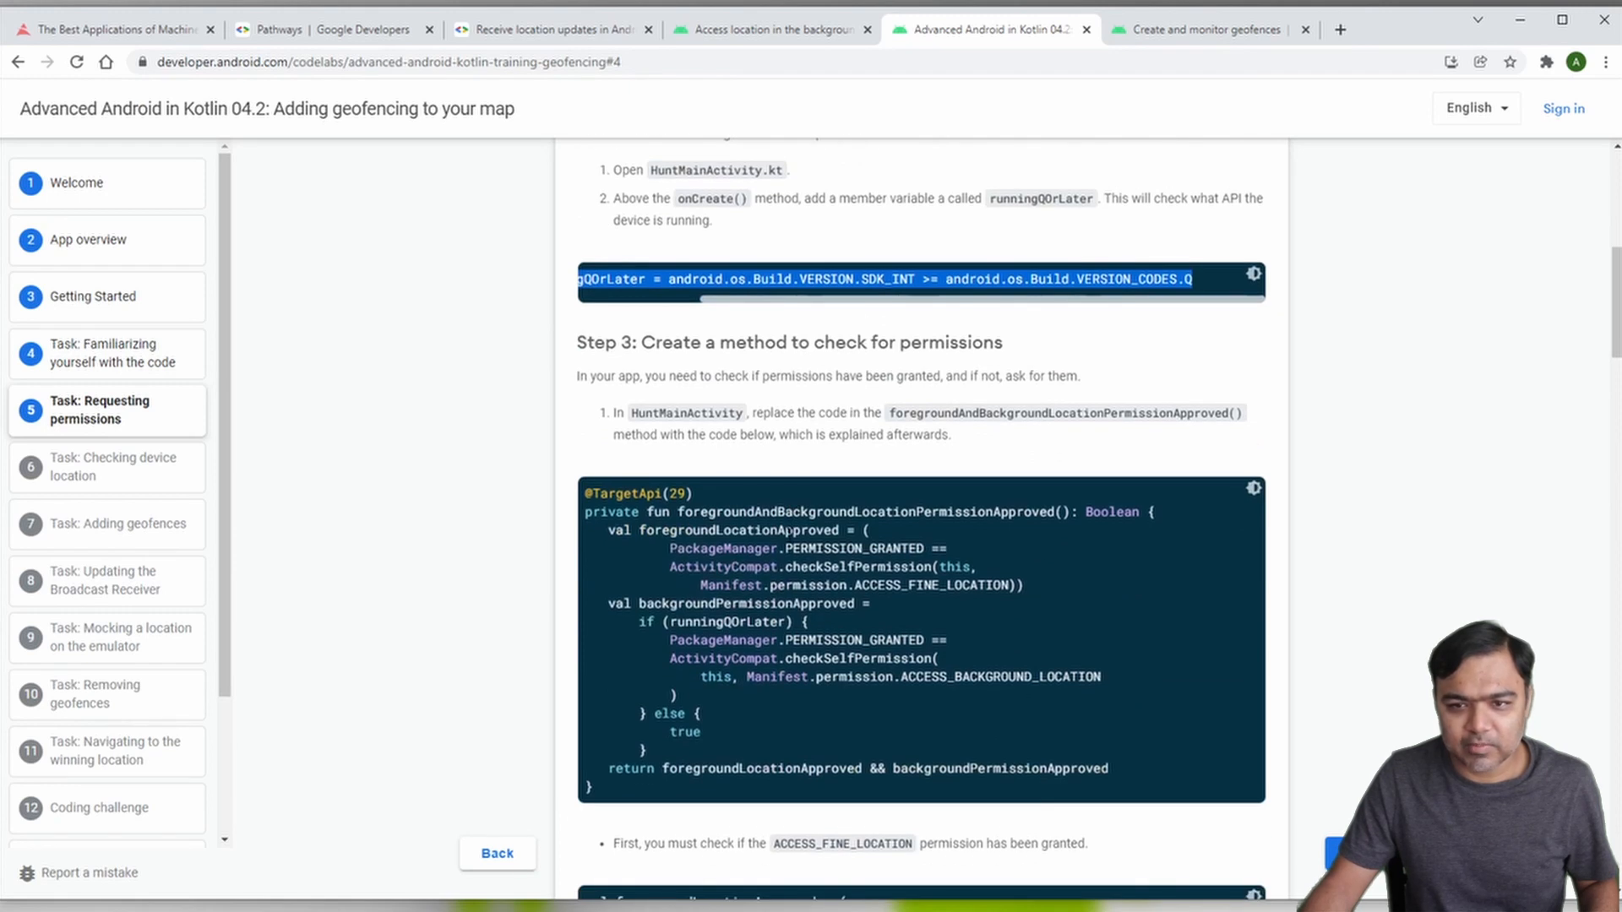
mouse_move(610, 797)
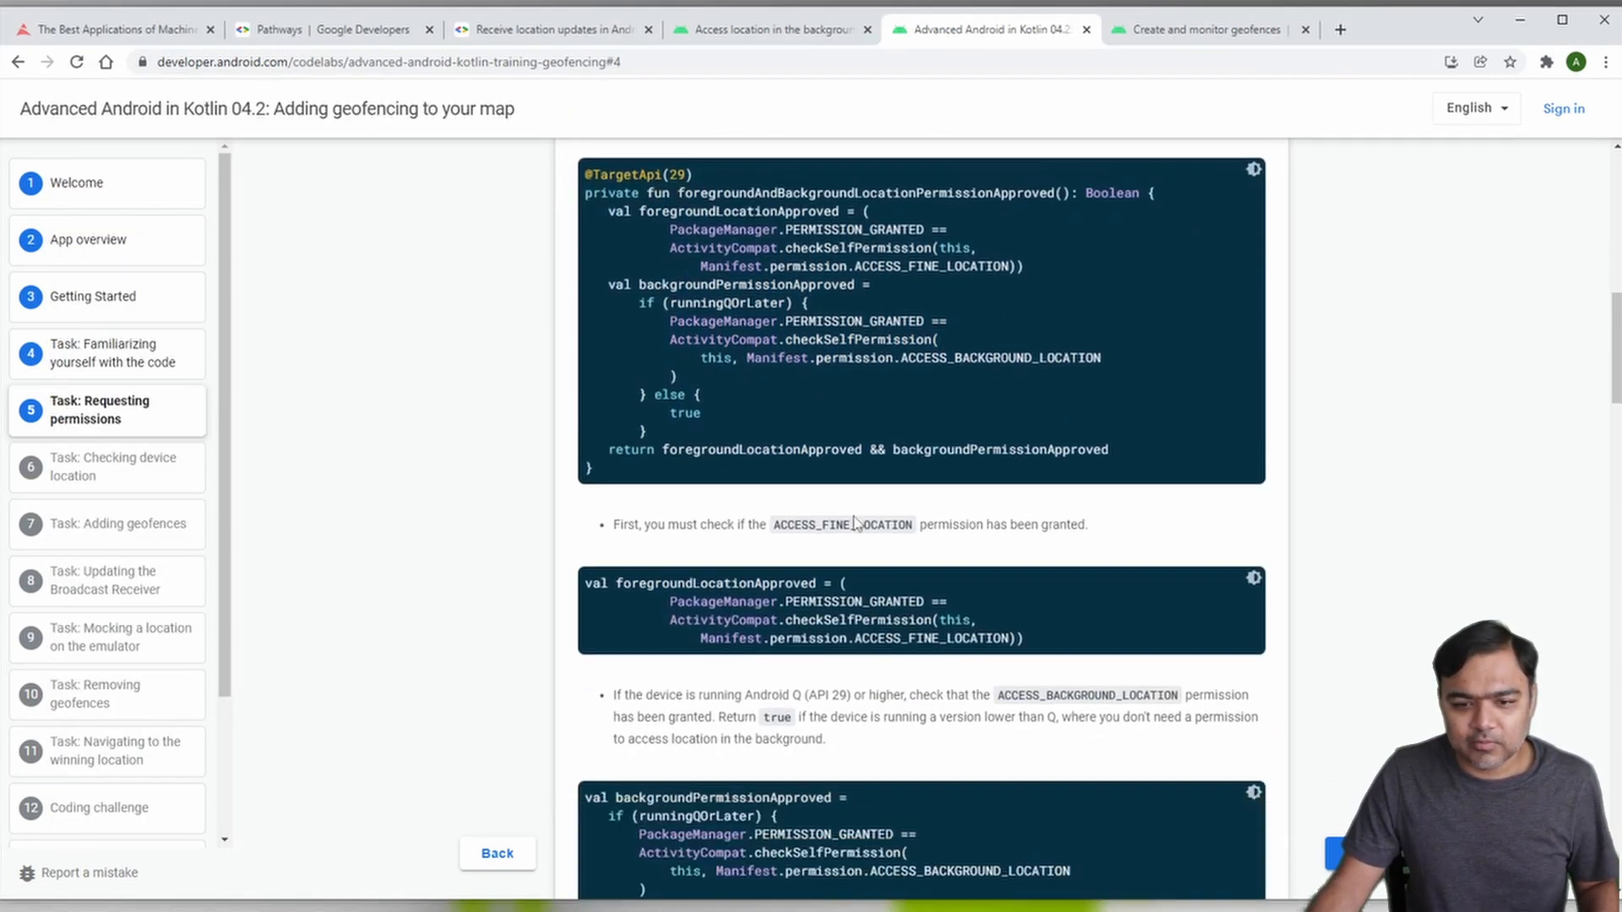
scroll(down, 3)
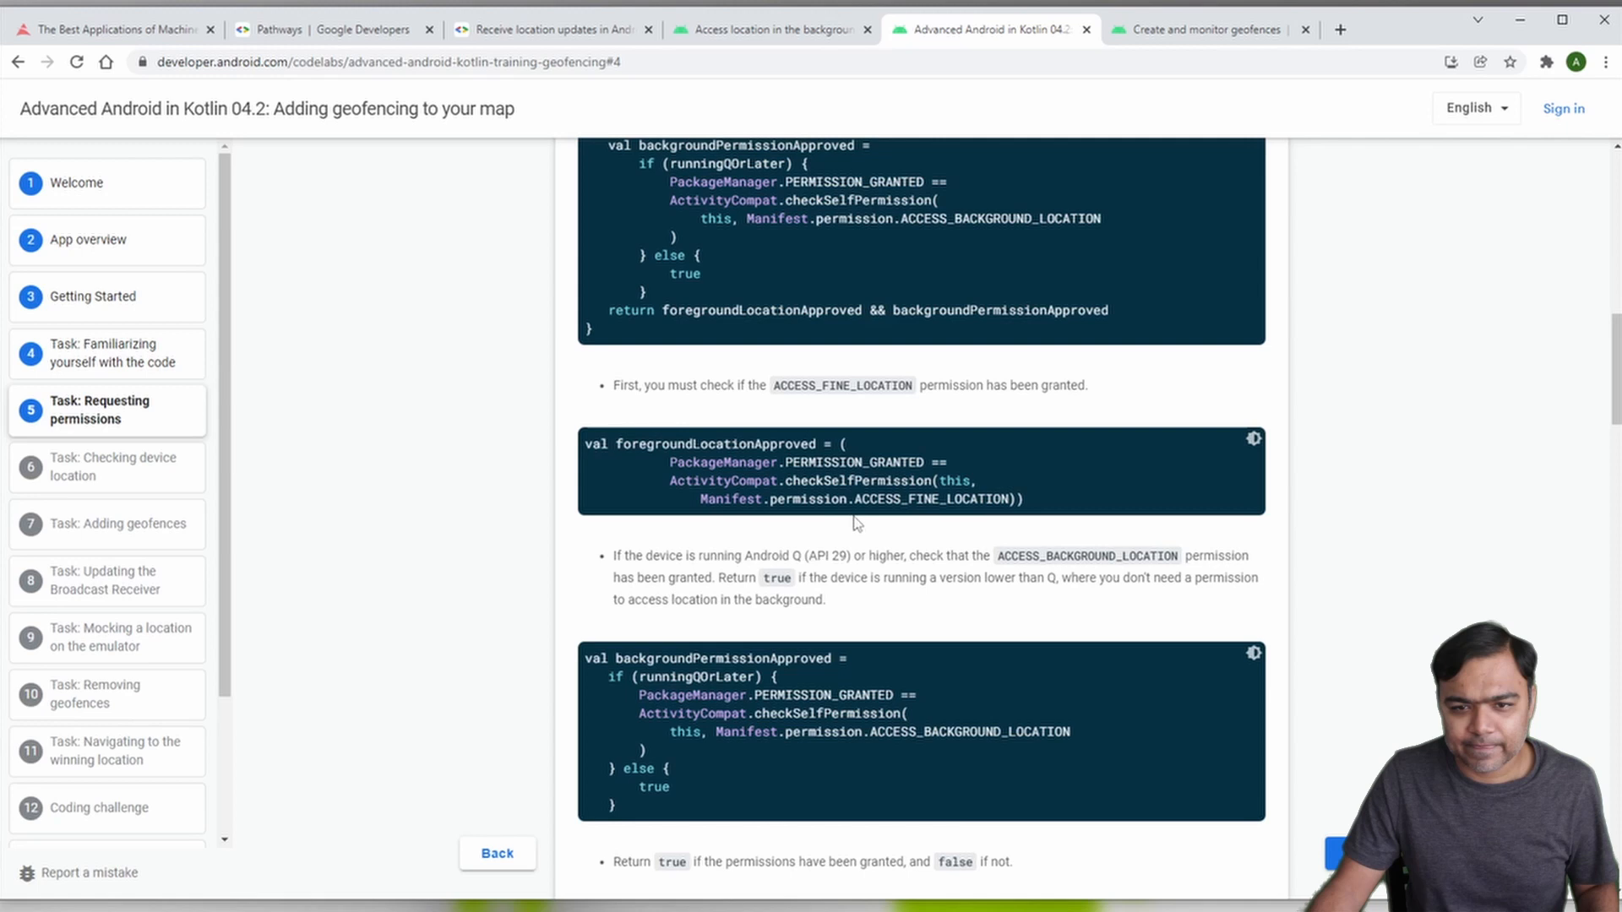
click(982, 29)
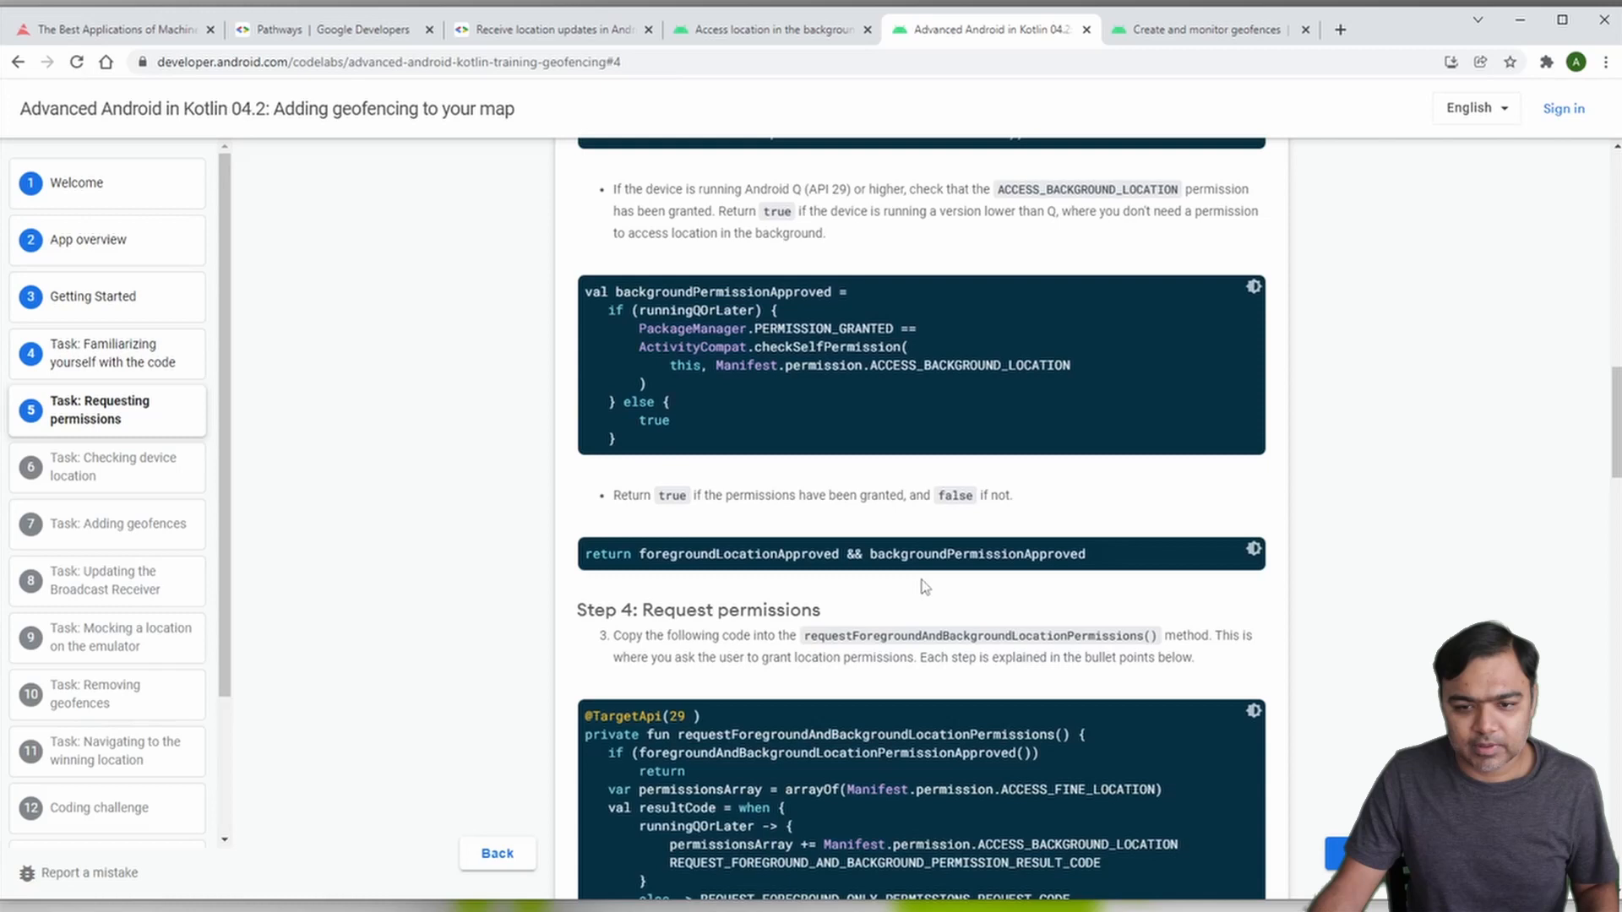
scroll(down, 3)
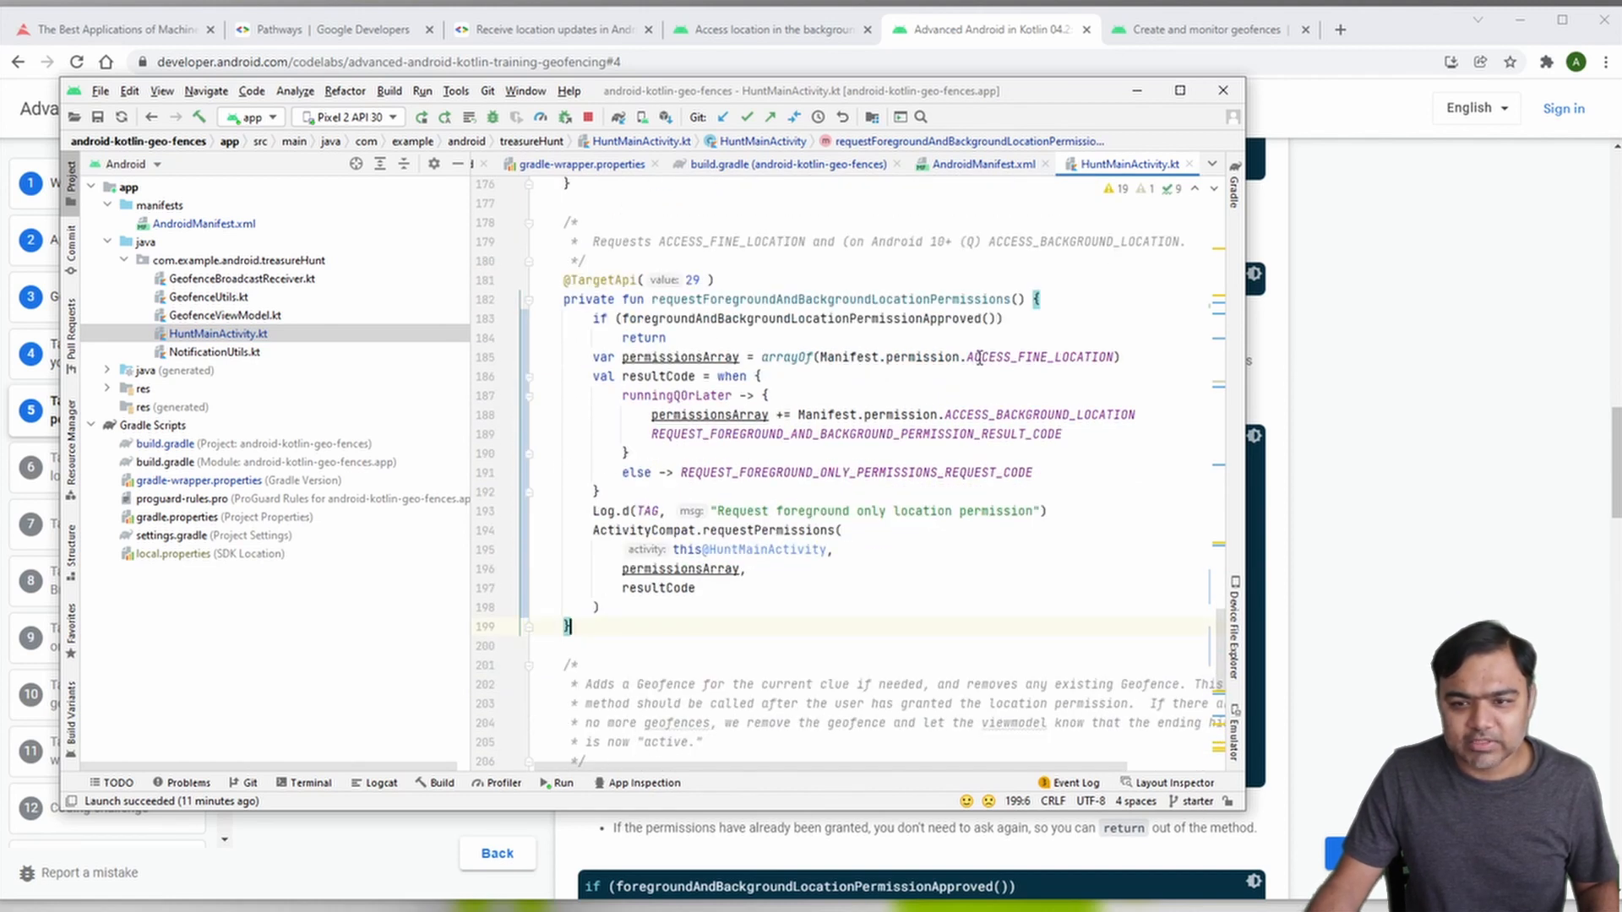
Step: Fill requestForegroundAndBackgroundLocationPermissions with Step 4 code, then reach Step 5 in the codelab
double_click(1040, 356)
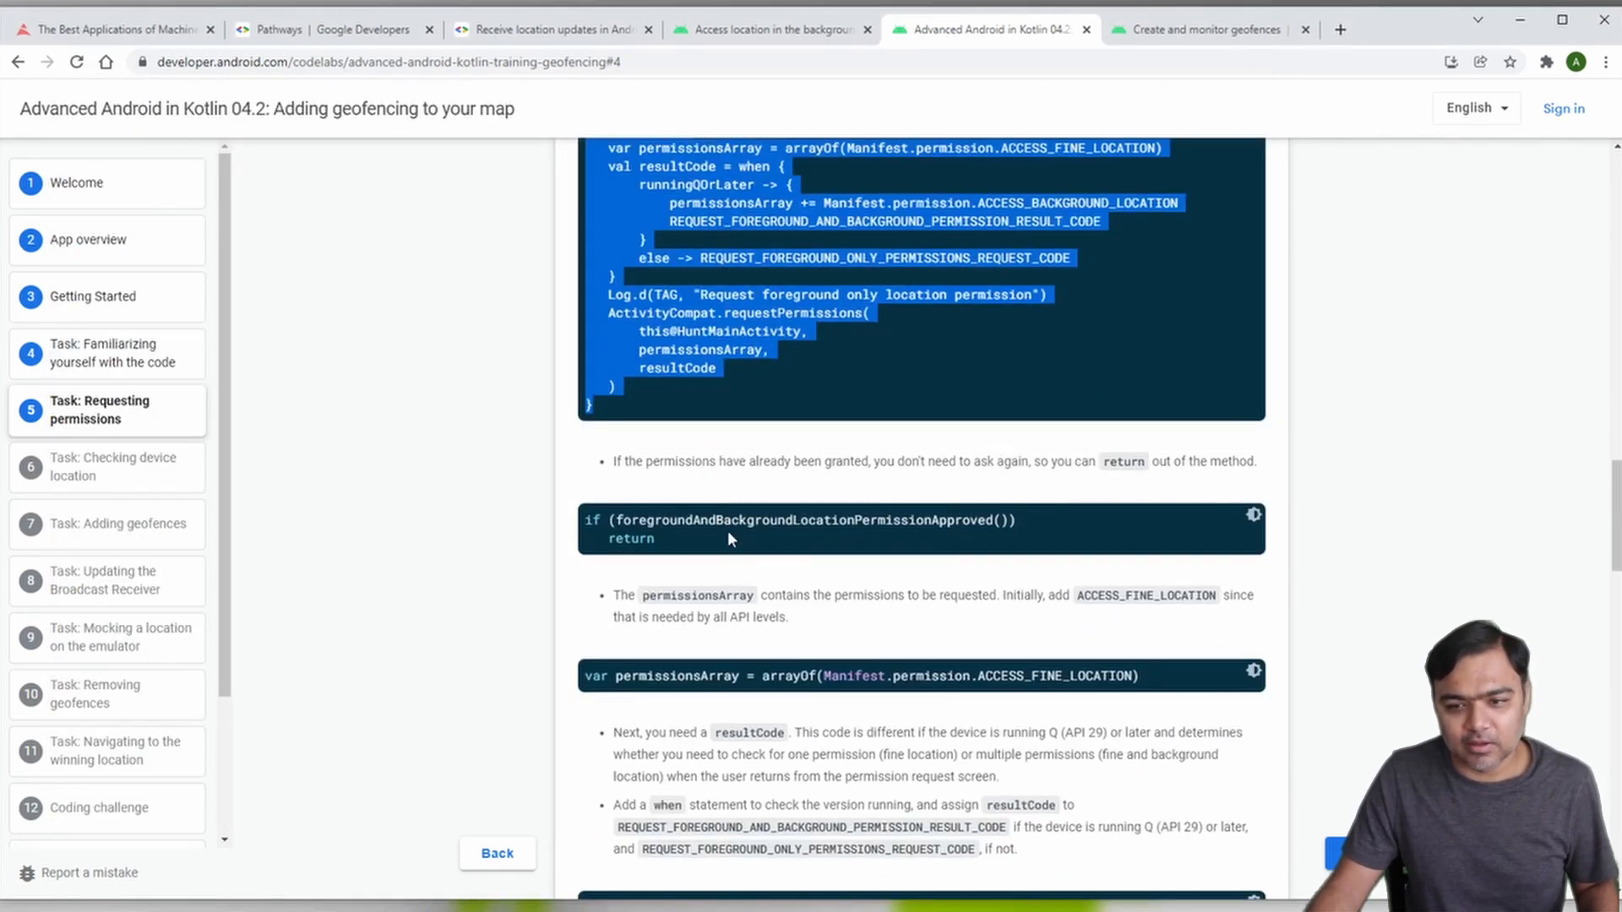
scroll(down, 3)
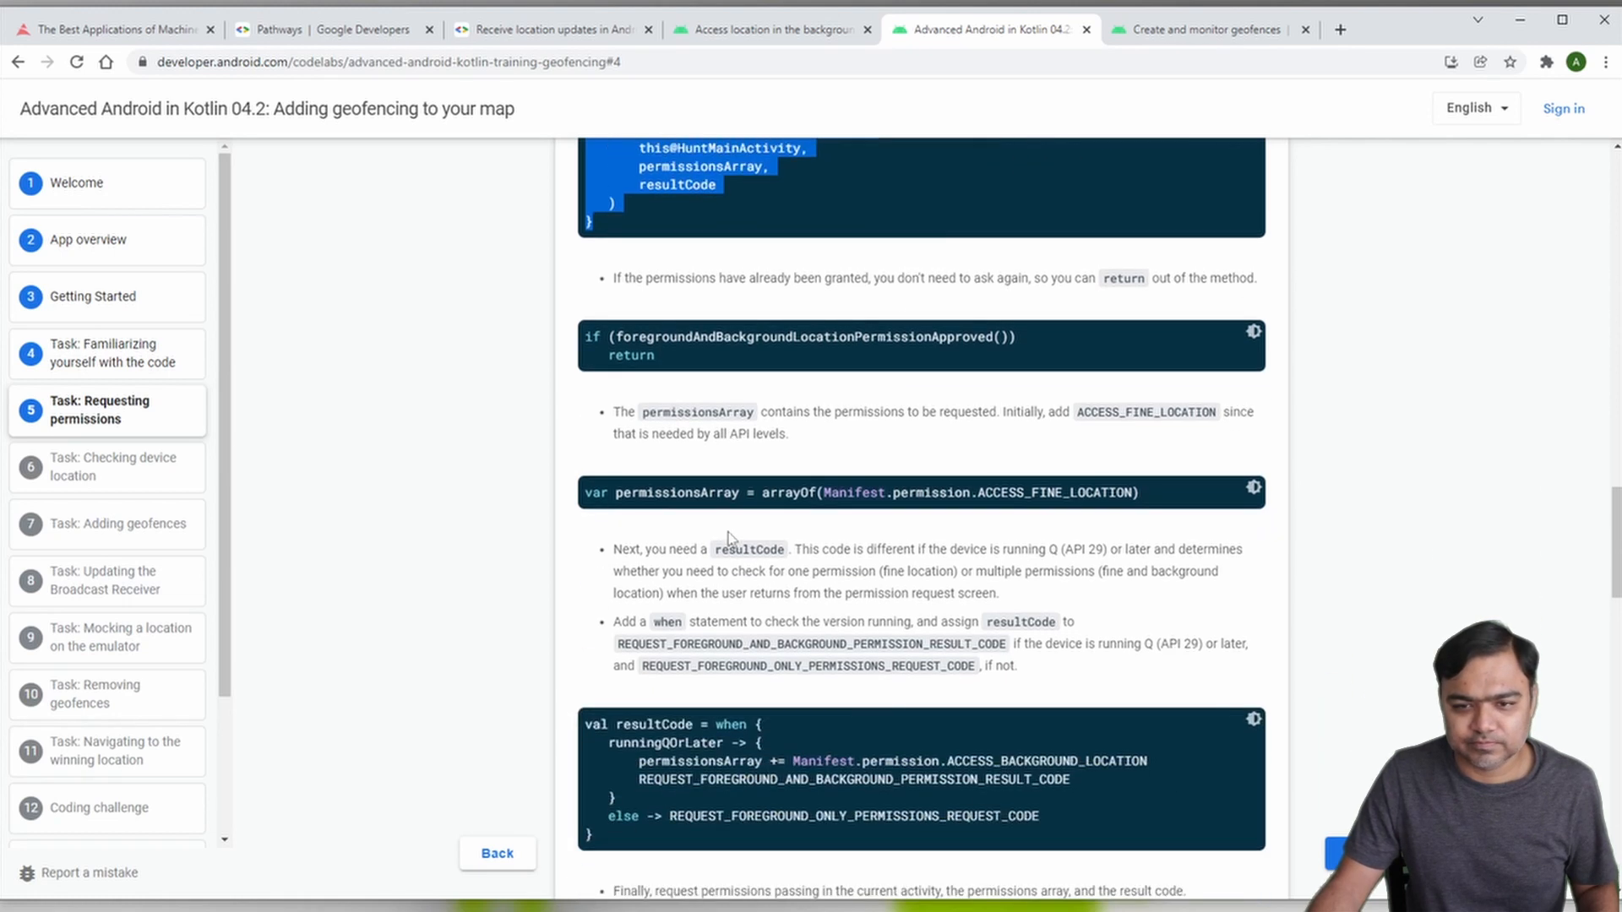
scroll(down, 3)
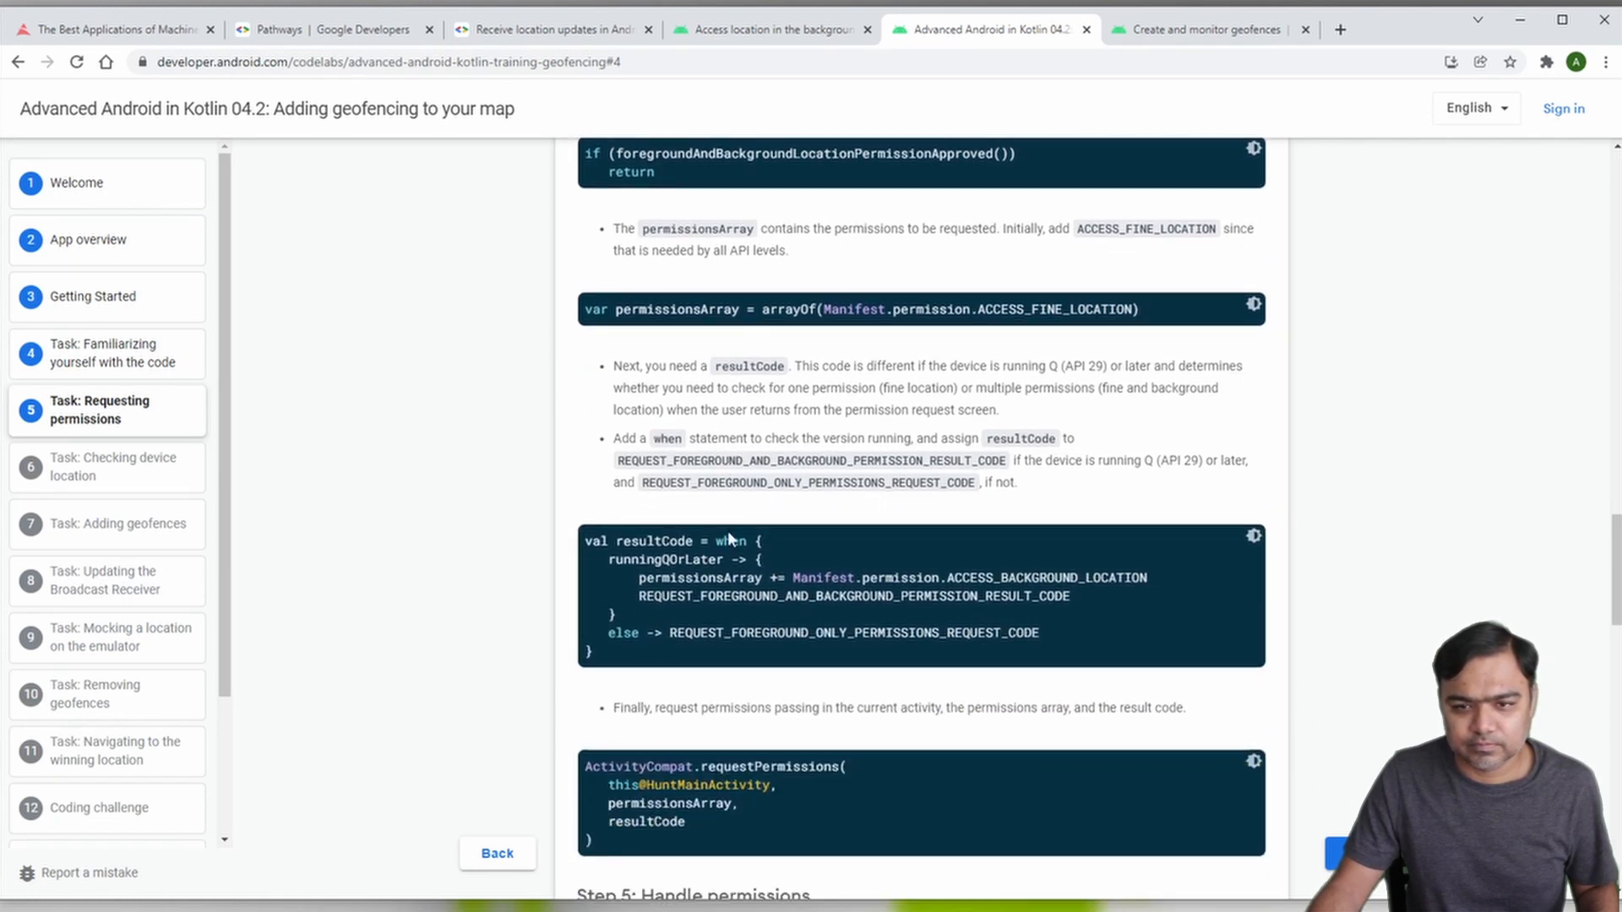
scroll(down, 3)
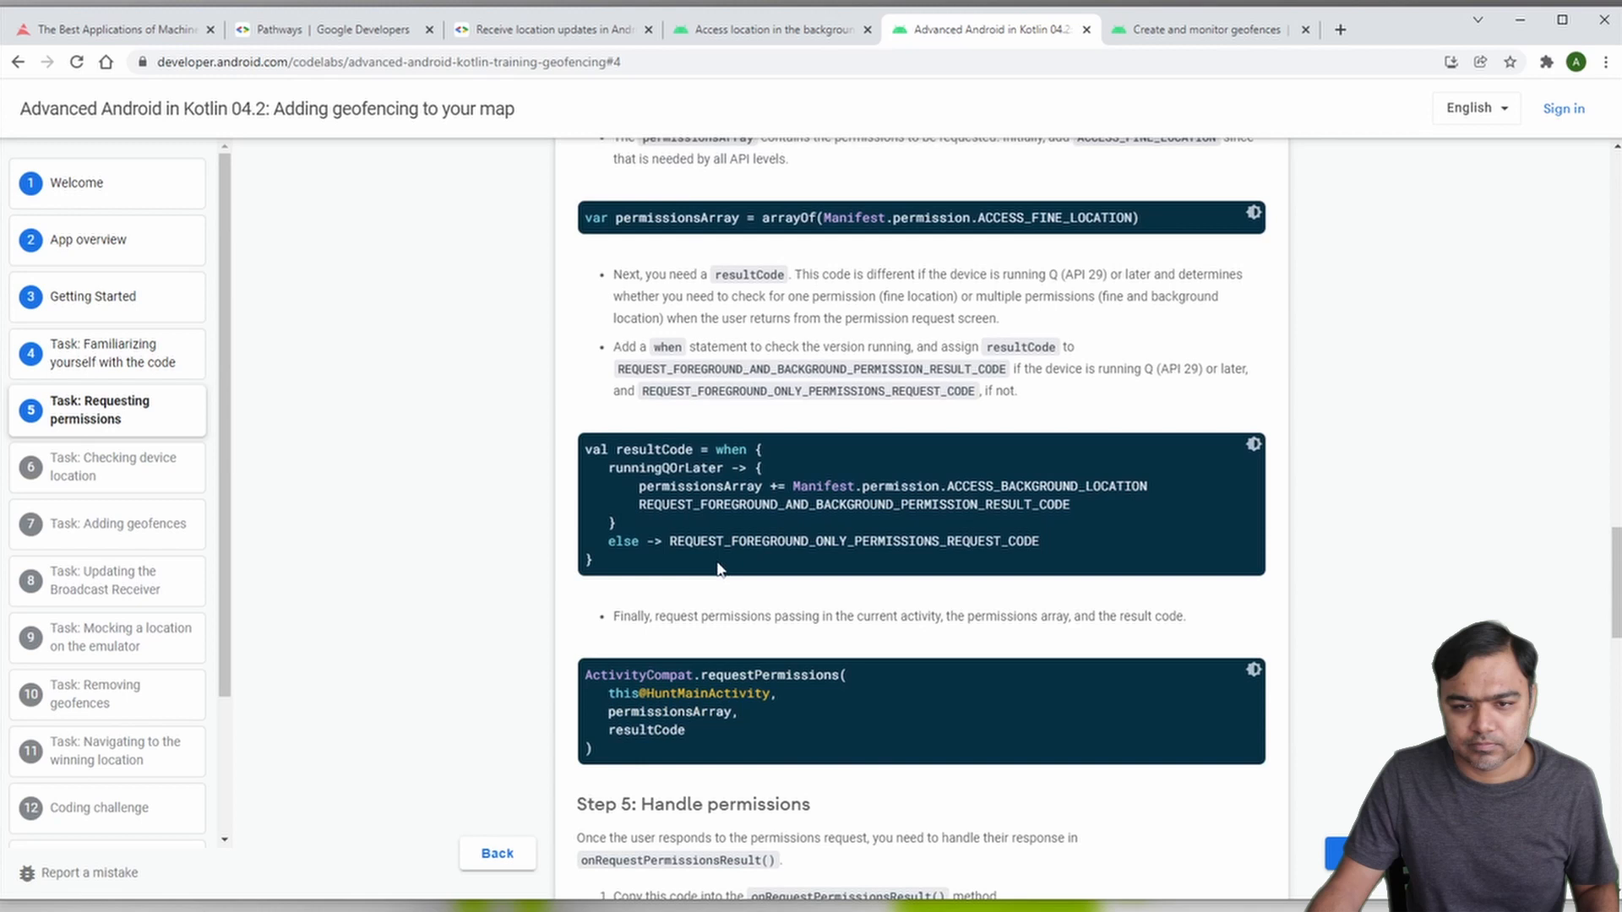
scroll(down, 3)
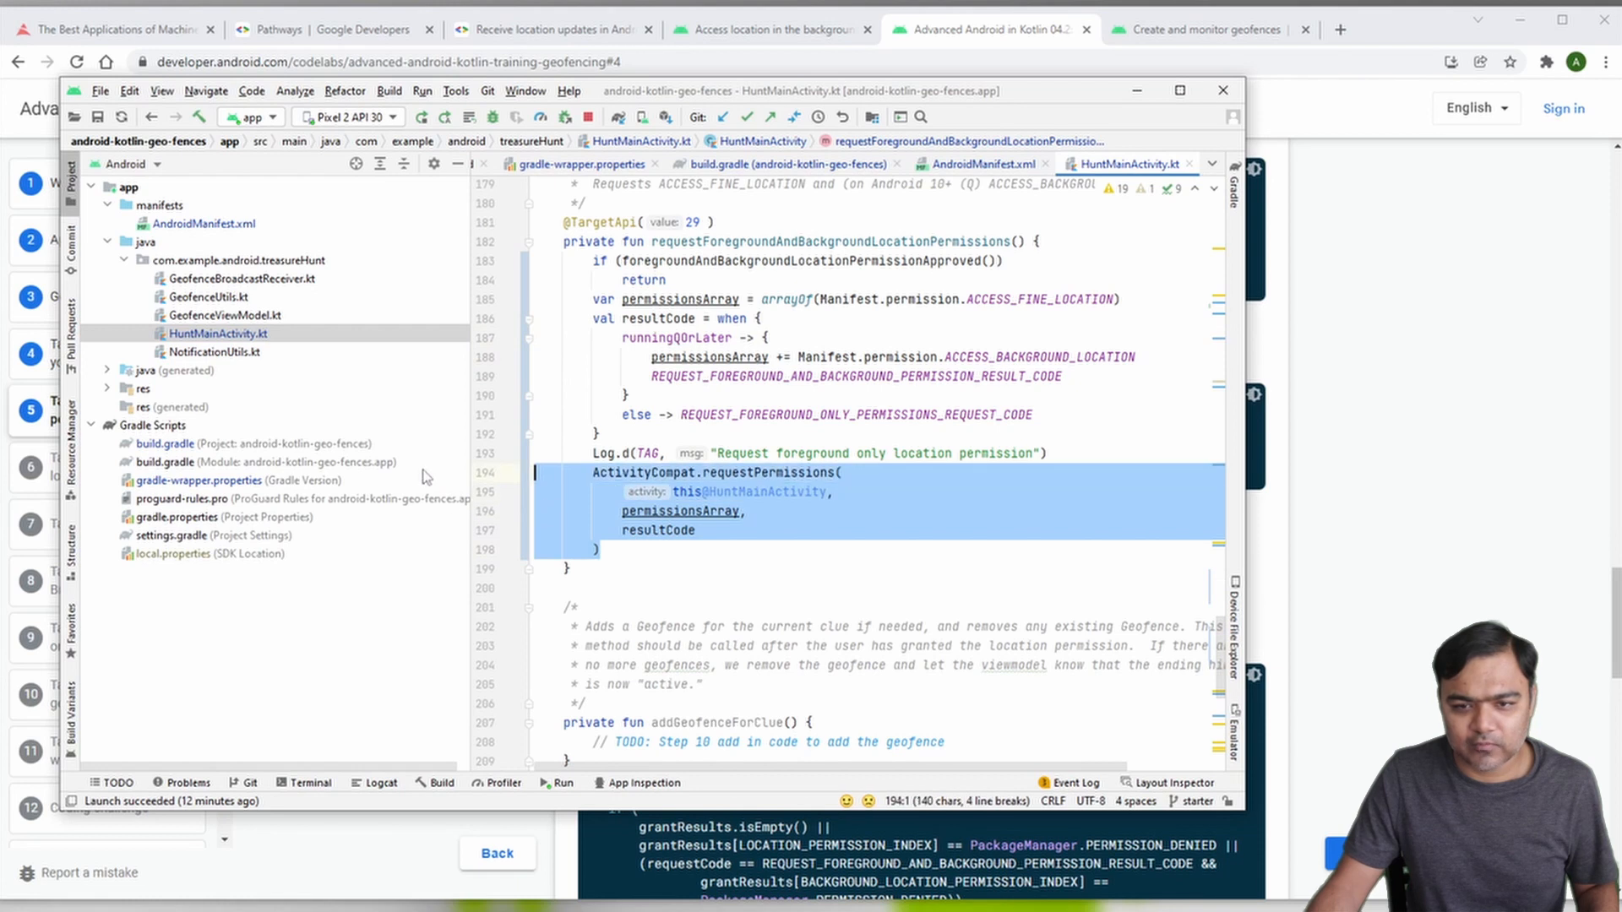
click(681, 546)
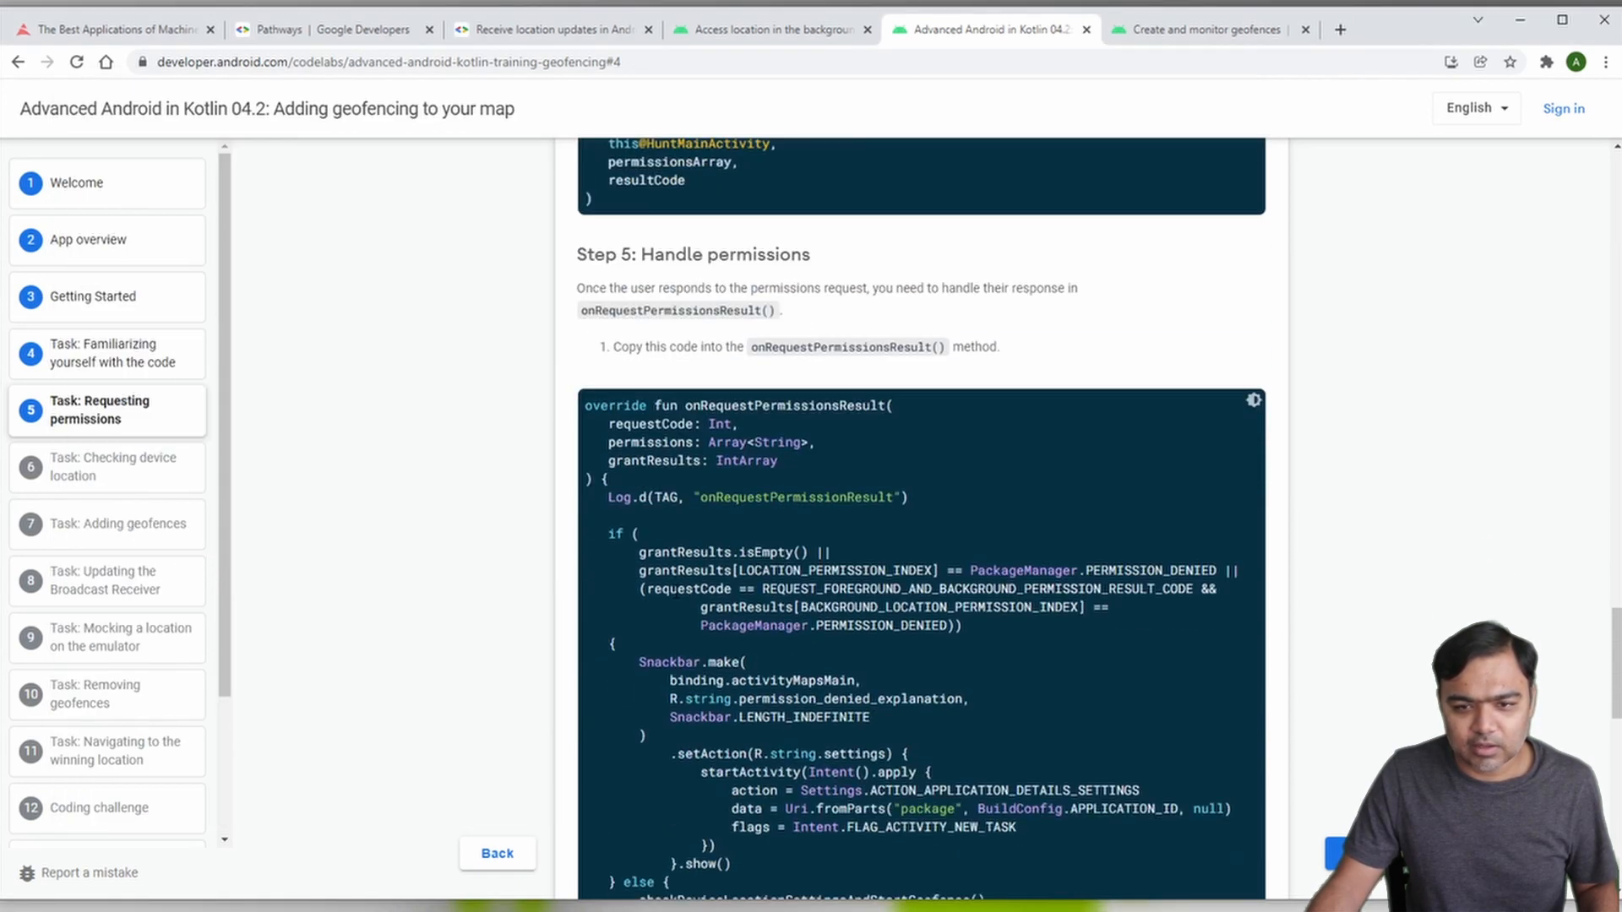
scroll(down, 3)
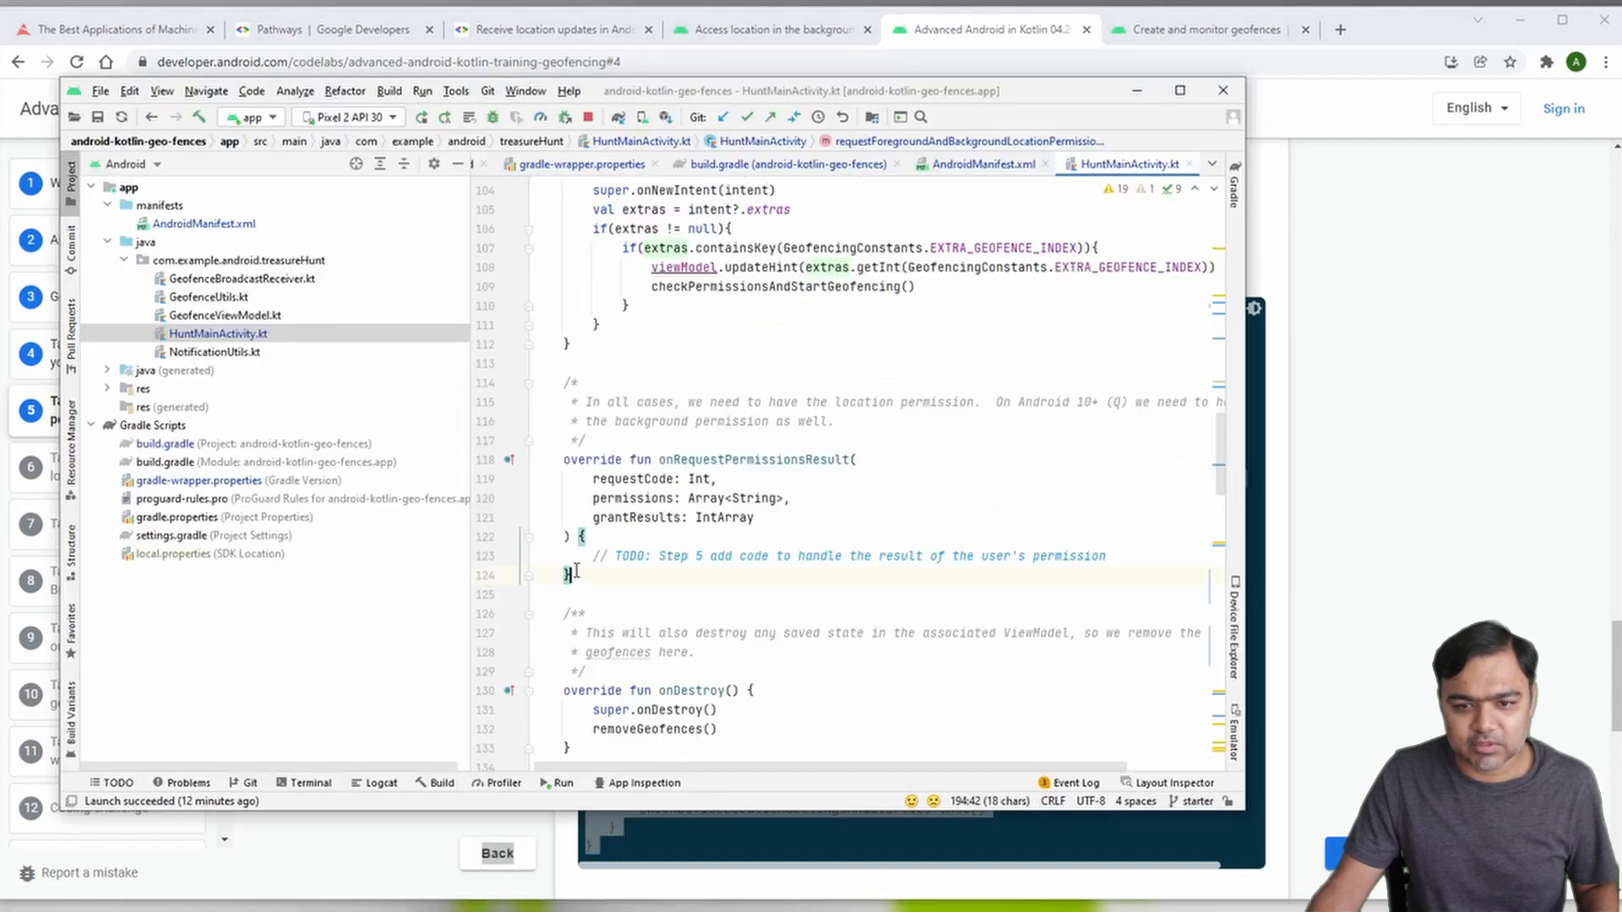
Step: Replace the Step 5 TODO in onRequestPermissionsResult with the codelab's permission-handling code
drag(563, 460, 567, 576)
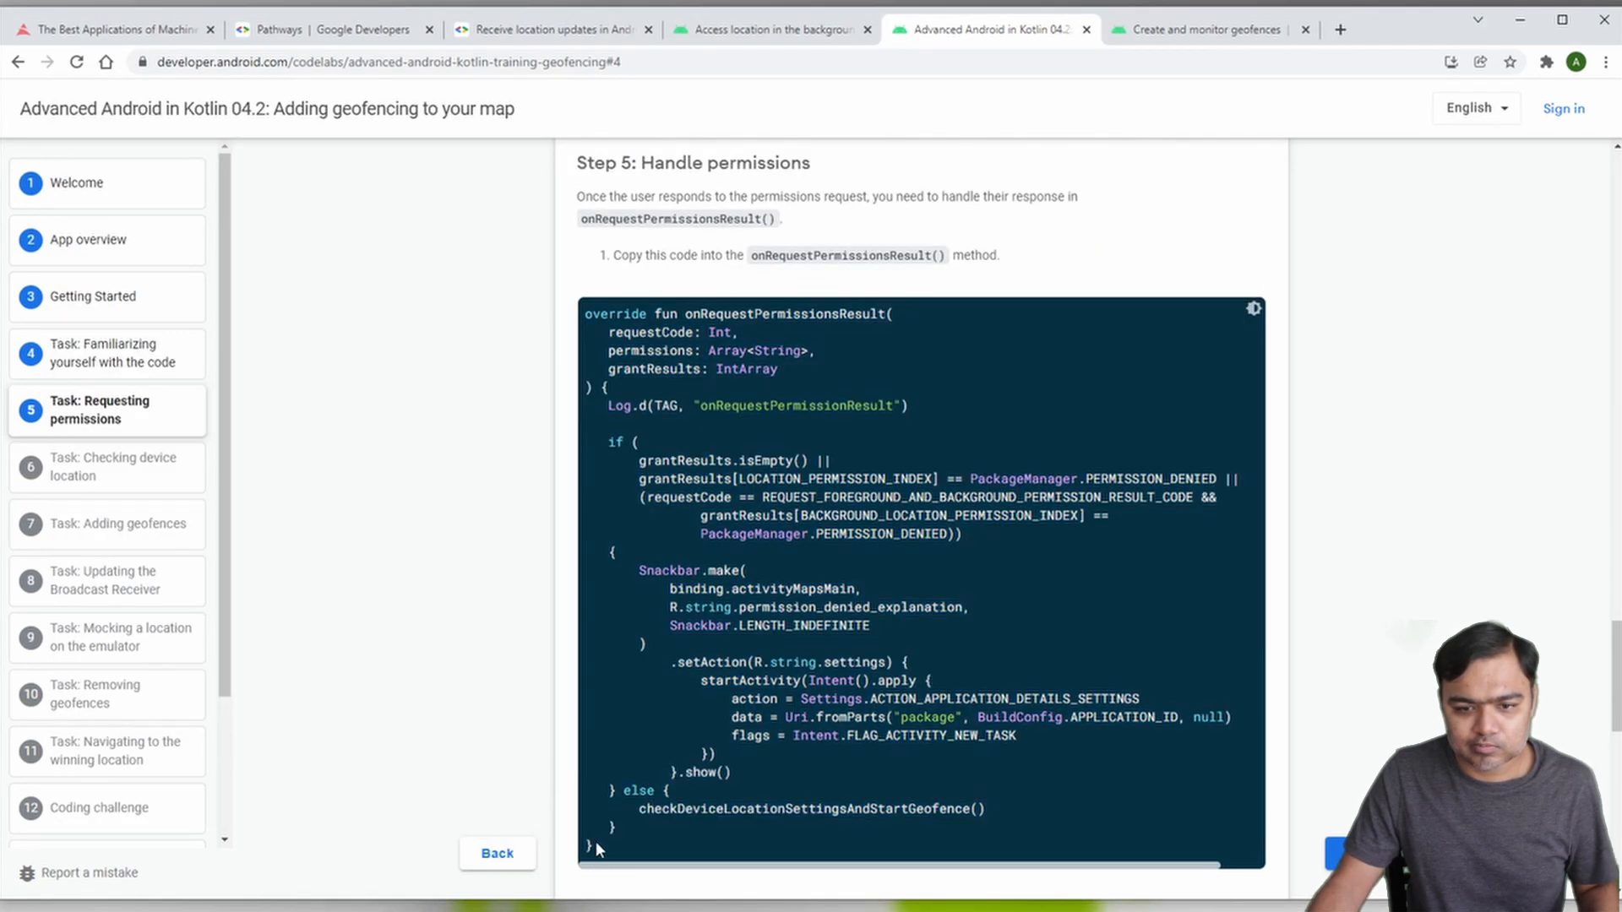
double_click(611, 828)
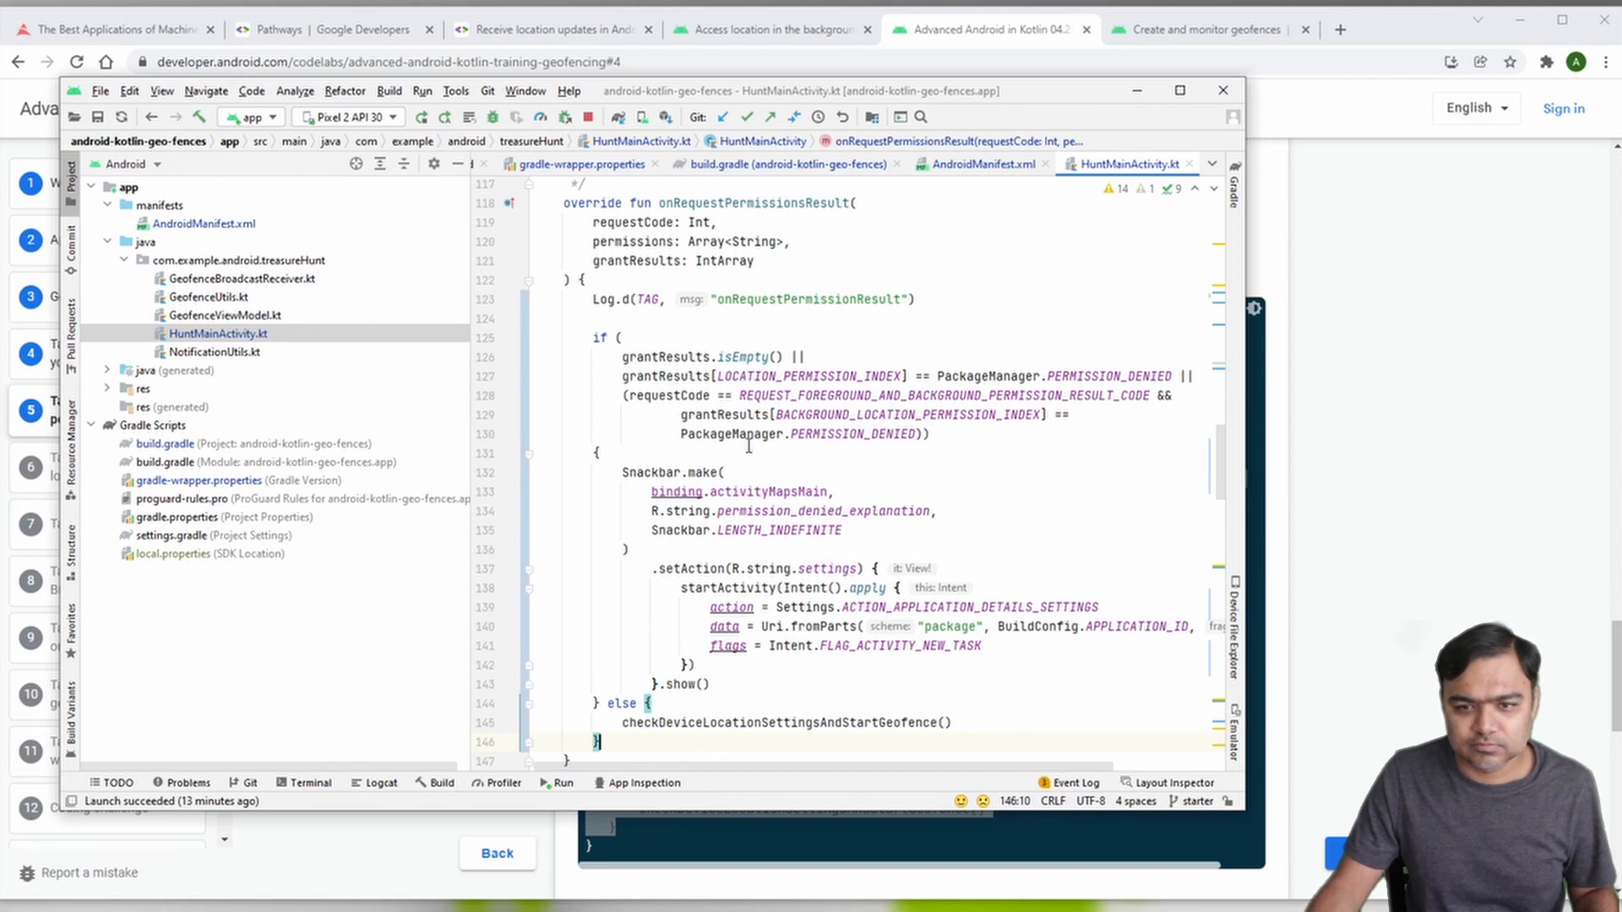
scroll(down, 3)
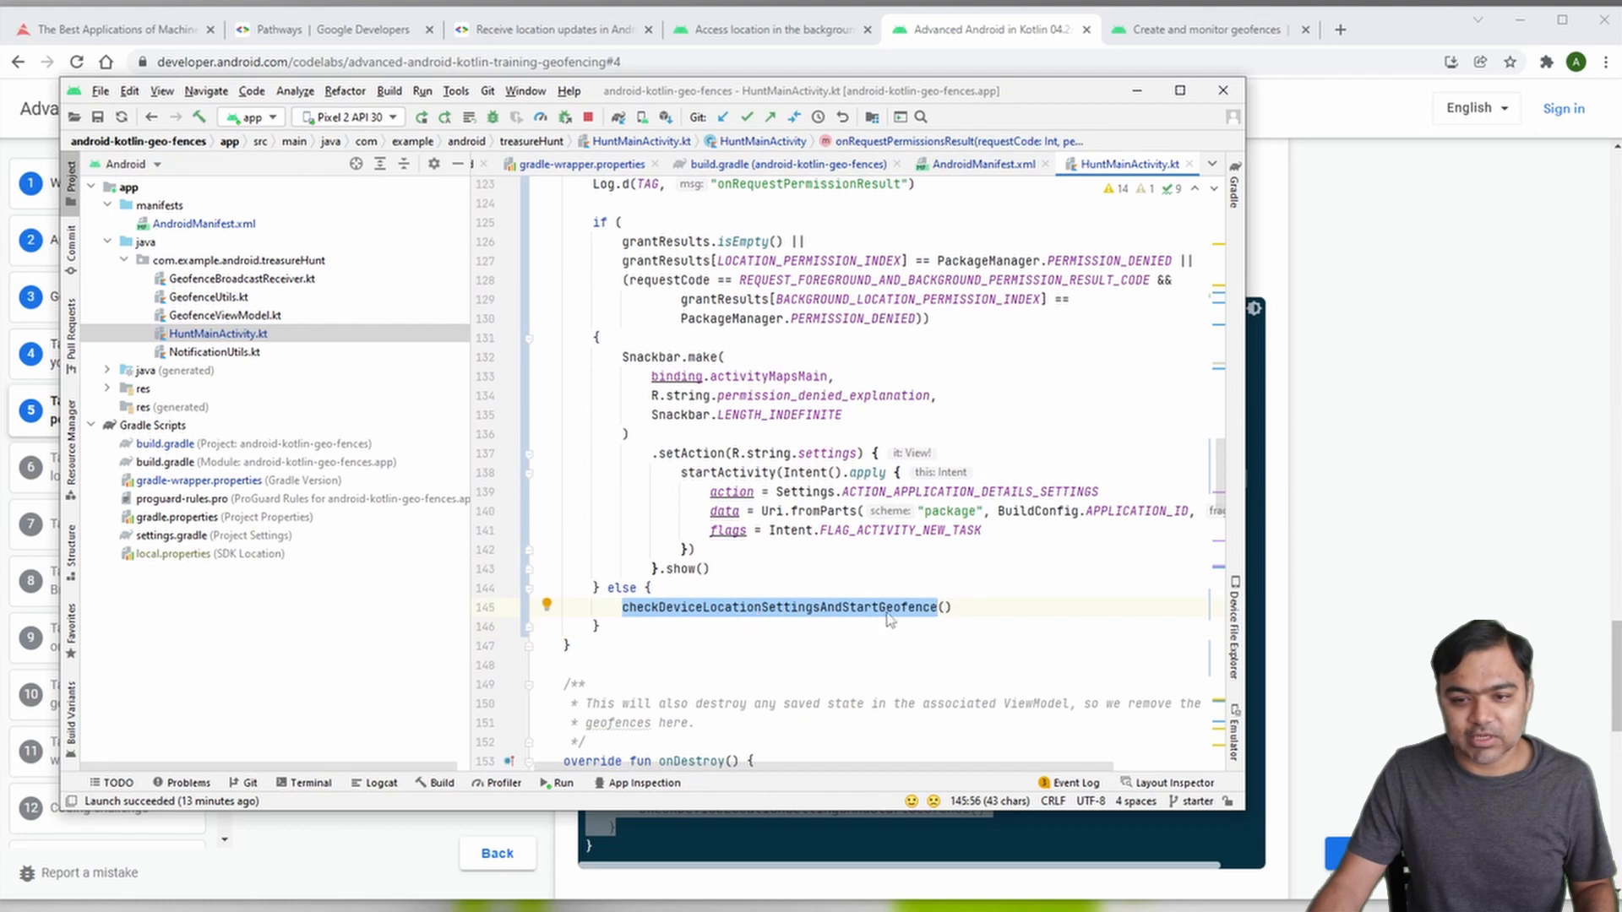
scroll(down, 3)
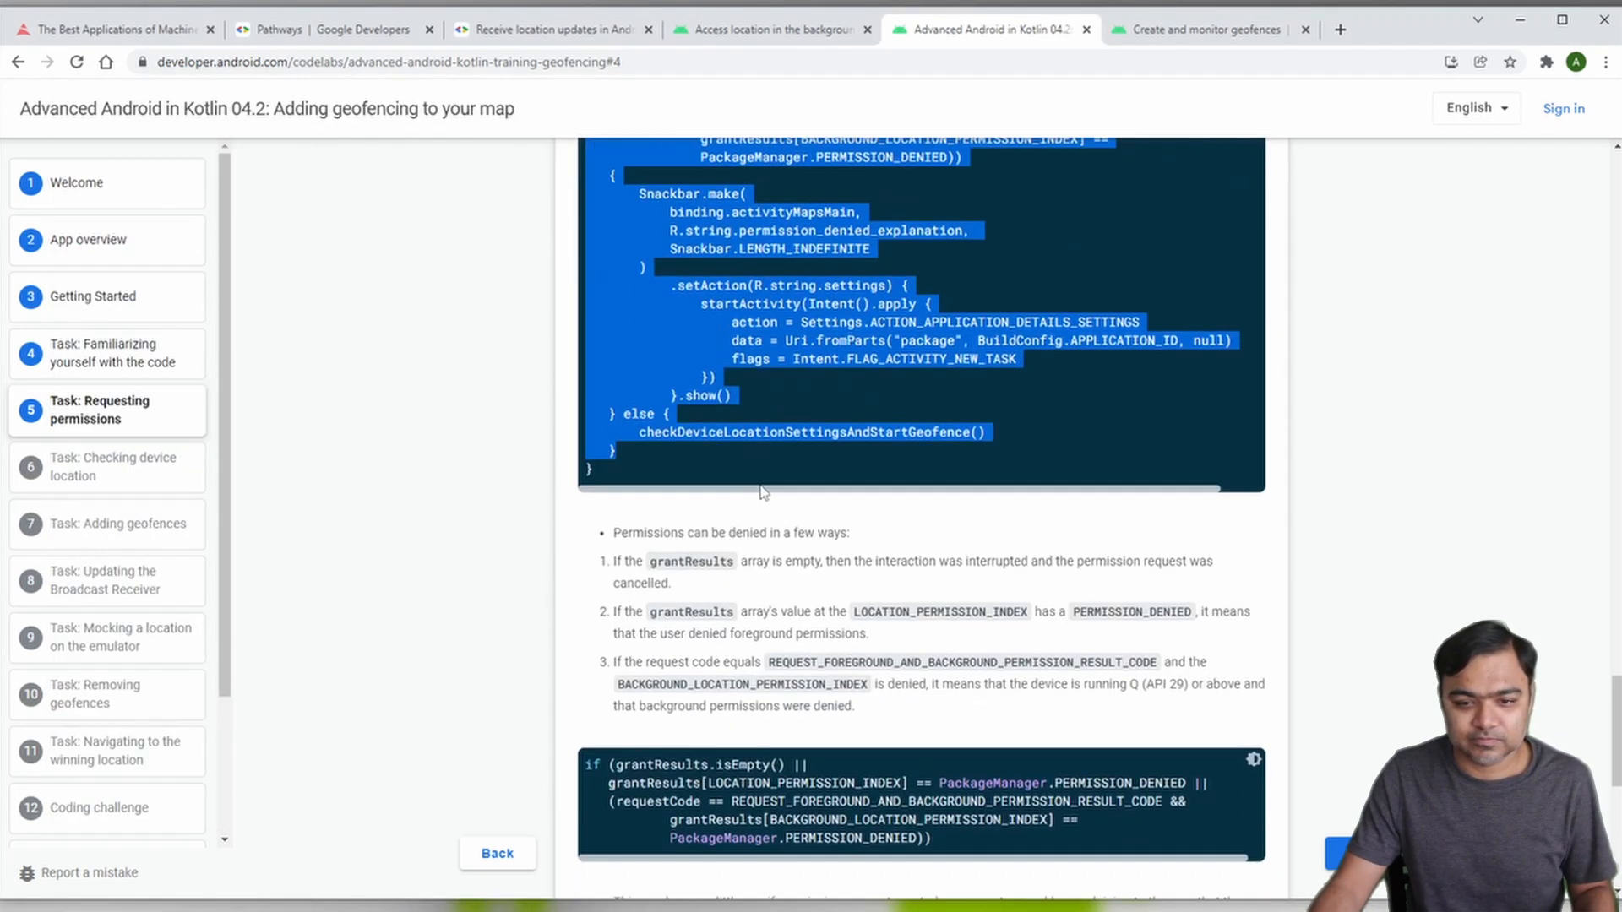
scroll(down, 3)
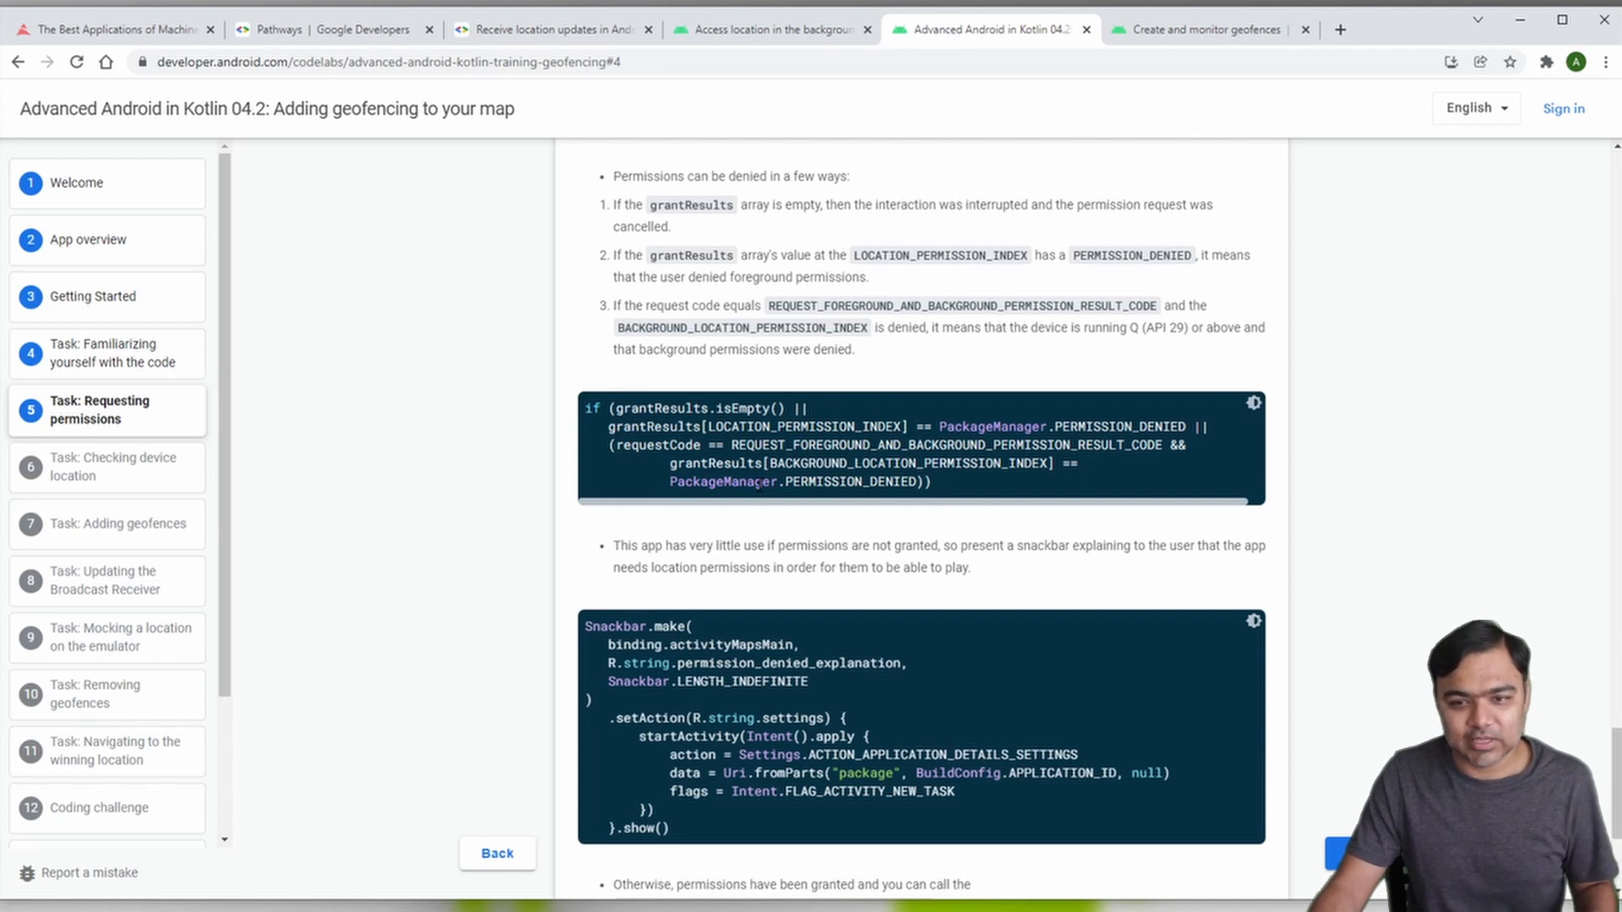
scroll(down, 3)
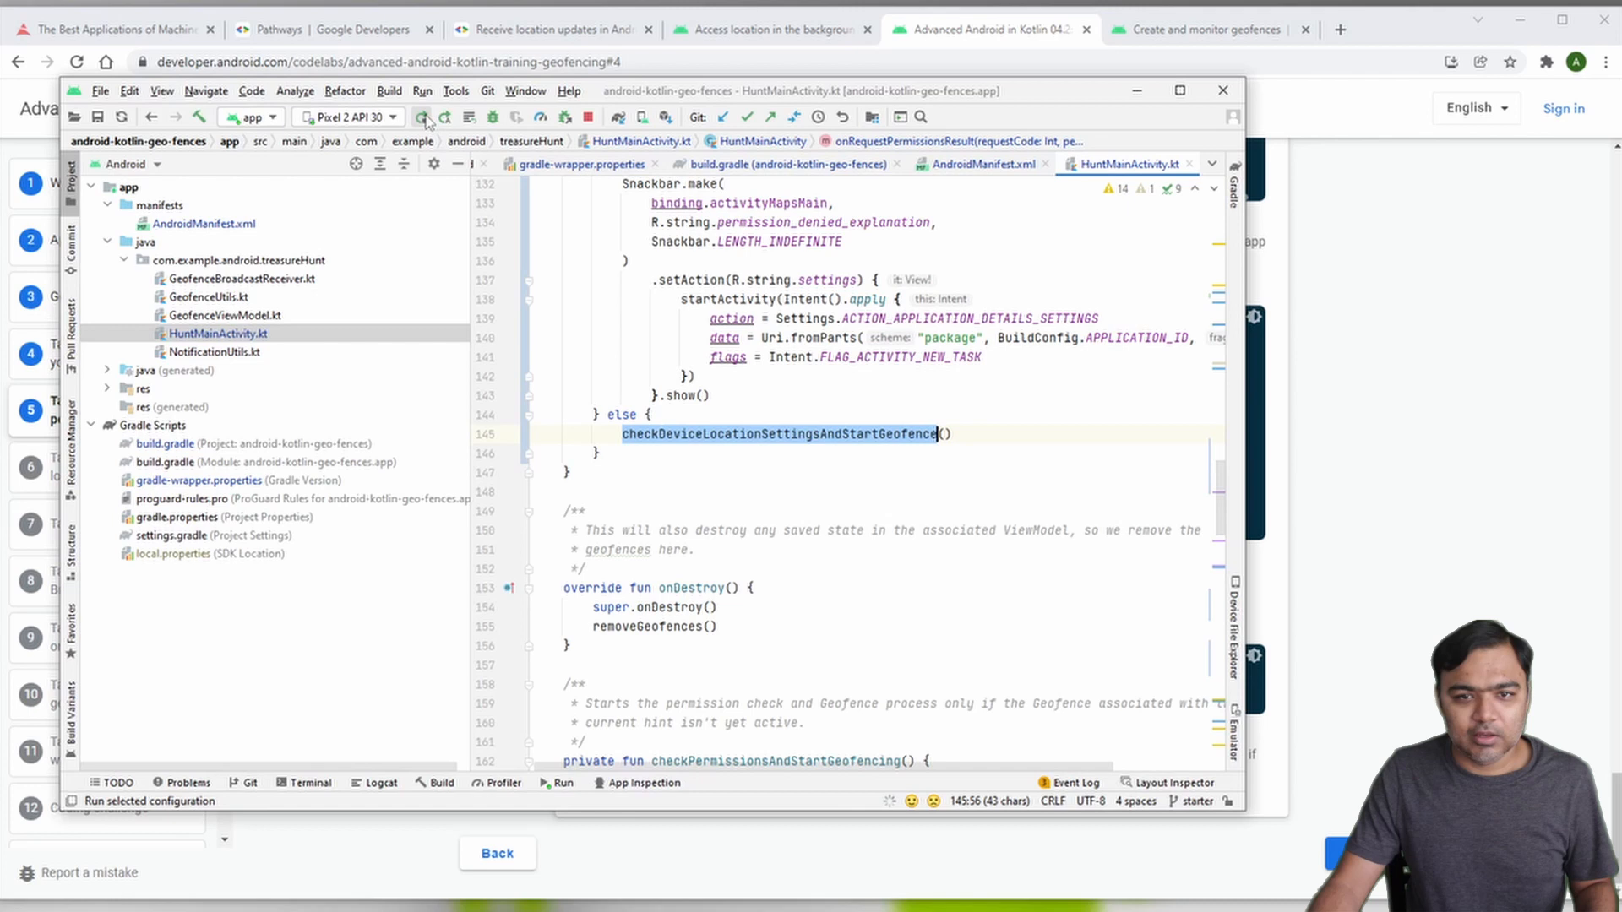
Step: Launch Treasure Hunt on the emulator, allow location all the time, and reach codelab task 6
click(420, 116)
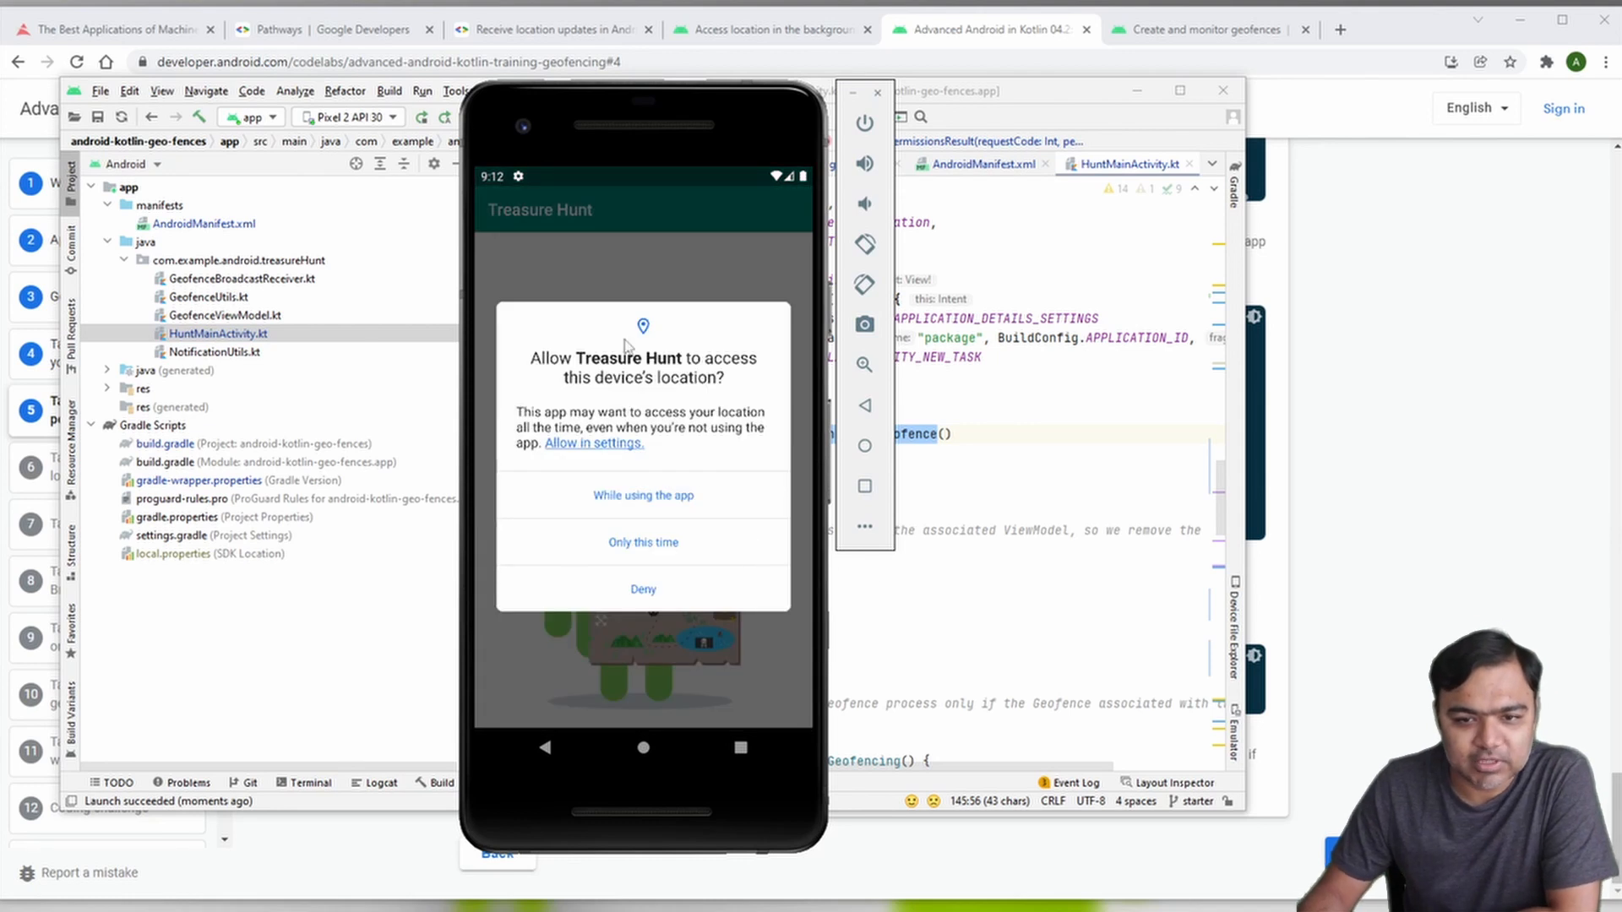
mouse_move(644, 324)
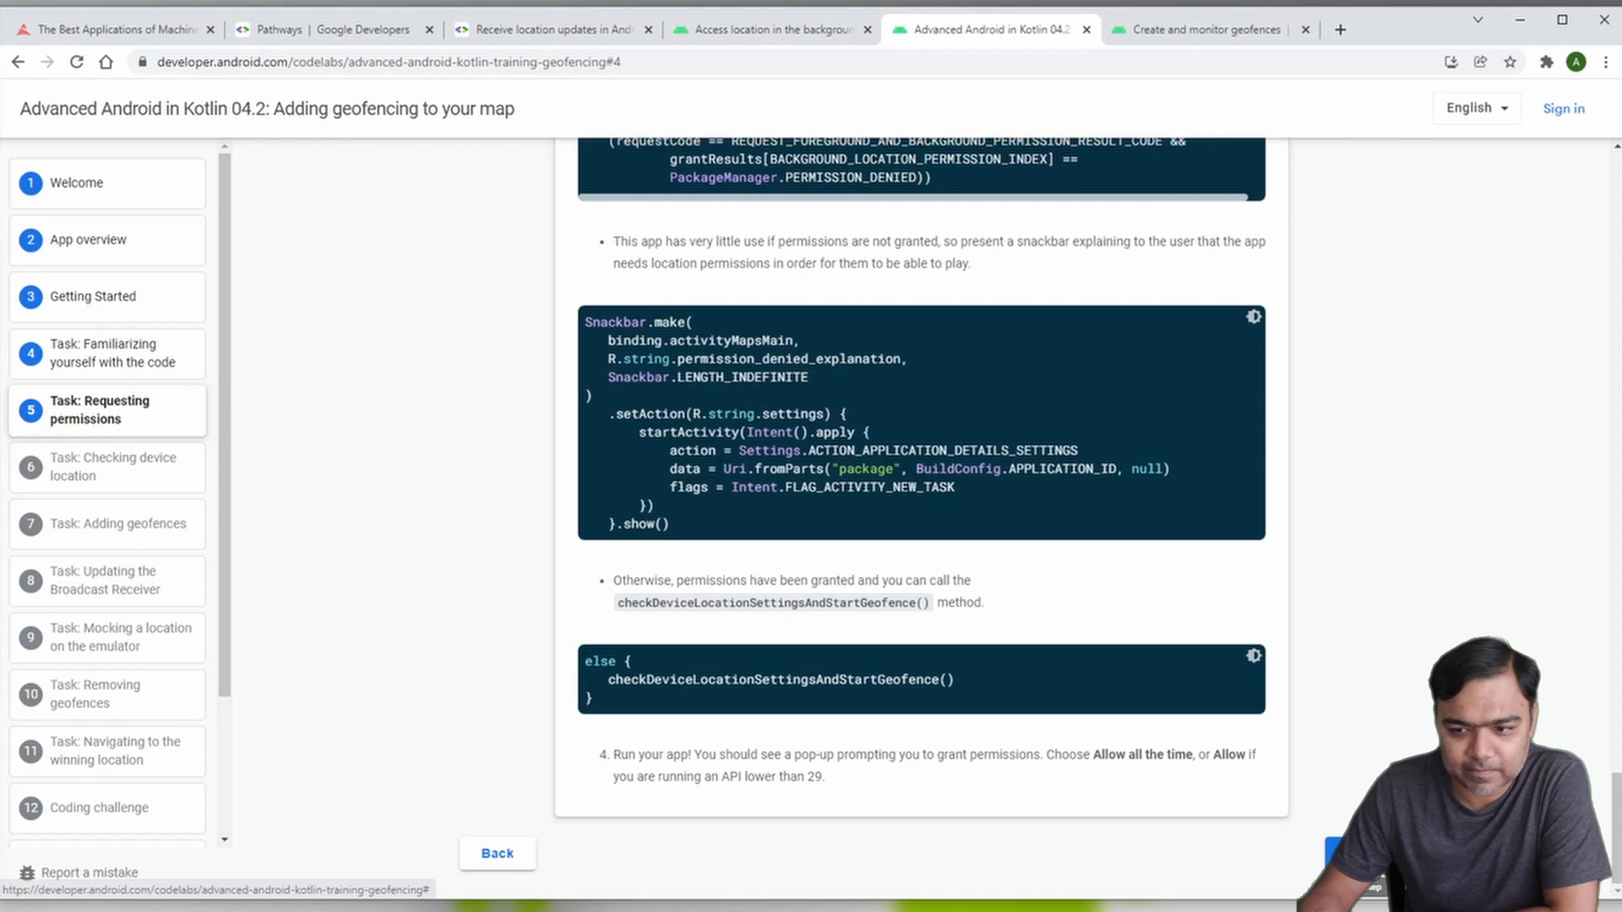
click(119, 466)
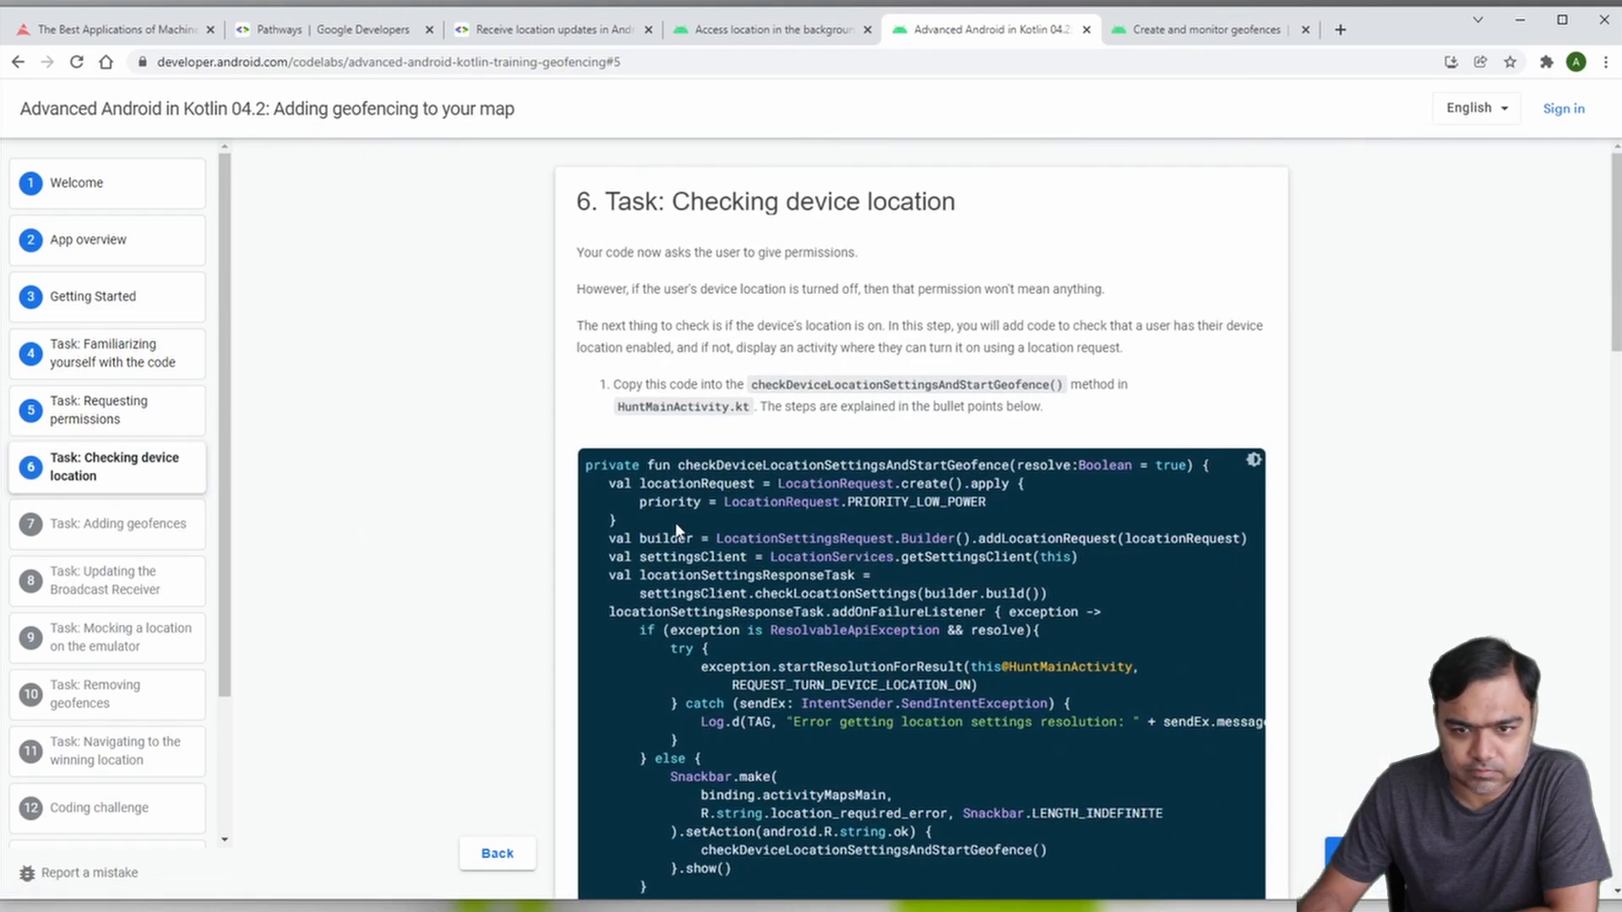
mouse_move(549, 522)
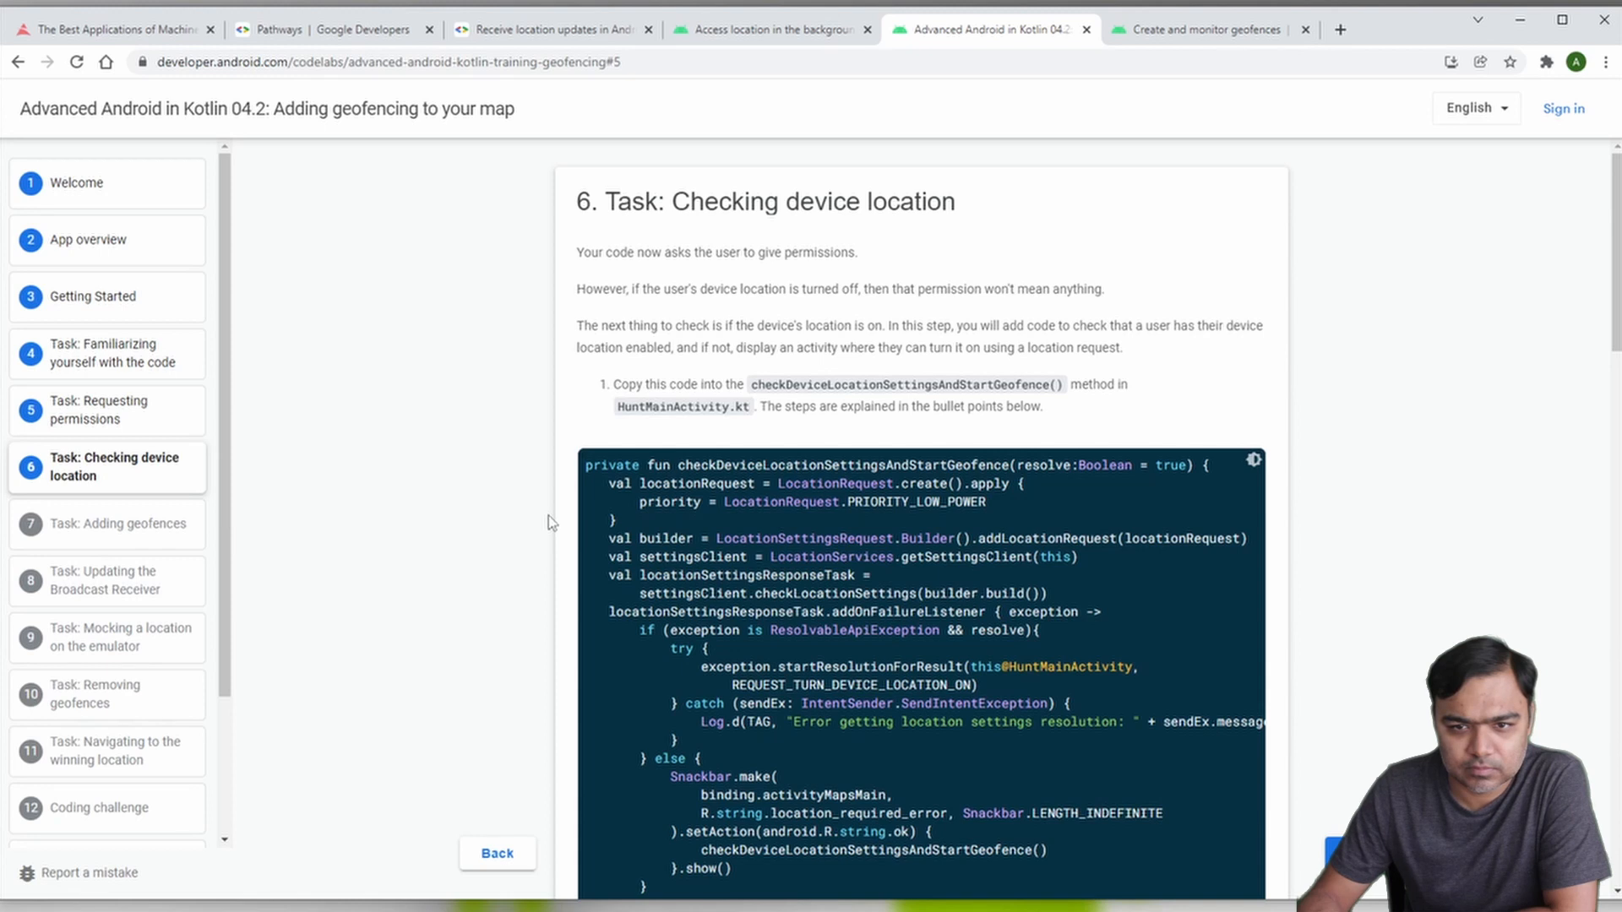
scroll(down, 3)
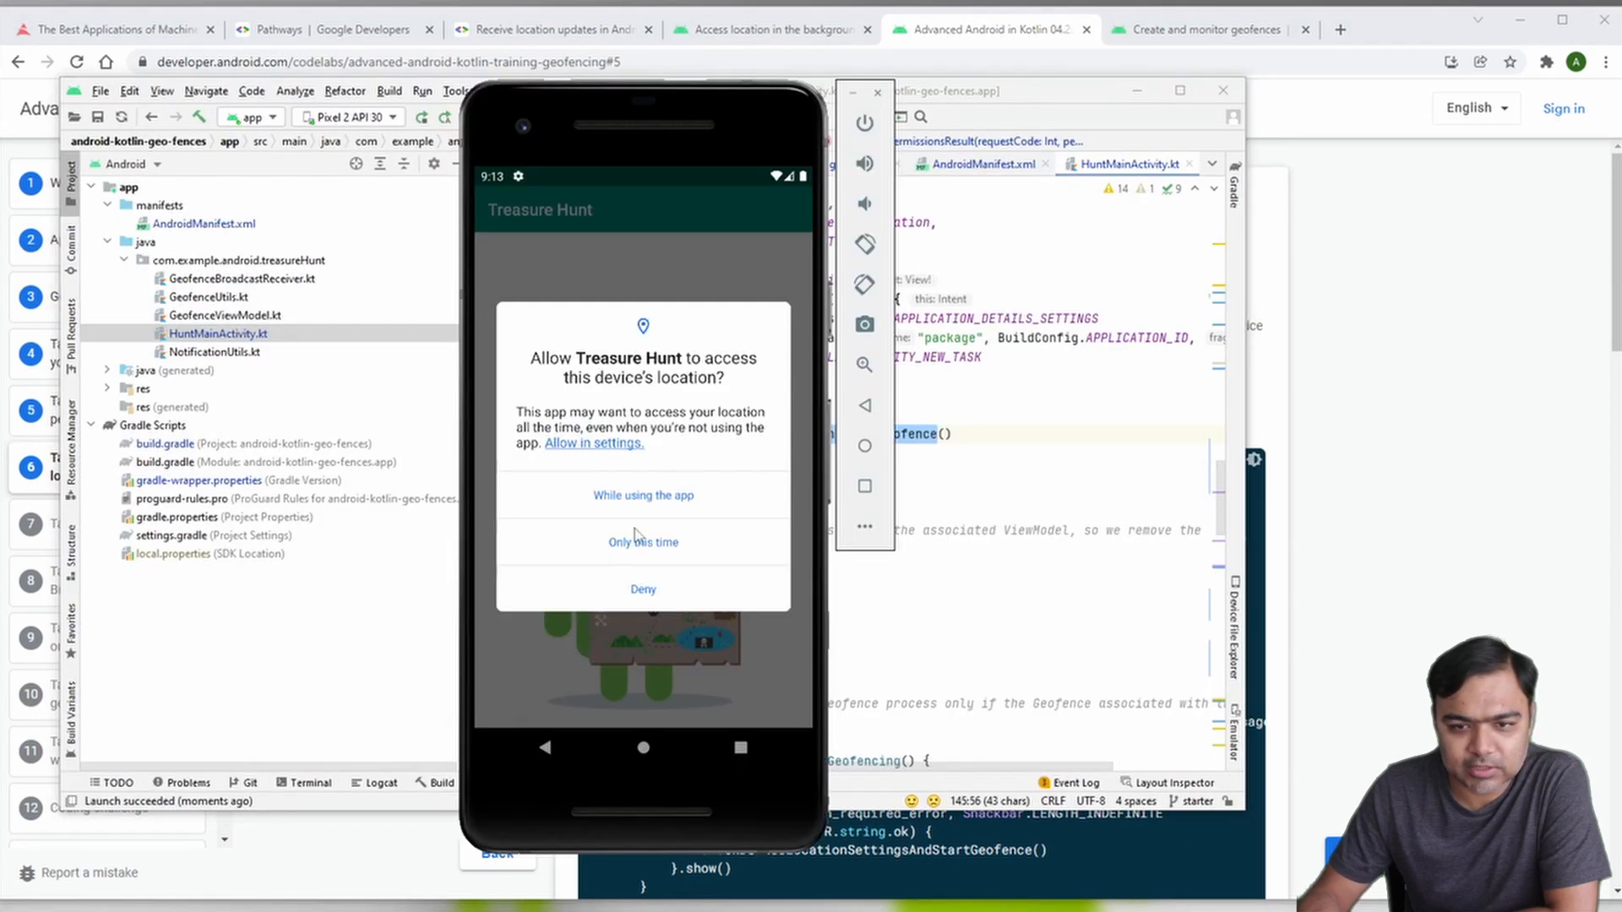
click(593, 443)
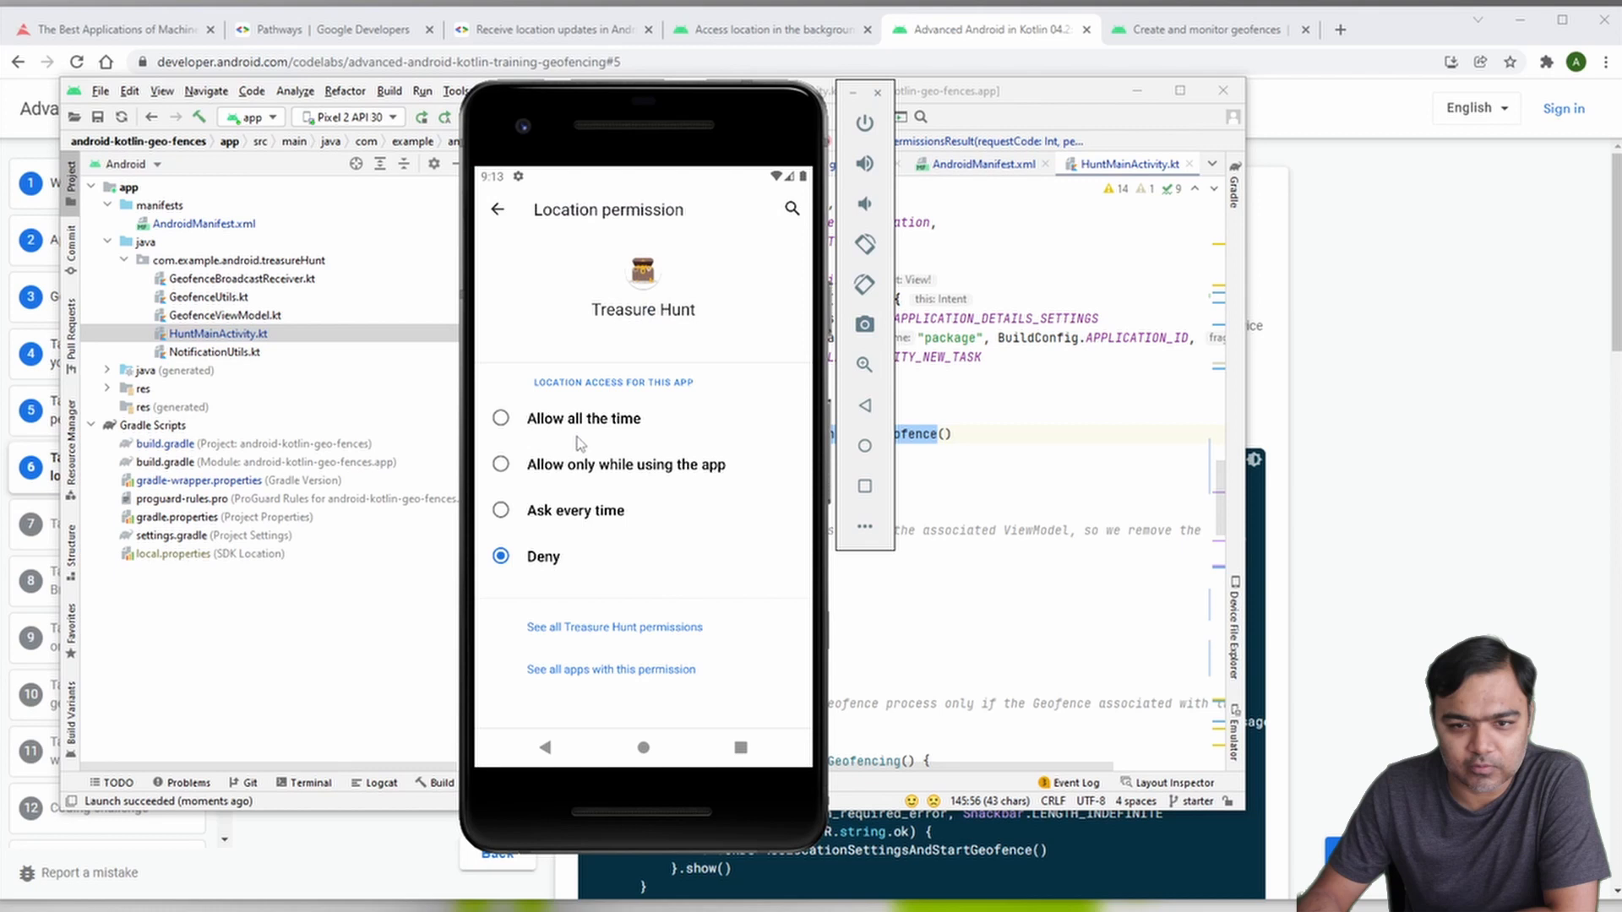
click(501, 418)
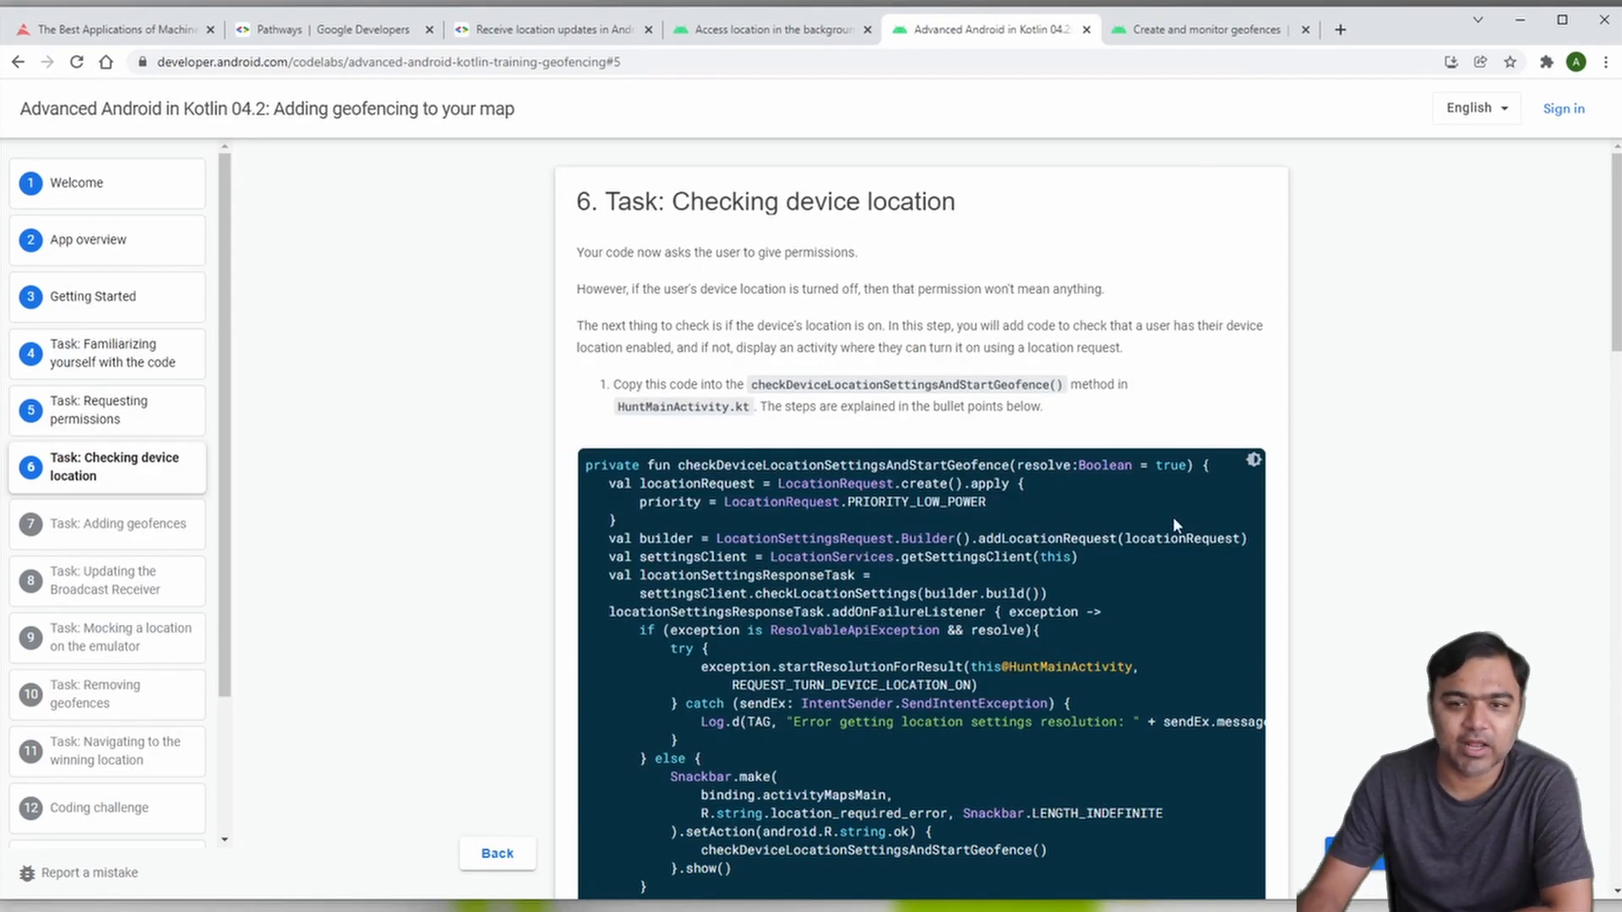
mouse_move(1085, 529)
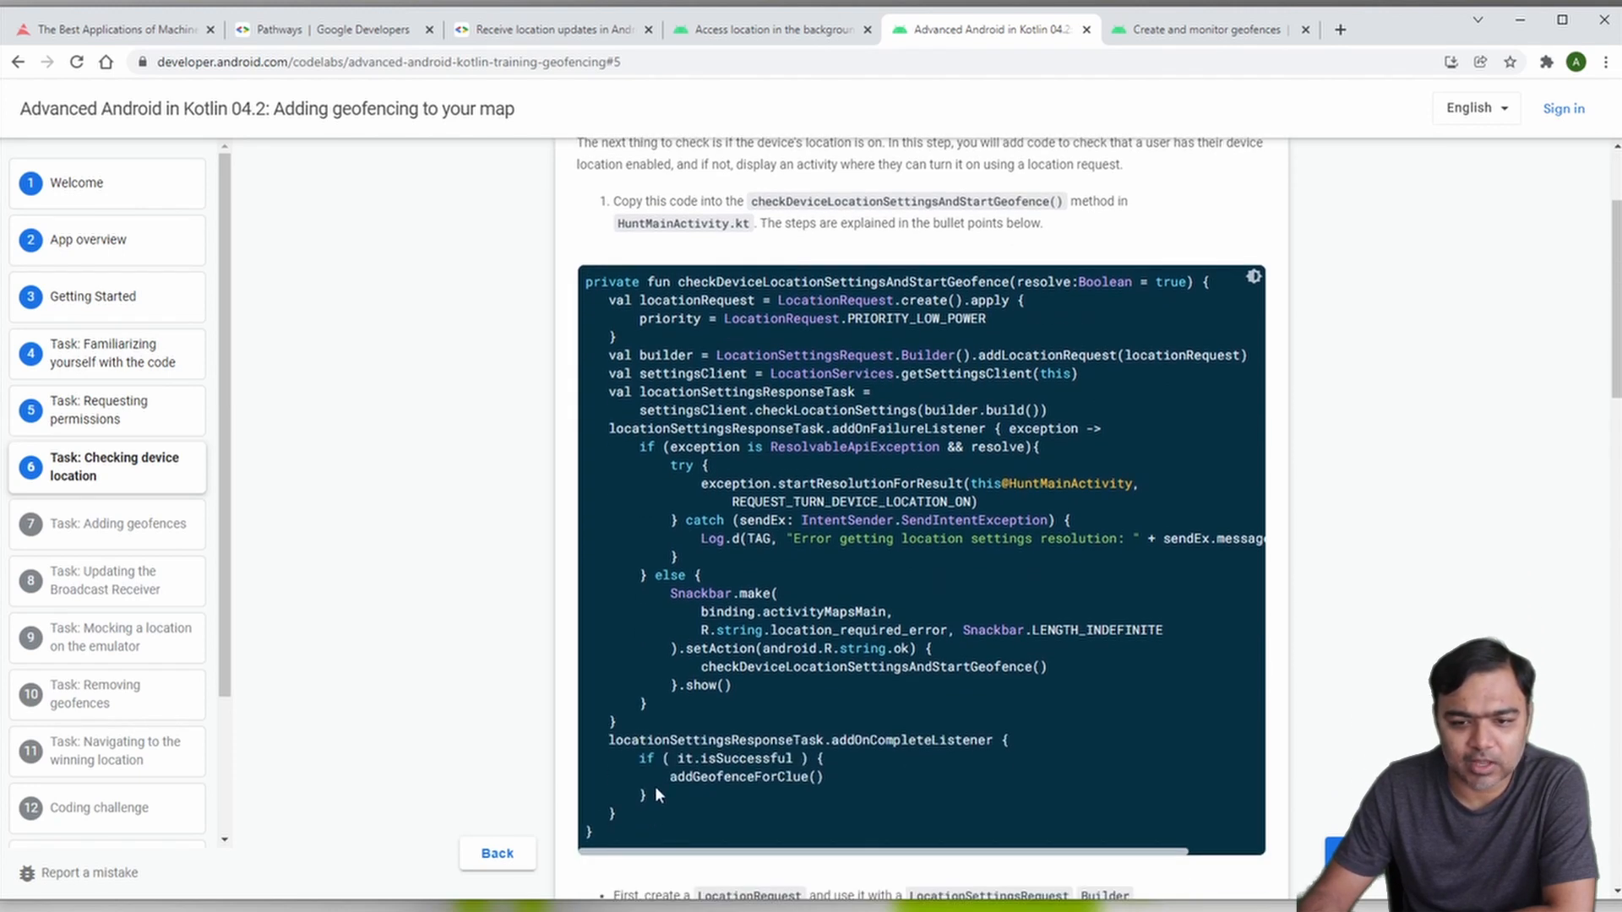
mouse_move(623, 823)
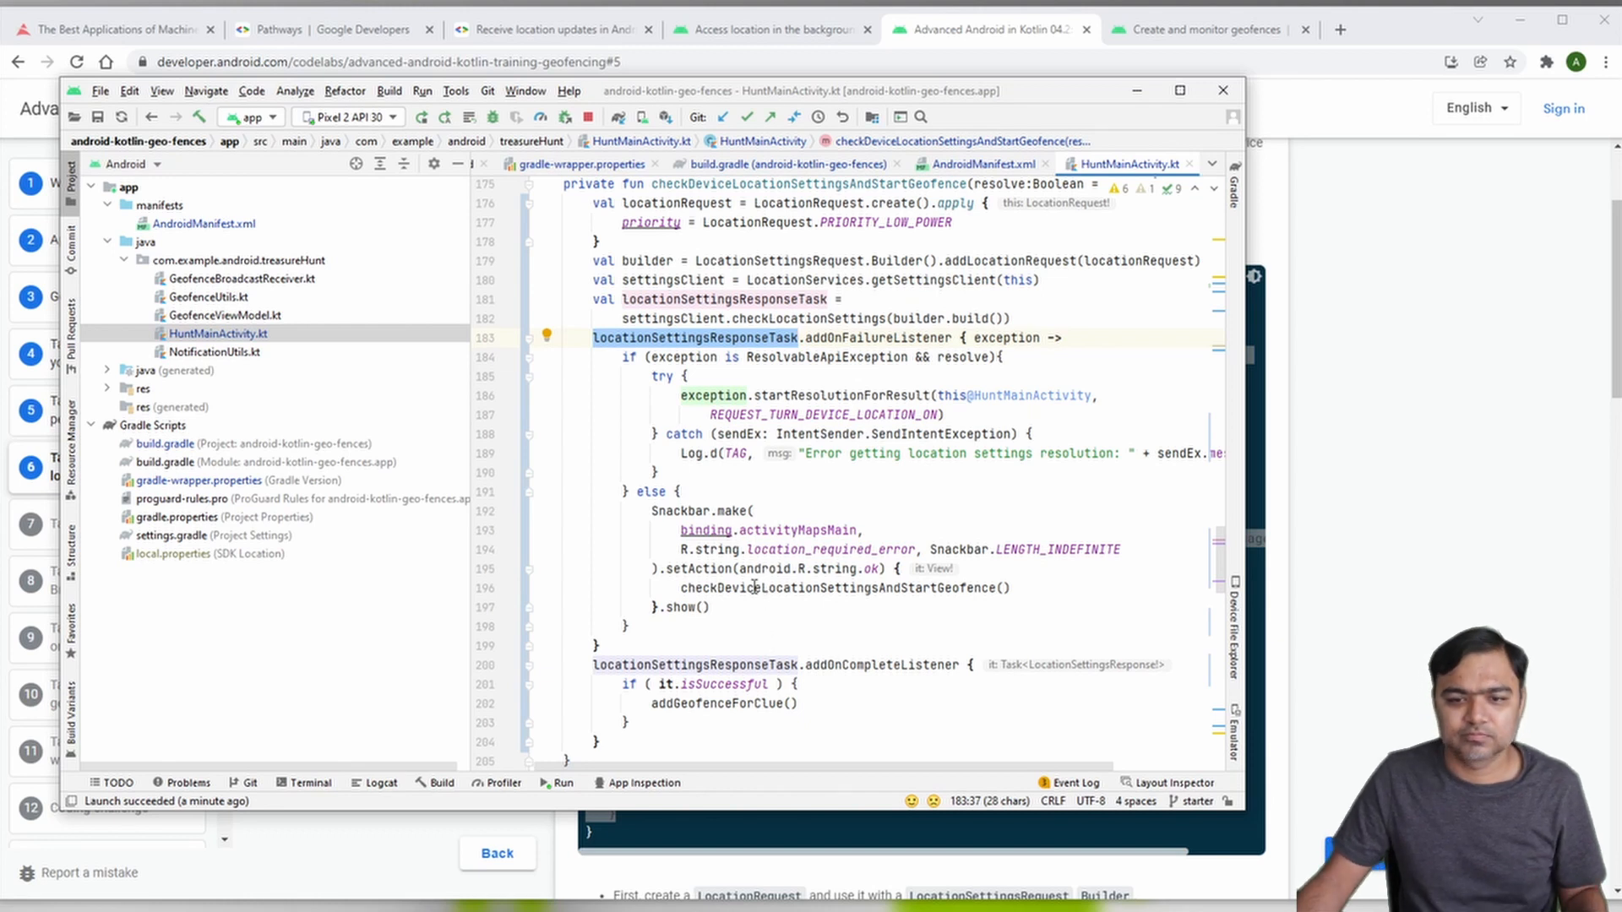
Step: Scroll the codelab down to the location-settings code's failure-listener explanation
scroll(down, 3)
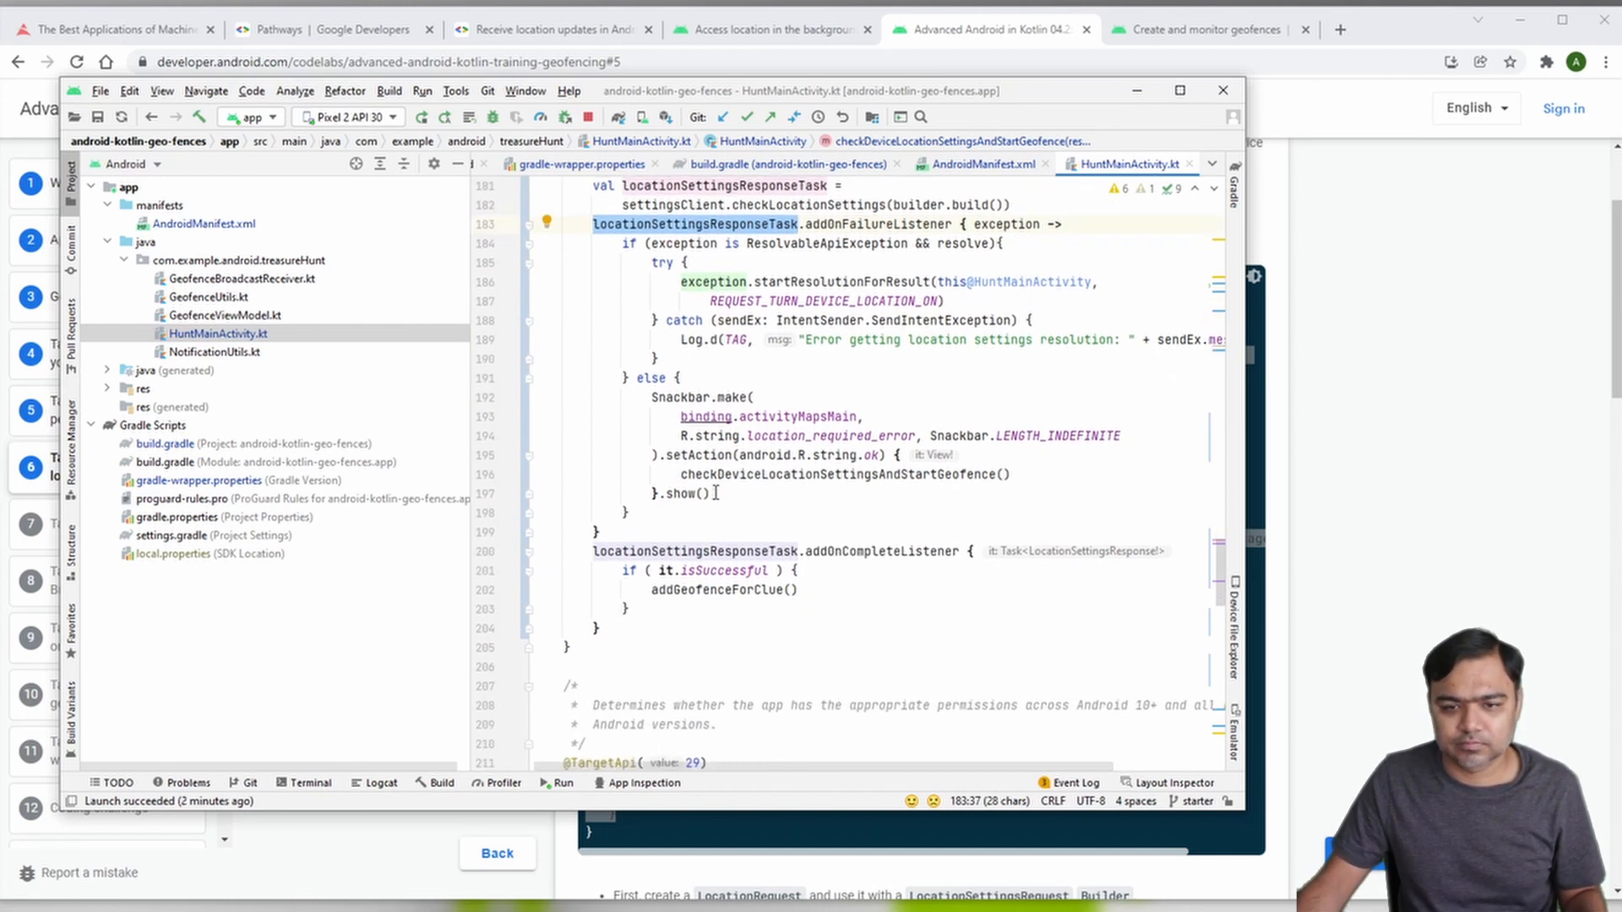
scroll(down, 3)
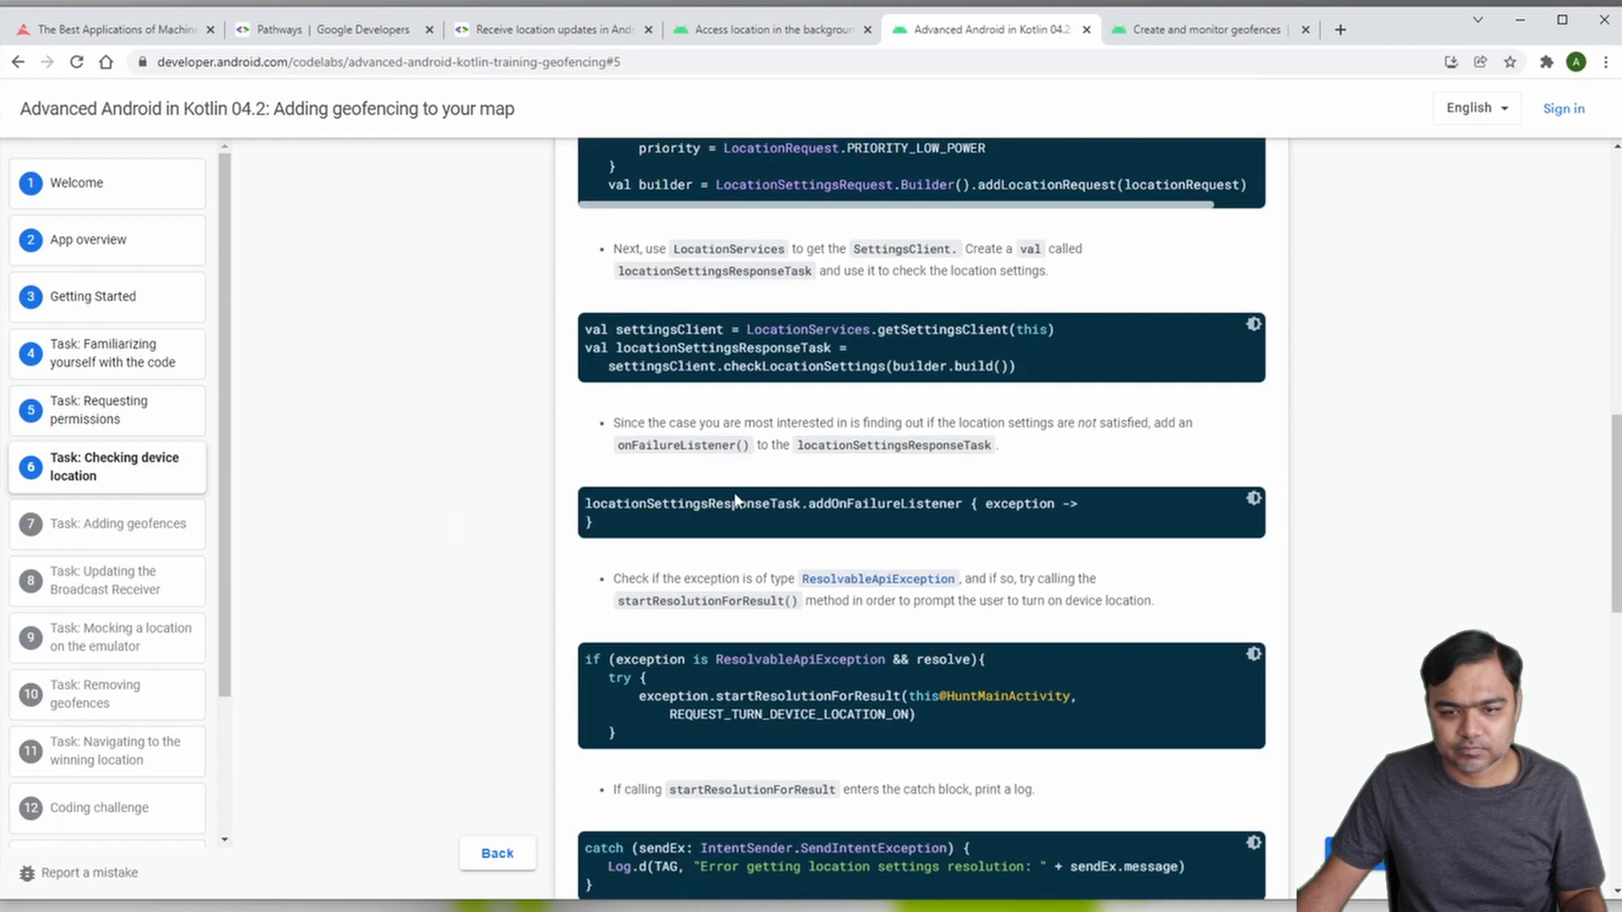
Step: Scroll to the ResolvableApiException resolution and catch-block logging explanations
scroll(down, 3)
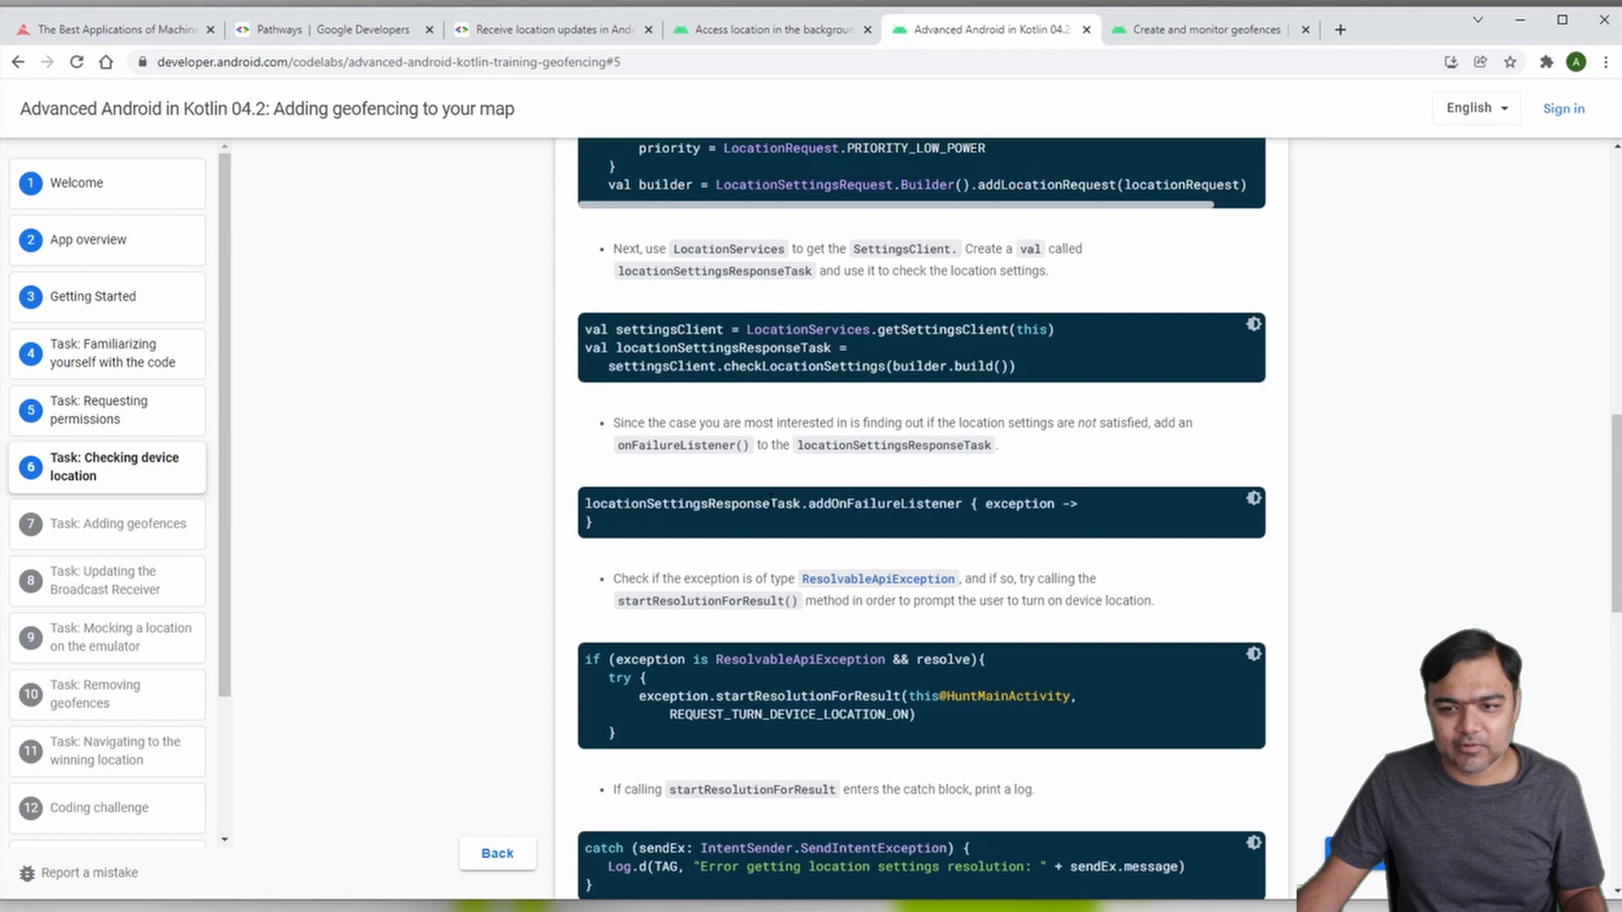
mouse_move(822, 603)
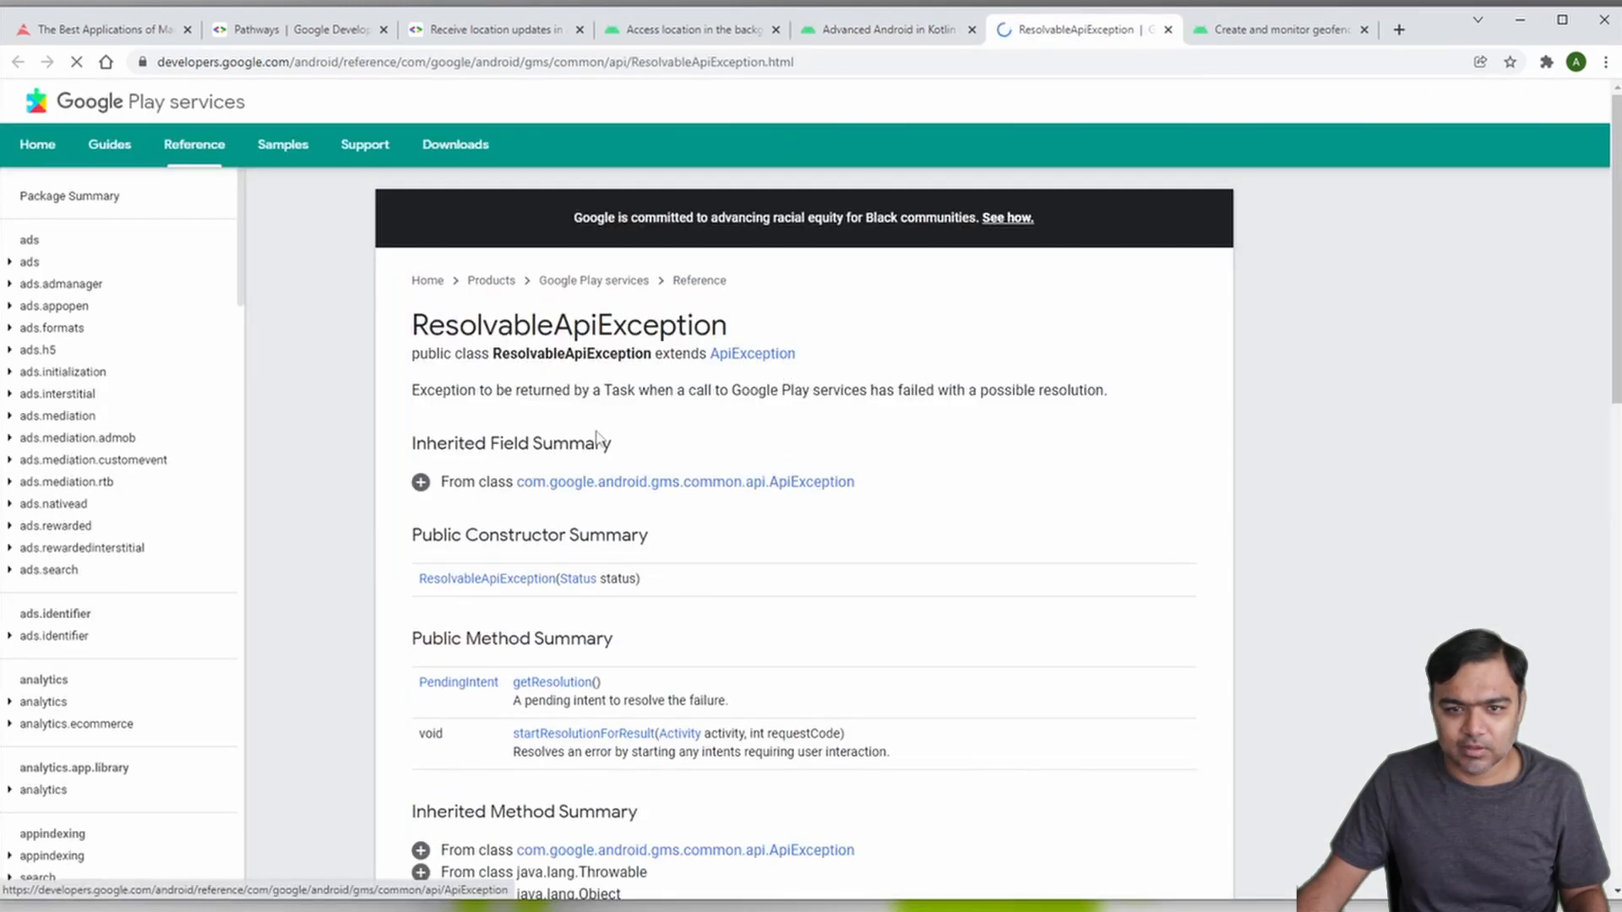
Step: Highlight the full ResolvableApiException class description on the Play services reference page
drag(411, 390, 899, 390)
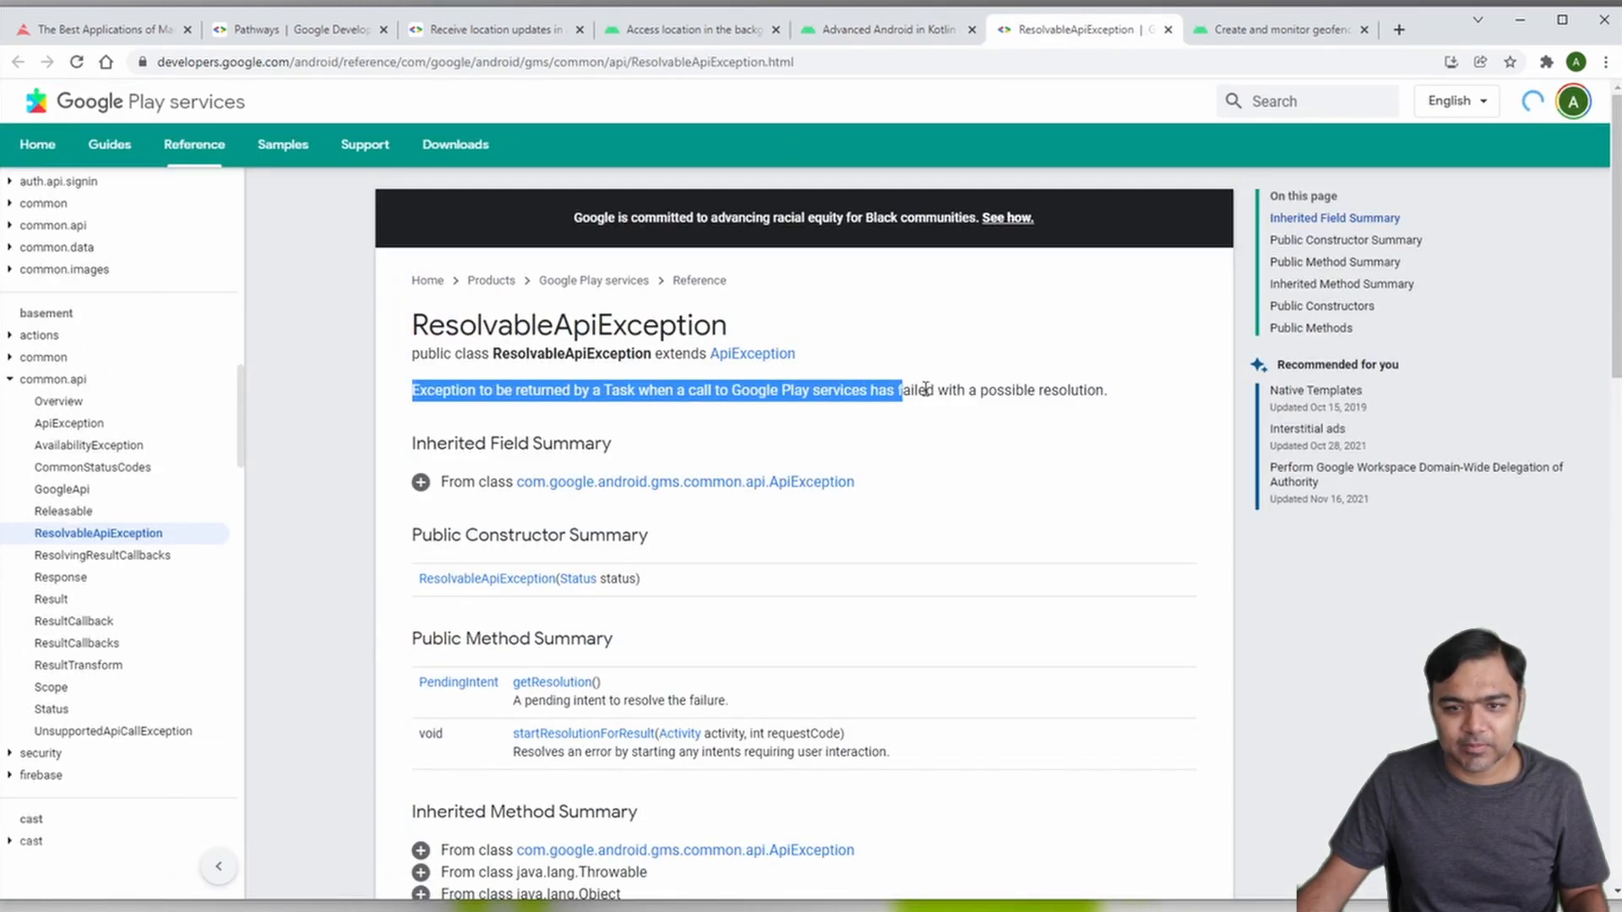
drag(898, 391, 1107, 390)
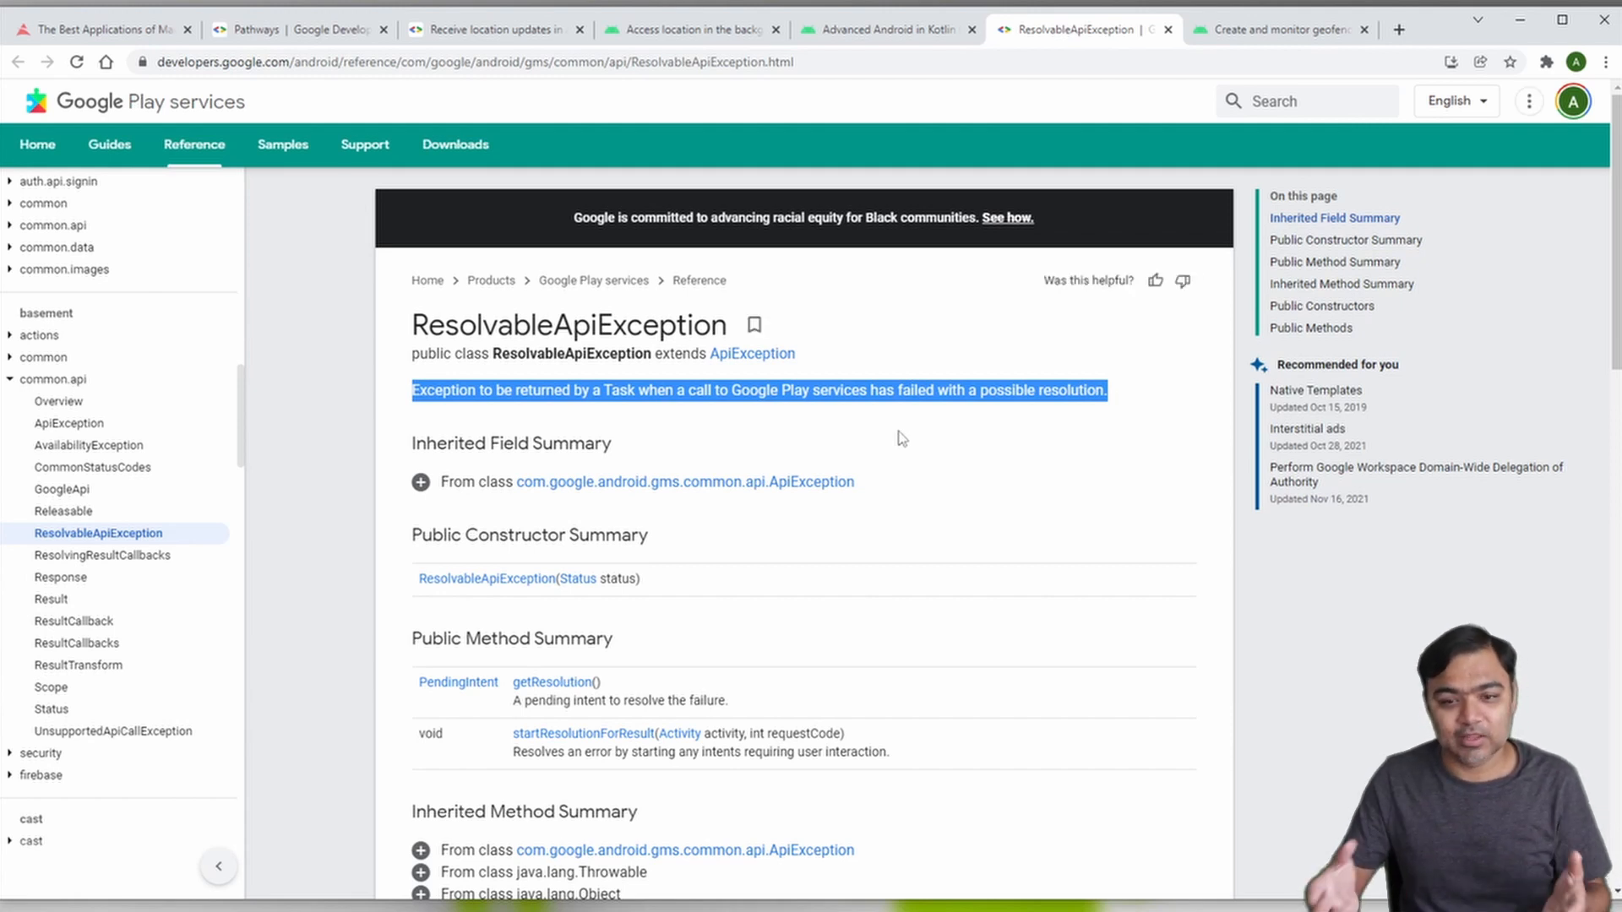
mouse_move(898, 285)
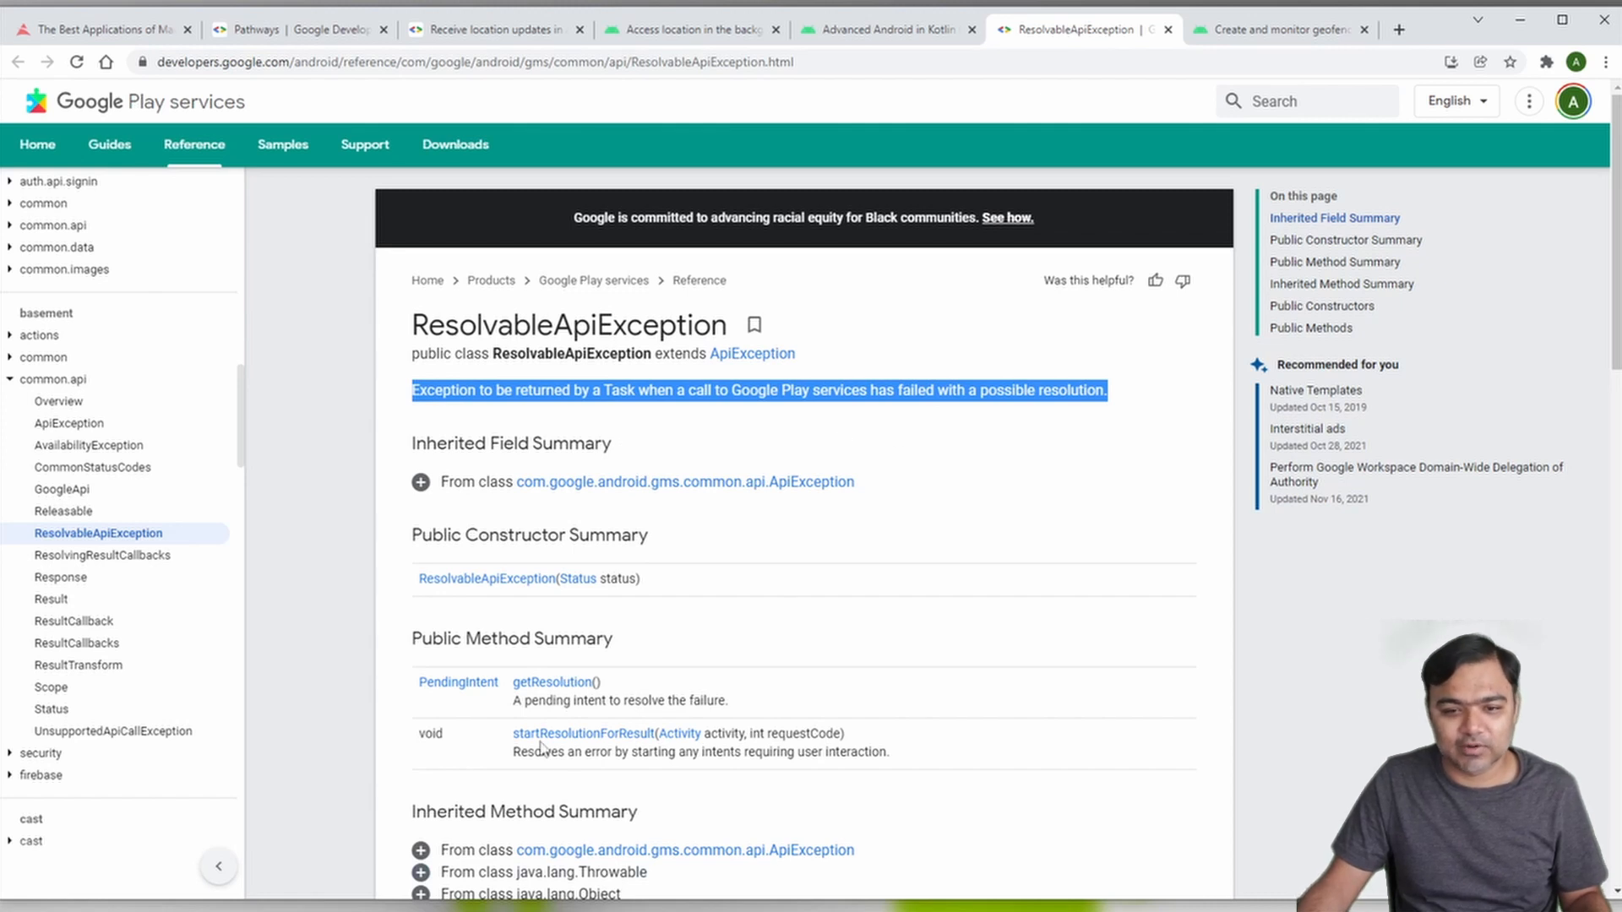
mouse_move(1028, 47)
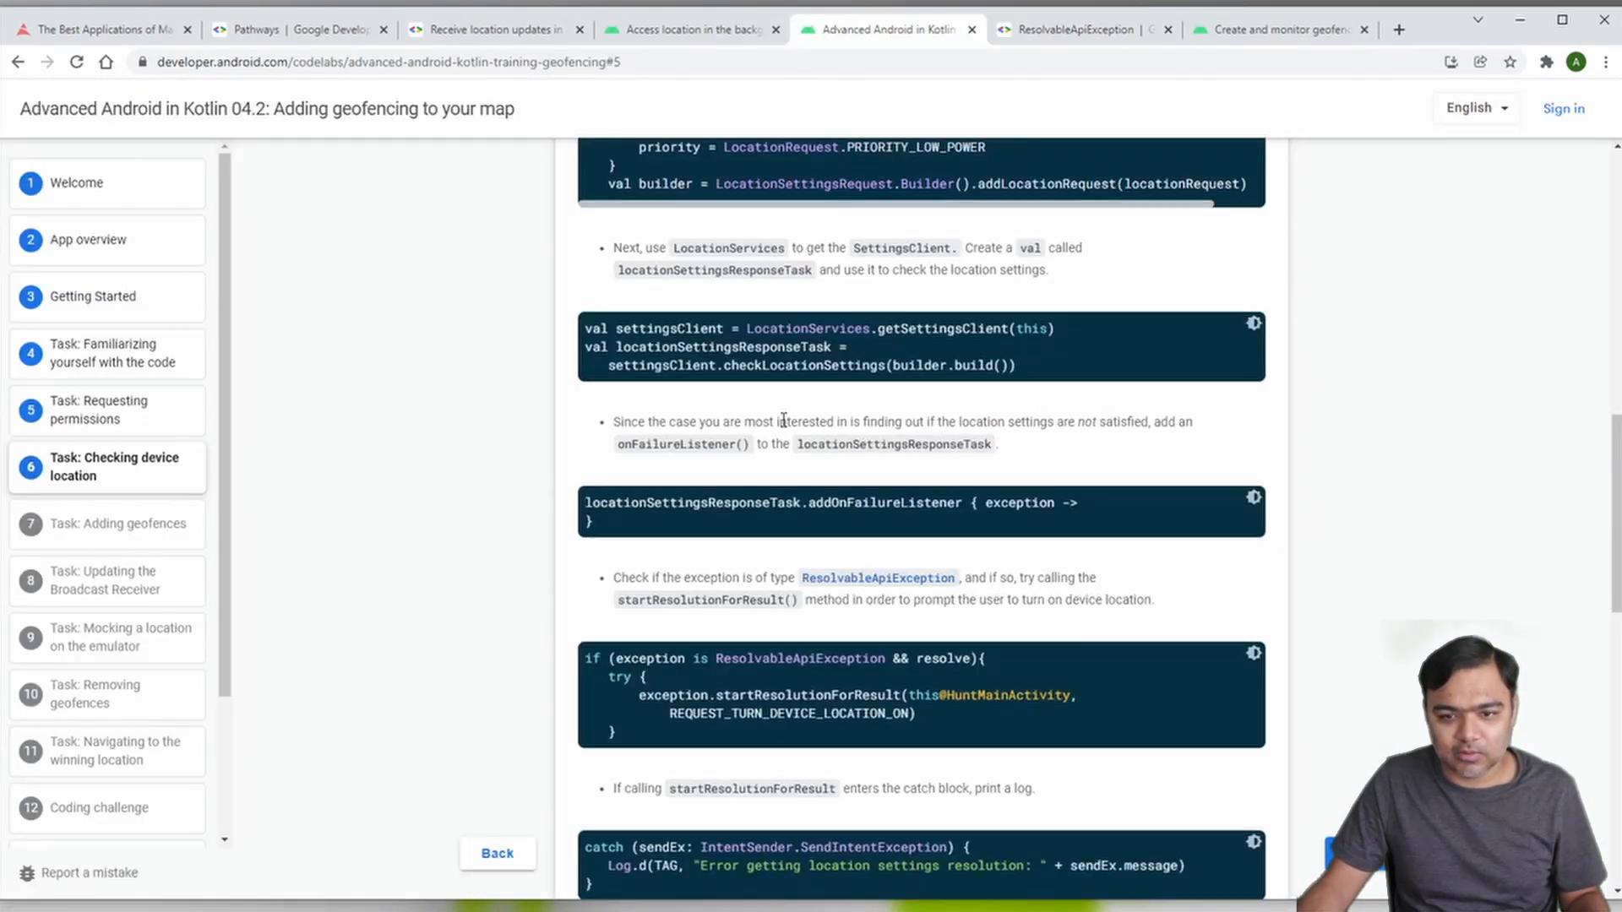
Step: Copy the onActivityResult example body and scroll to the device-location-off testing step
scroll(down, 3)
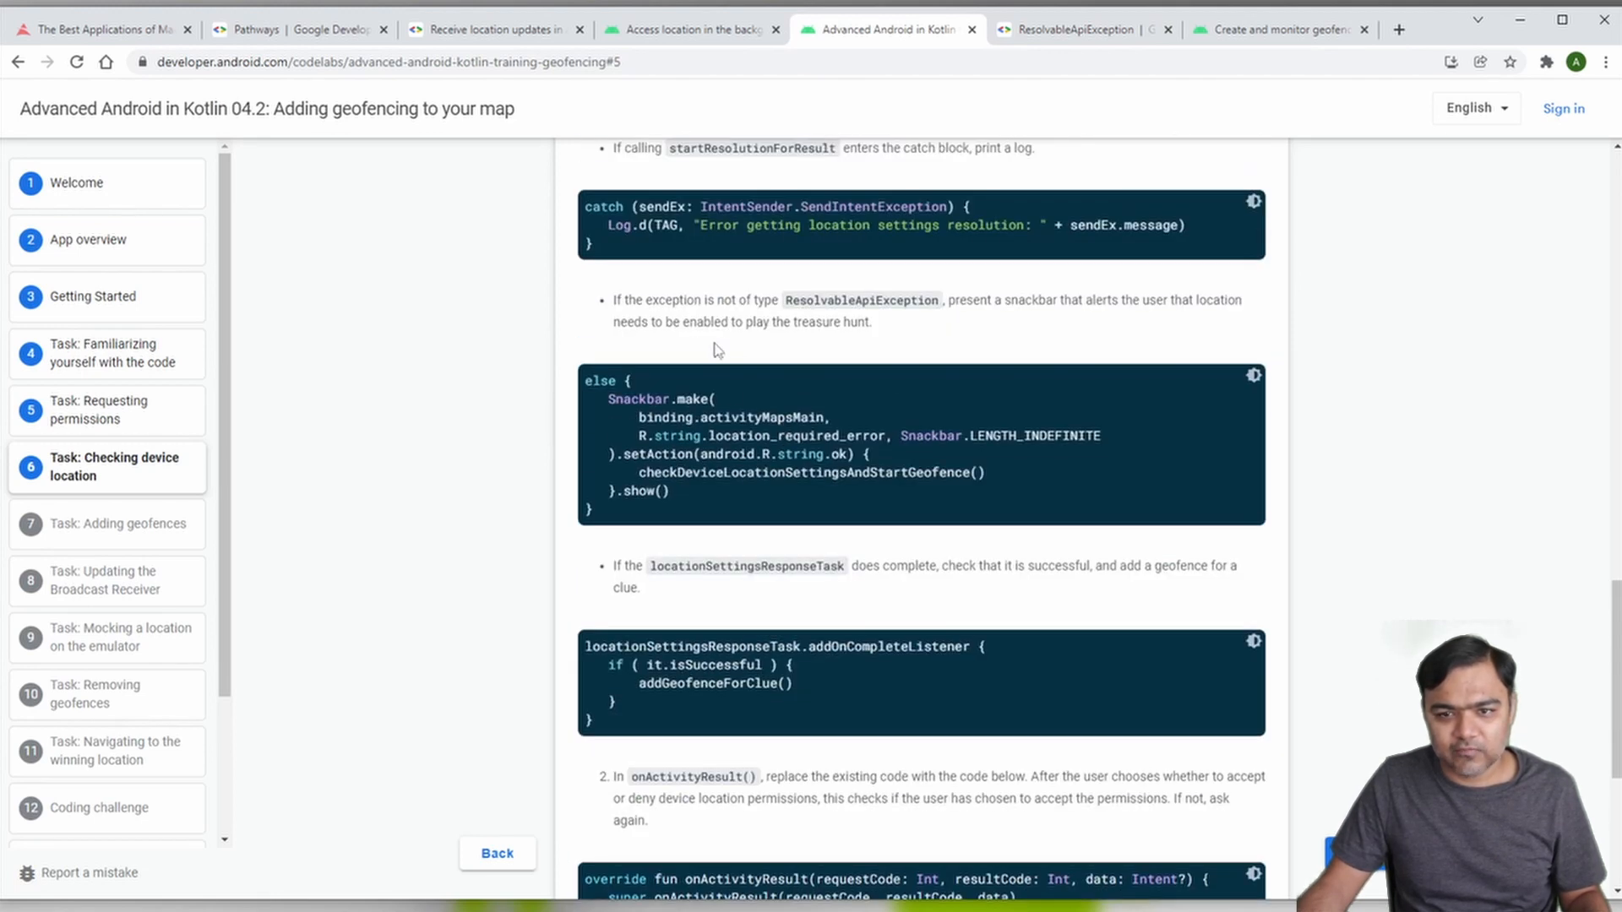
mouse_move(696, 346)
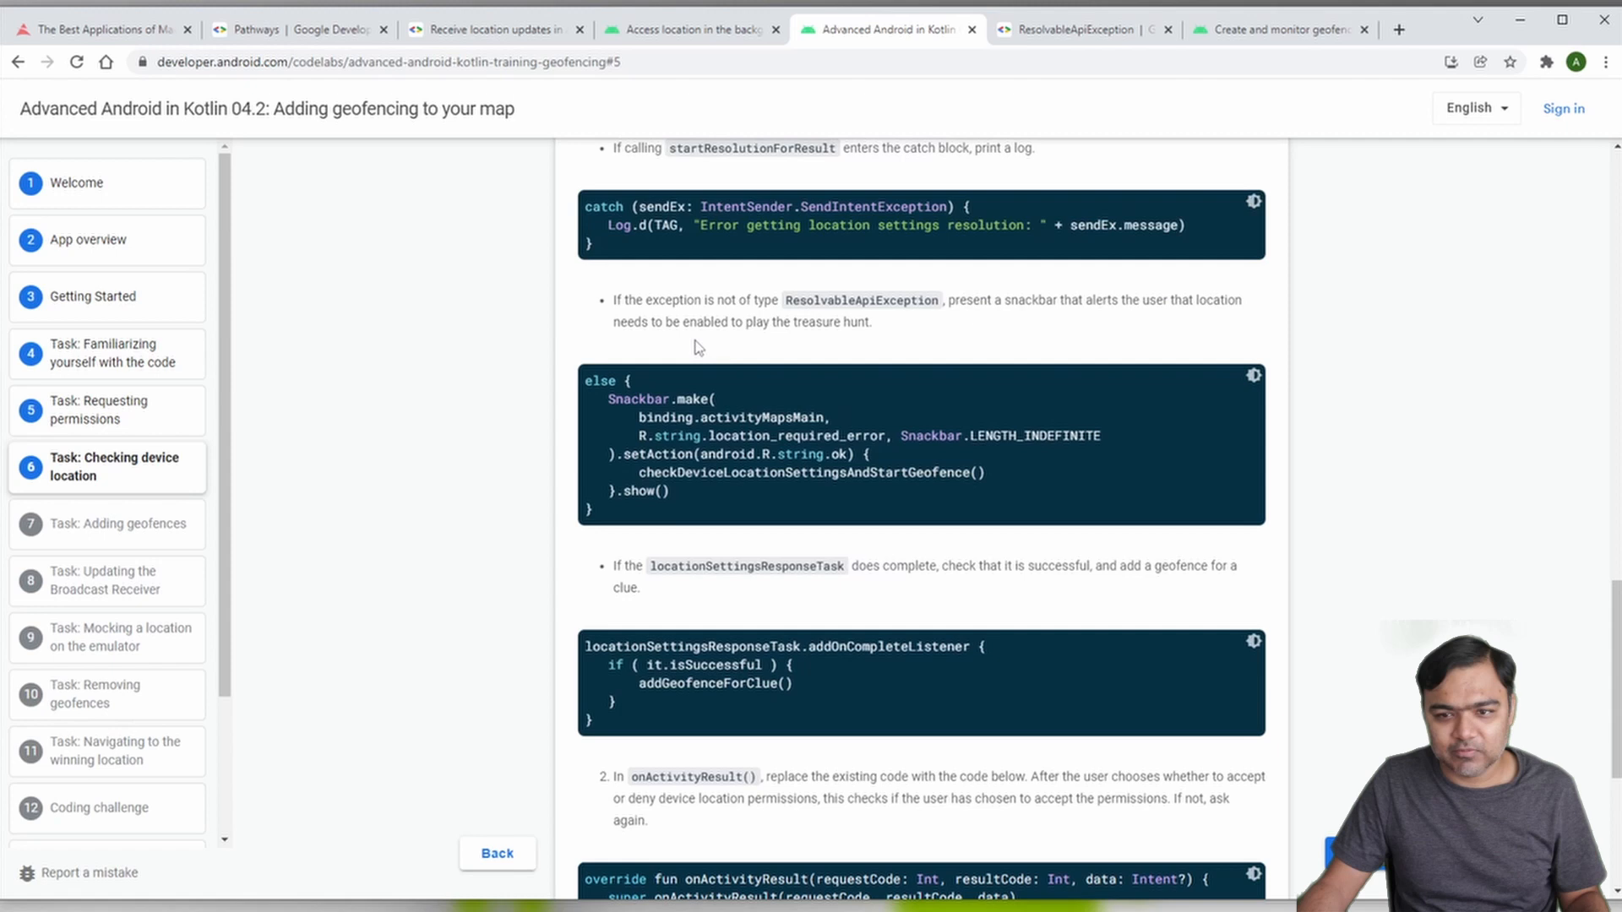
mouse_move(892, 349)
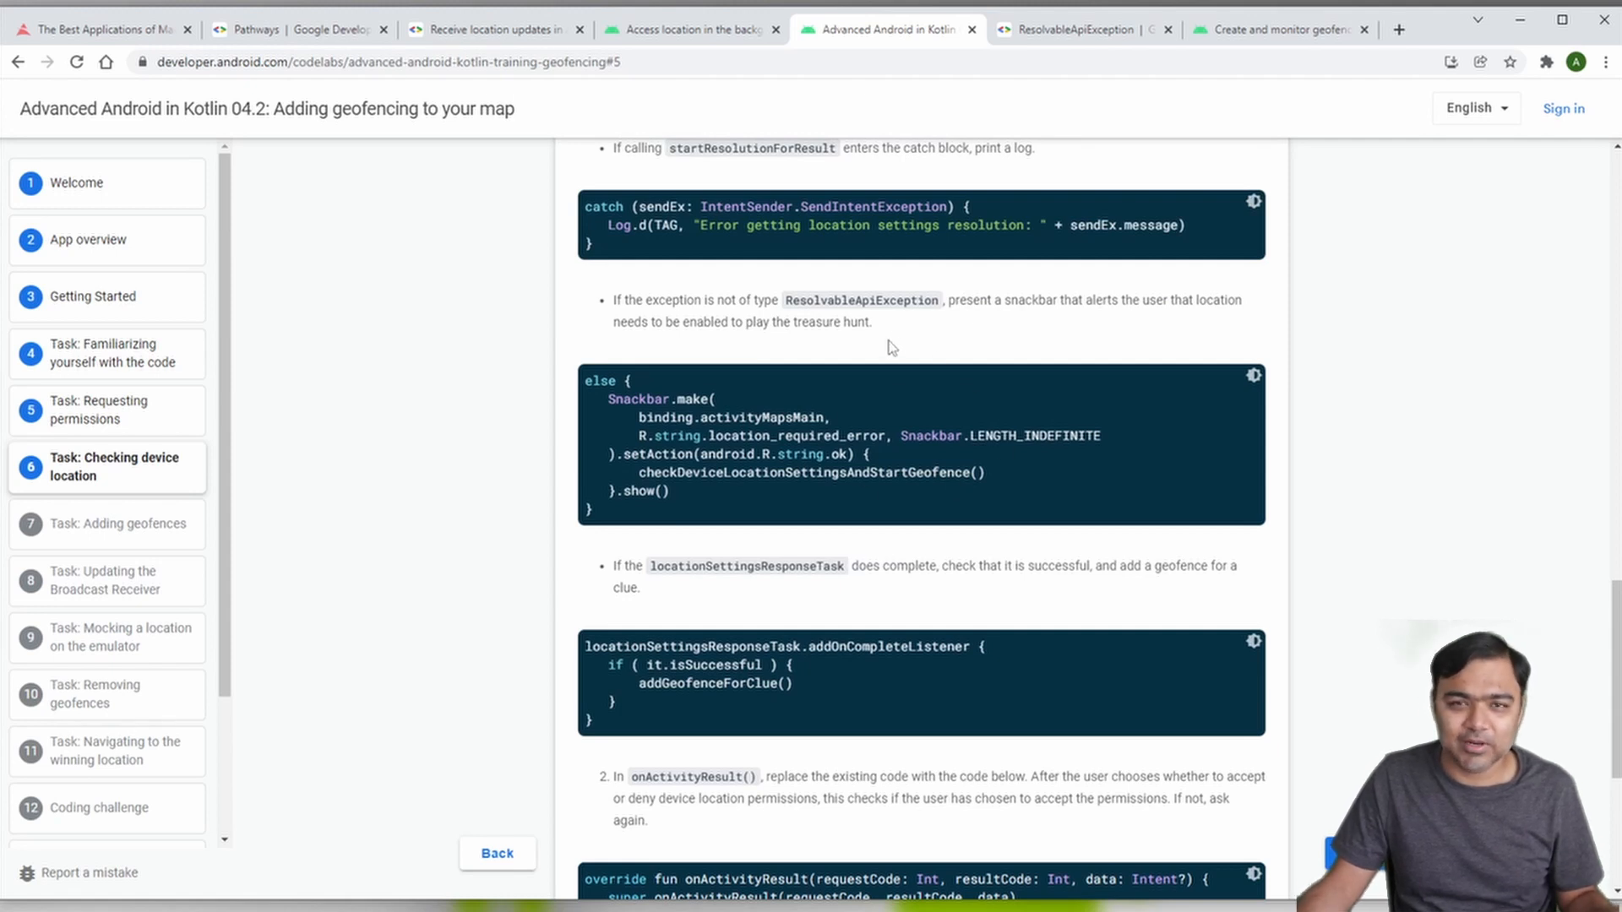
scroll(down, 3)
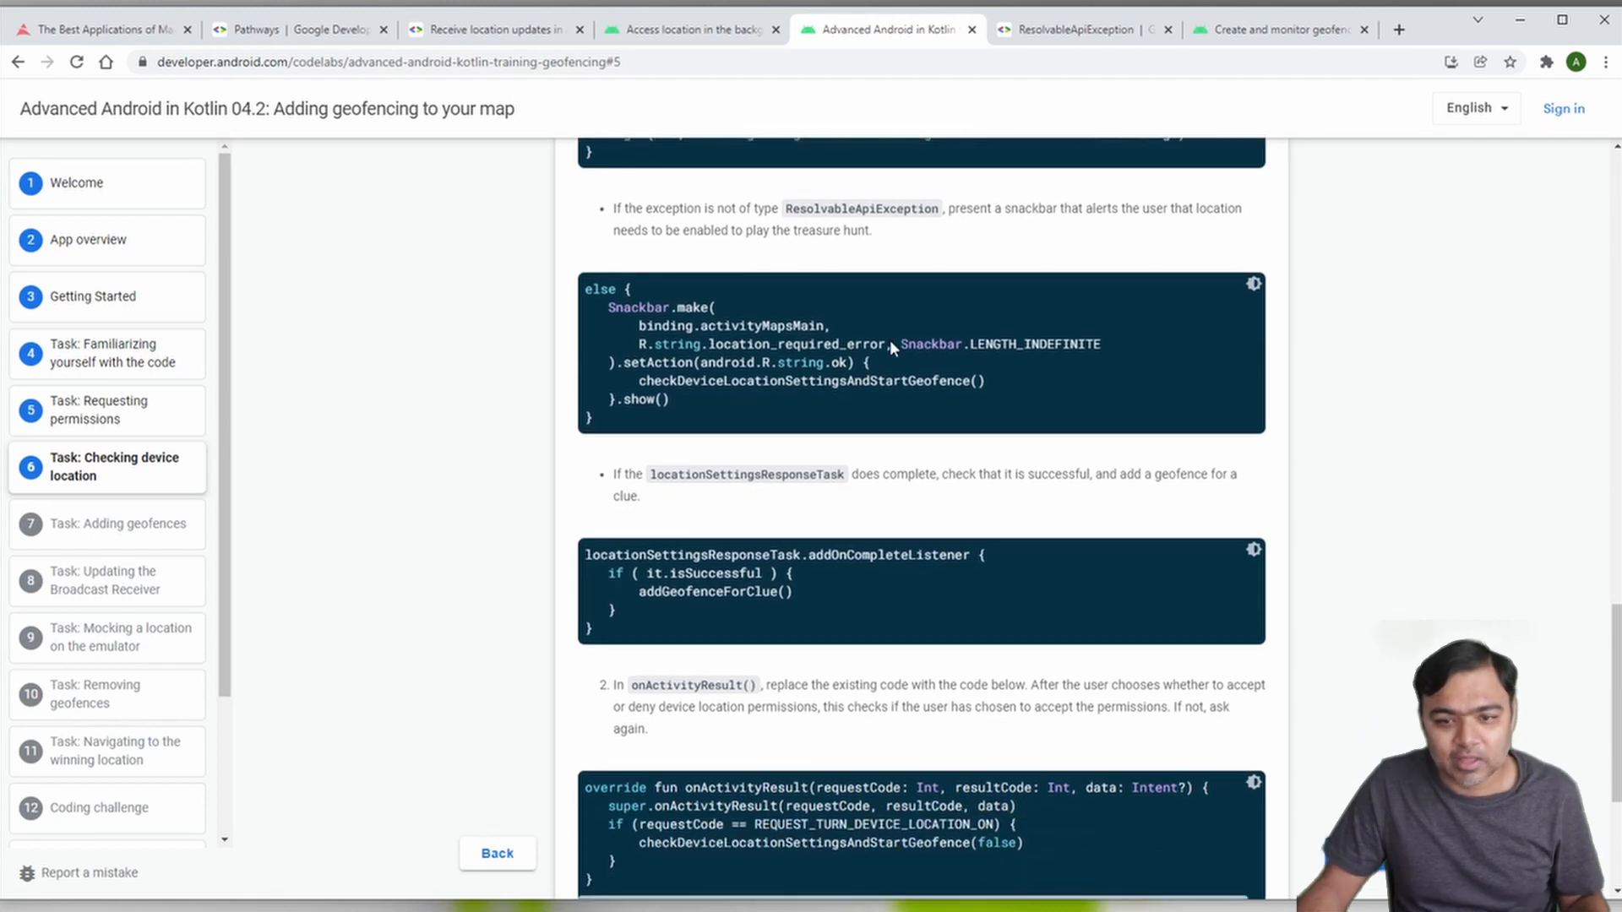
scroll(down, 3)
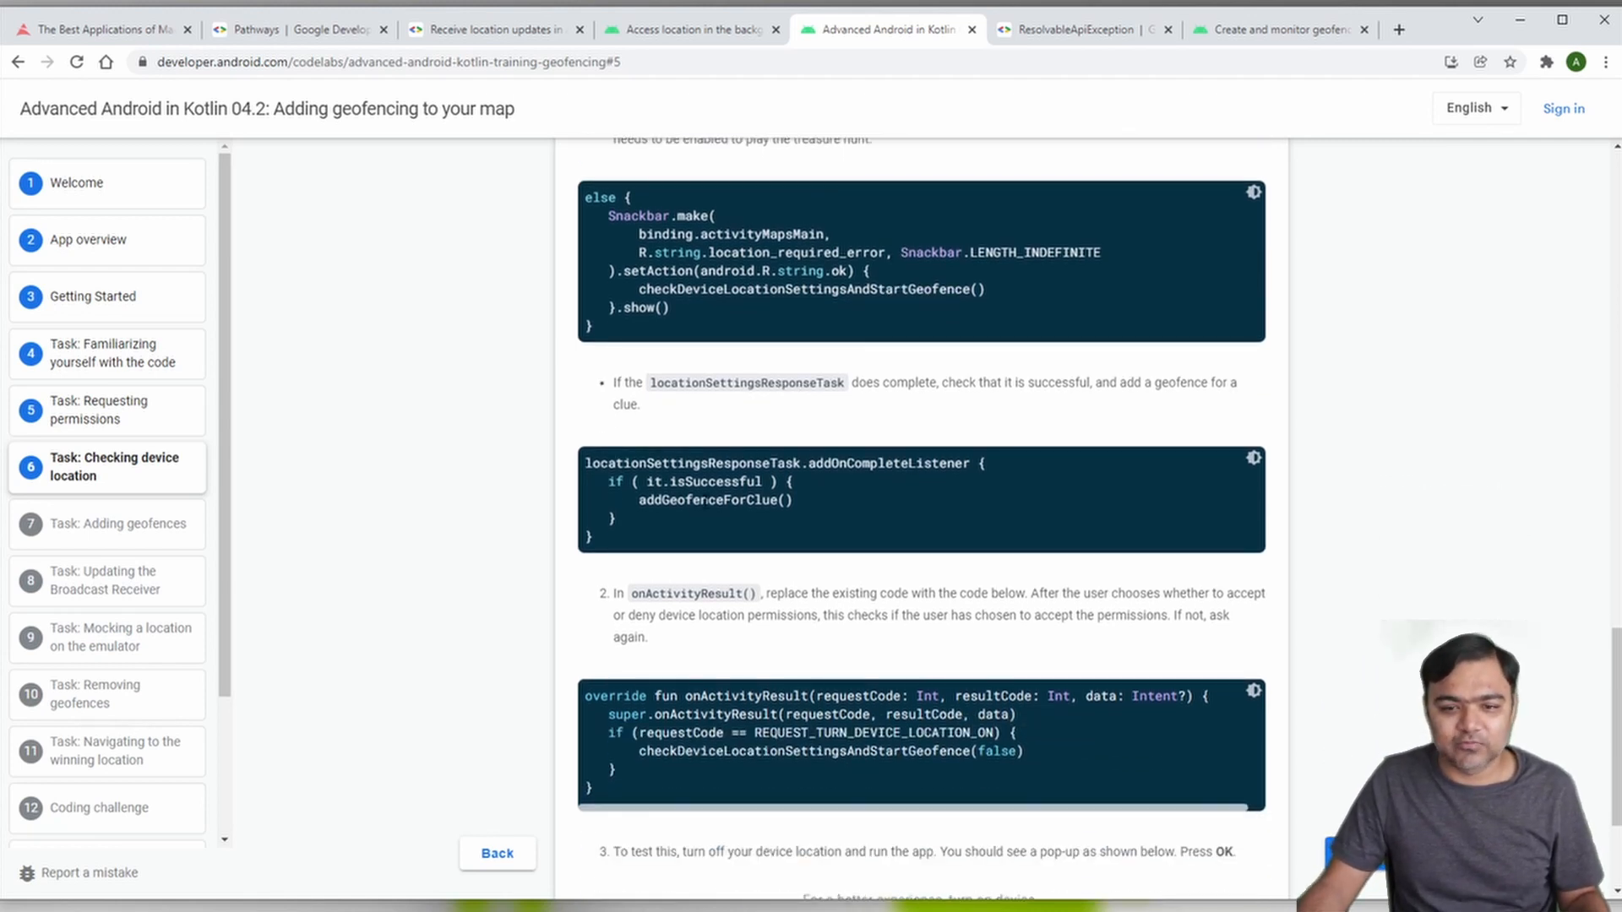
scroll(down, 3)
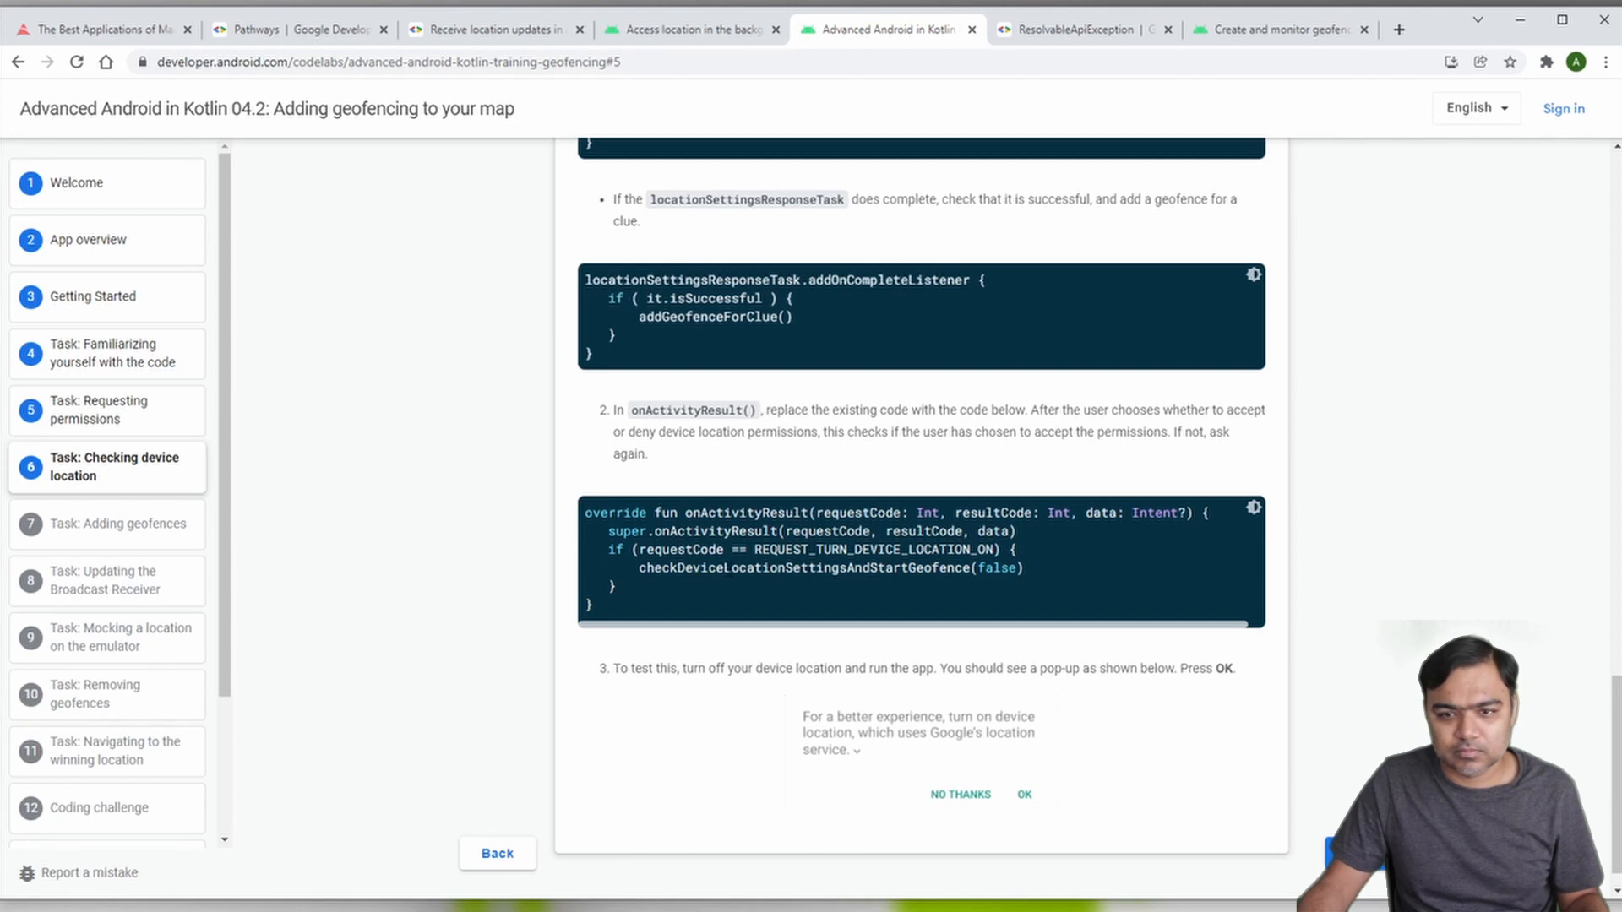
drag(610, 530, 1031, 568)
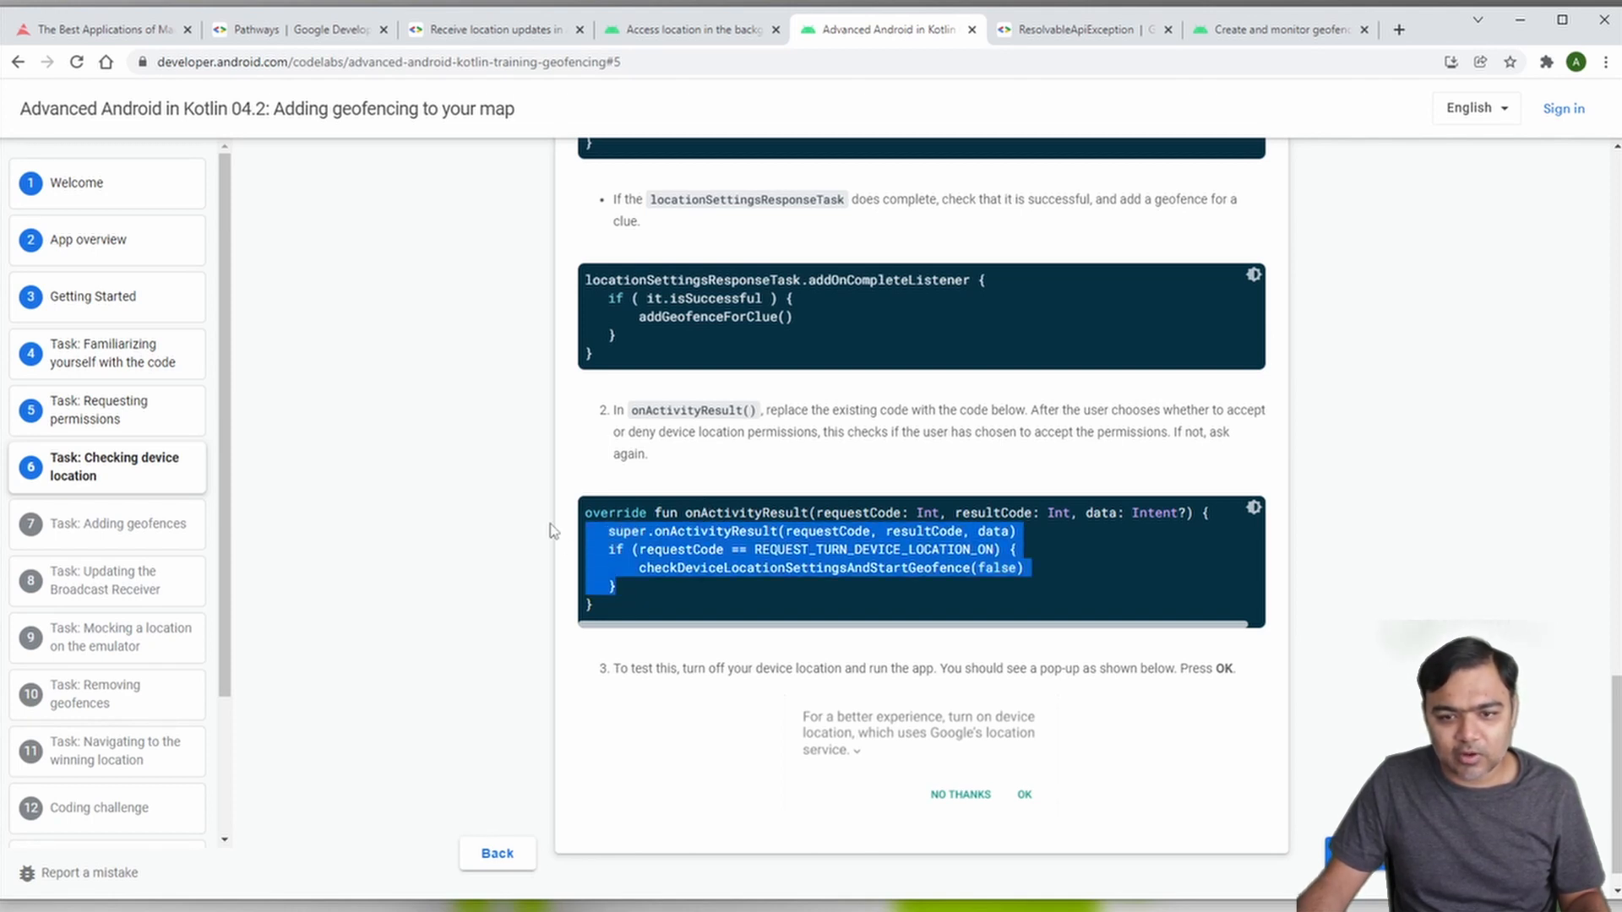
key(alt+tab)
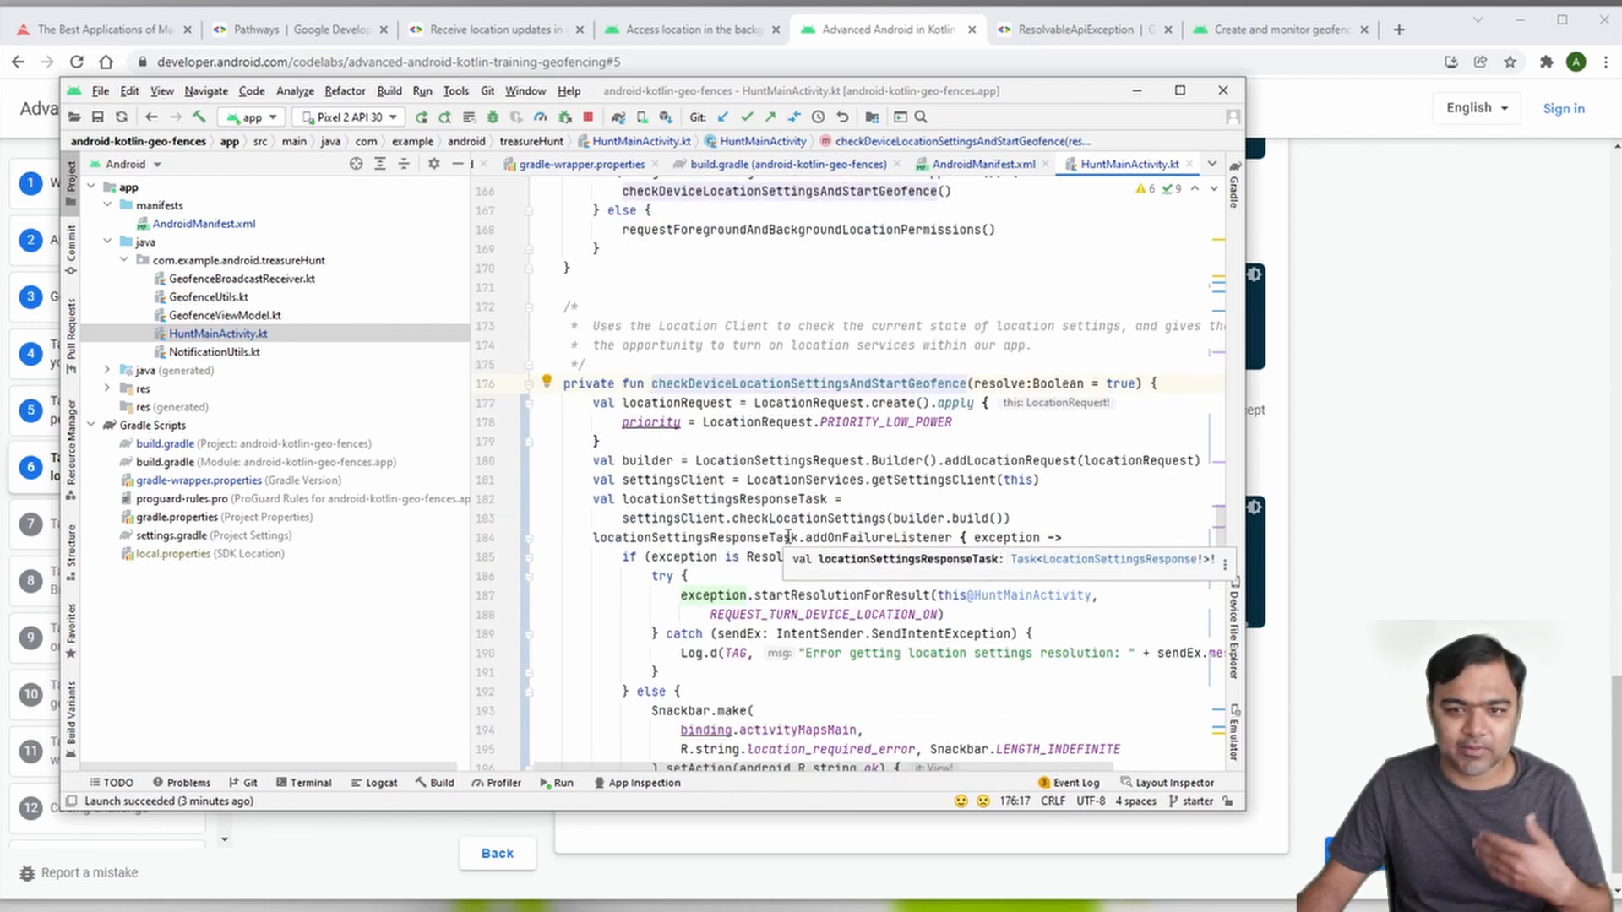
scroll(down, 3)
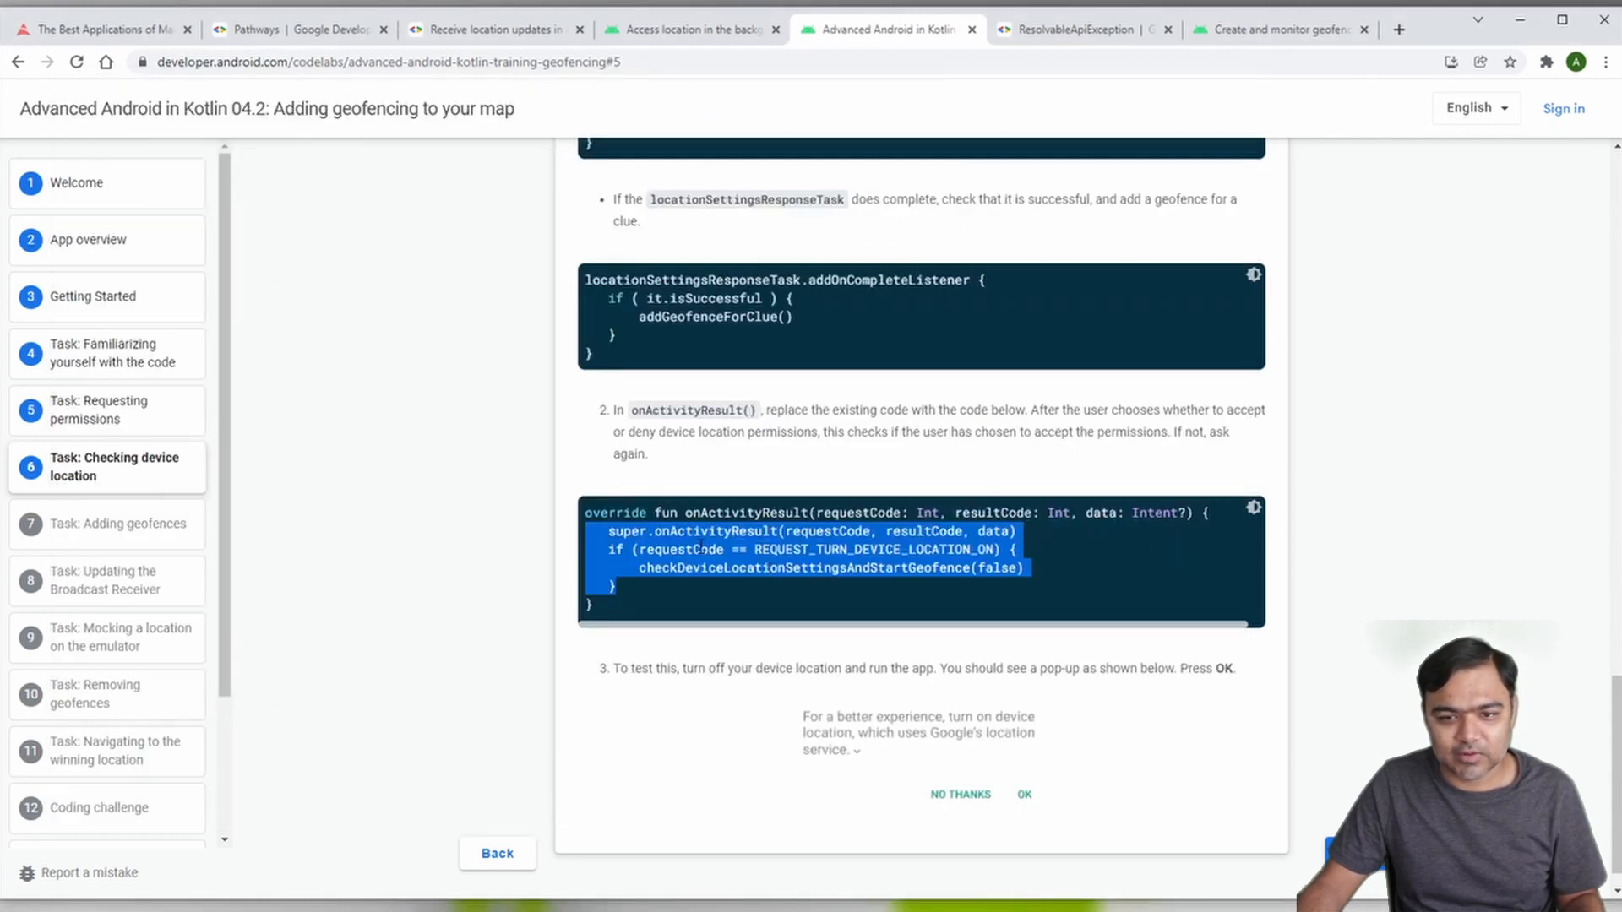
Step: Move to Task 7, Adding geofences, and scroll through its Step 1
click(106, 524)
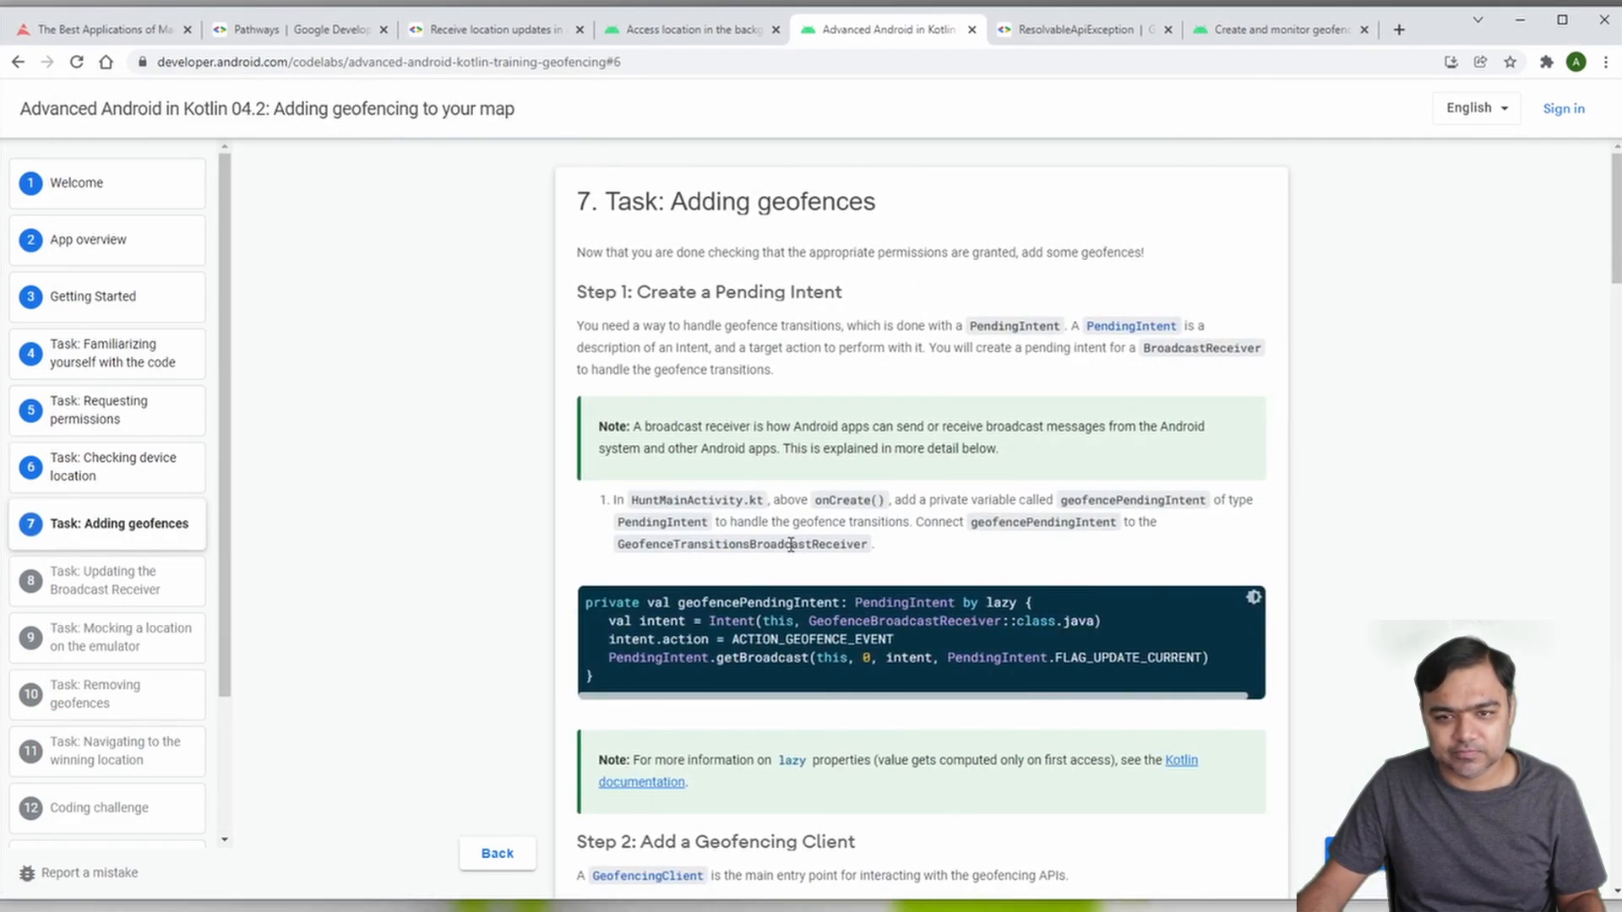
scroll(down, 3)
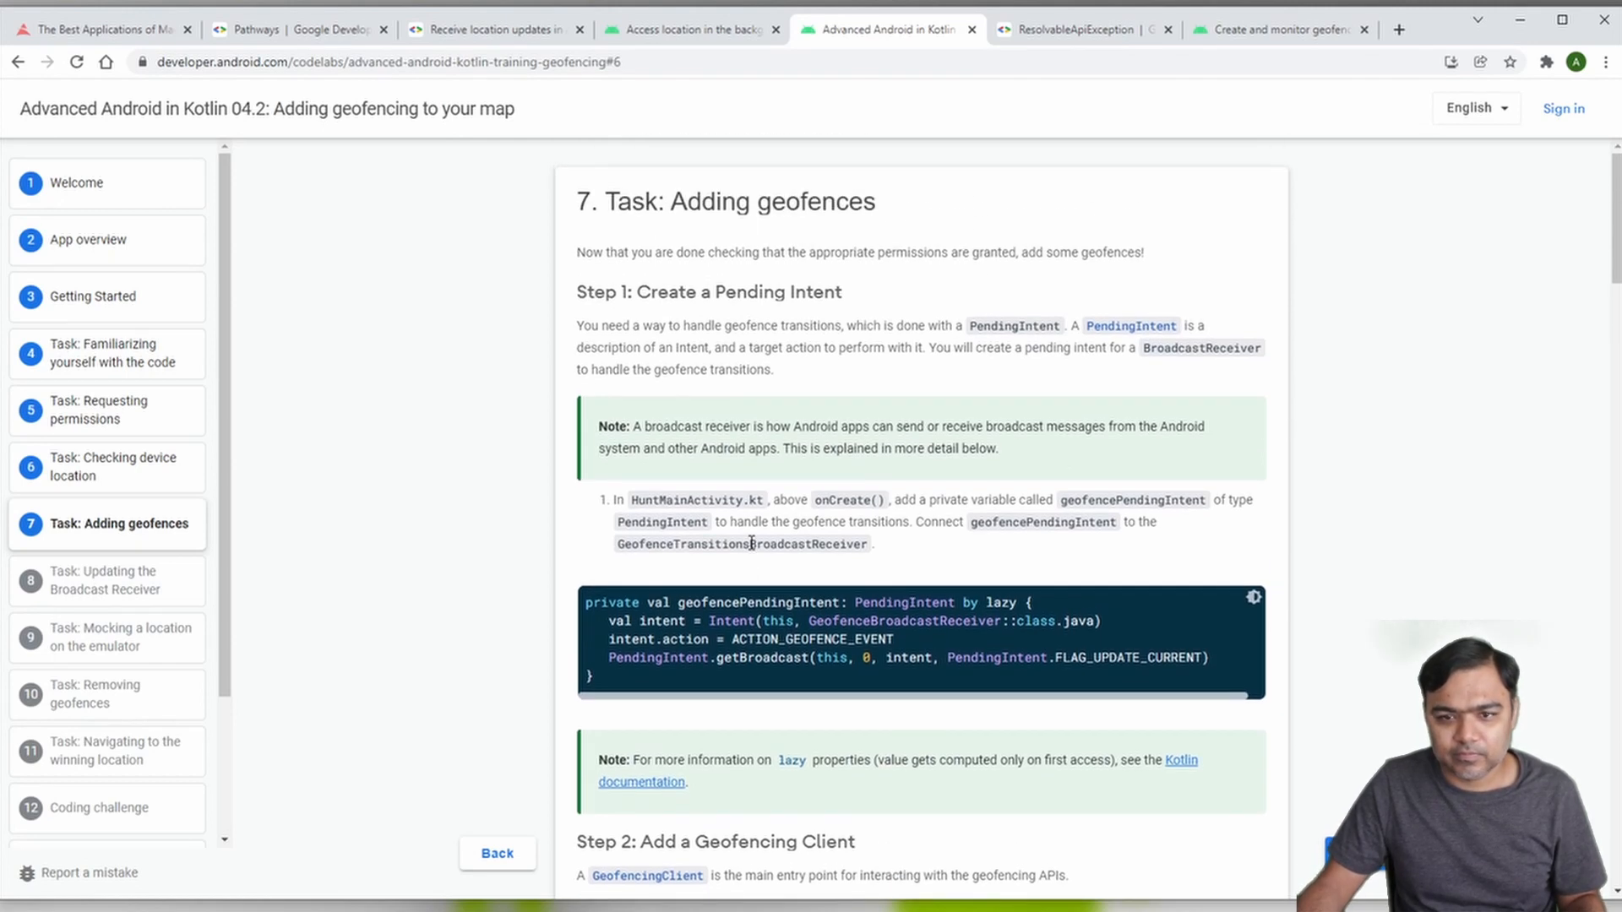
scroll(down, 3)
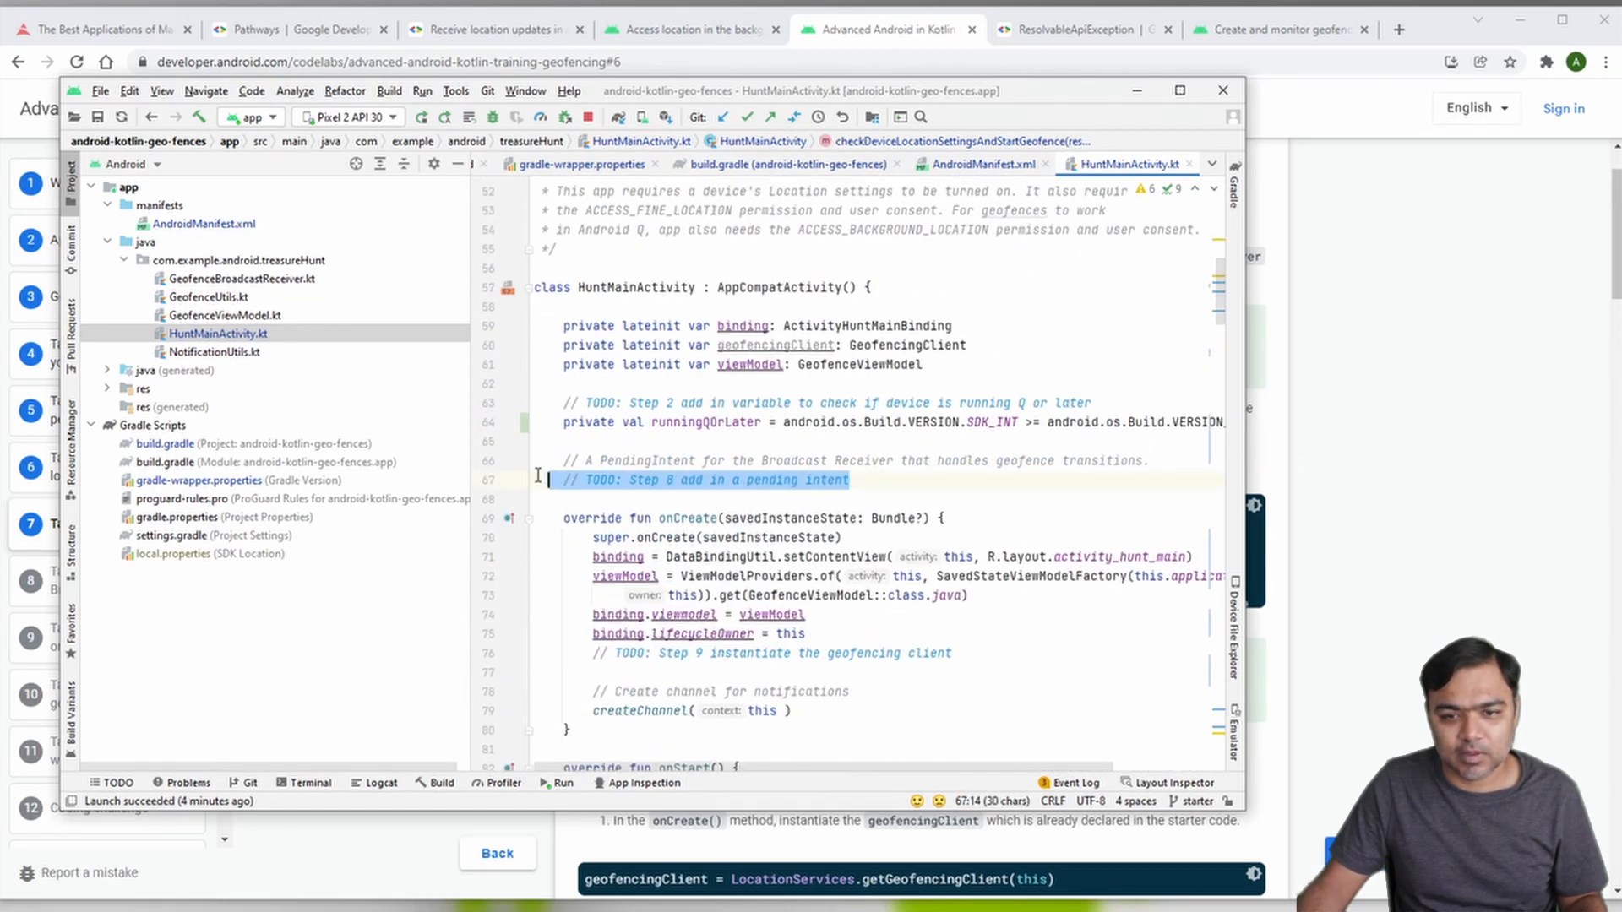
Step: Open GeofenceBroadcastReceiver.kt, then return to the codelab's geofencePendingIntent snippet
click(538, 479)
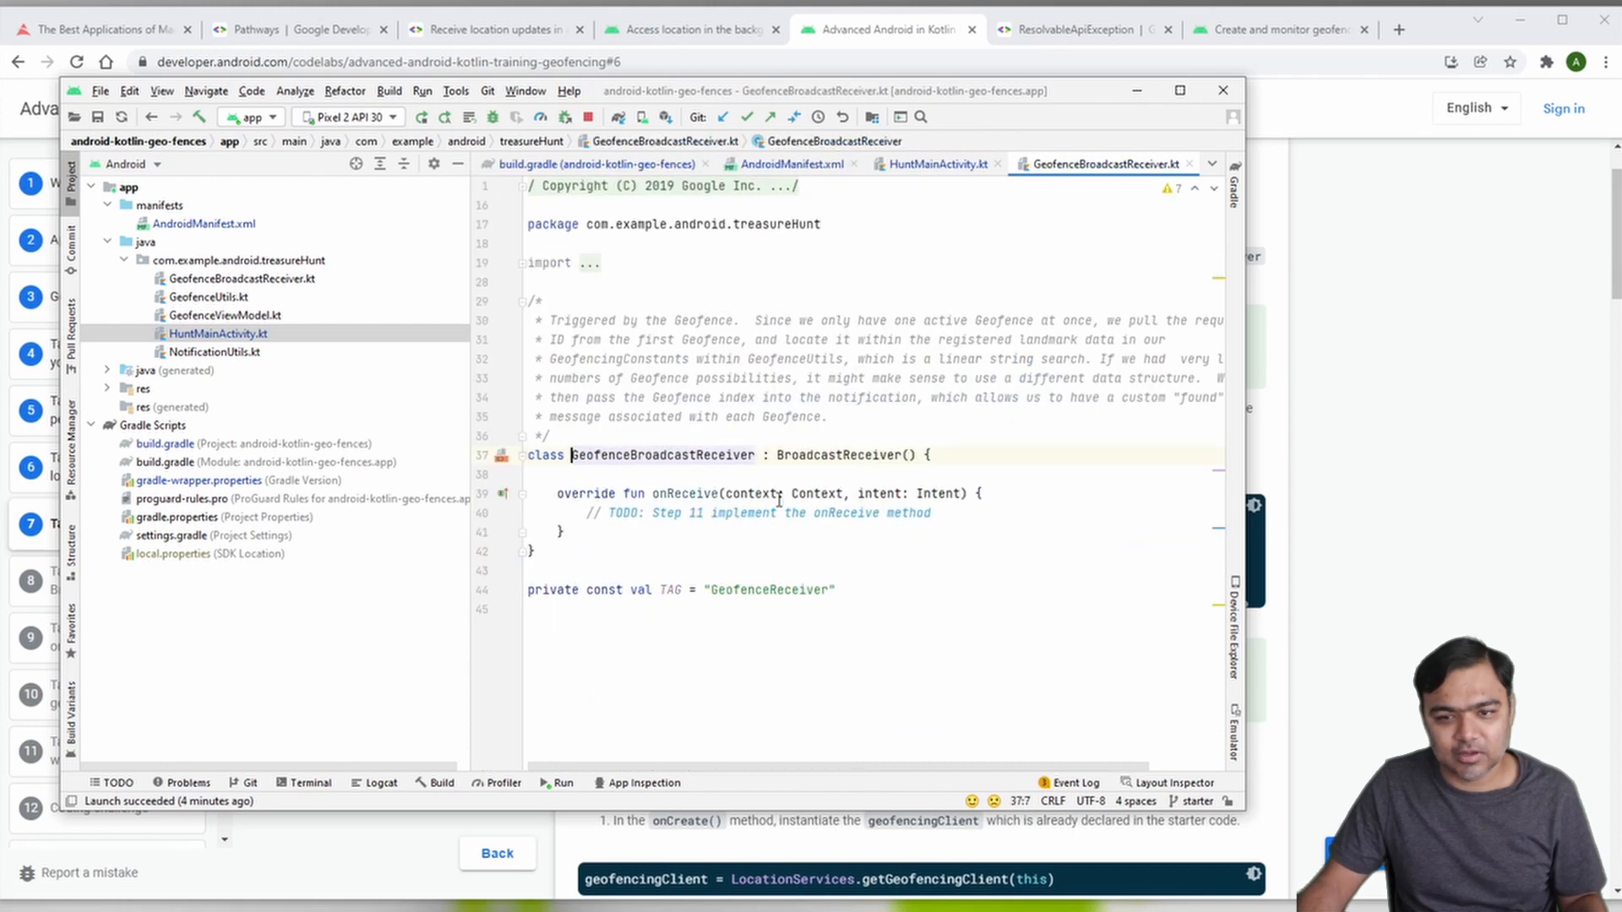
click(150, 116)
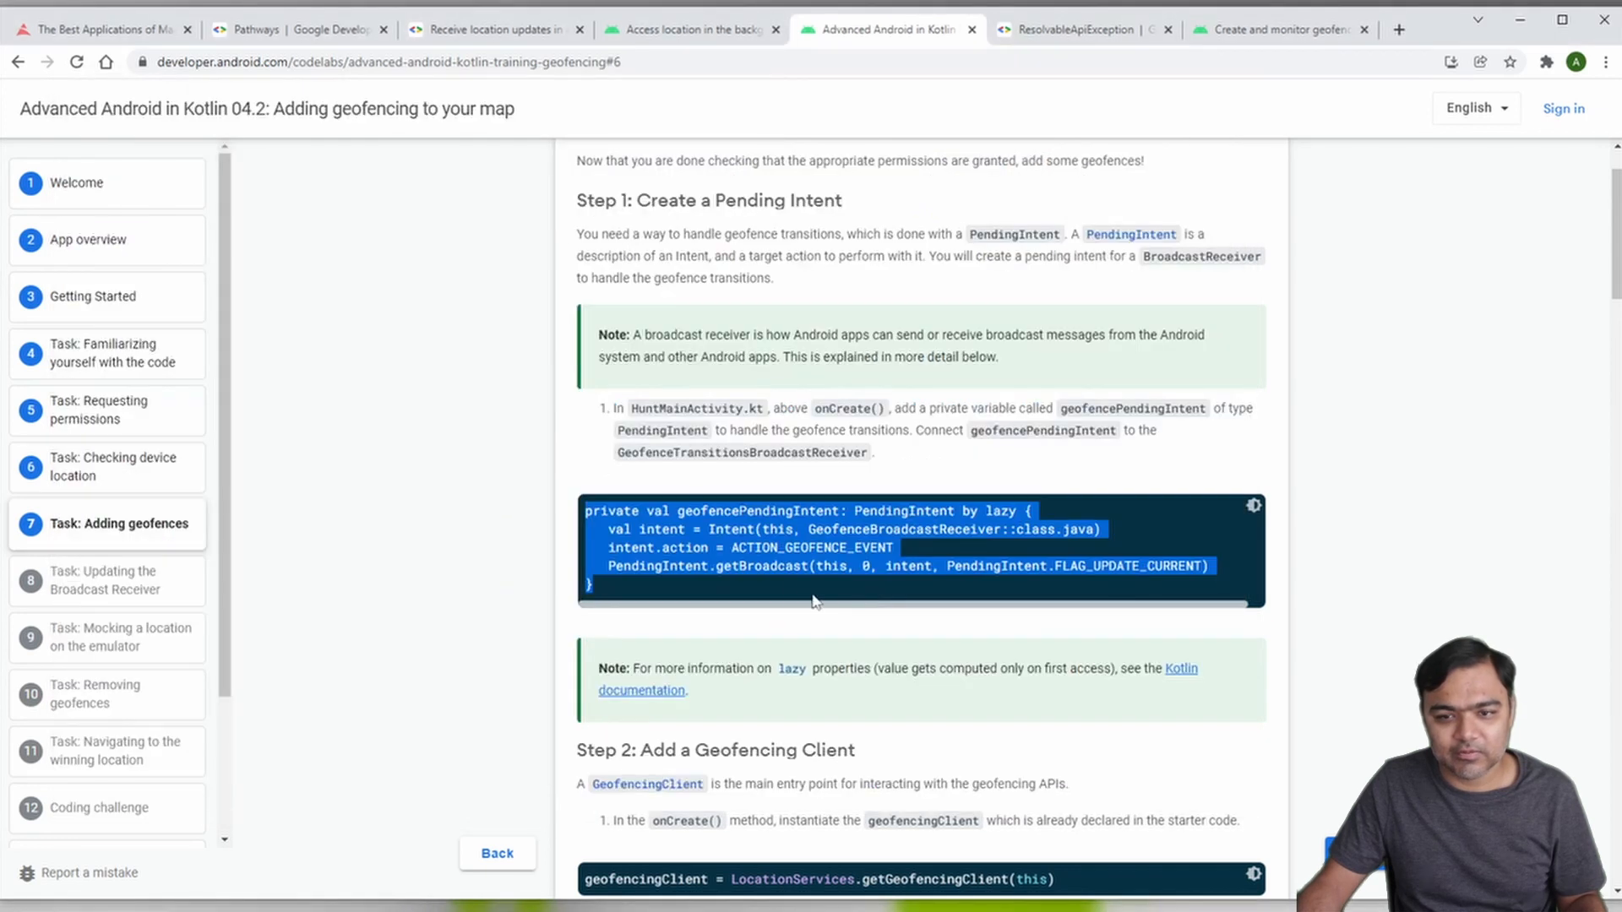
Step: Add geofencingClient = LocationServices.getGeofencingClient(this) after the Step 9 TODO in onCreate
scroll(down, 3)
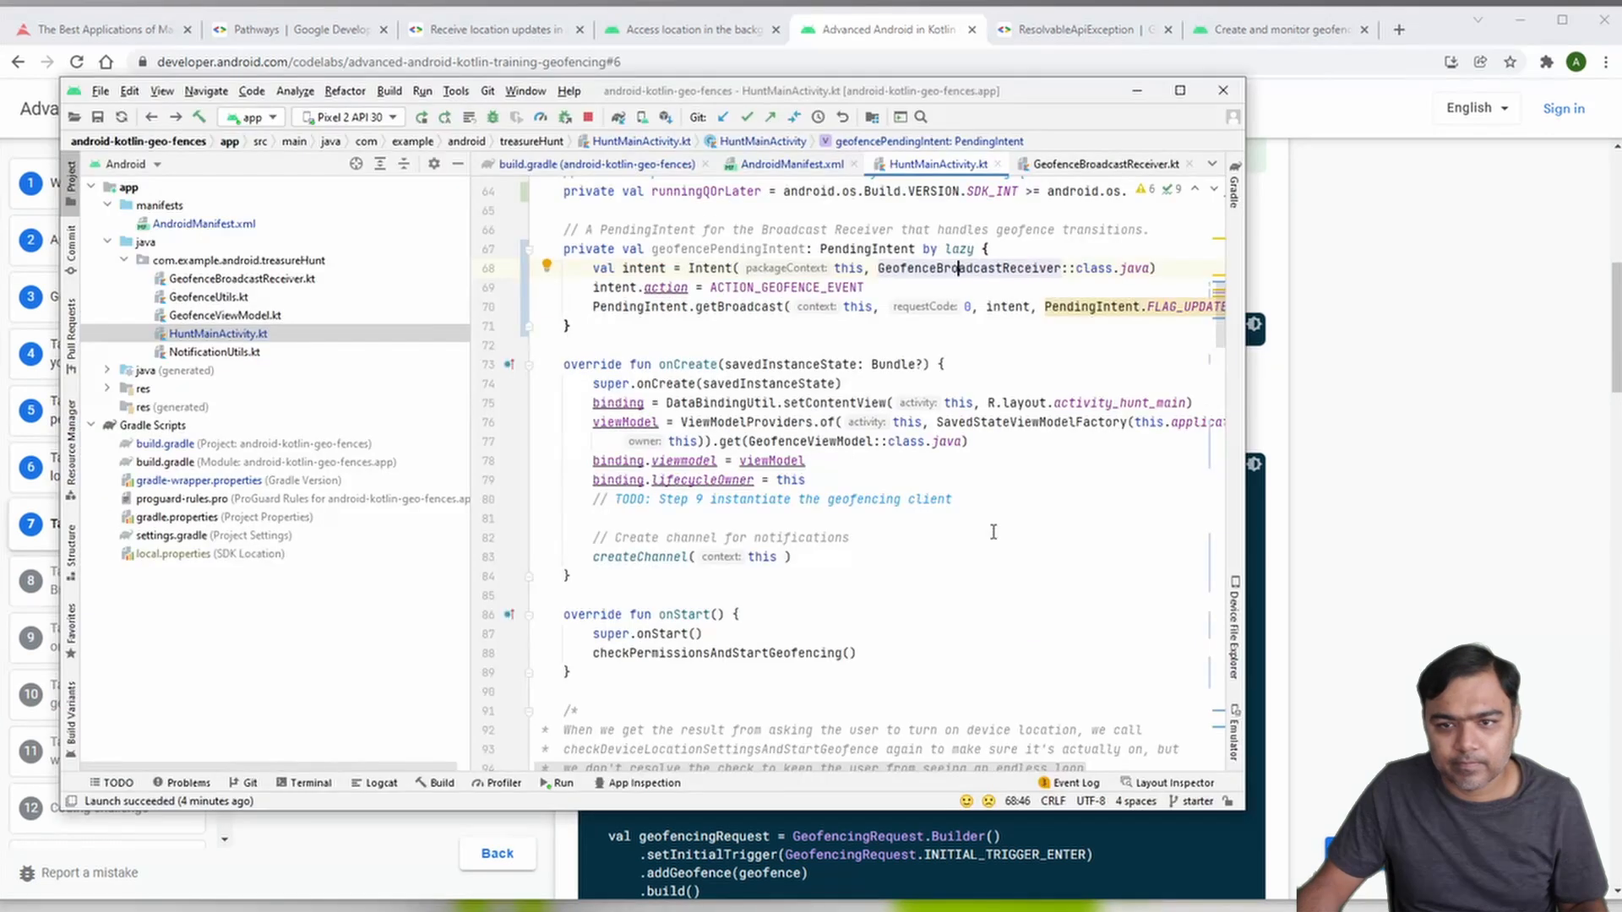
click(989, 499)
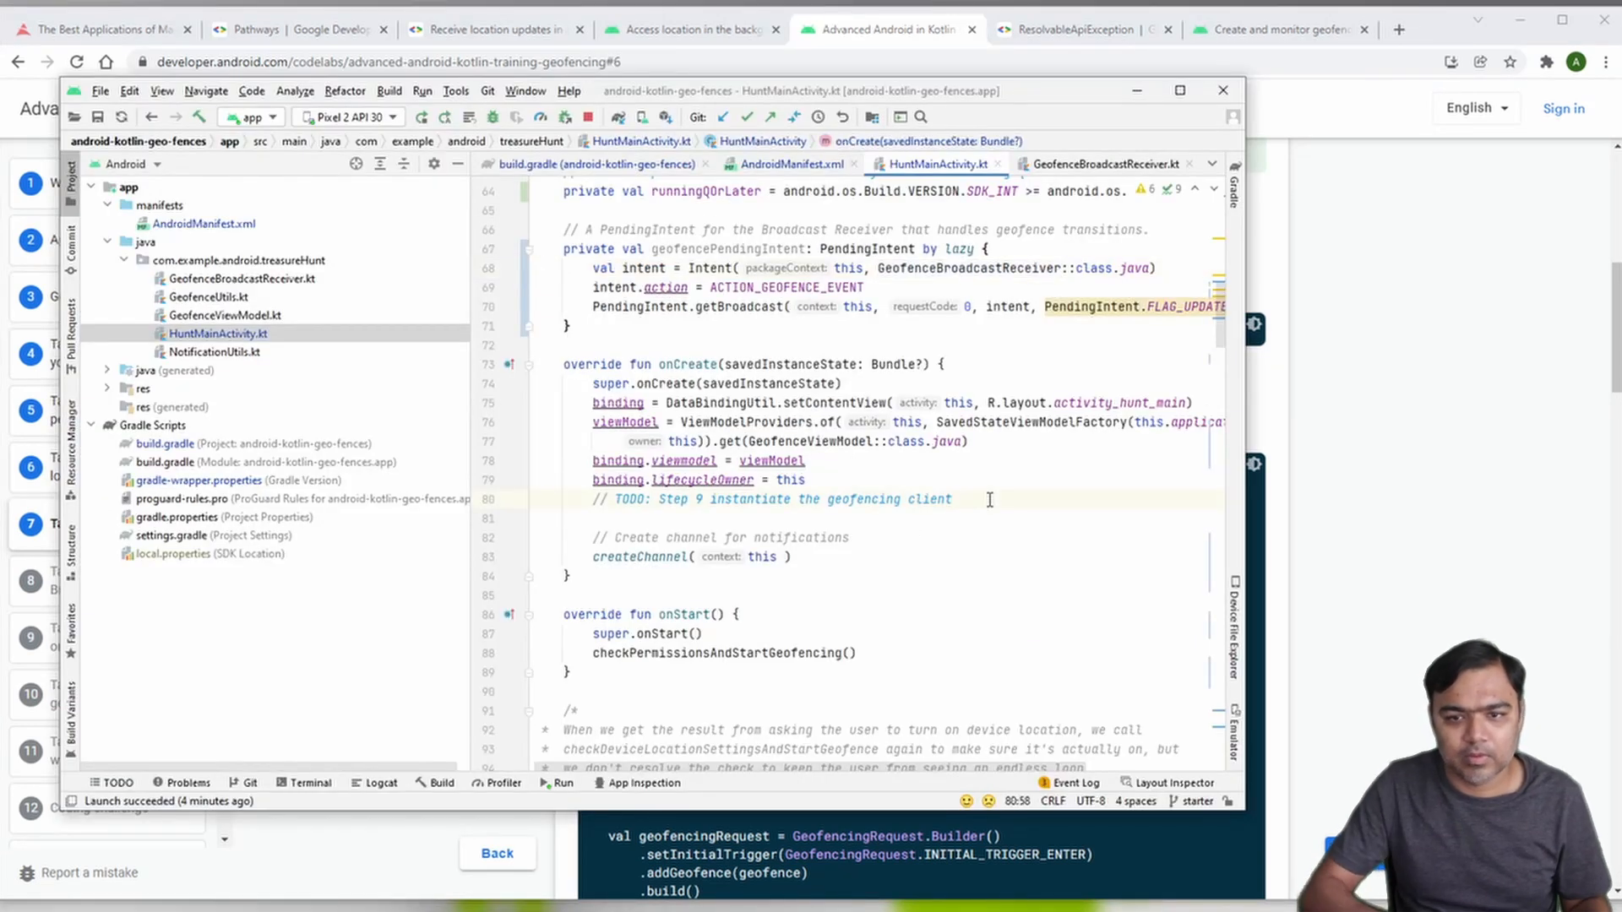
text(geofencingClient = LocationServices.getGeofencingClient(this))
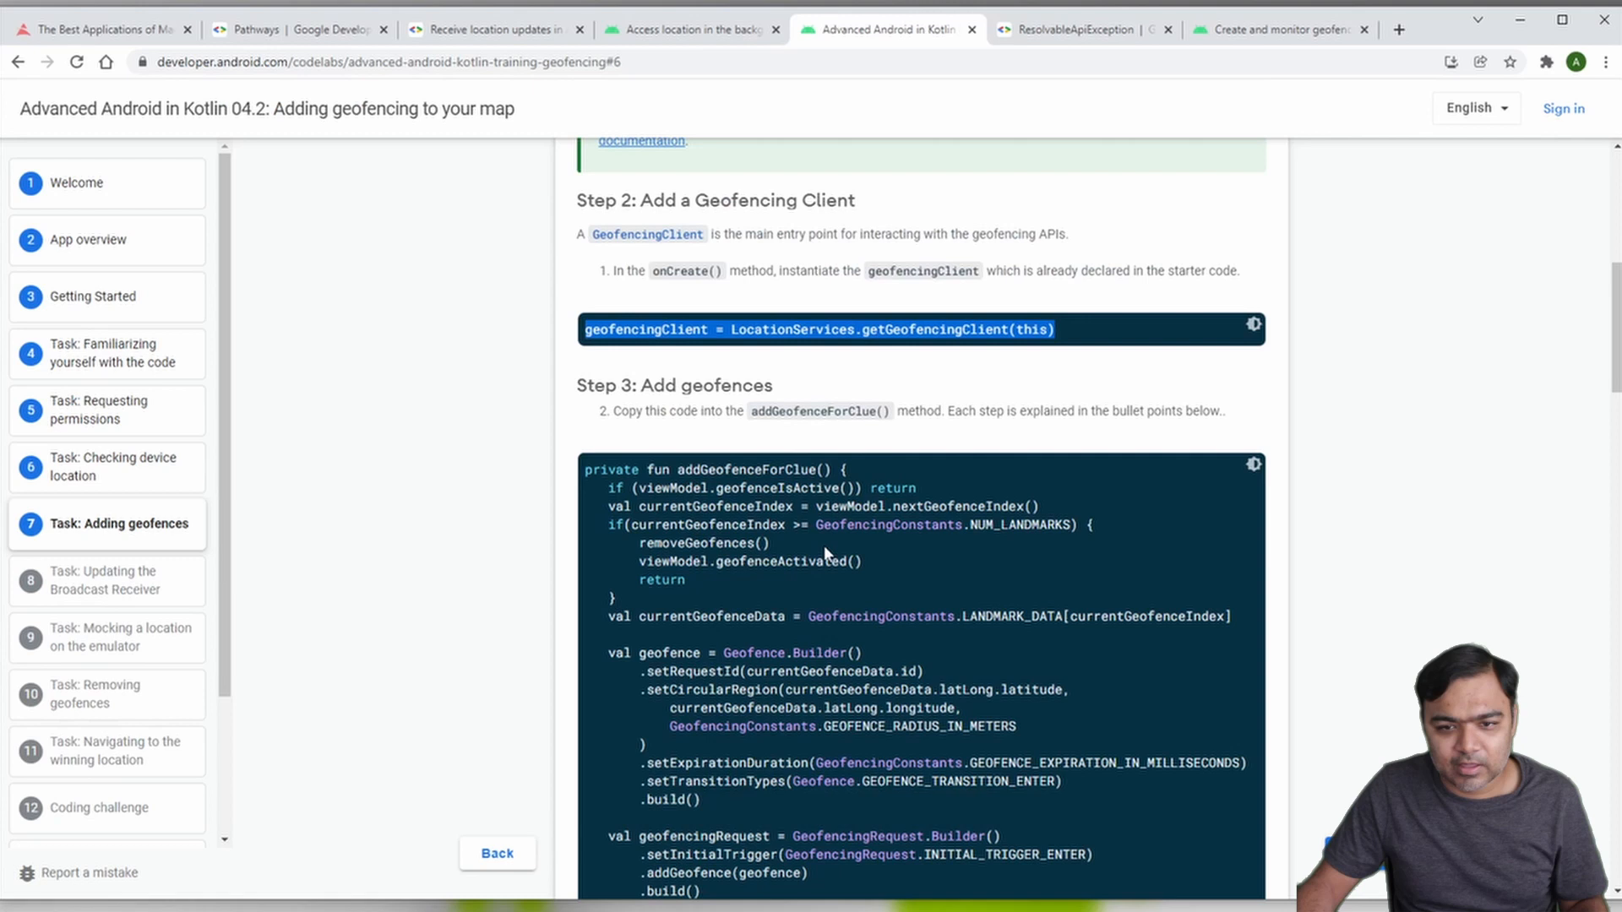
scroll(down, 3)
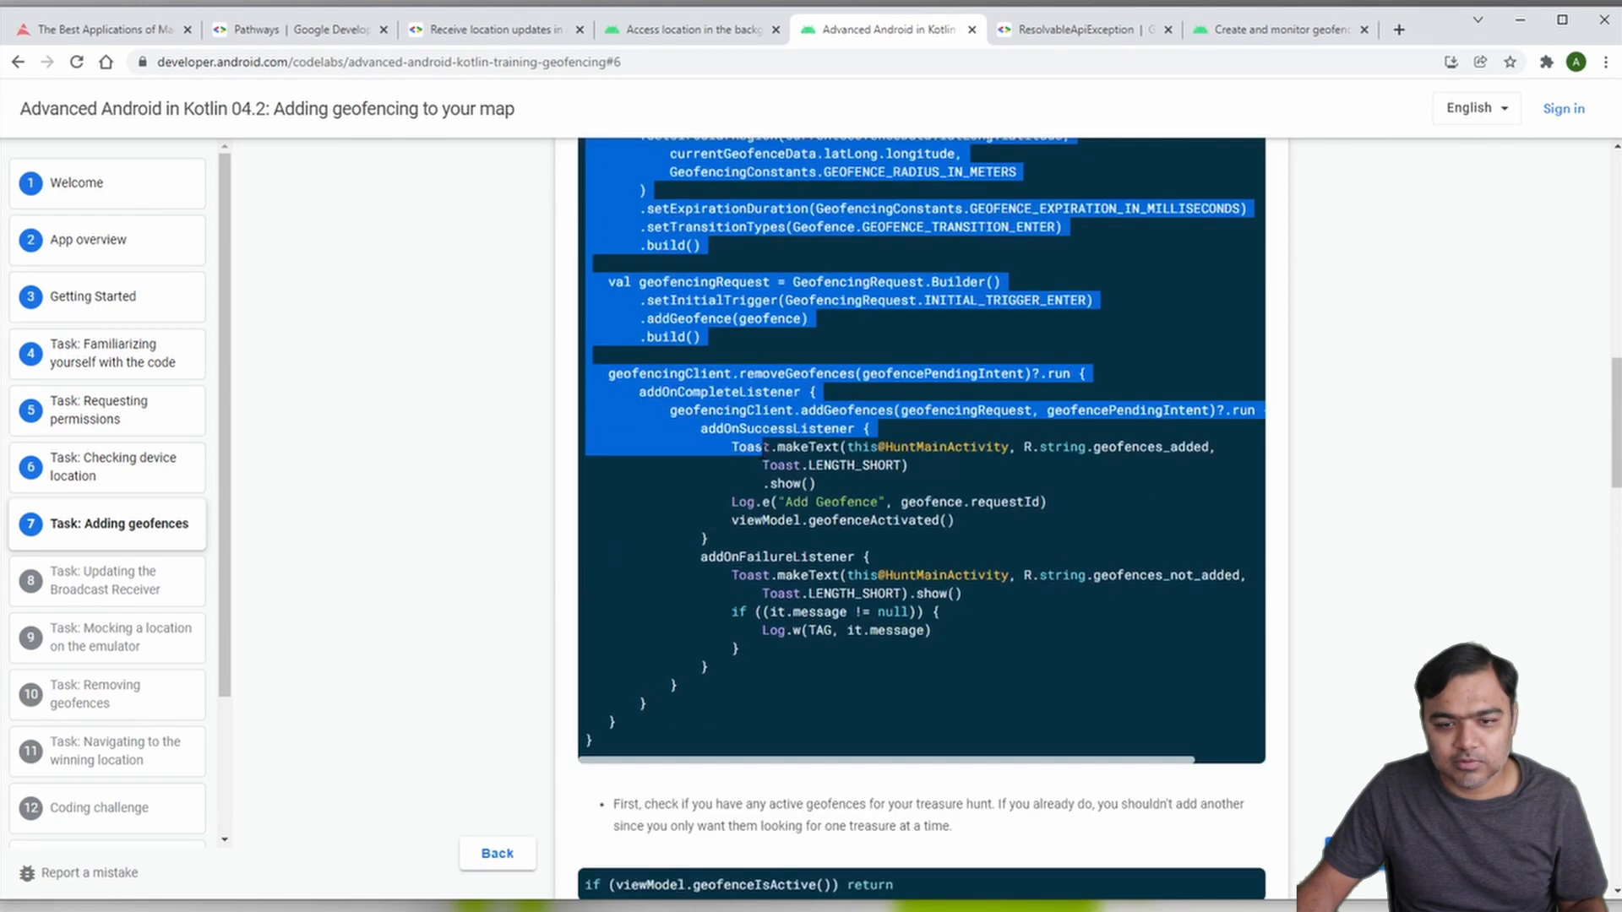
click(887, 29)
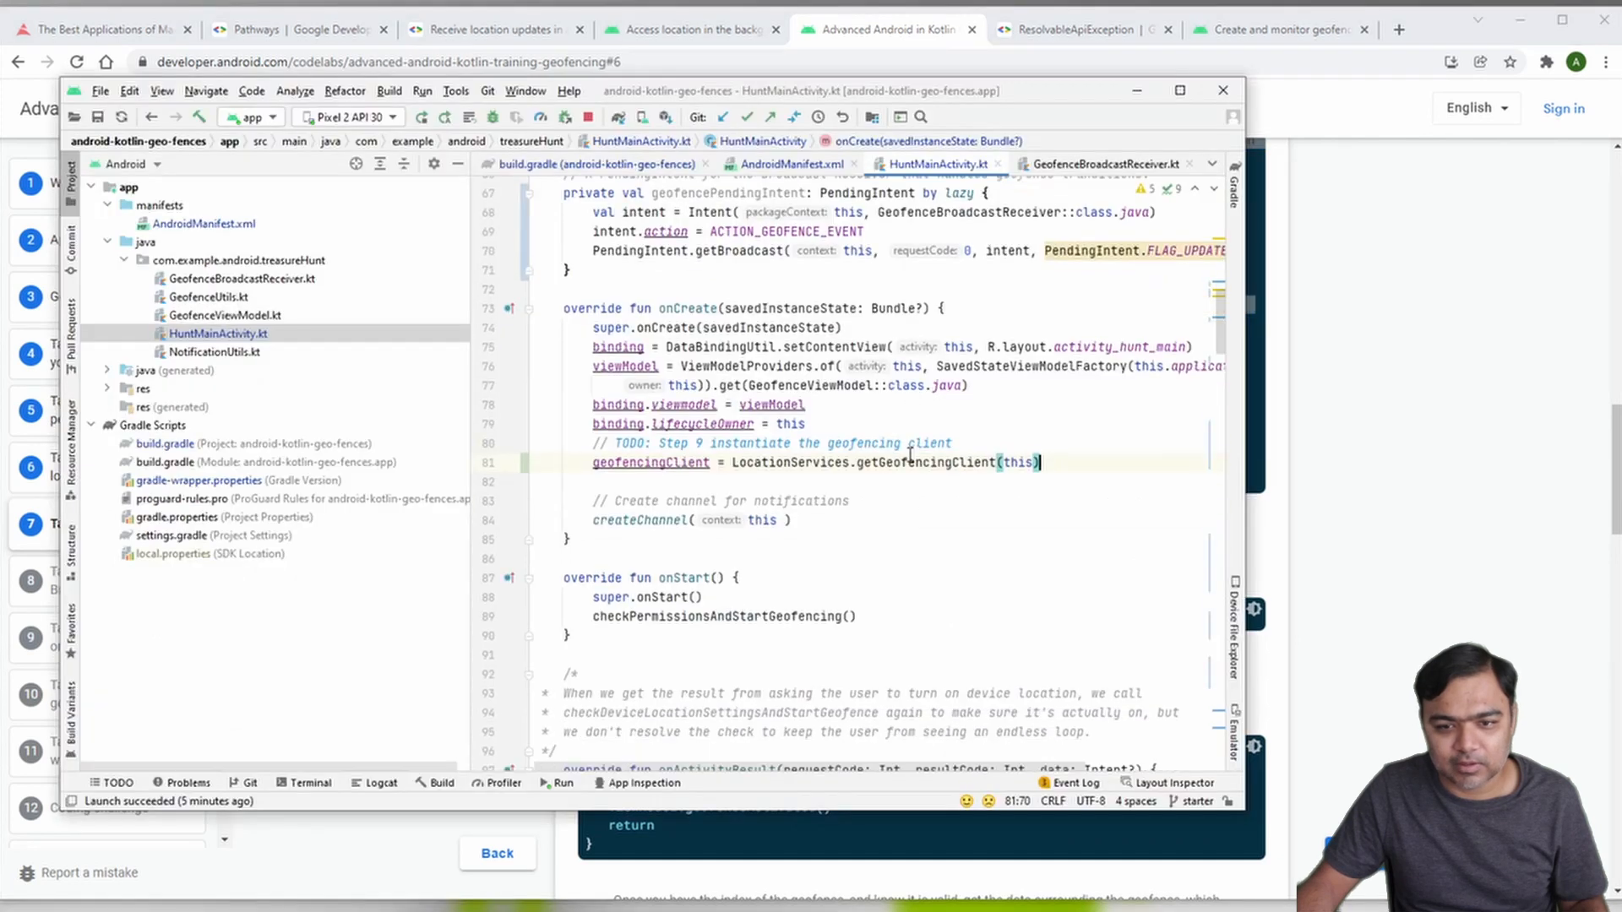
scroll(down, 3)
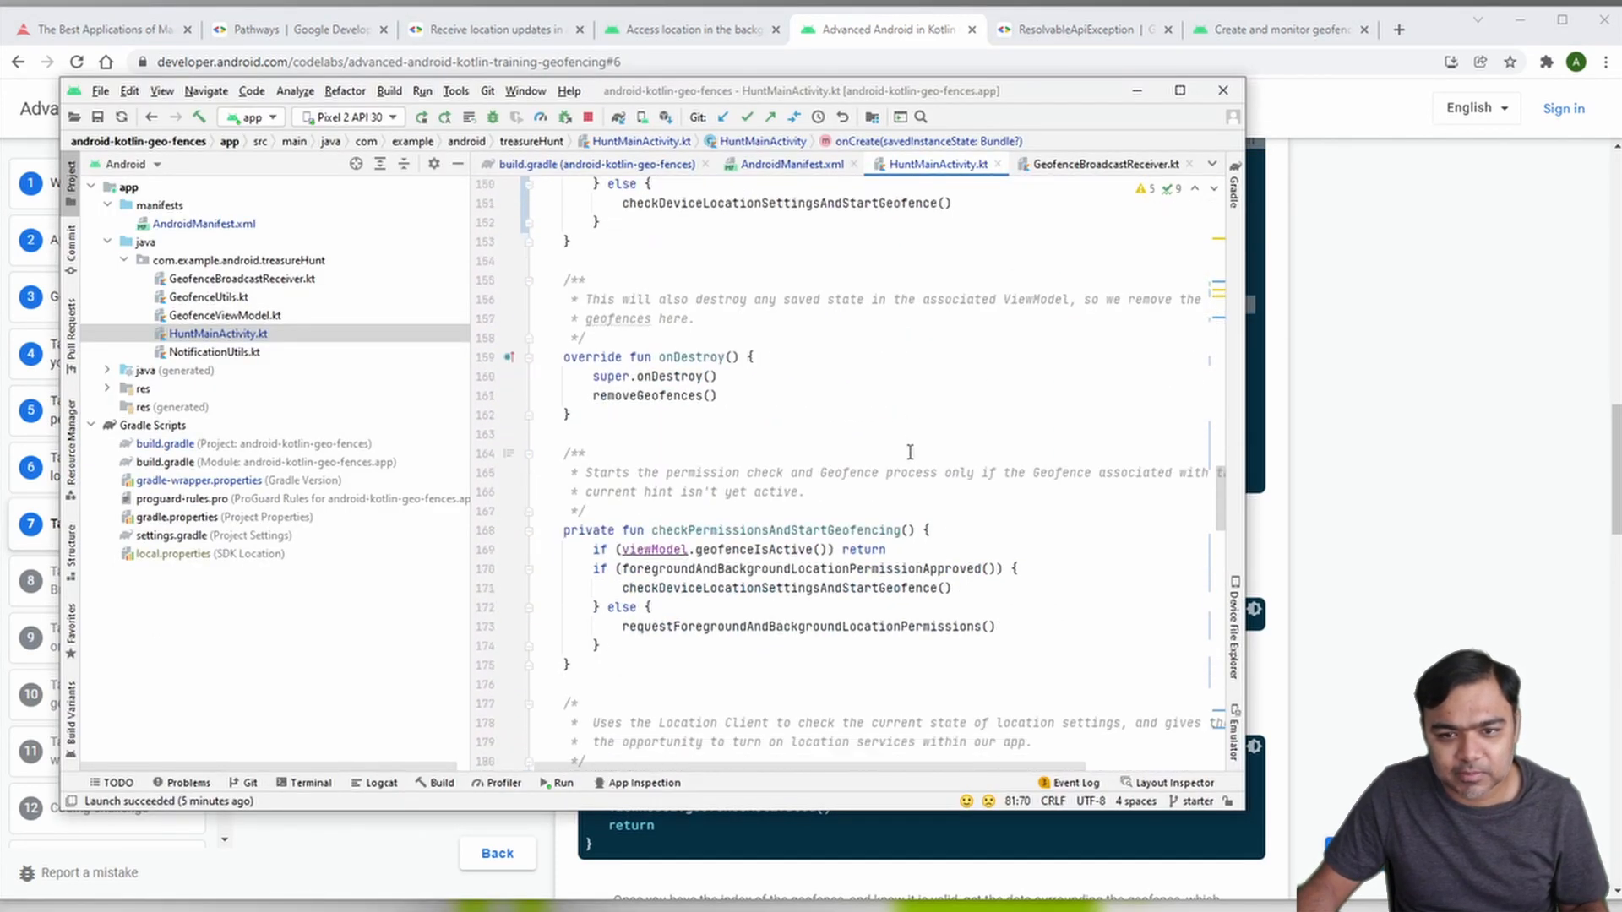
Step: Read the addGeofenceForClue explanation down to the Geofence builder and request snippets
scroll(down, 3)
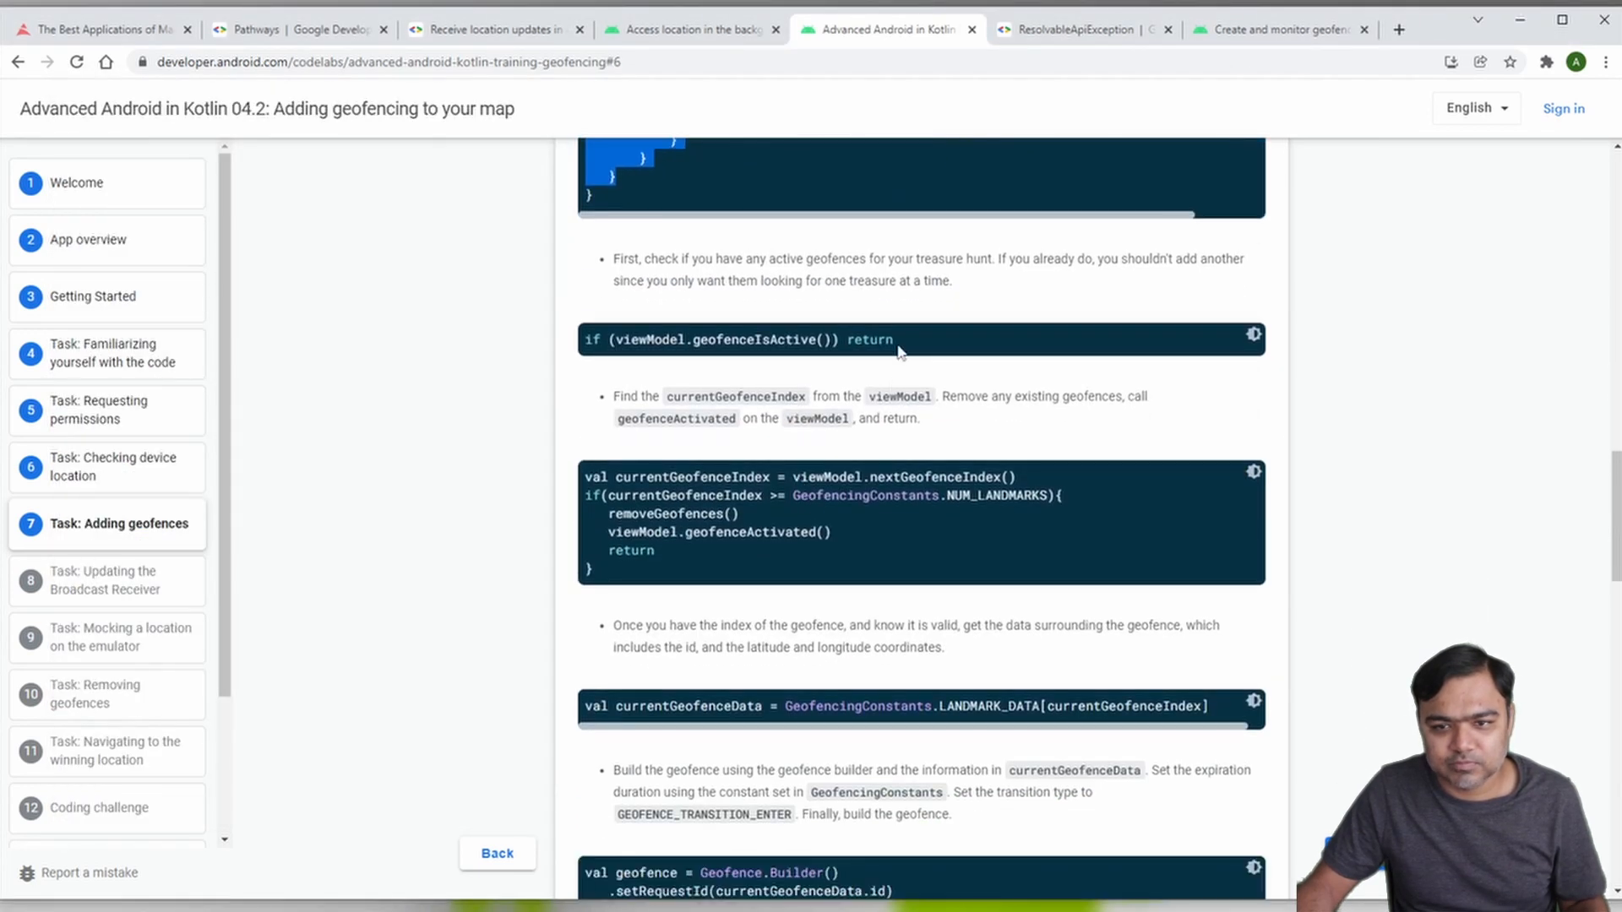
mouse_move(939, 352)
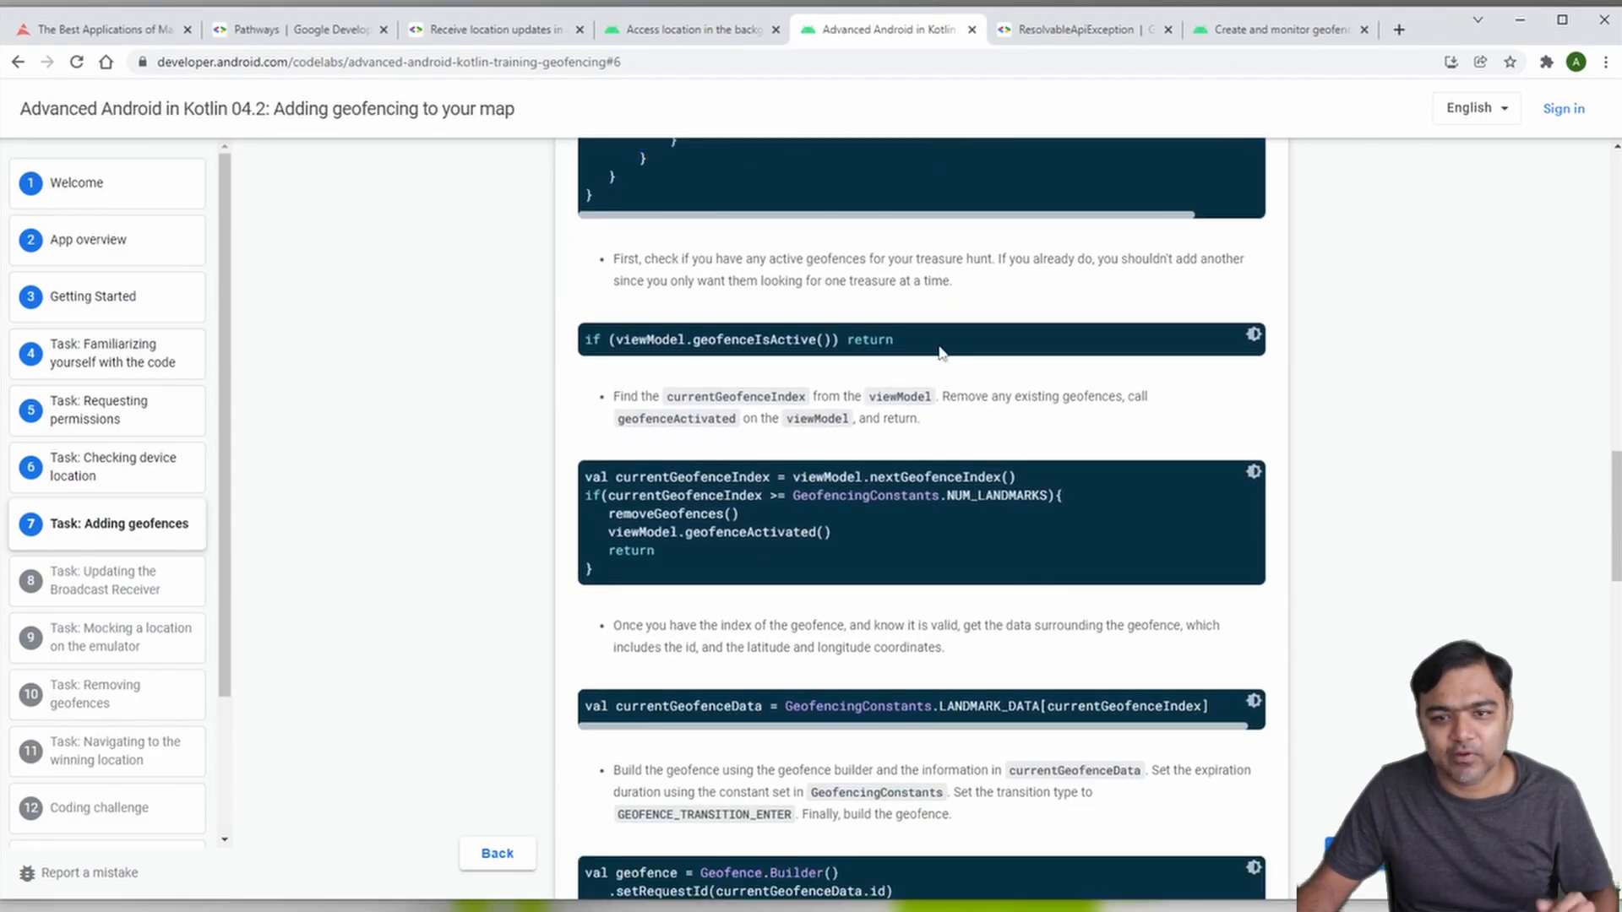
mouse_move(905, 397)
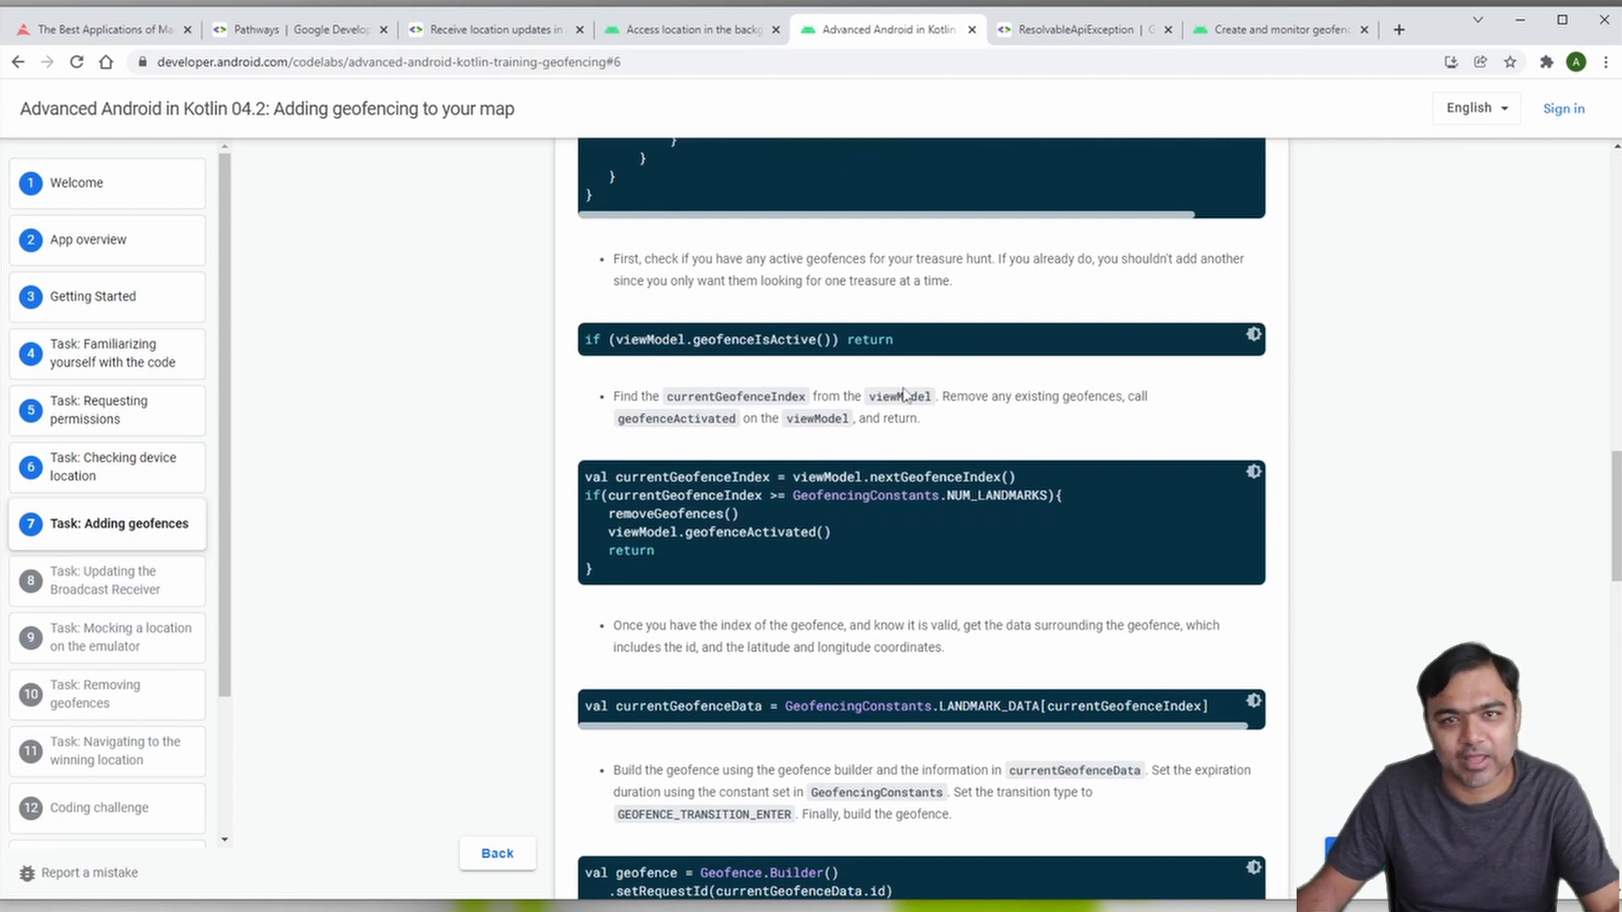
triple_click(737, 340)
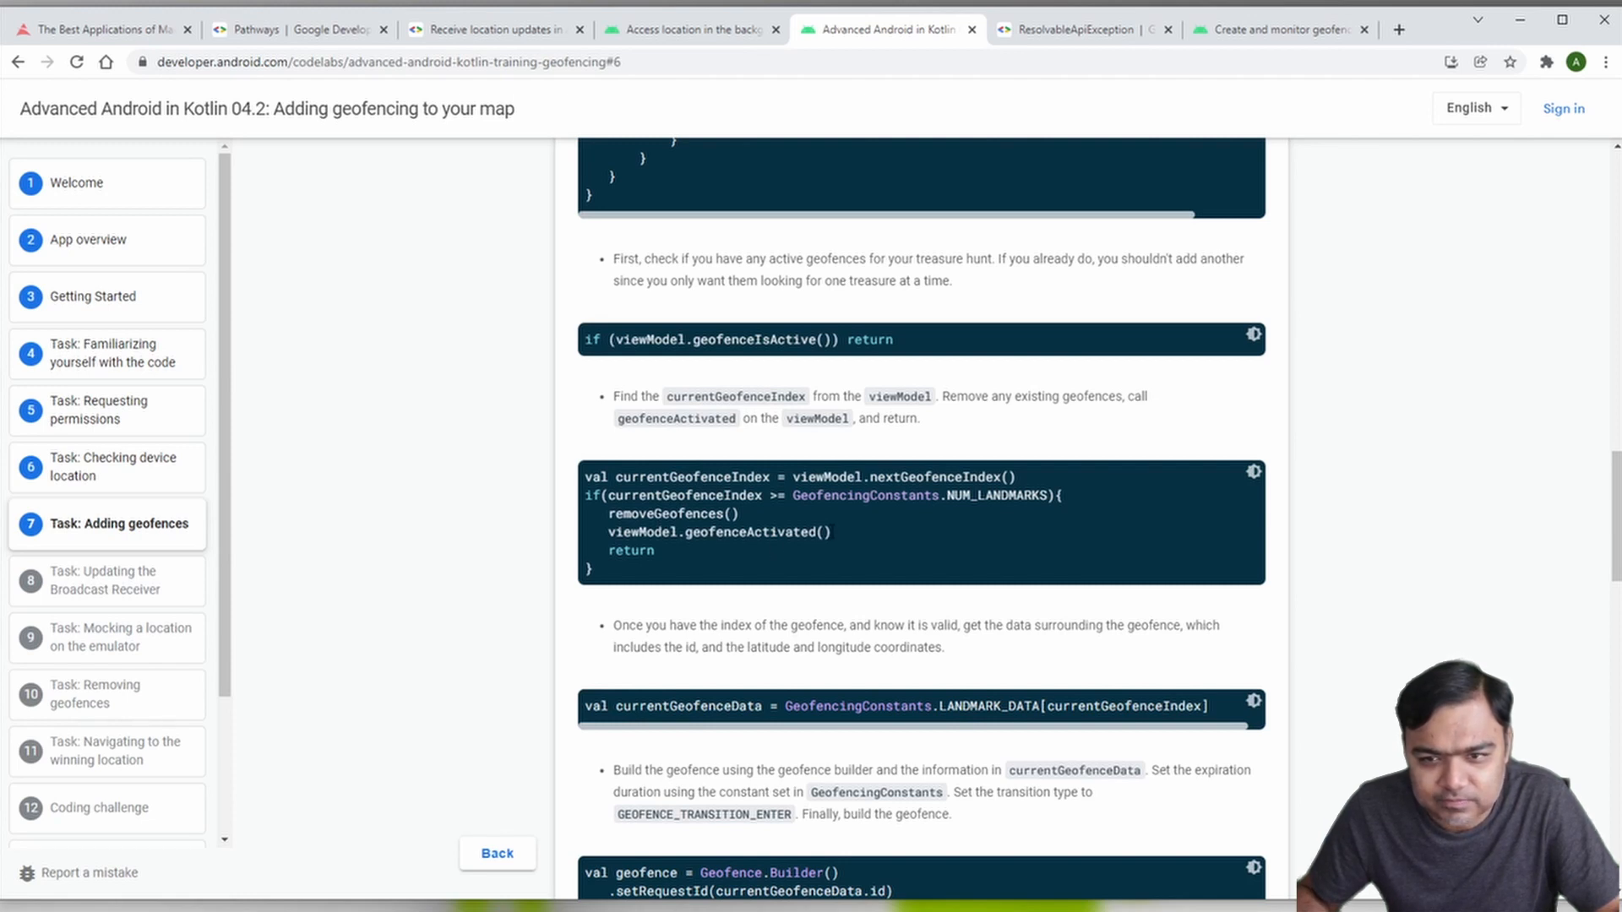
scroll(down, 3)
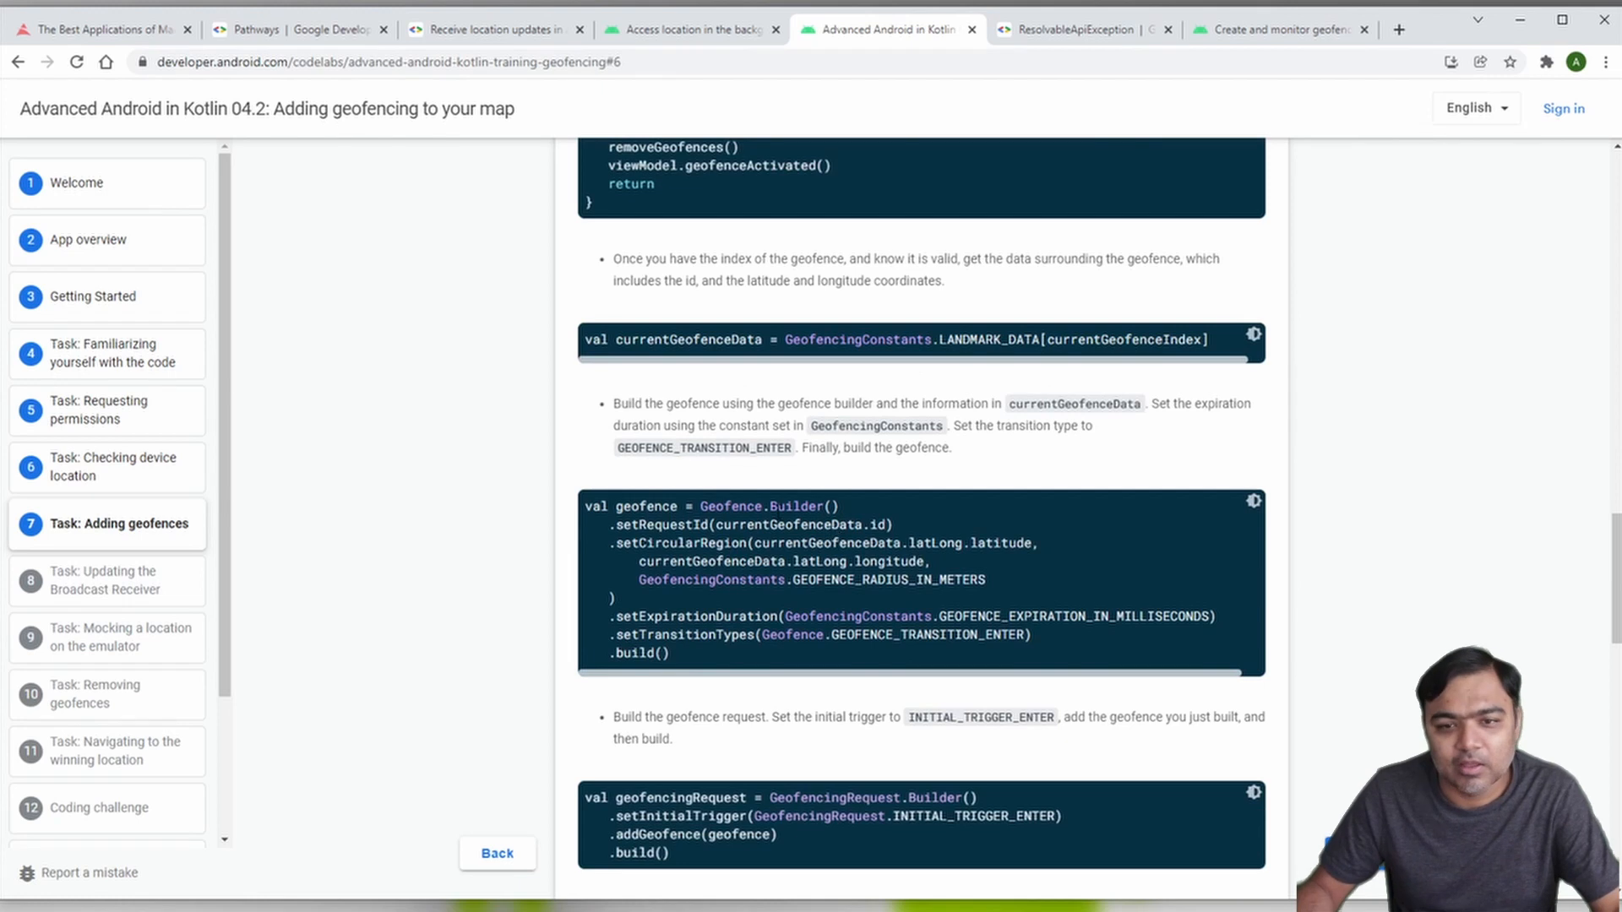
mouse_move(874, 363)
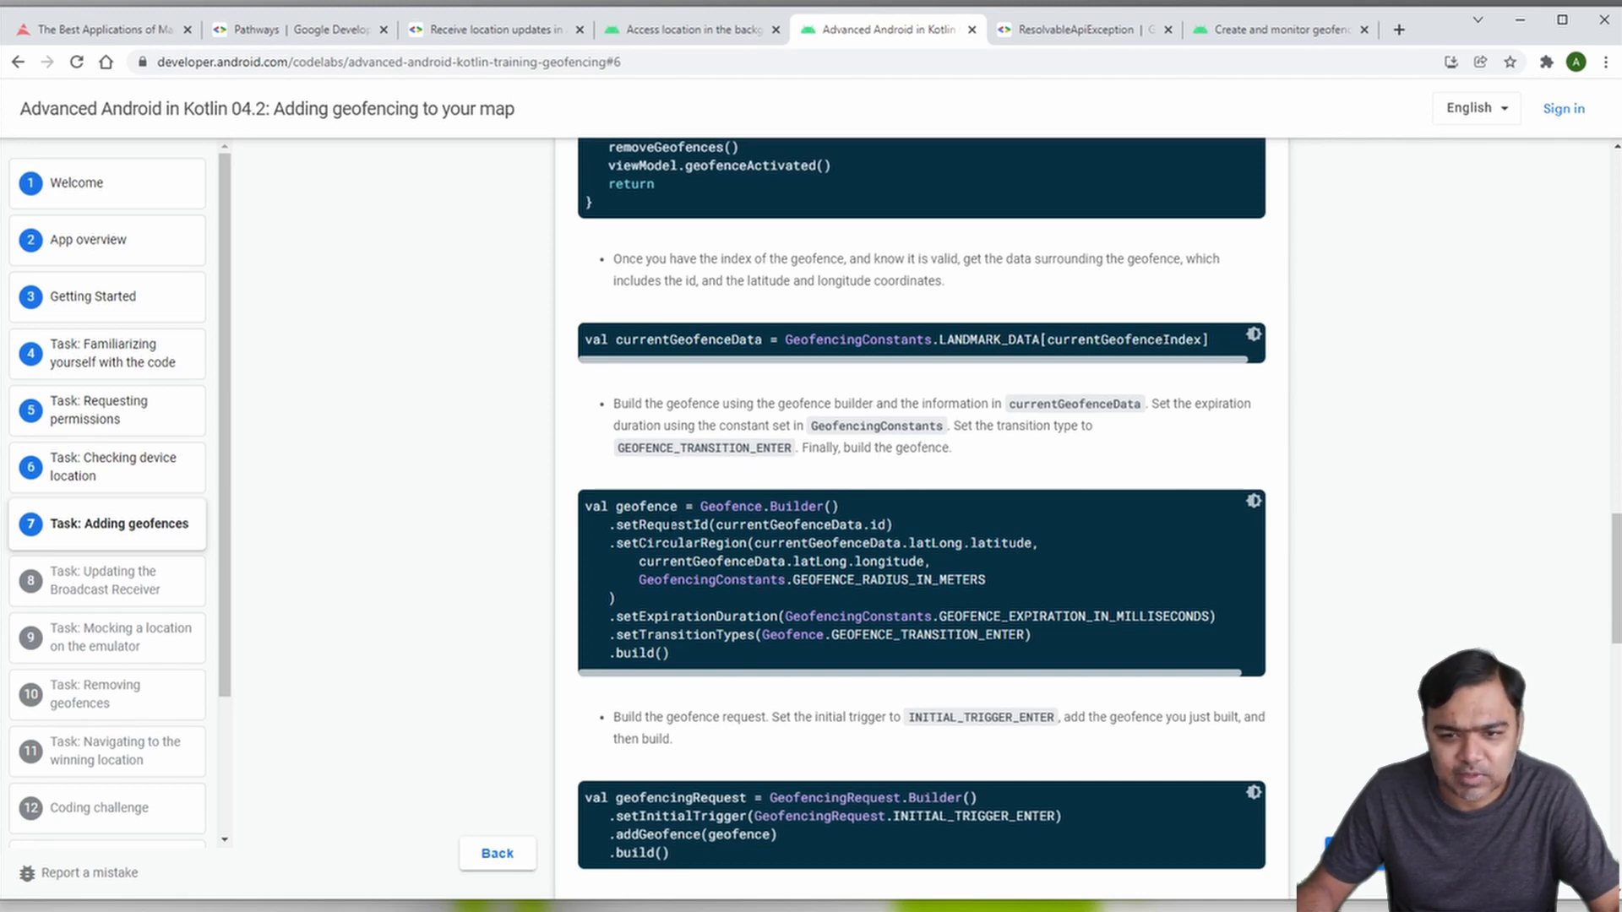
Step: Select the GEOFENCE_TRANSITION_ENTER line in the Geofence.Builder code, then scroll onward
double_click(641, 506)
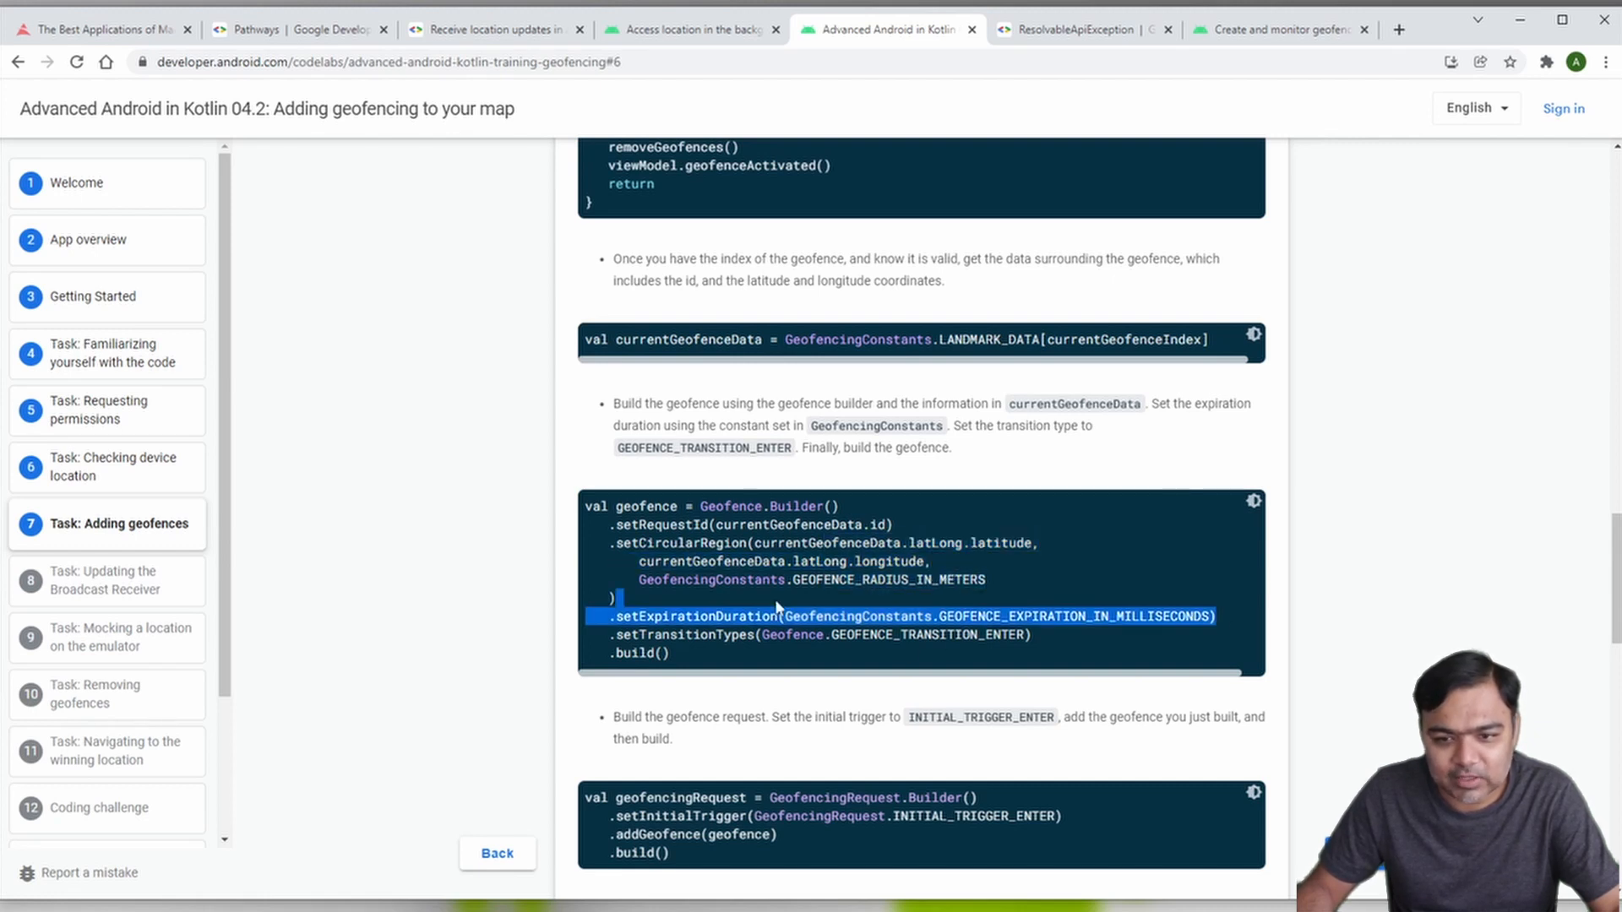
click(621, 653)
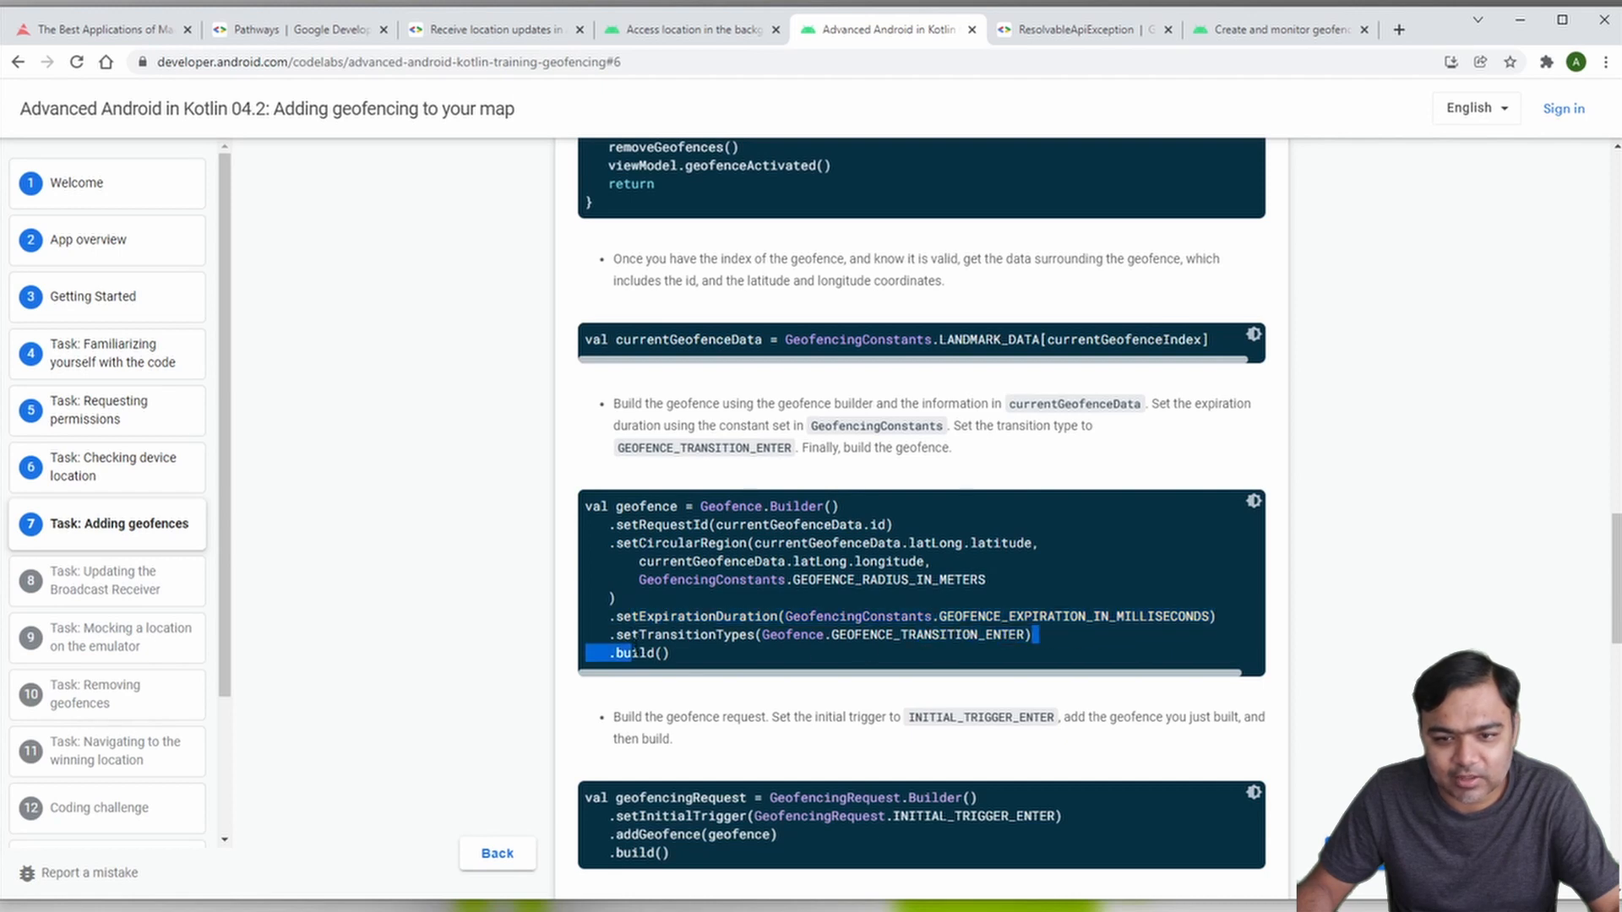
double_click(923, 634)
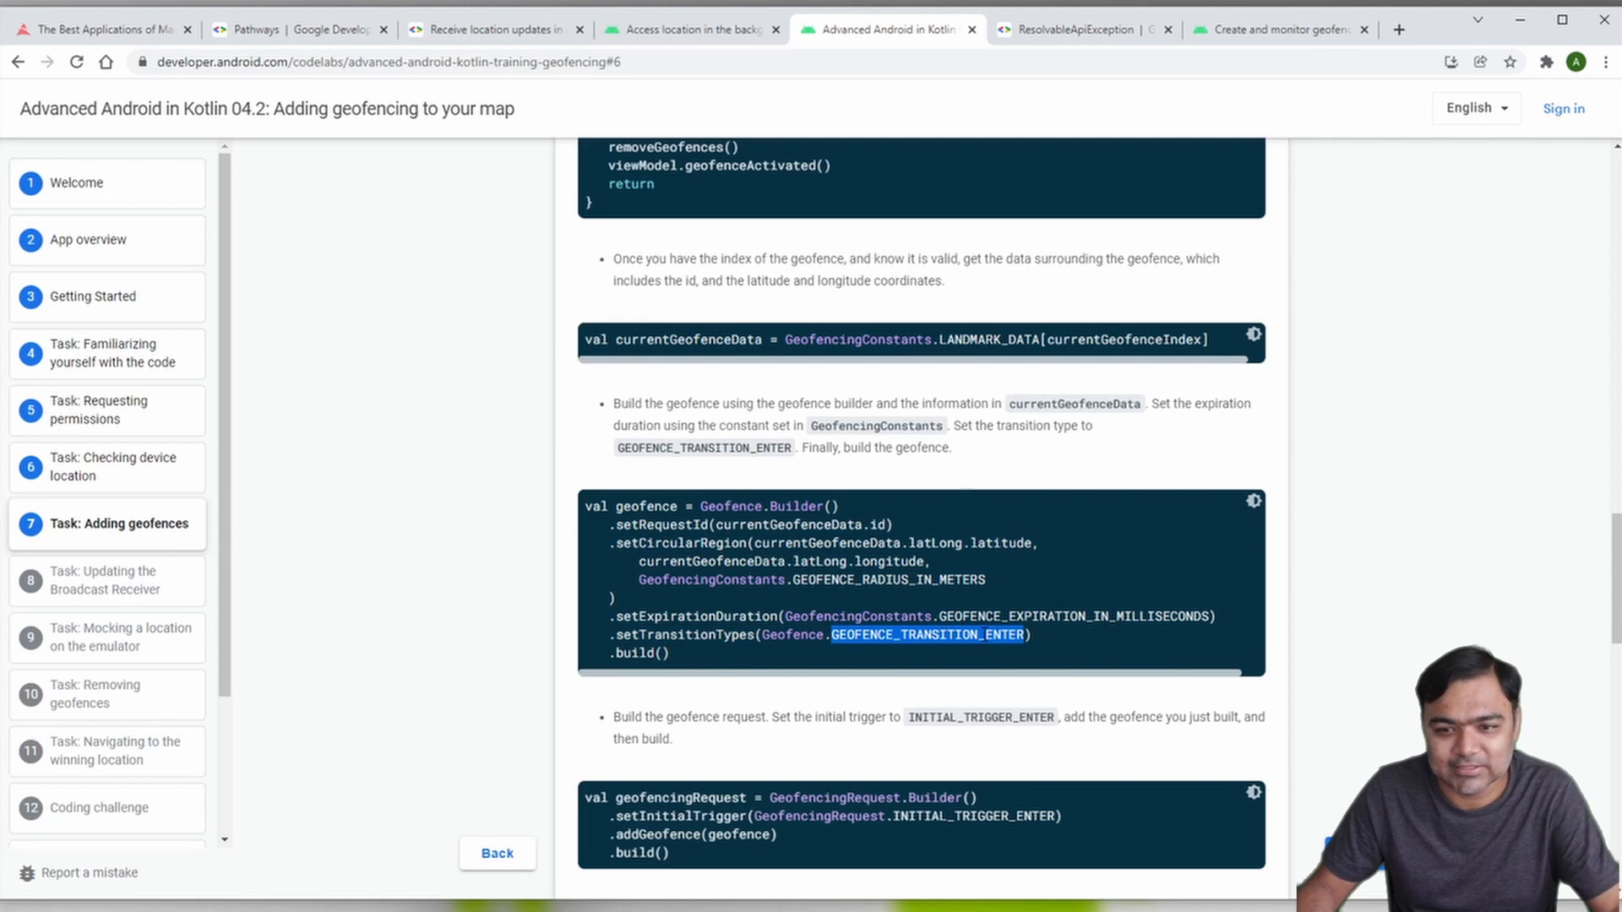
scroll(down, 3)
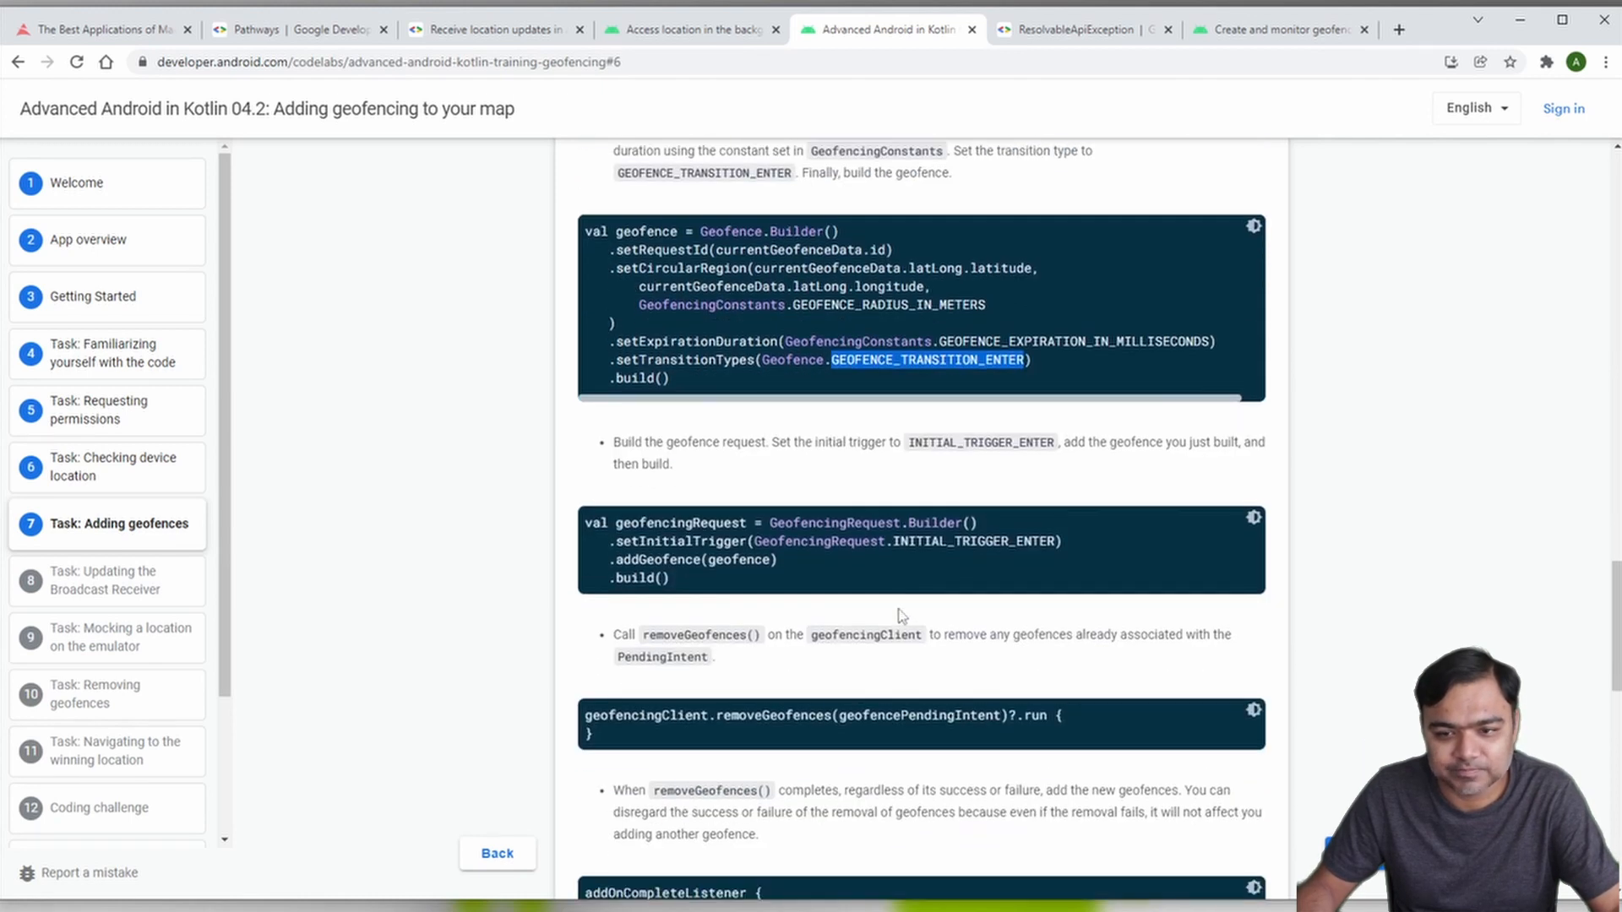
mouse_move(702, 586)
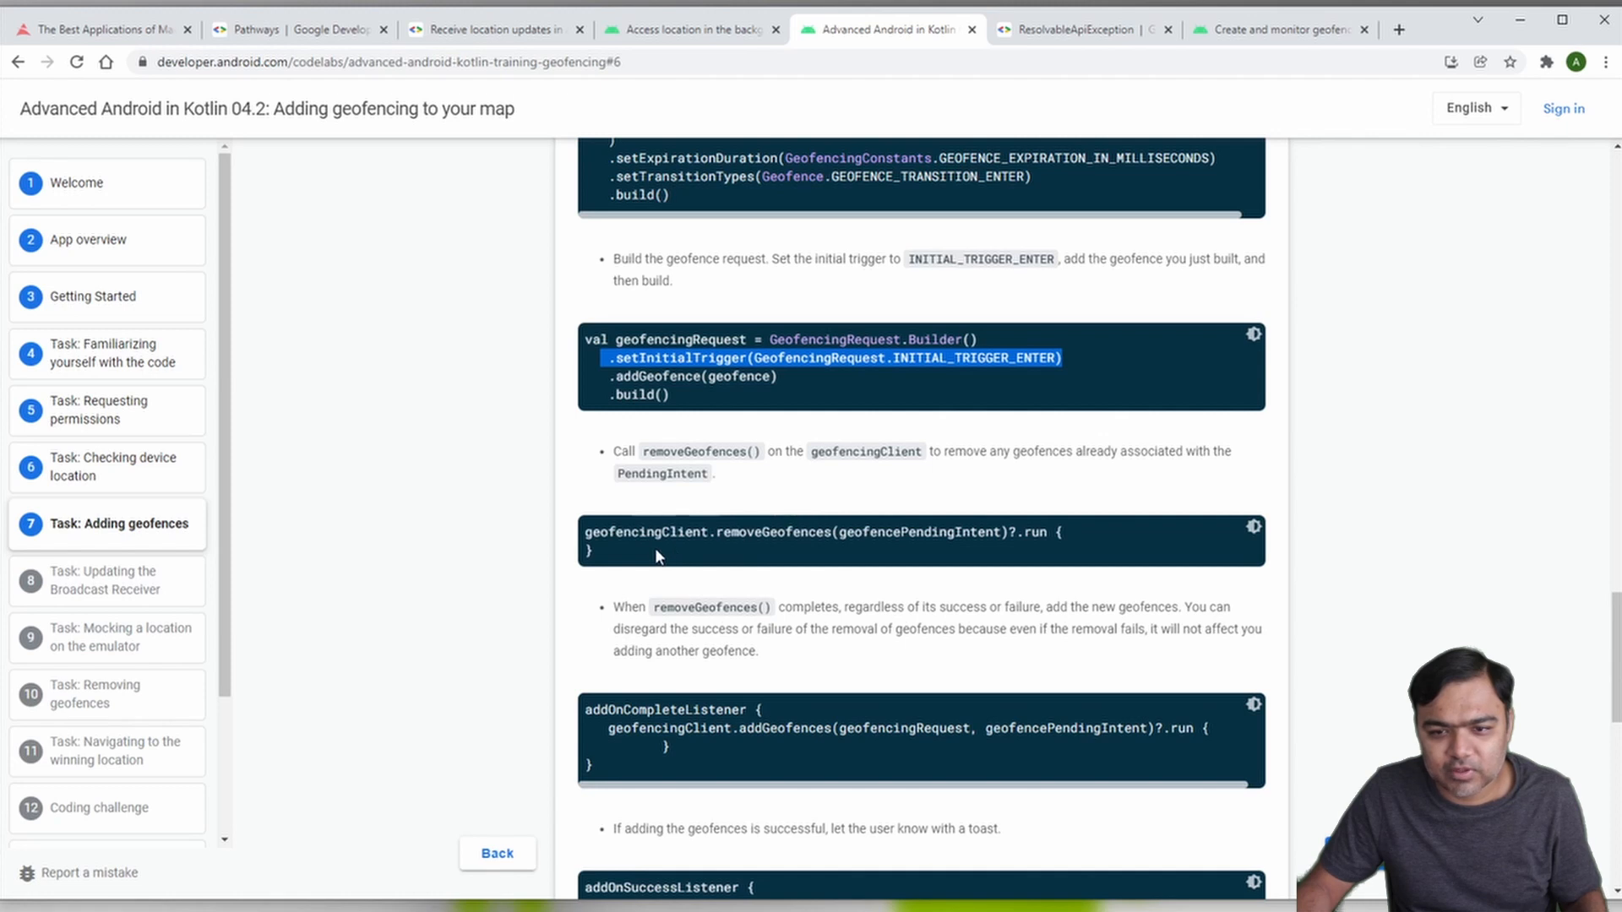
Step: Scroll the codelab to the addOnSuccessListener toast snippet and the failed-geofence note
scroll(down, 3)
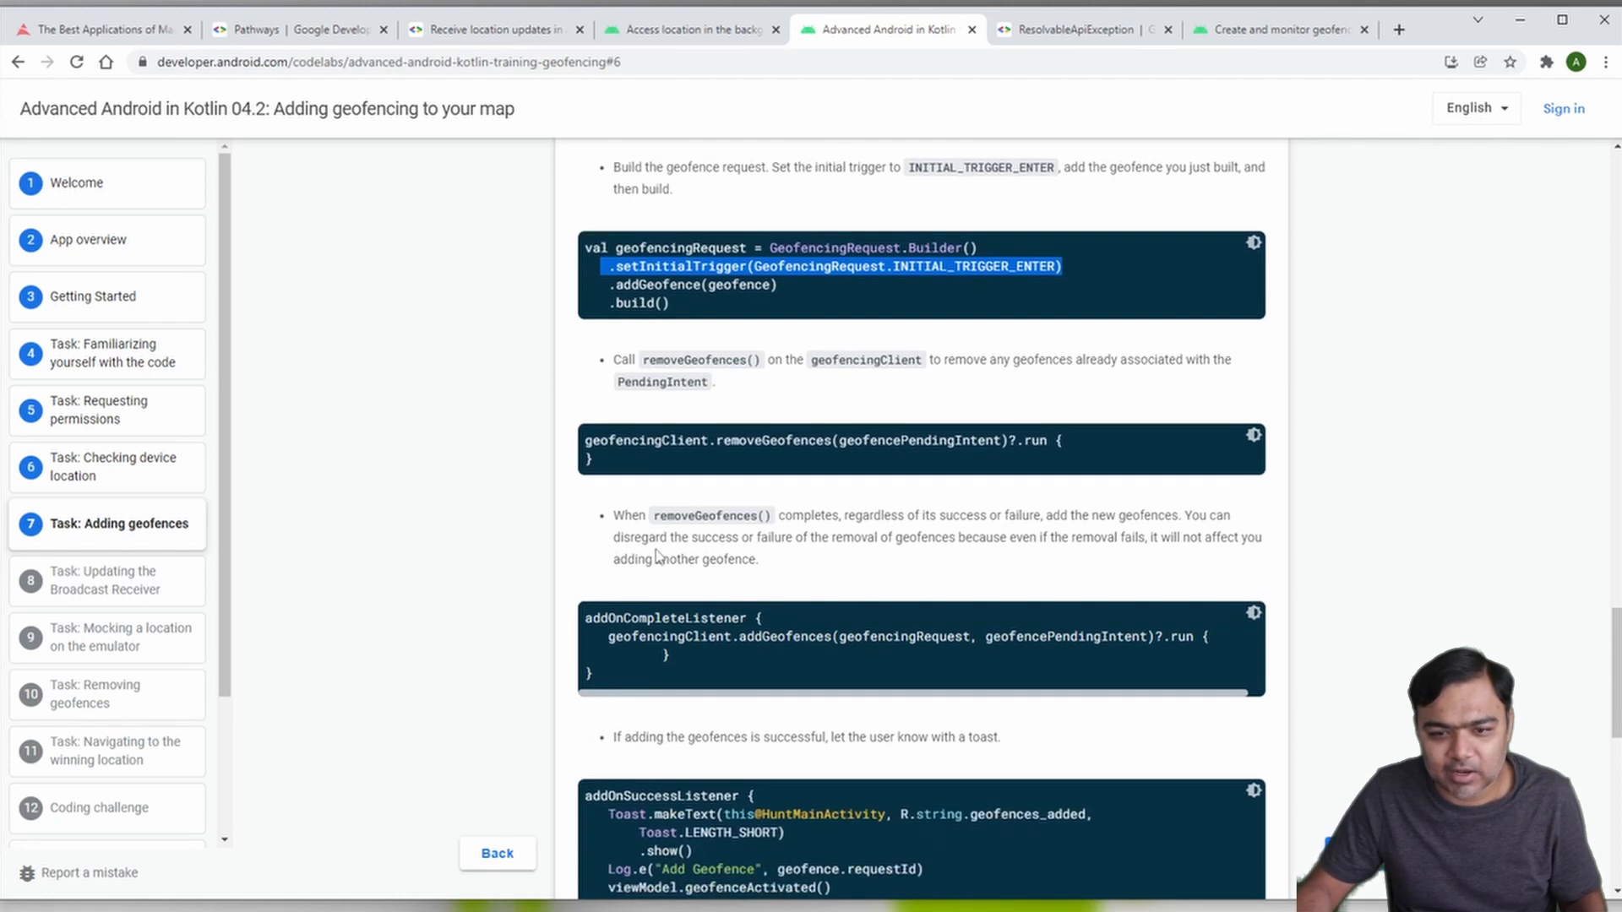
scroll(down, 3)
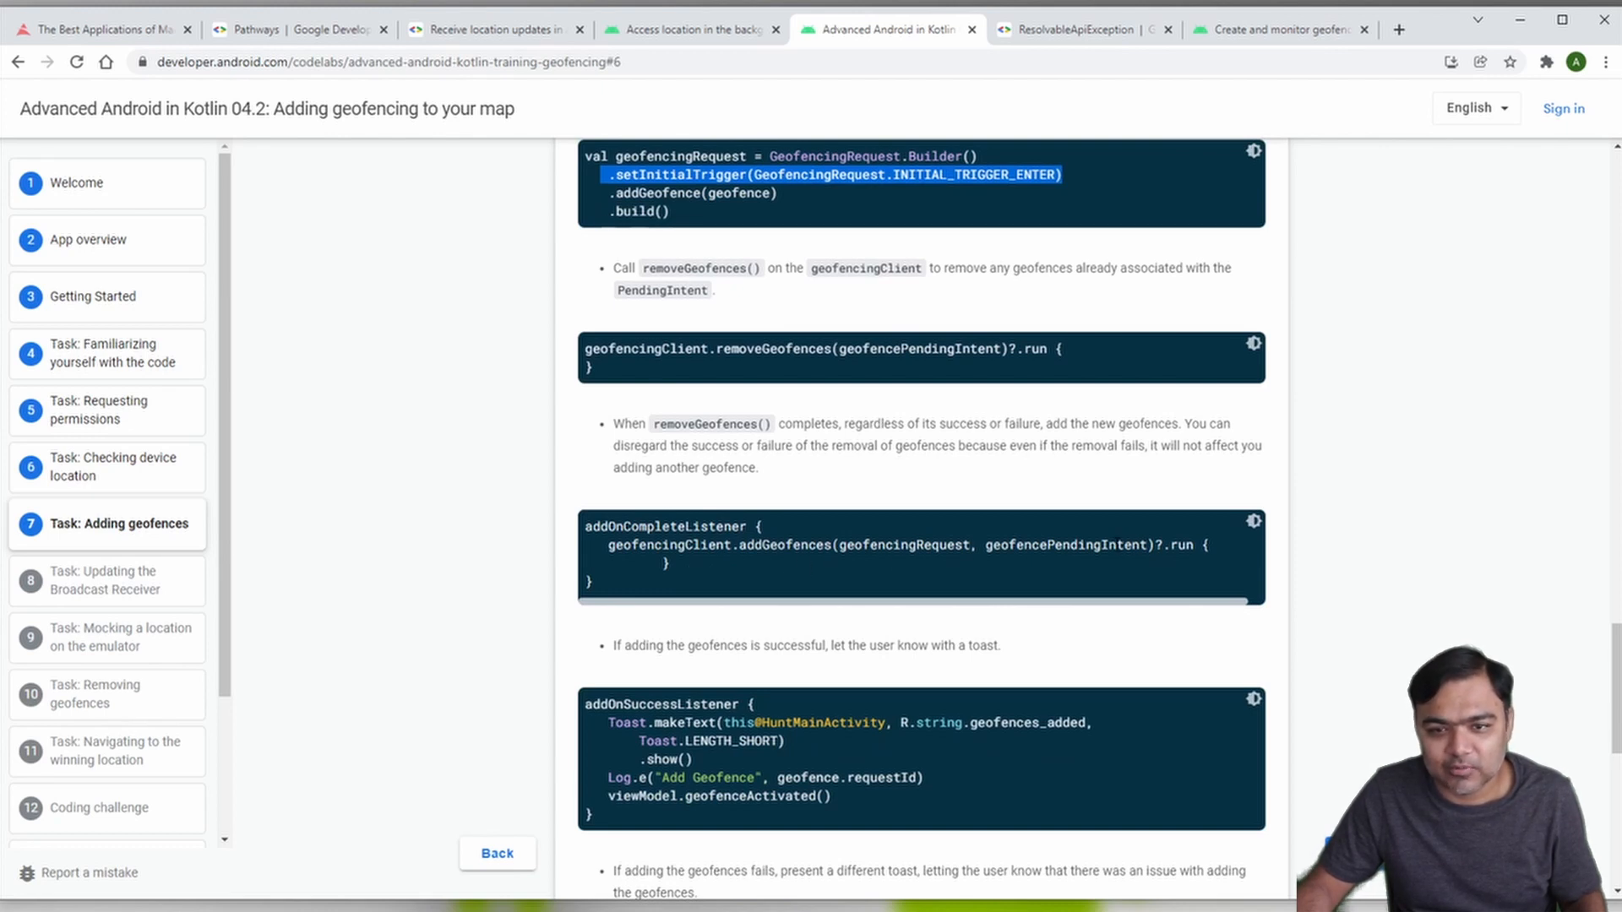
mouse_move(575, 750)
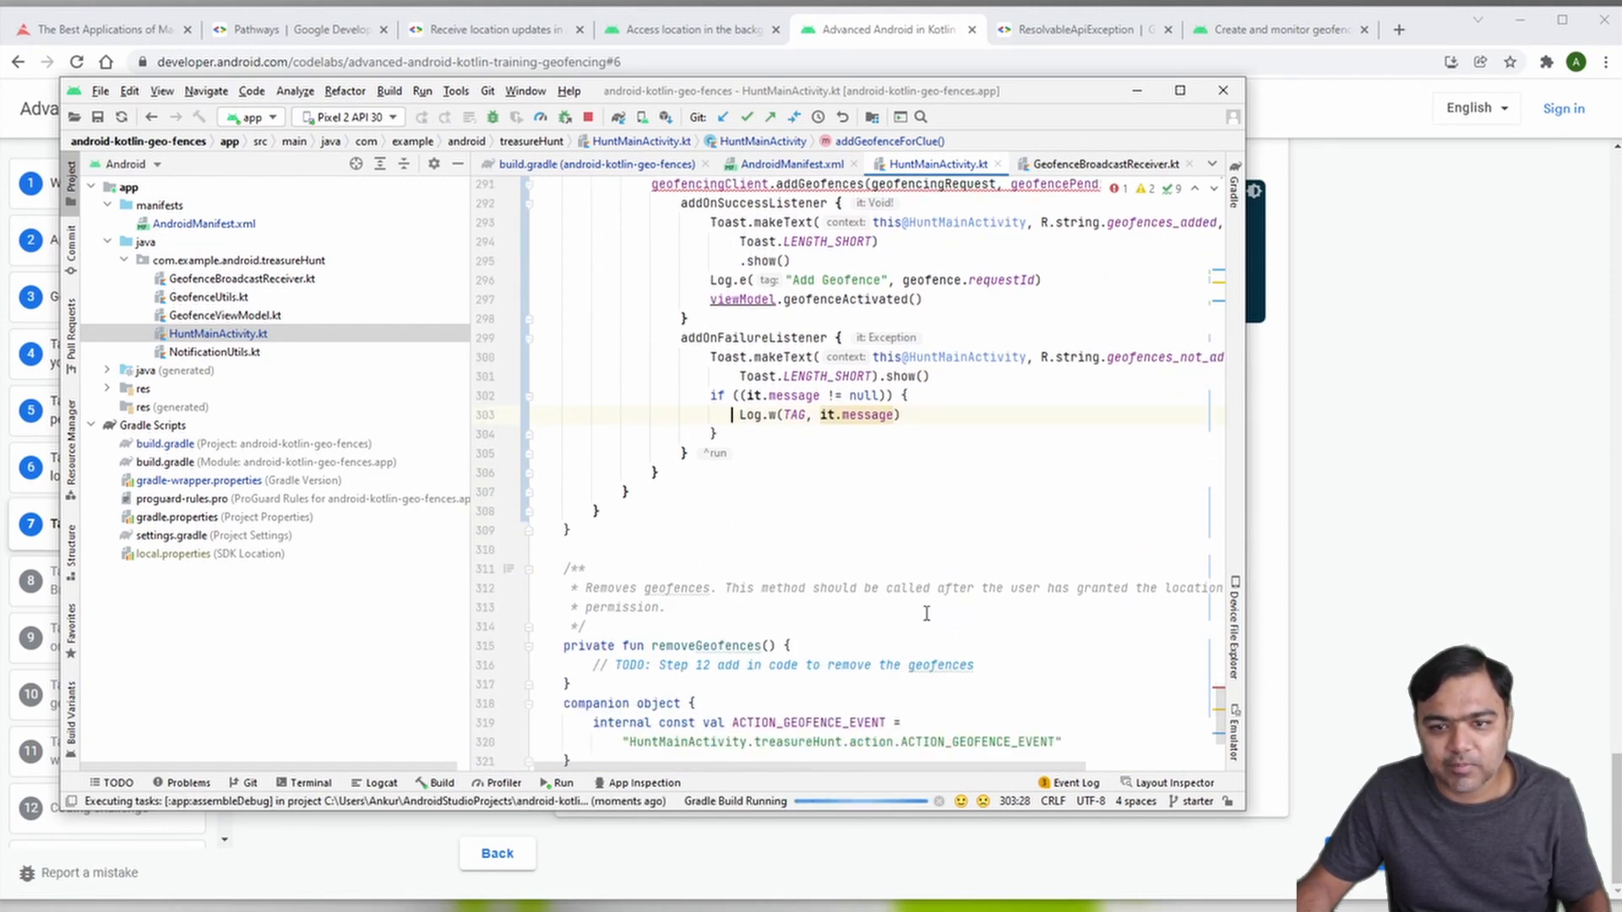
Step: Scroll through the codelab's removeGeofences instructions, jumping to a later 'remove' match
scroll(down, 3)
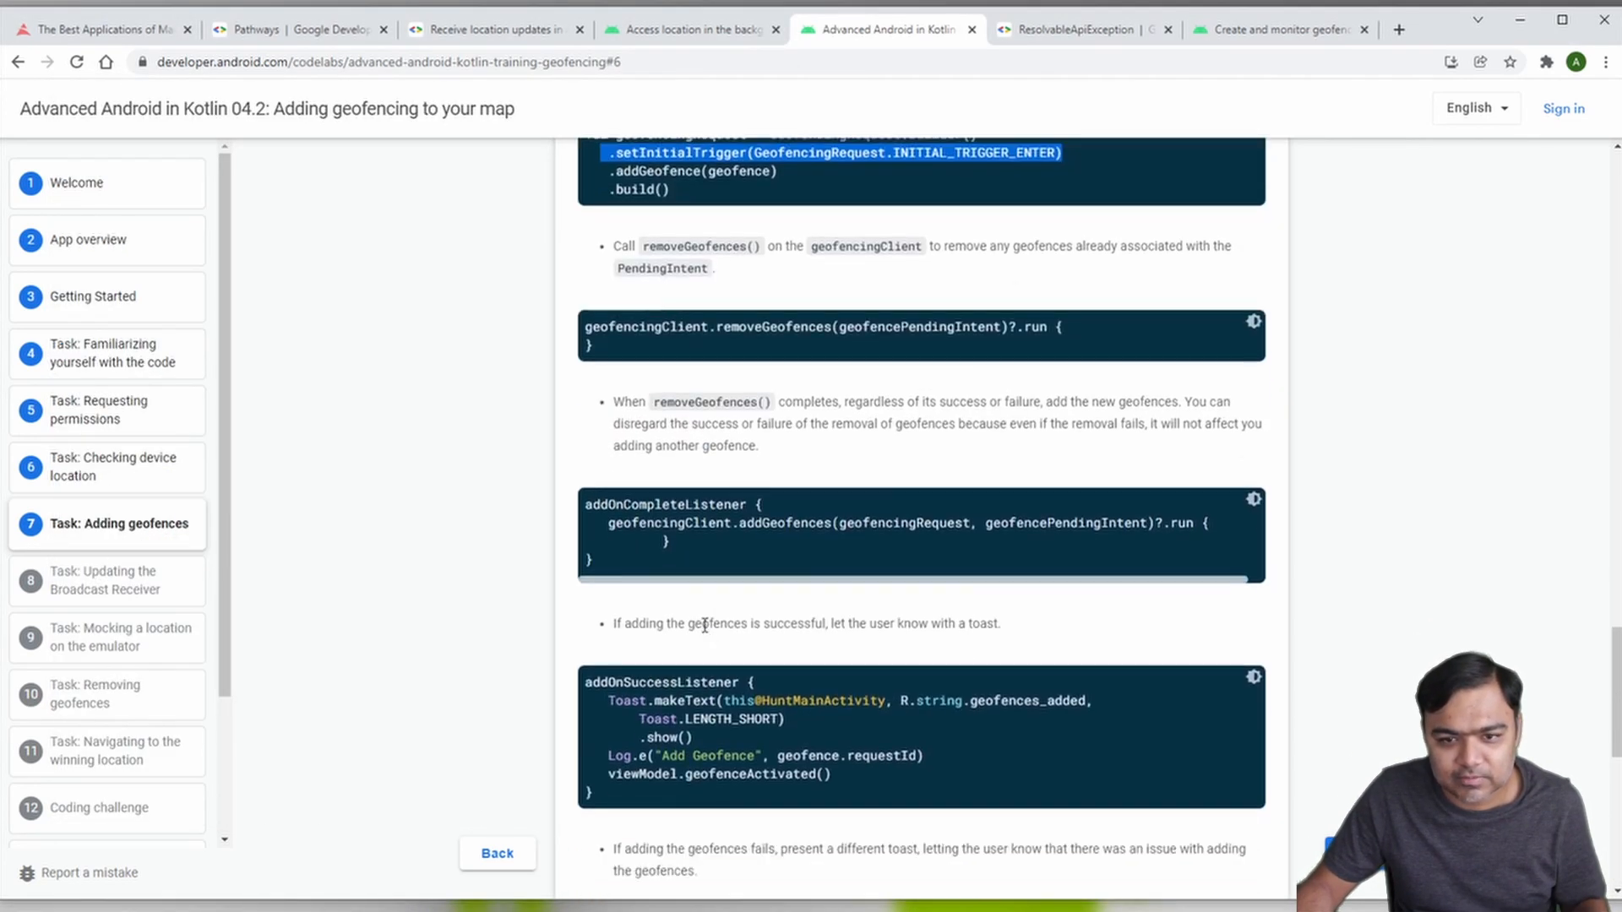
scroll(down, 3)
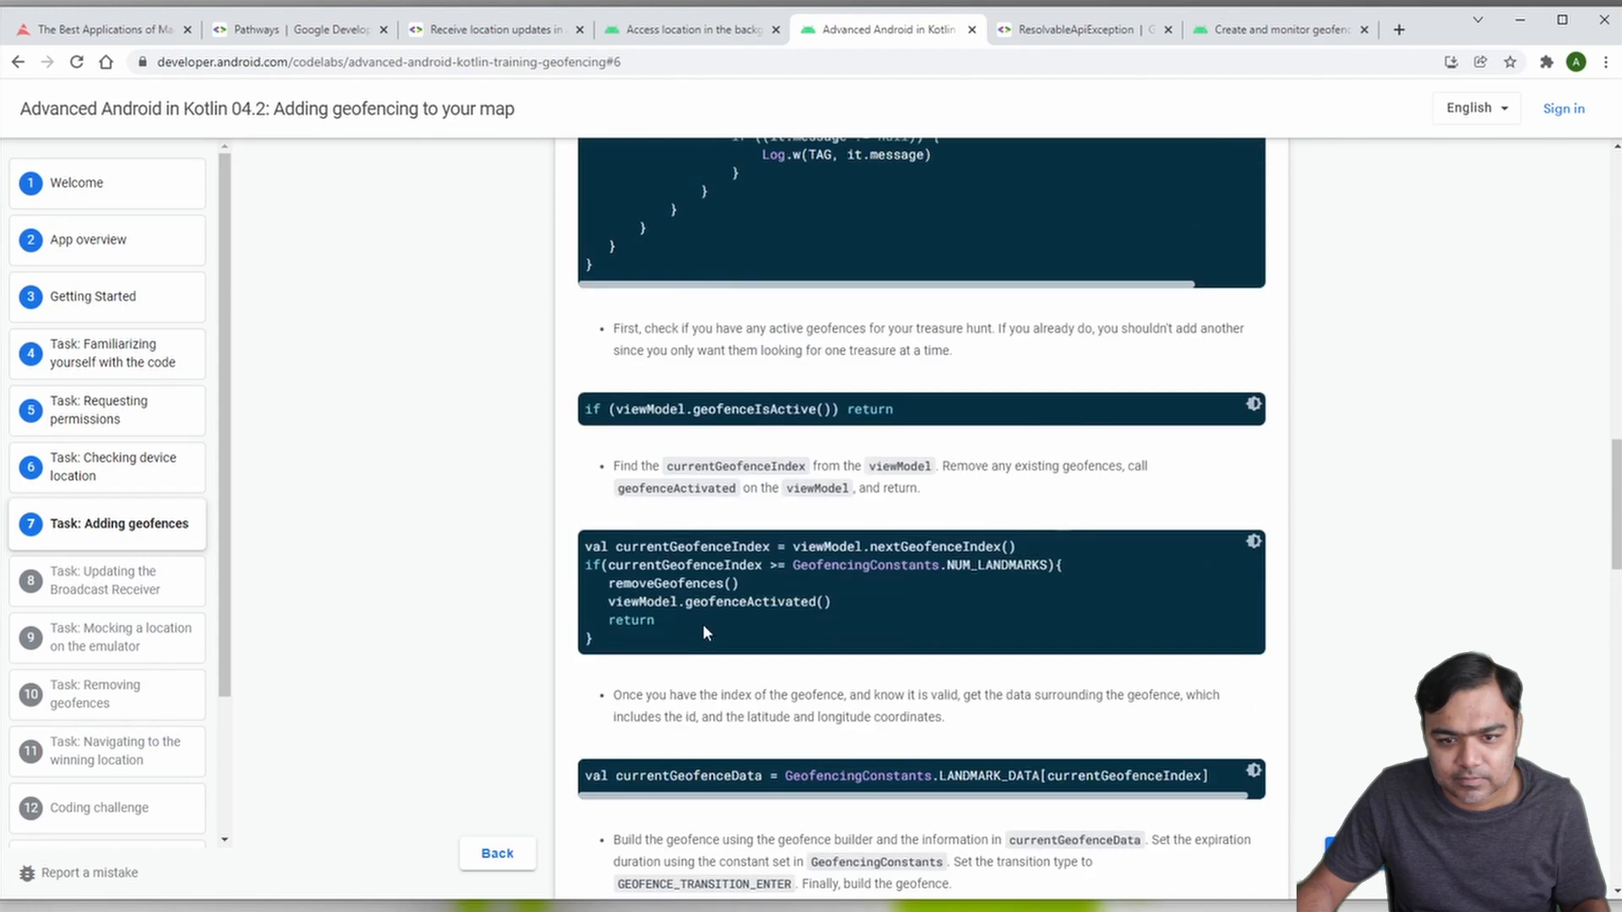
scroll(down, 3)
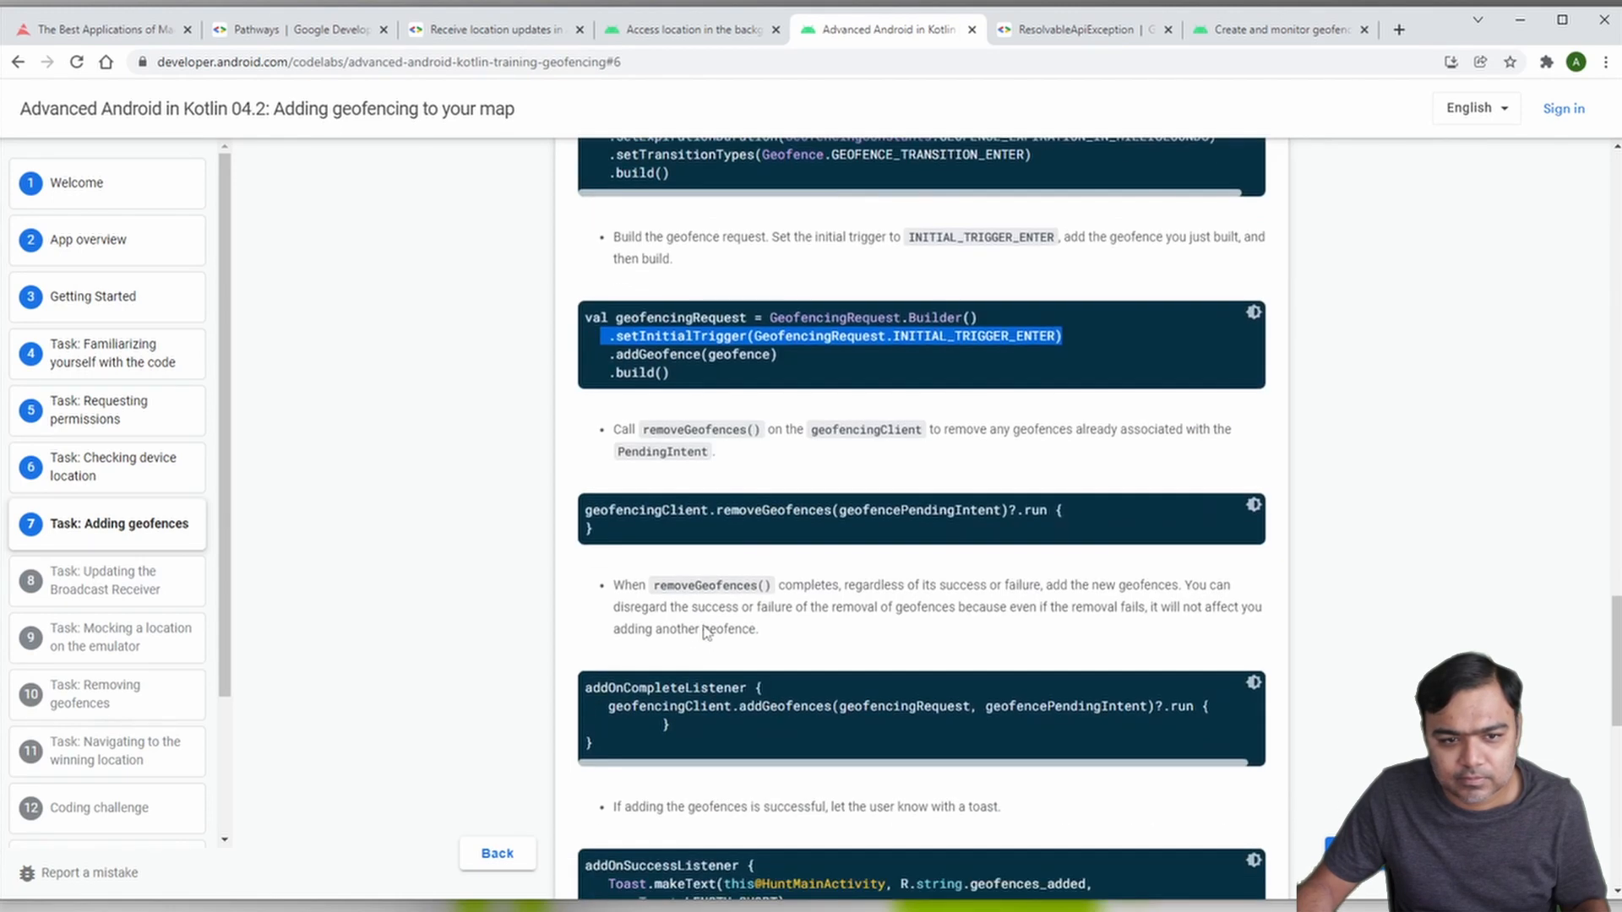
scroll(down, 3)
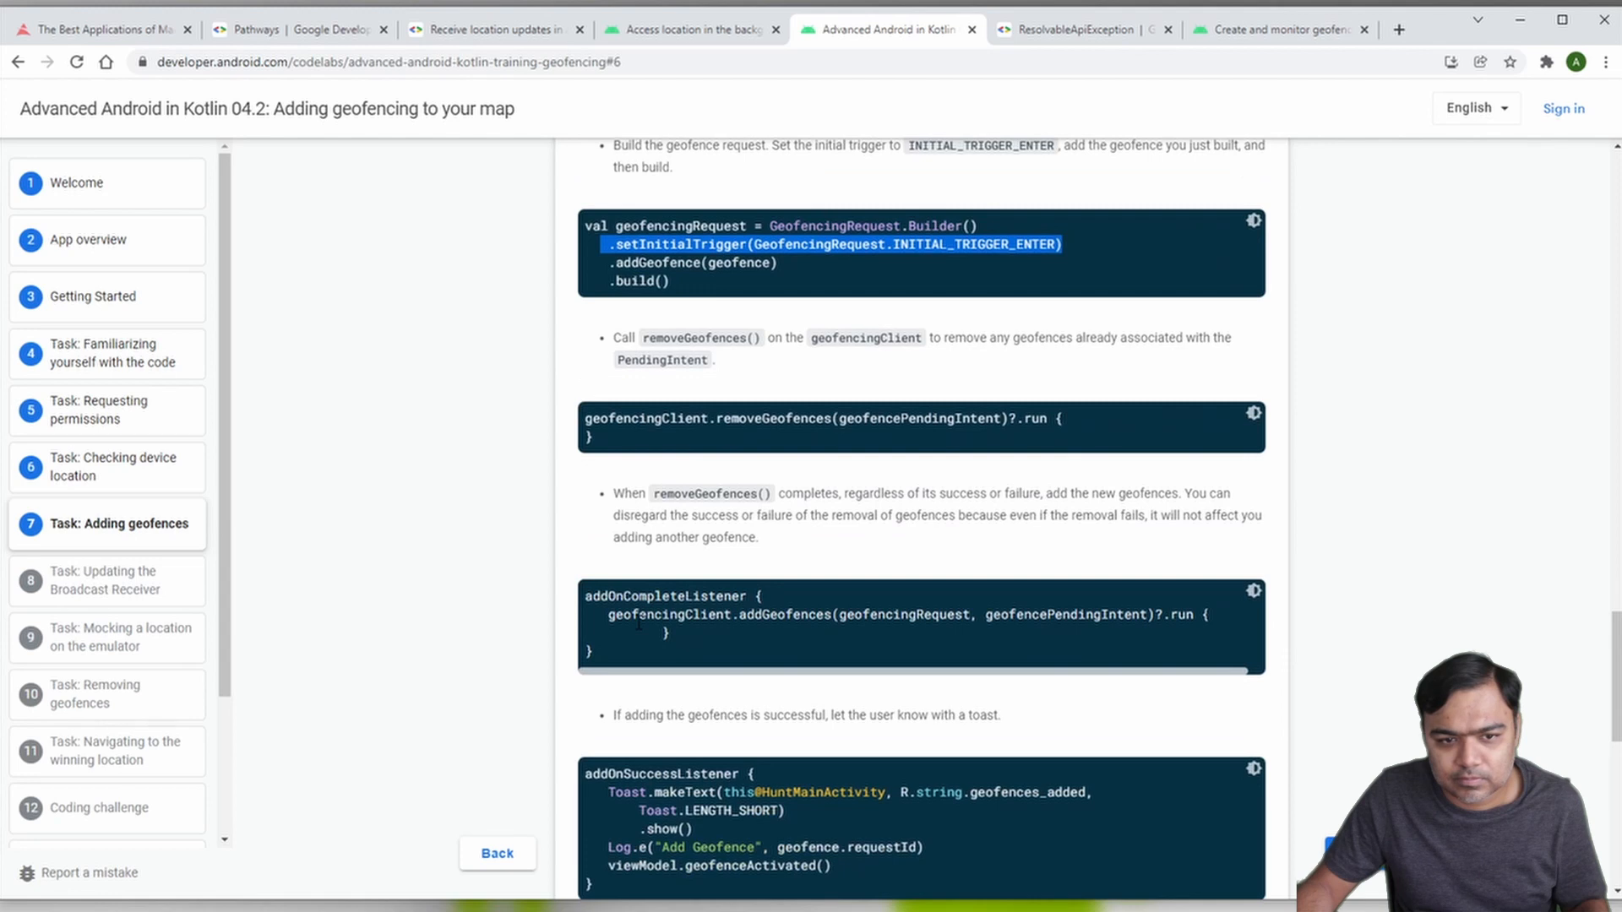
scroll(down, 3)
text(remove)
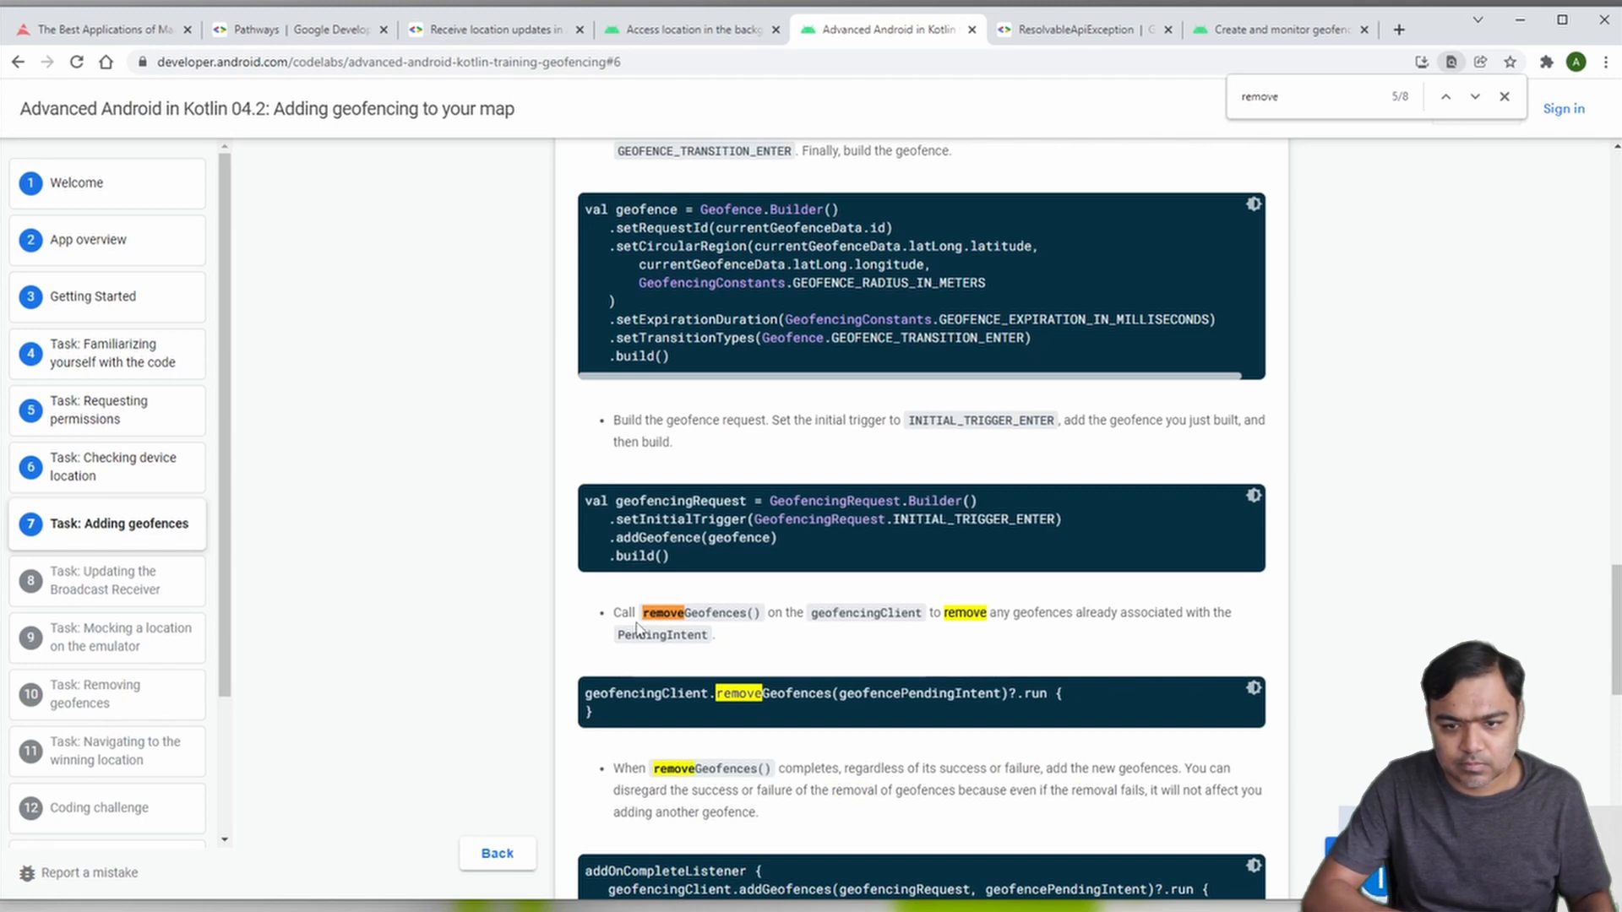
click(1475, 97)
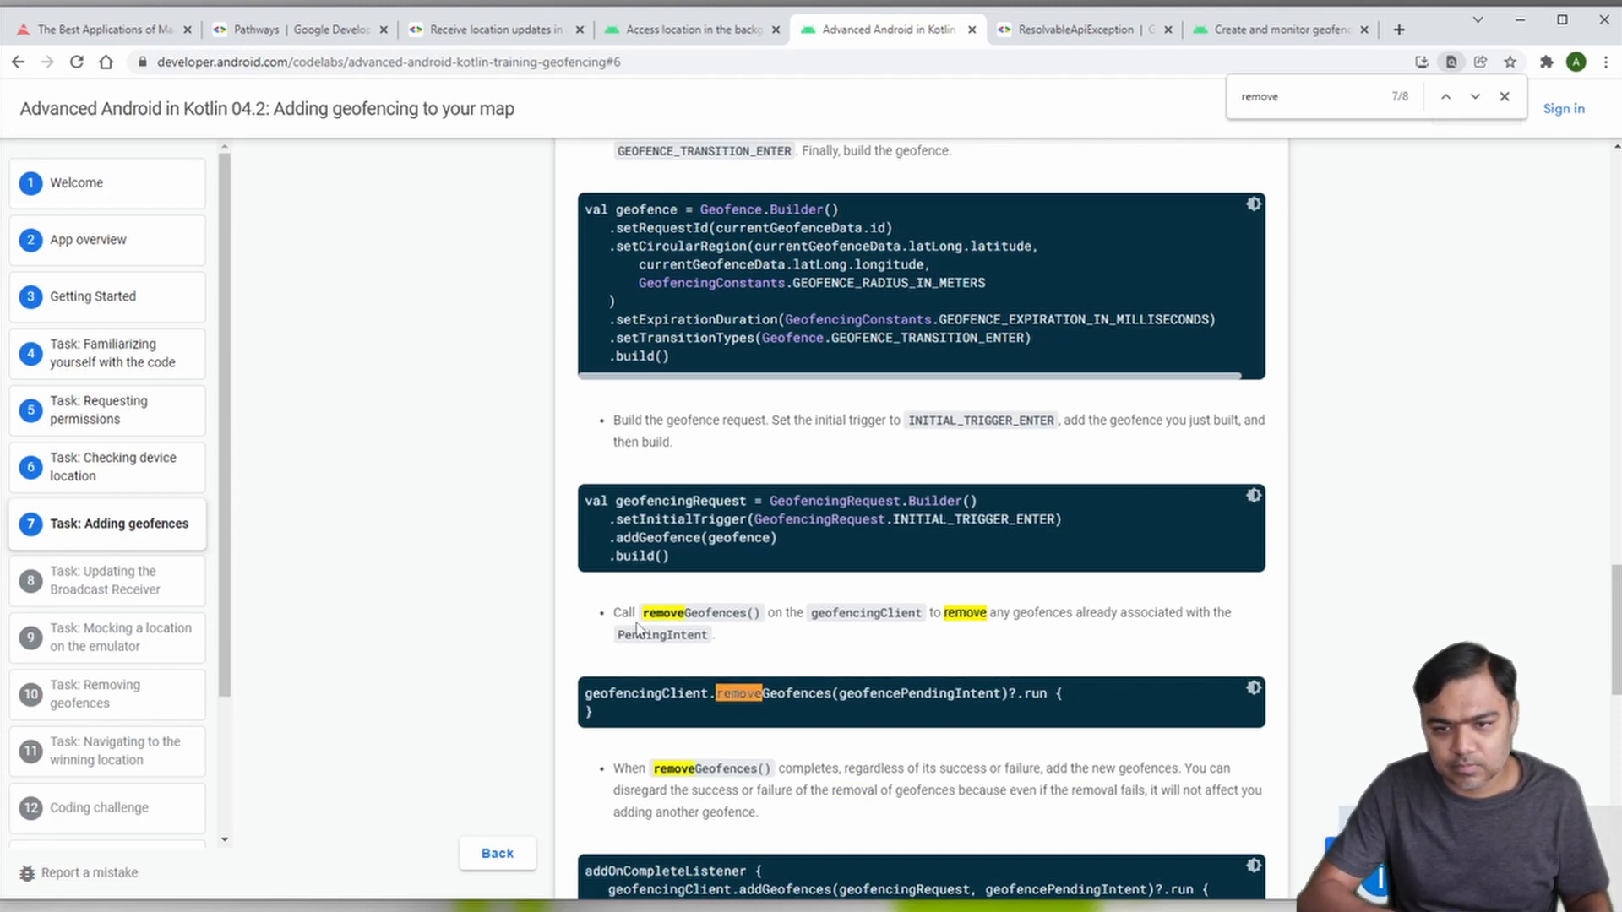
scroll(down, 3)
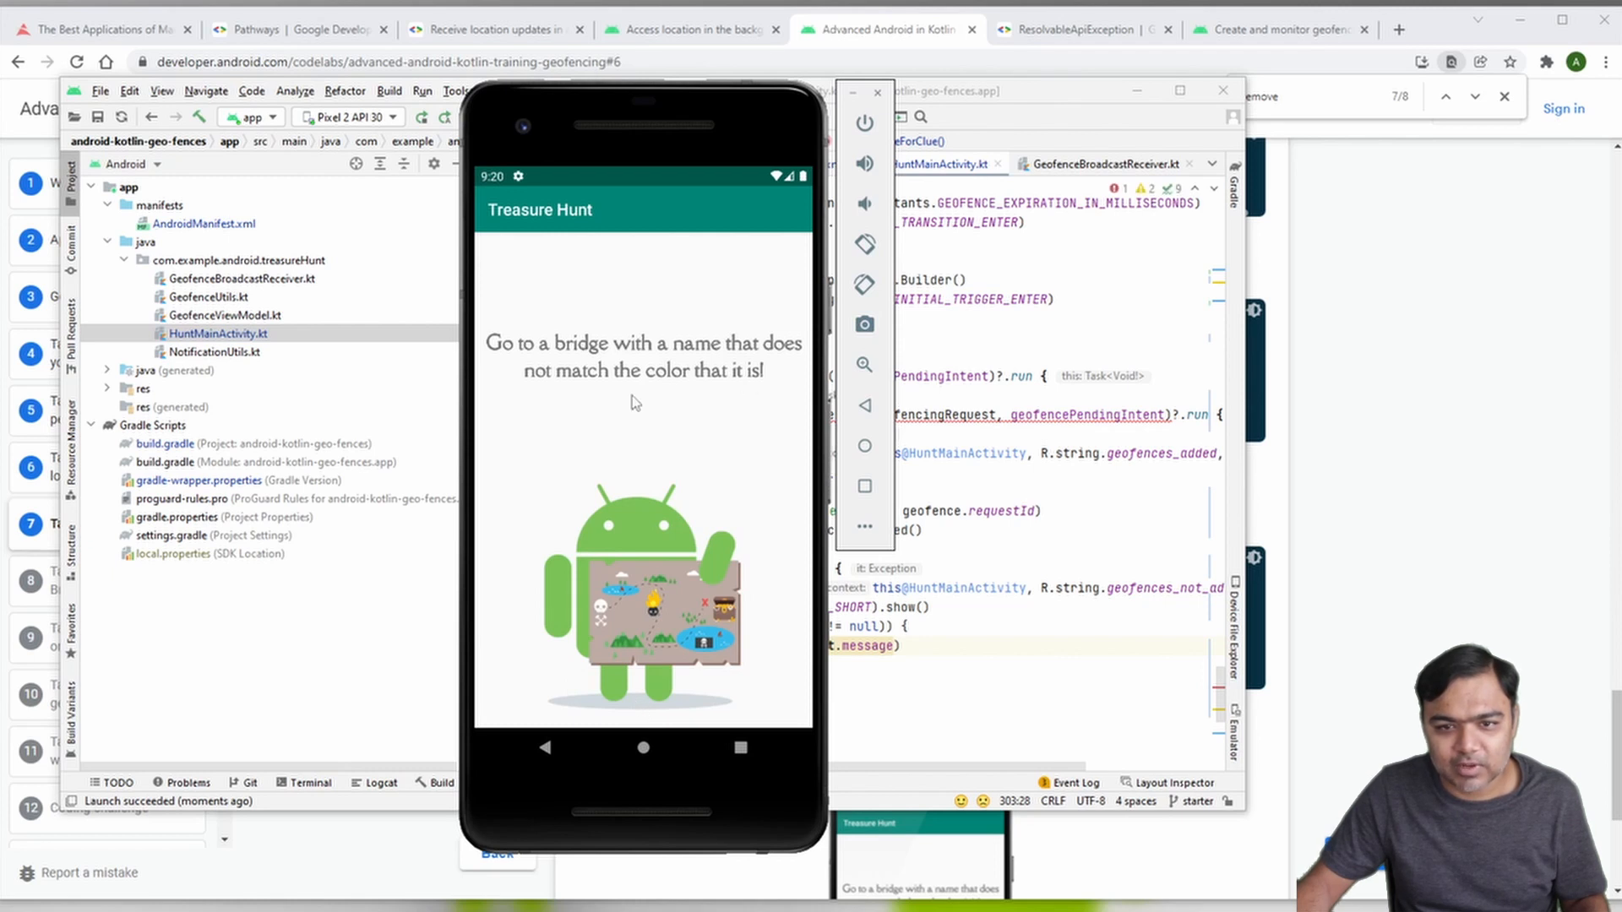
mouse_move(695, 398)
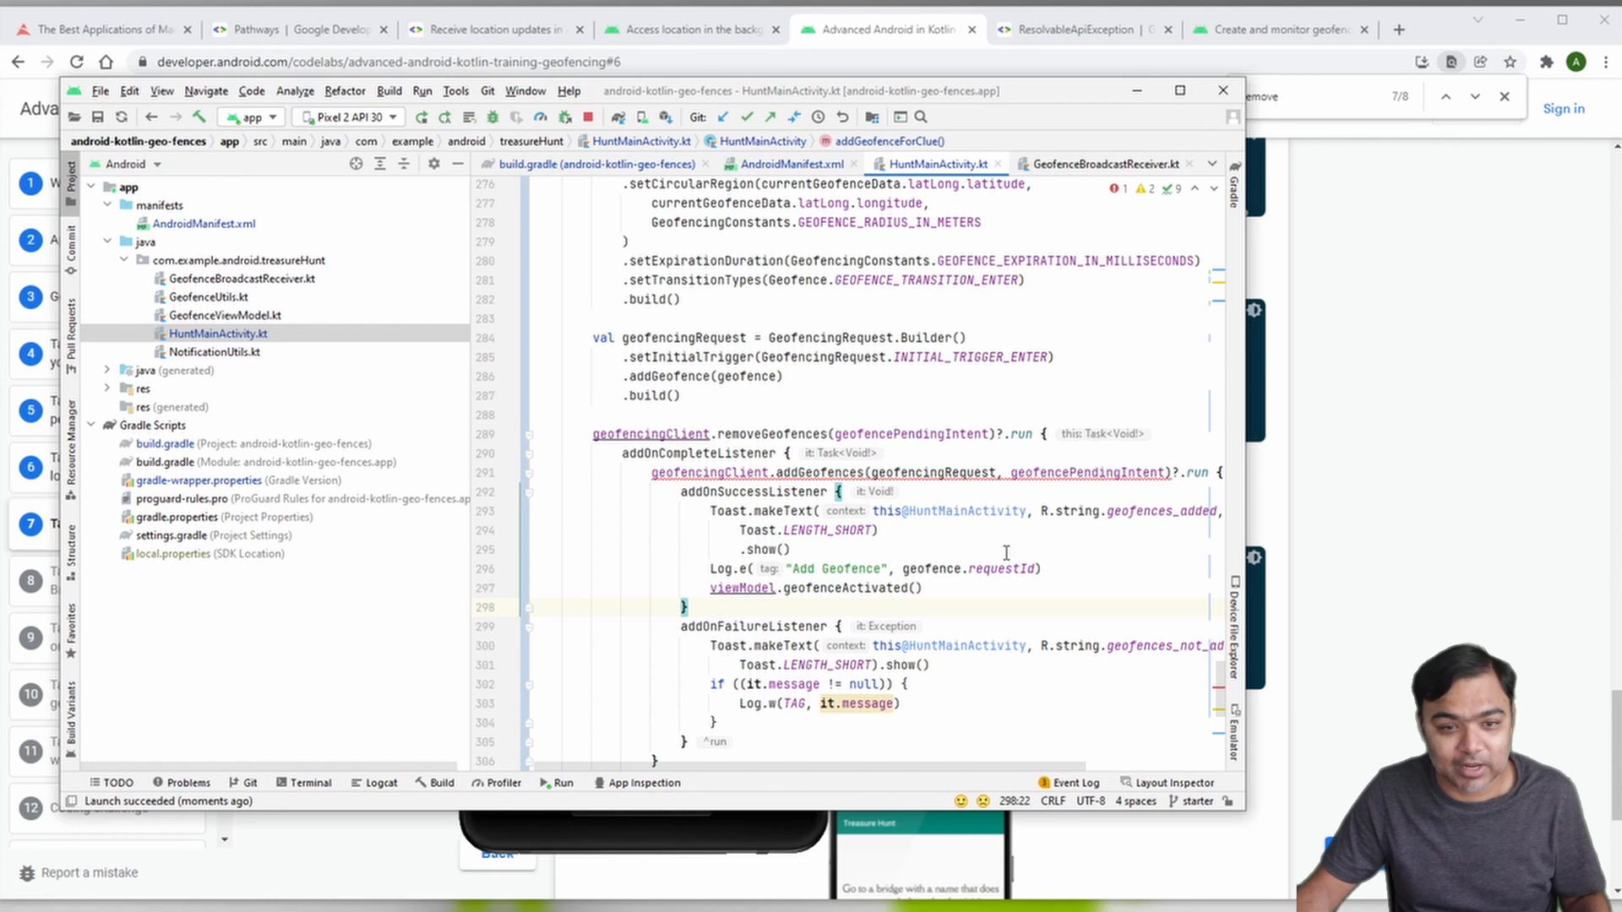
Step: Scroll the codelab to the run-the-app step expecting a clue and geofence-added toast
scroll(down, 3)
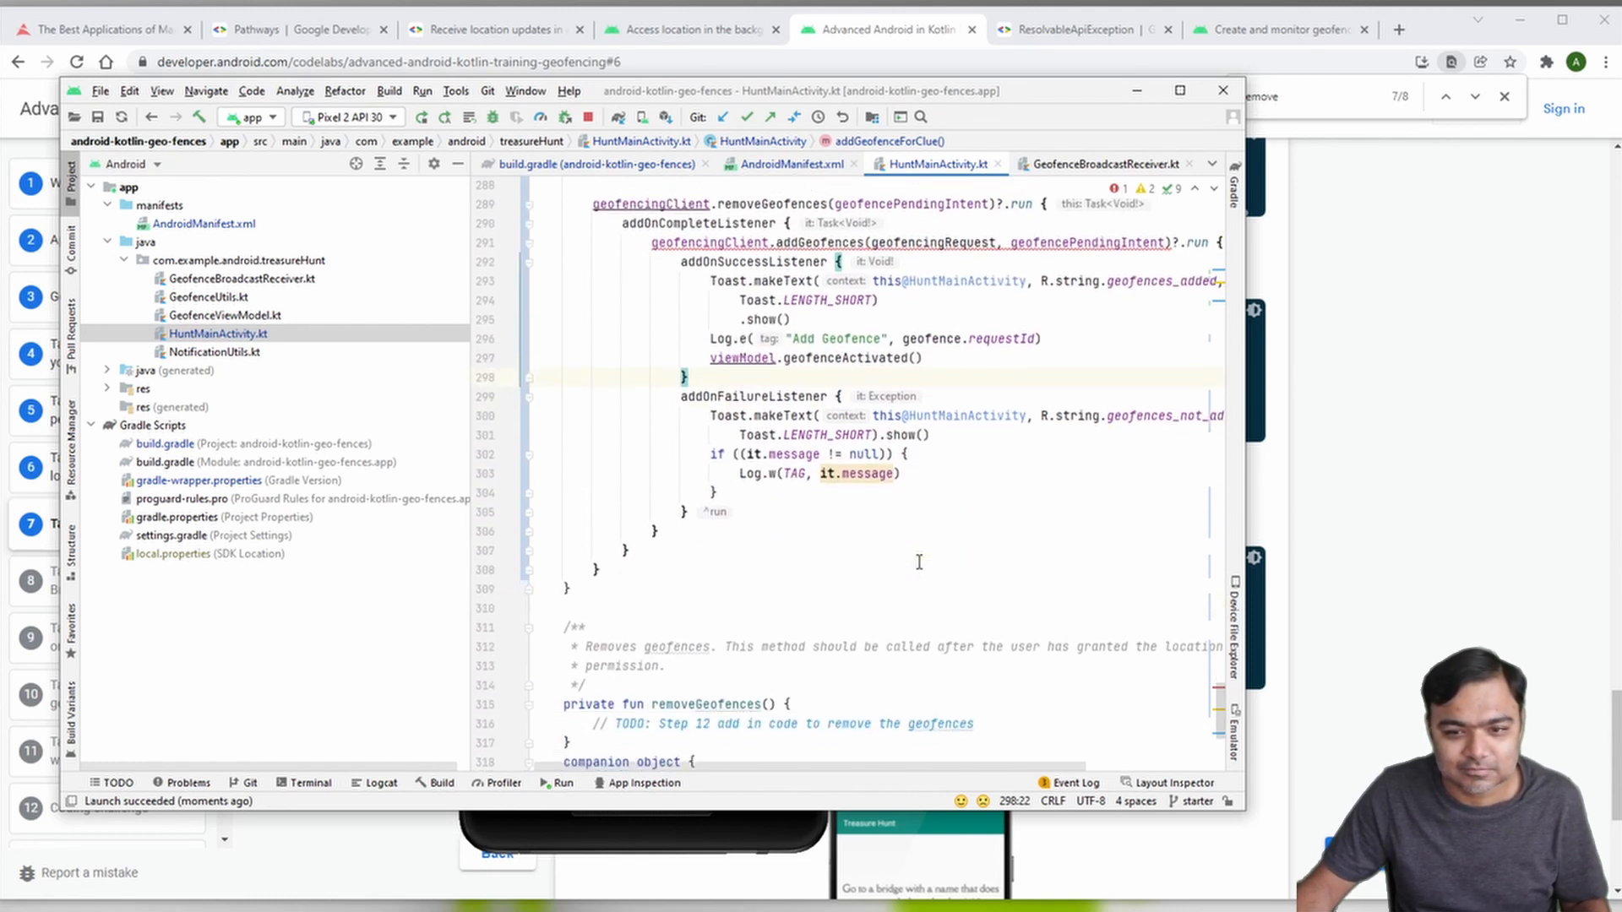
scroll(down, 3)
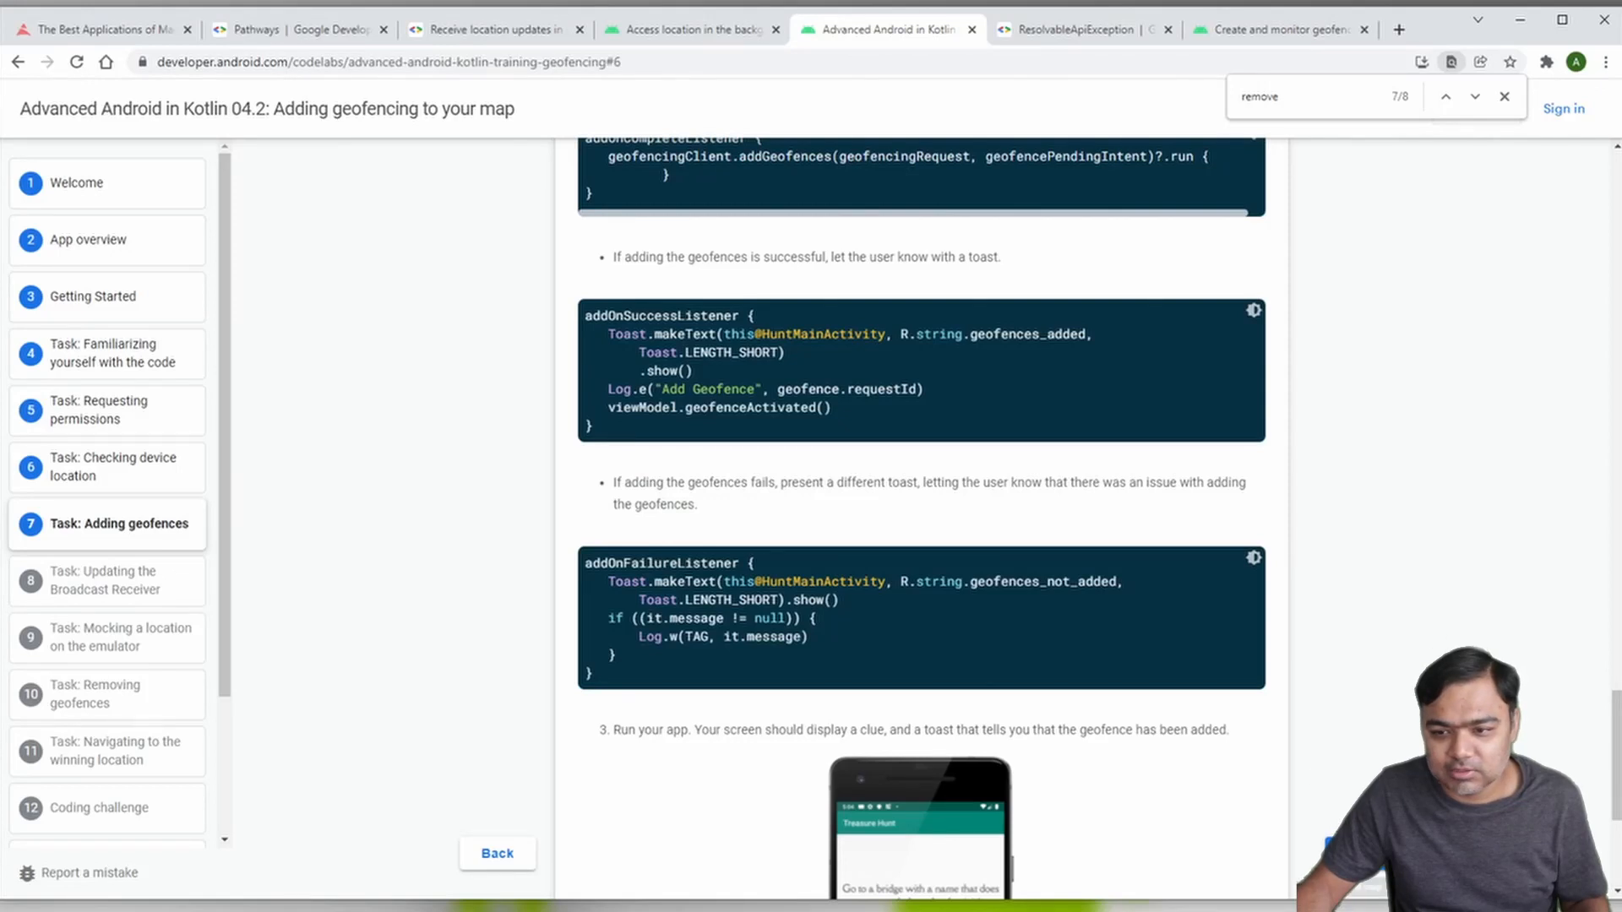
Step: Open codelab Task 8, Updating the Broadcast Receiver, and scroll to its onReceive code
click(105, 580)
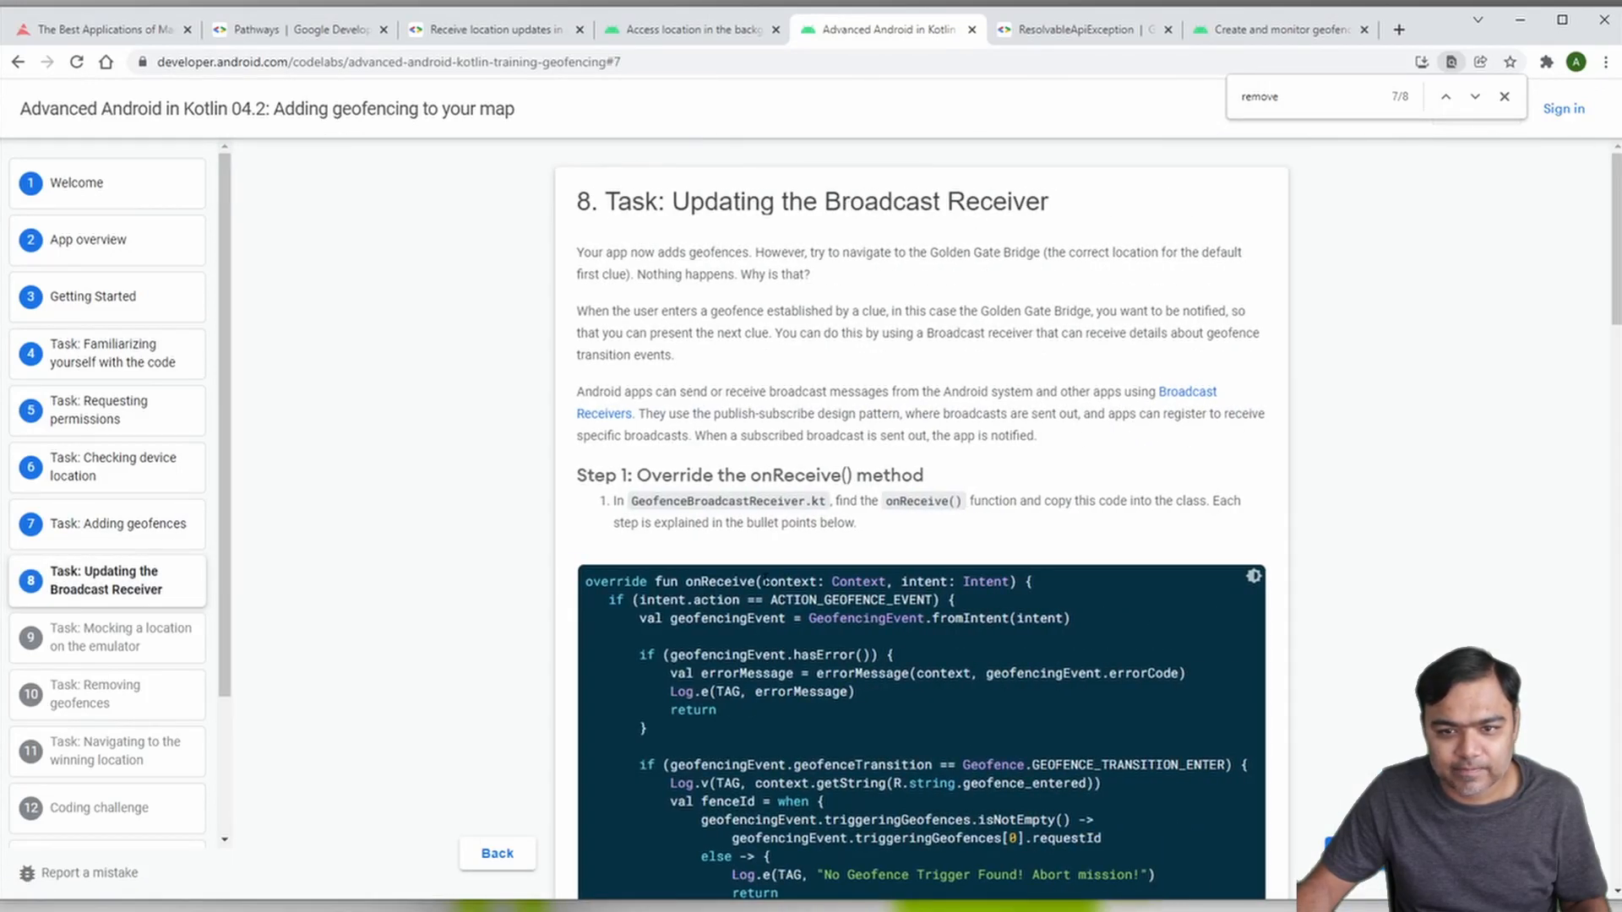
scroll(down, 3)
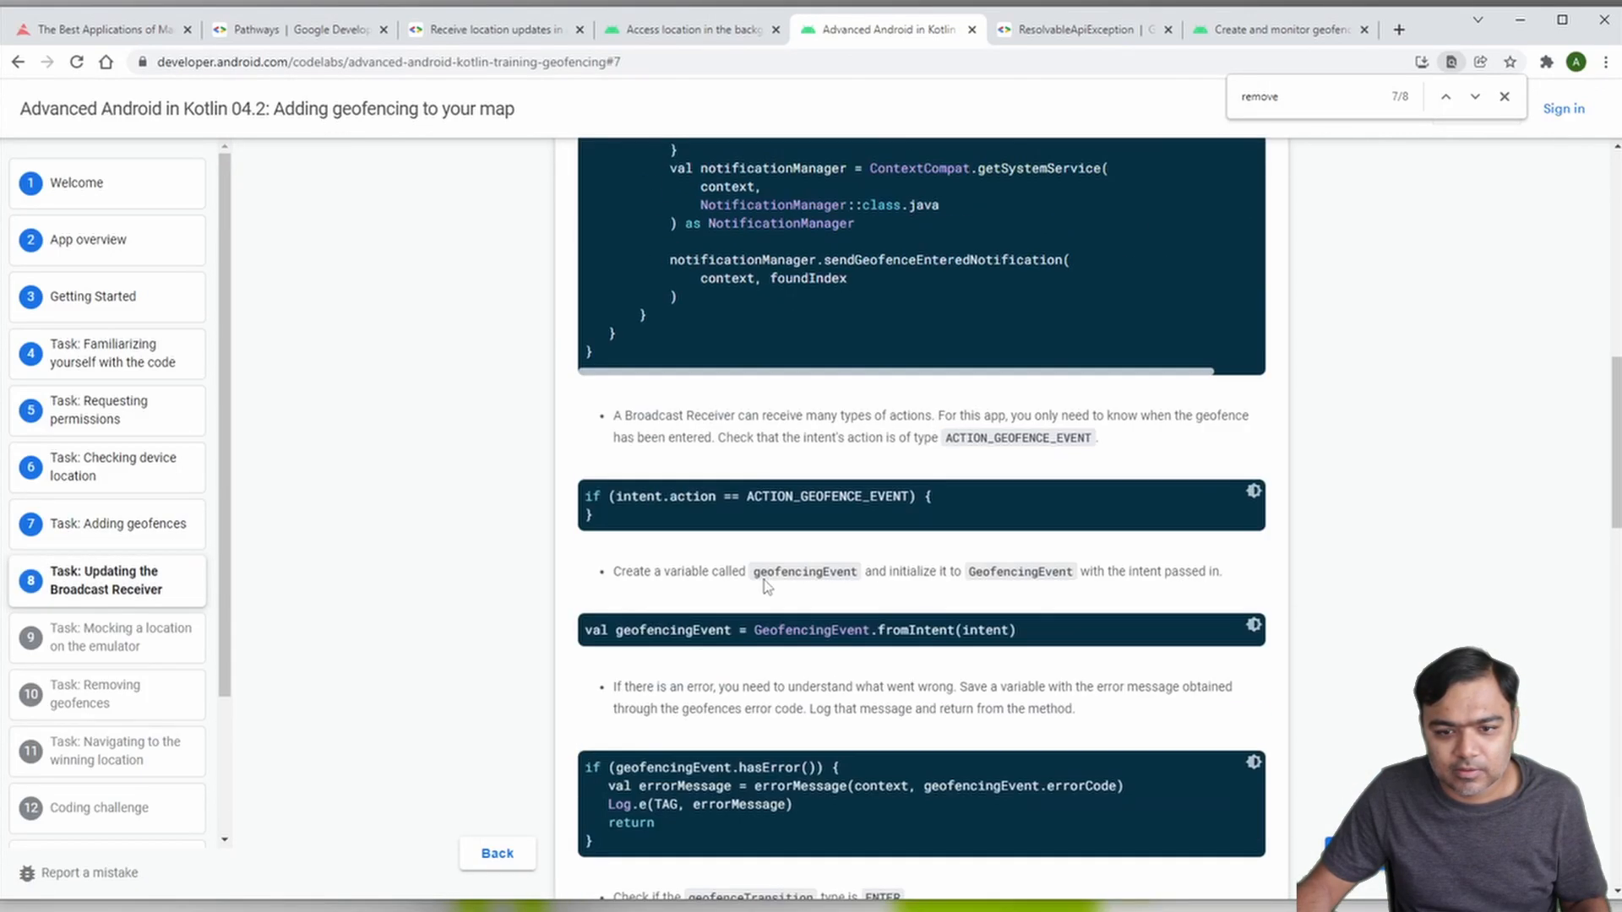
scroll(down, 3)
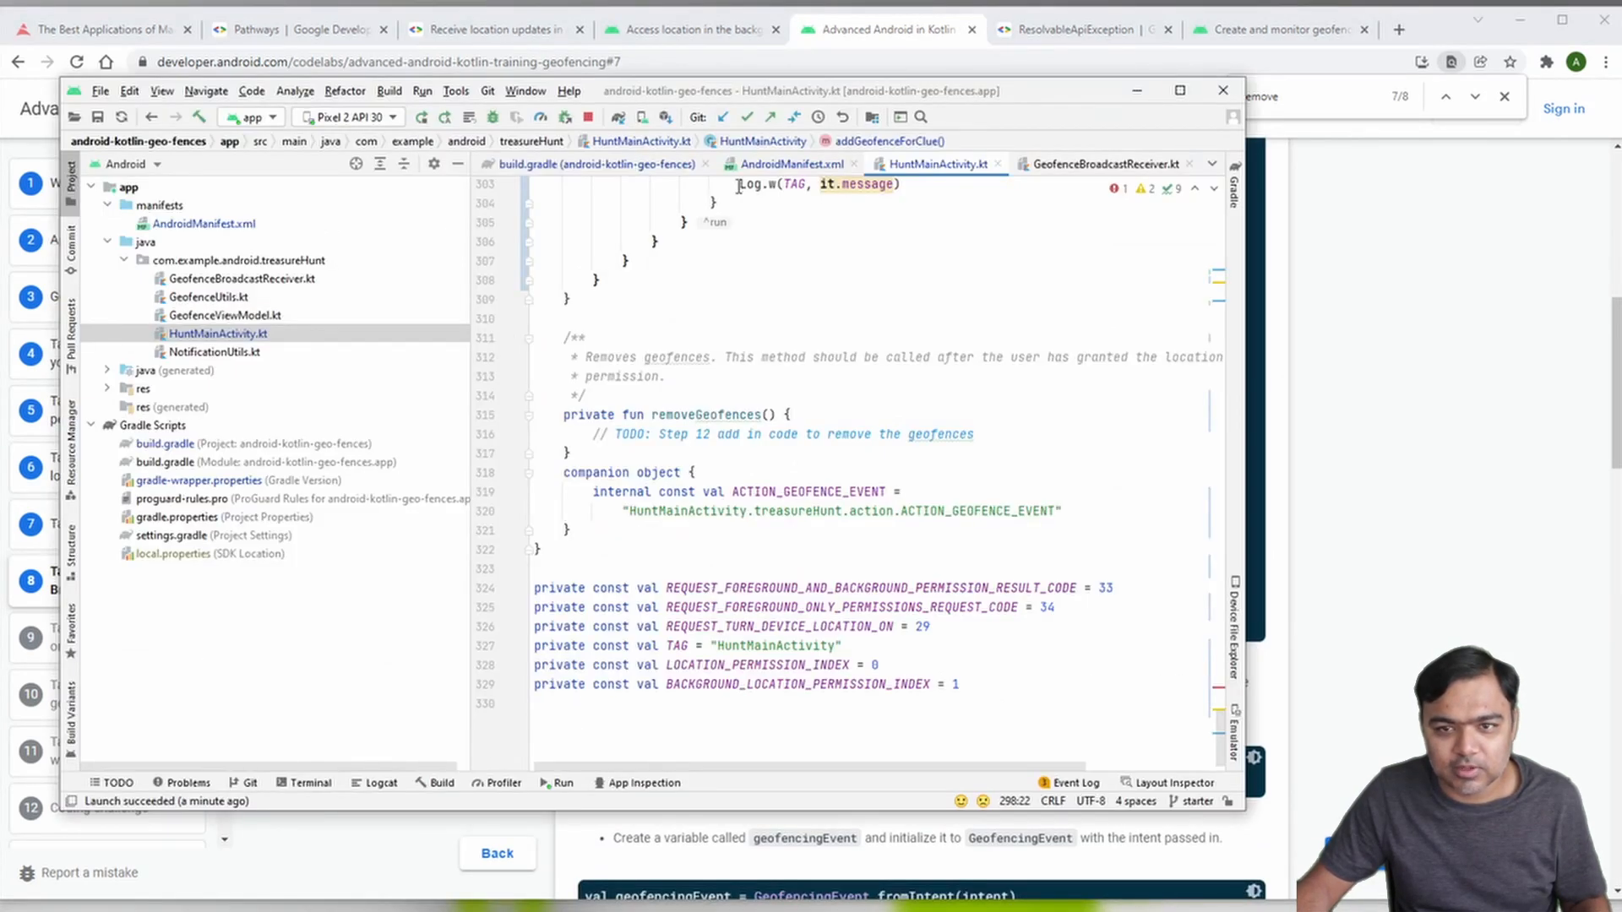
Step: Replace the Step 11 TODO in GeofenceBroadcastReceiver's onReceive with the geofence-event code
click(1105, 163)
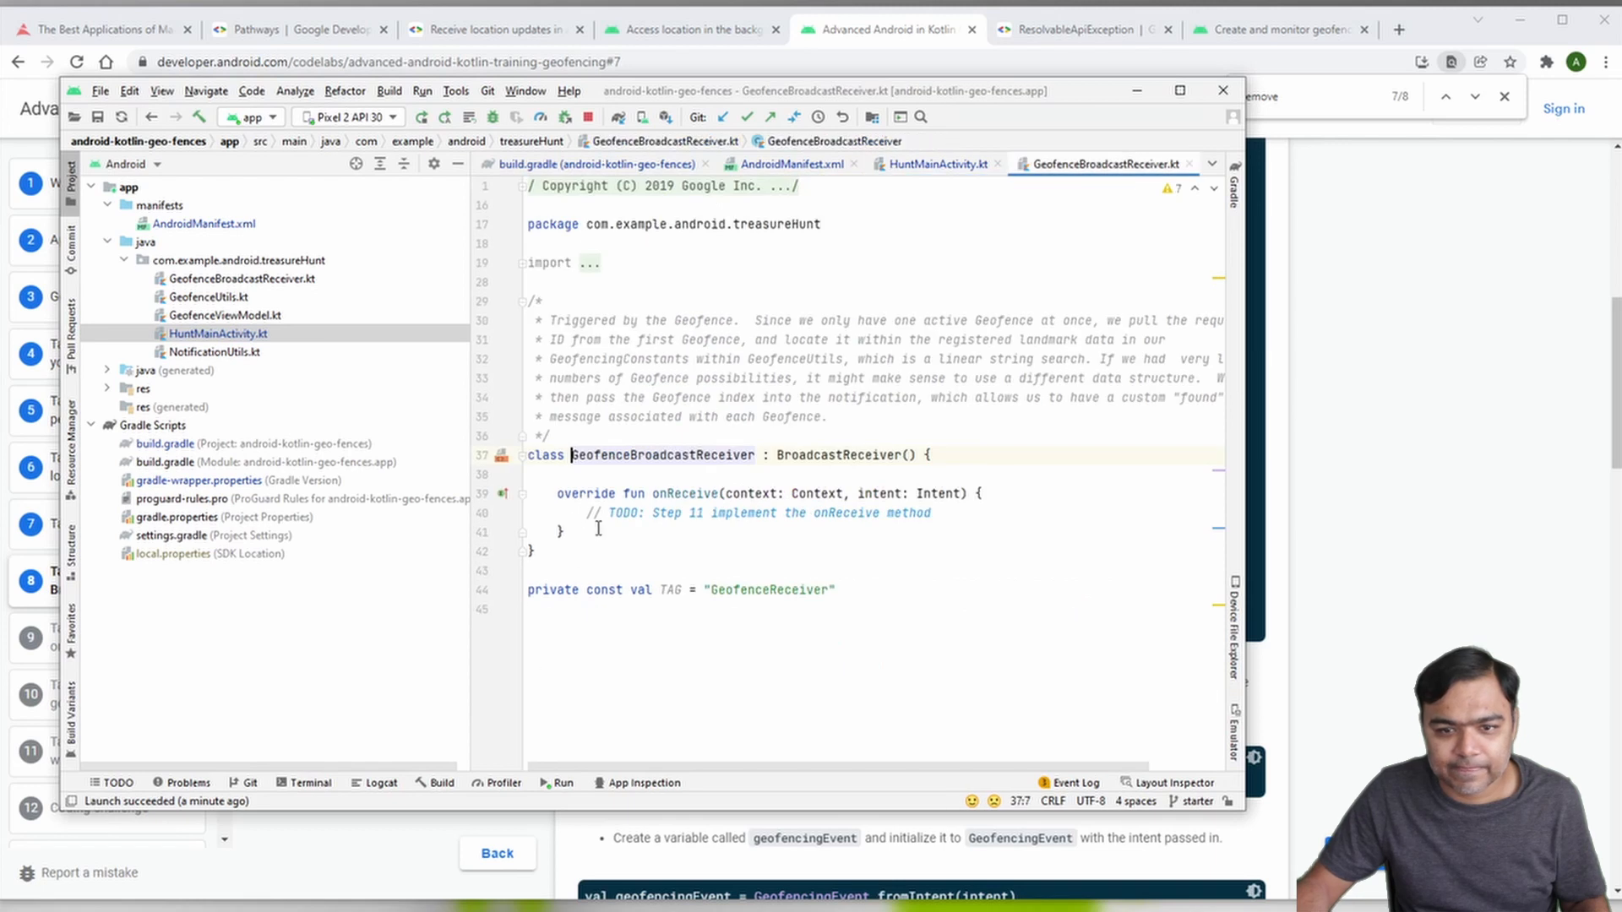
triple_click(755, 513)
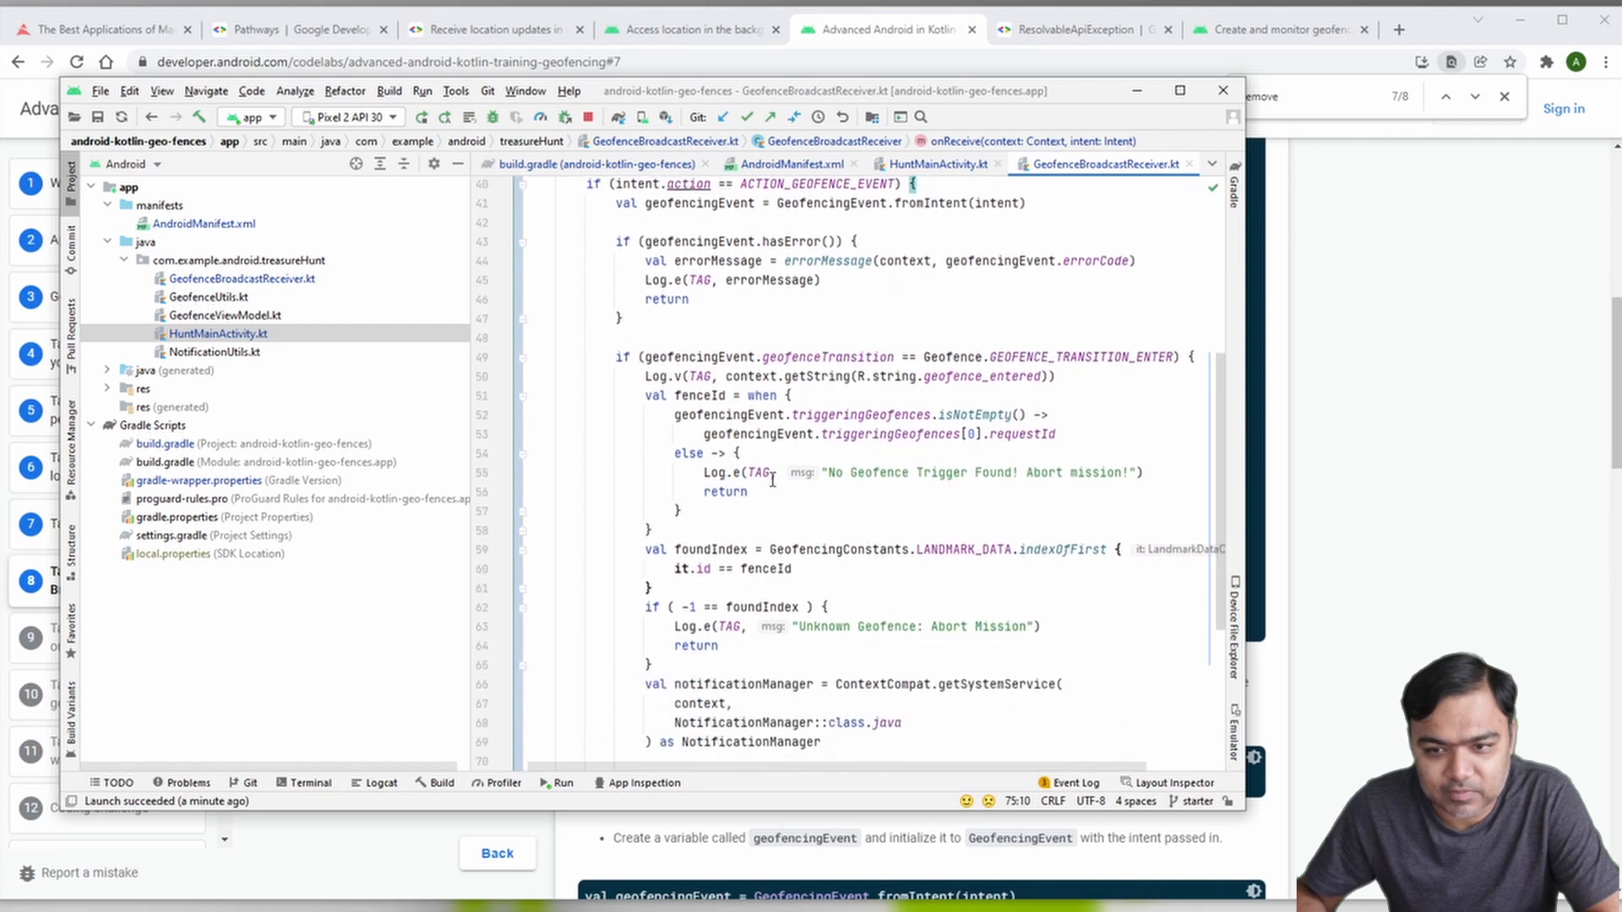
scroll(down, 3)
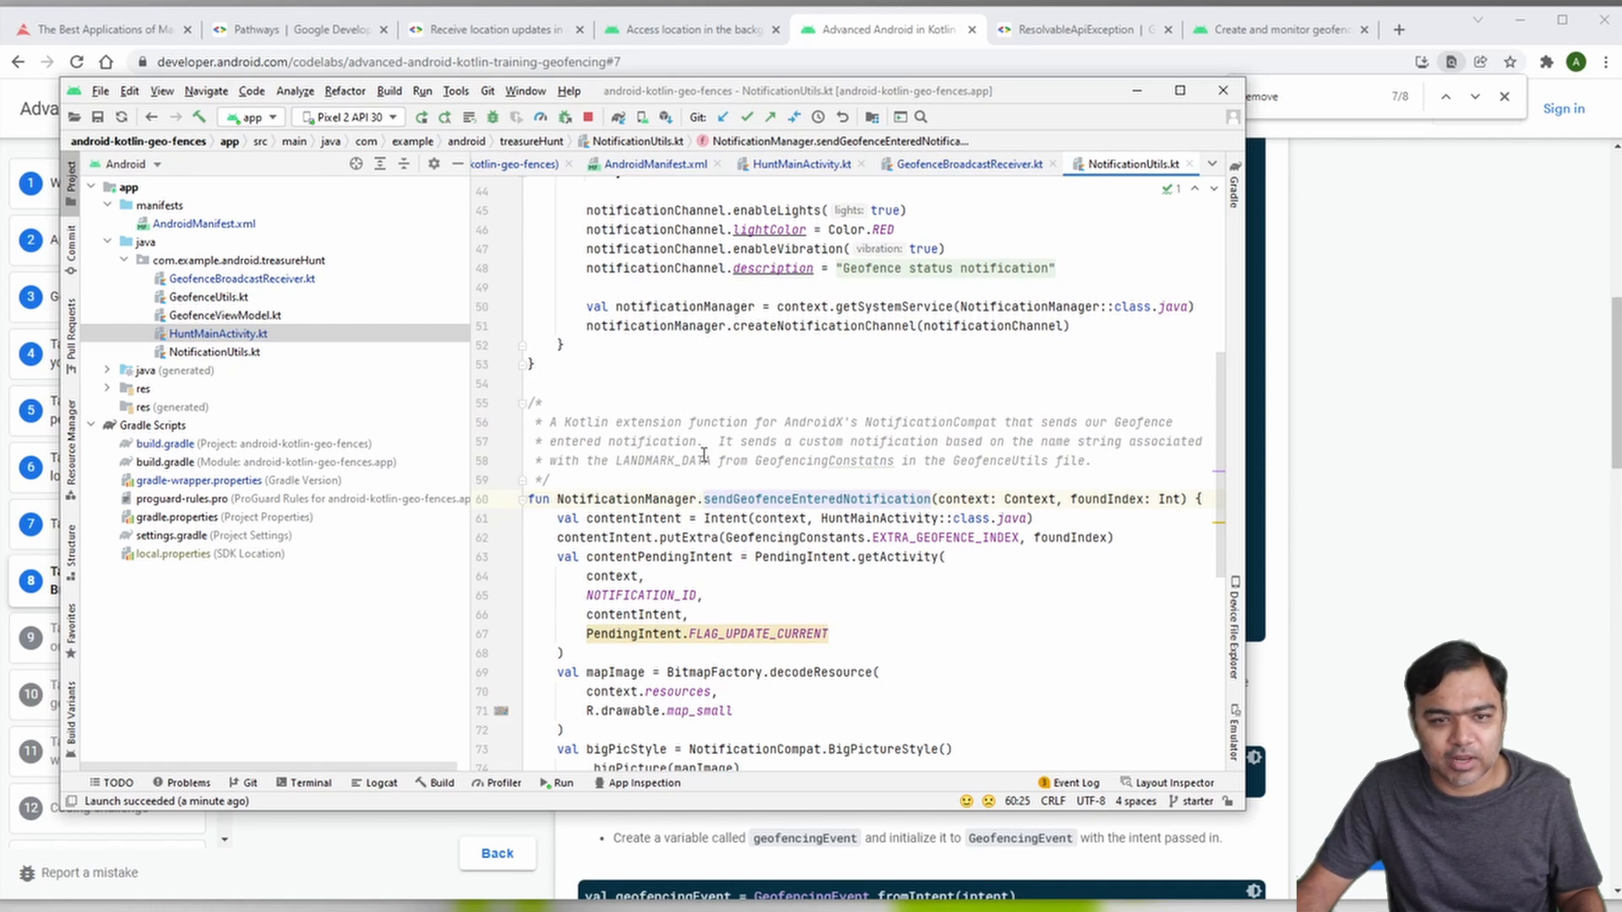
scroll(down, 3)
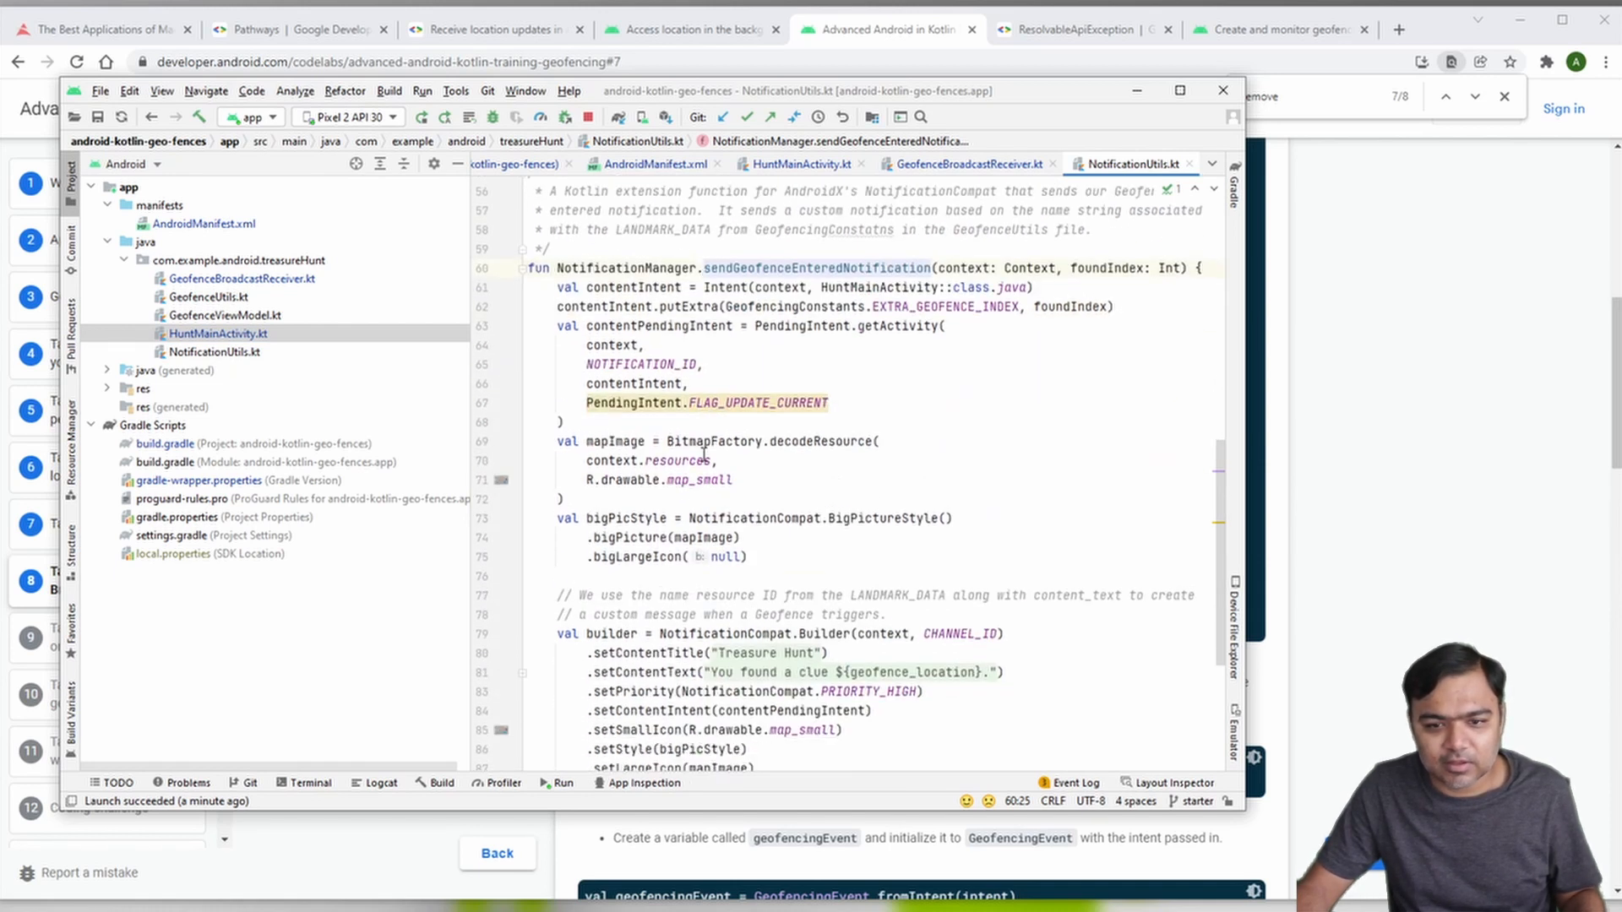
scroll(down, 3)
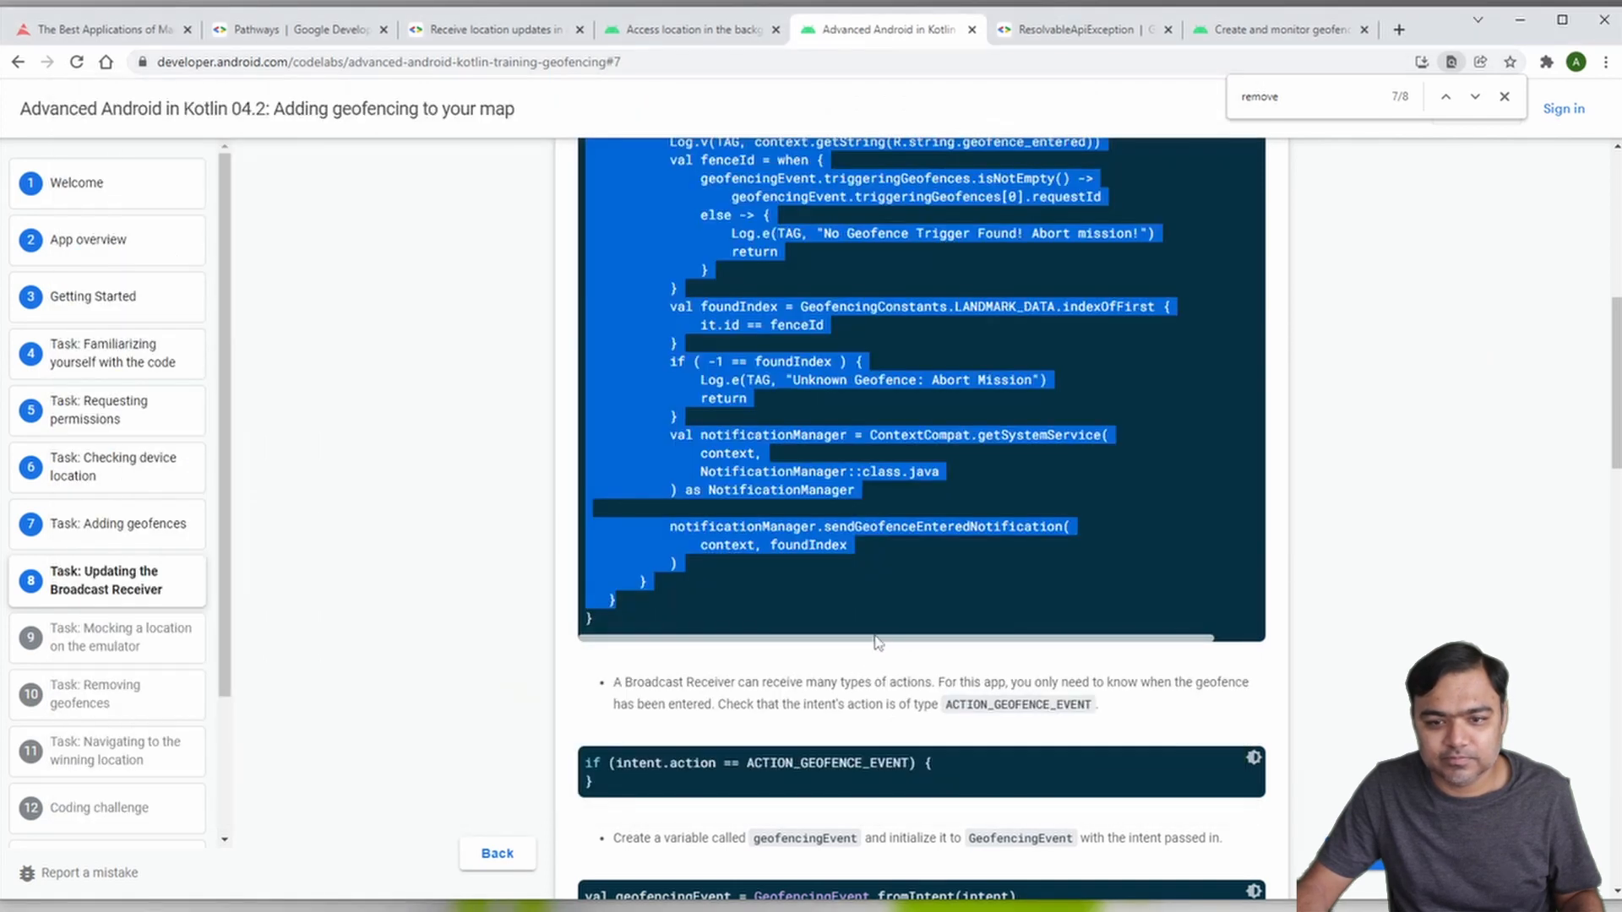
Step: Scroll through the broadcast receiver task's code explanations
scroll(down, 3)
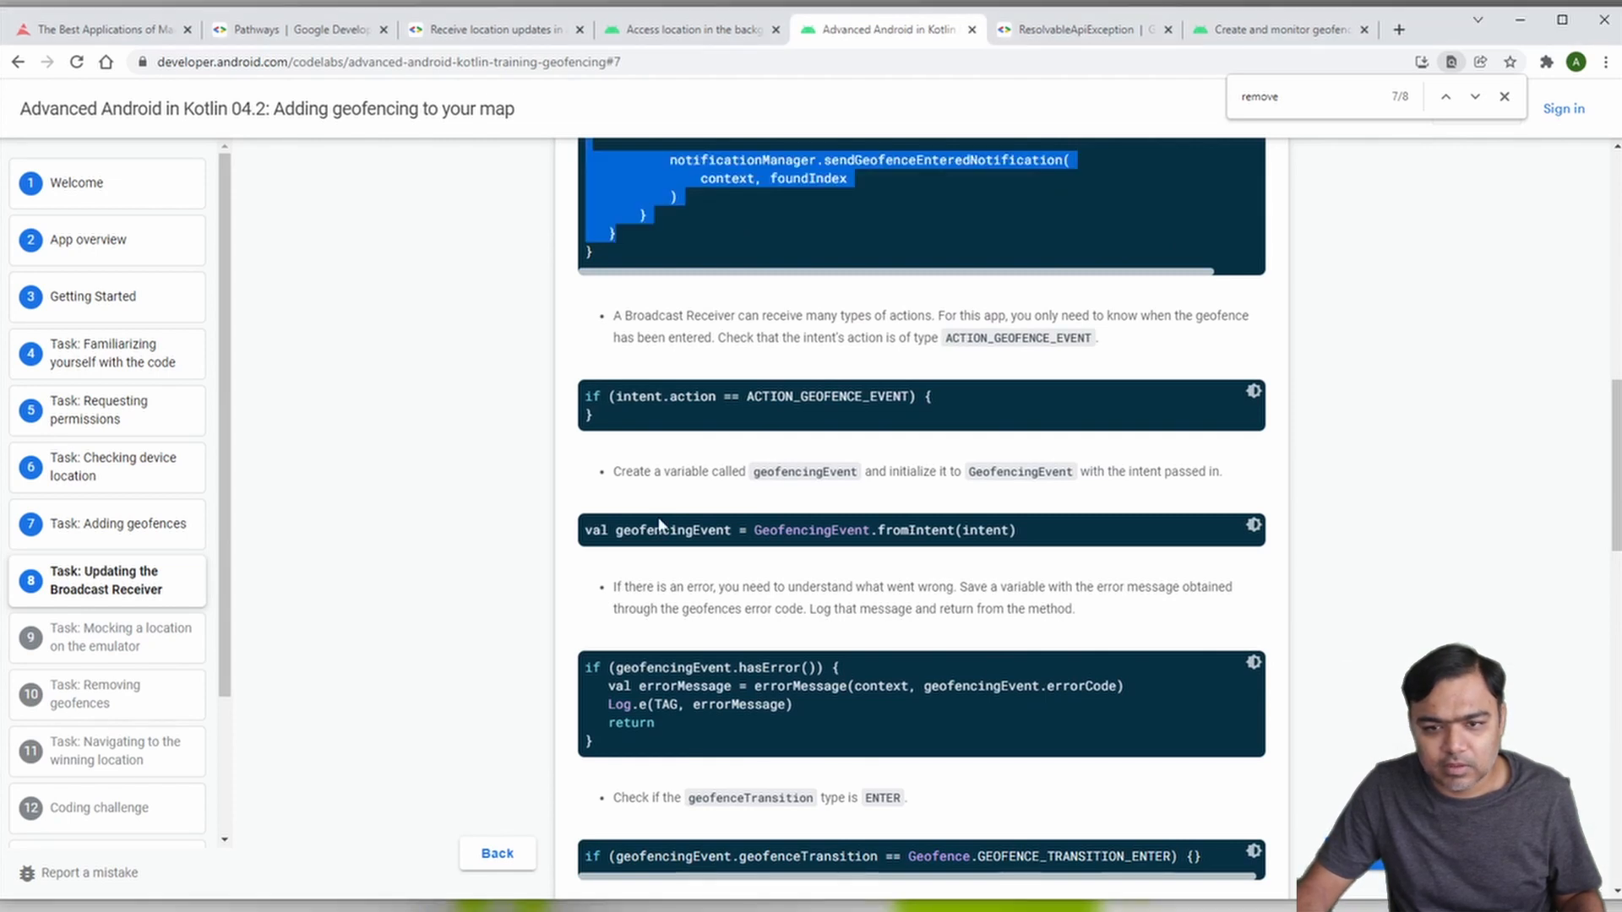
scroll(down, 3)
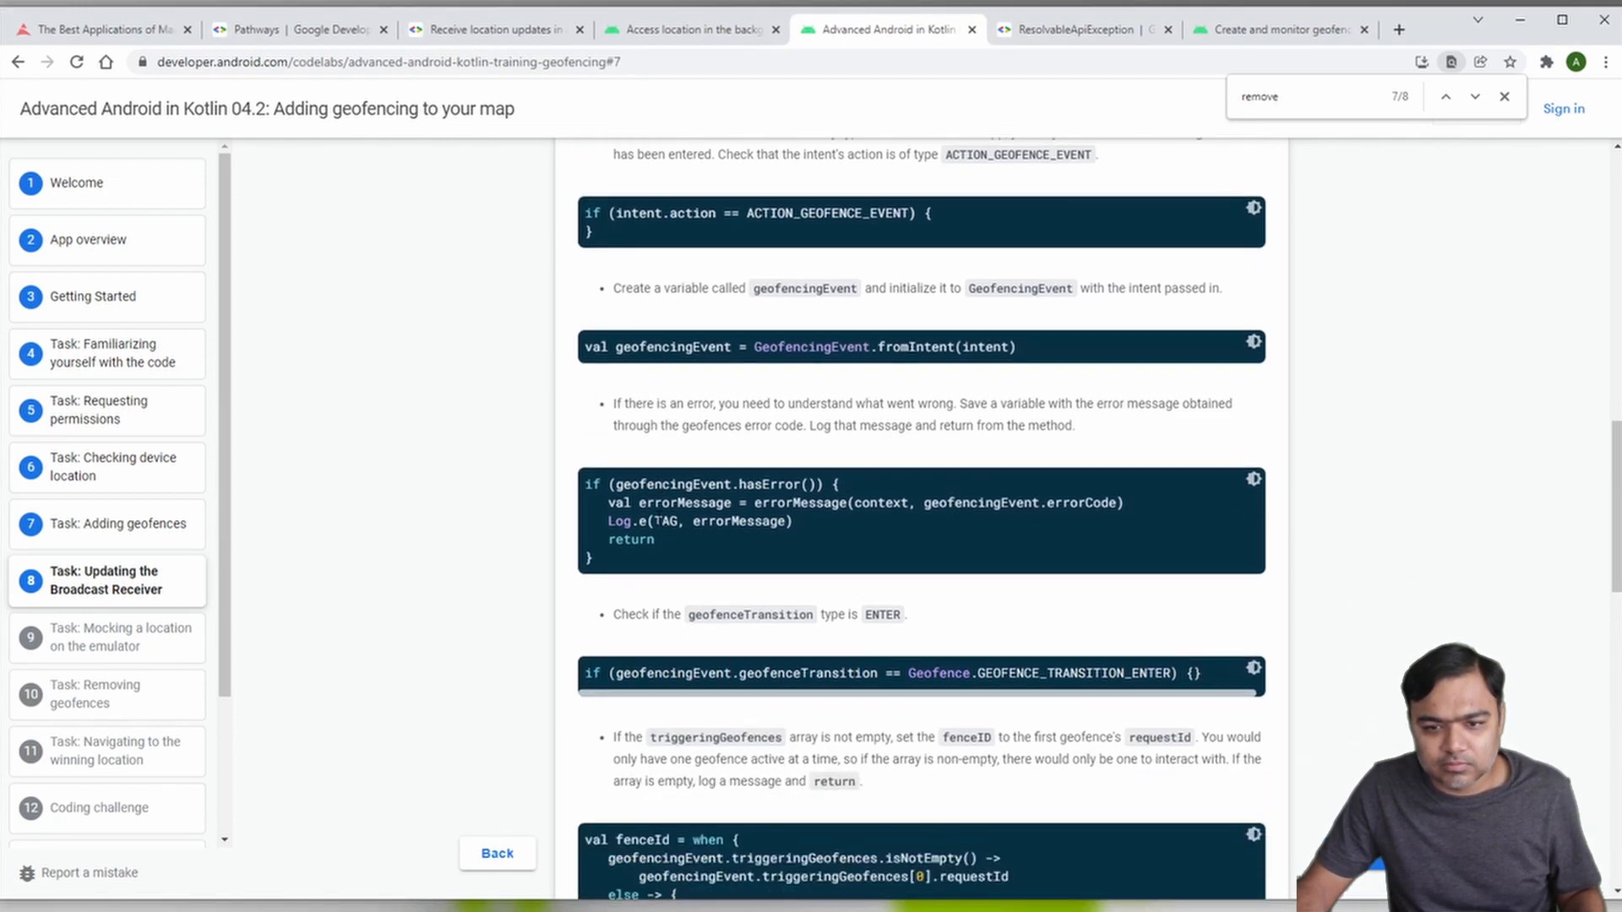
scroll(down, 3)
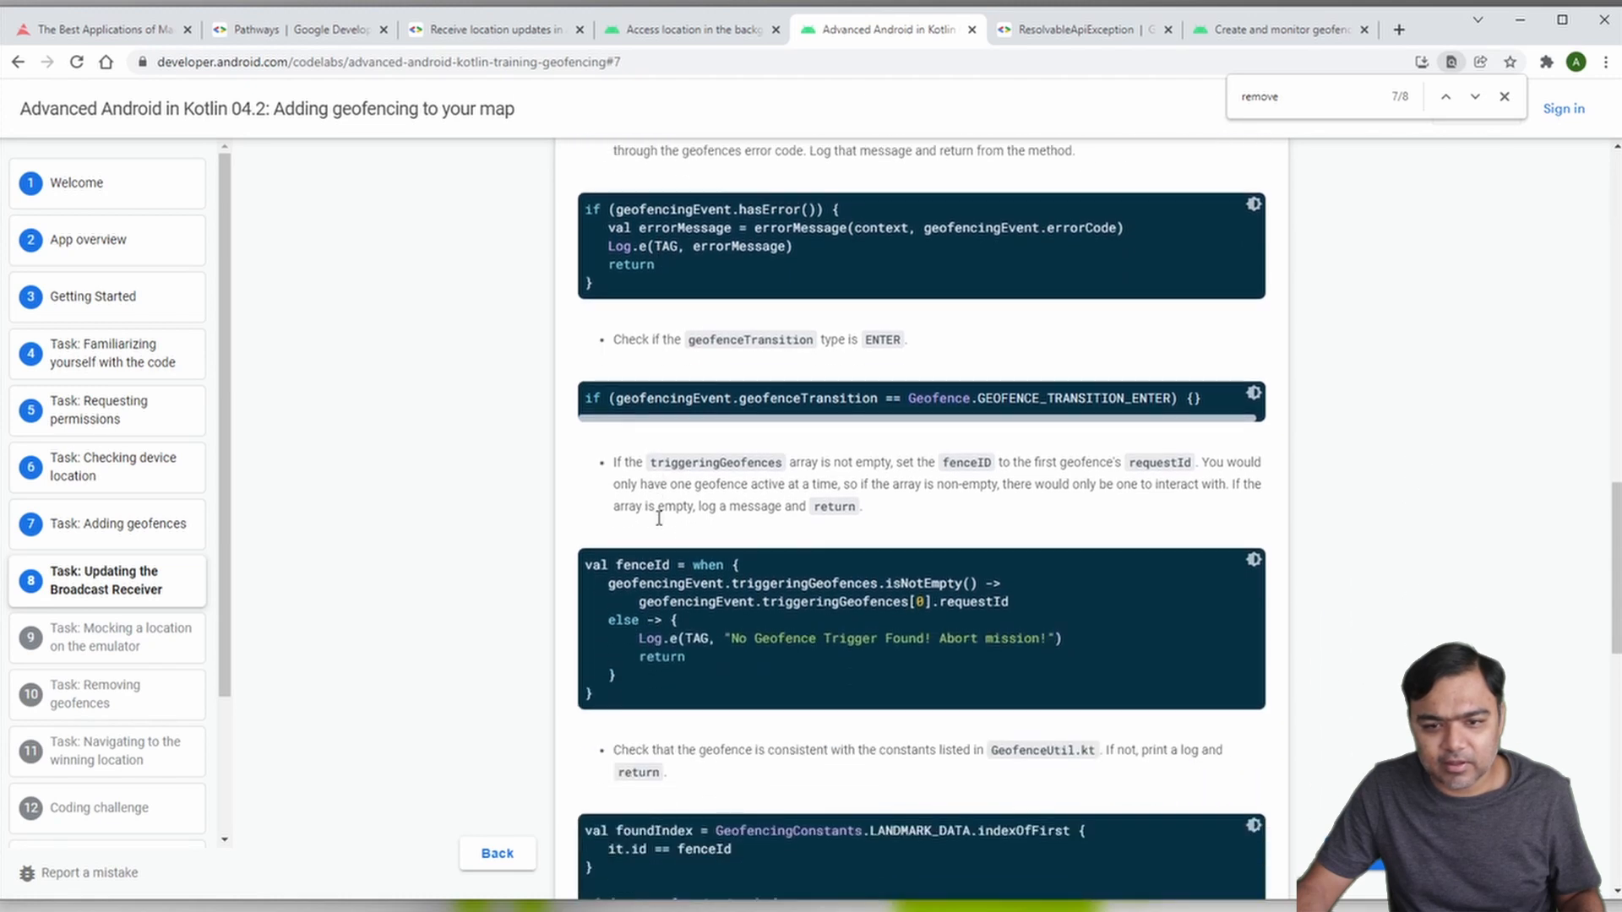
scroll(down, 3)
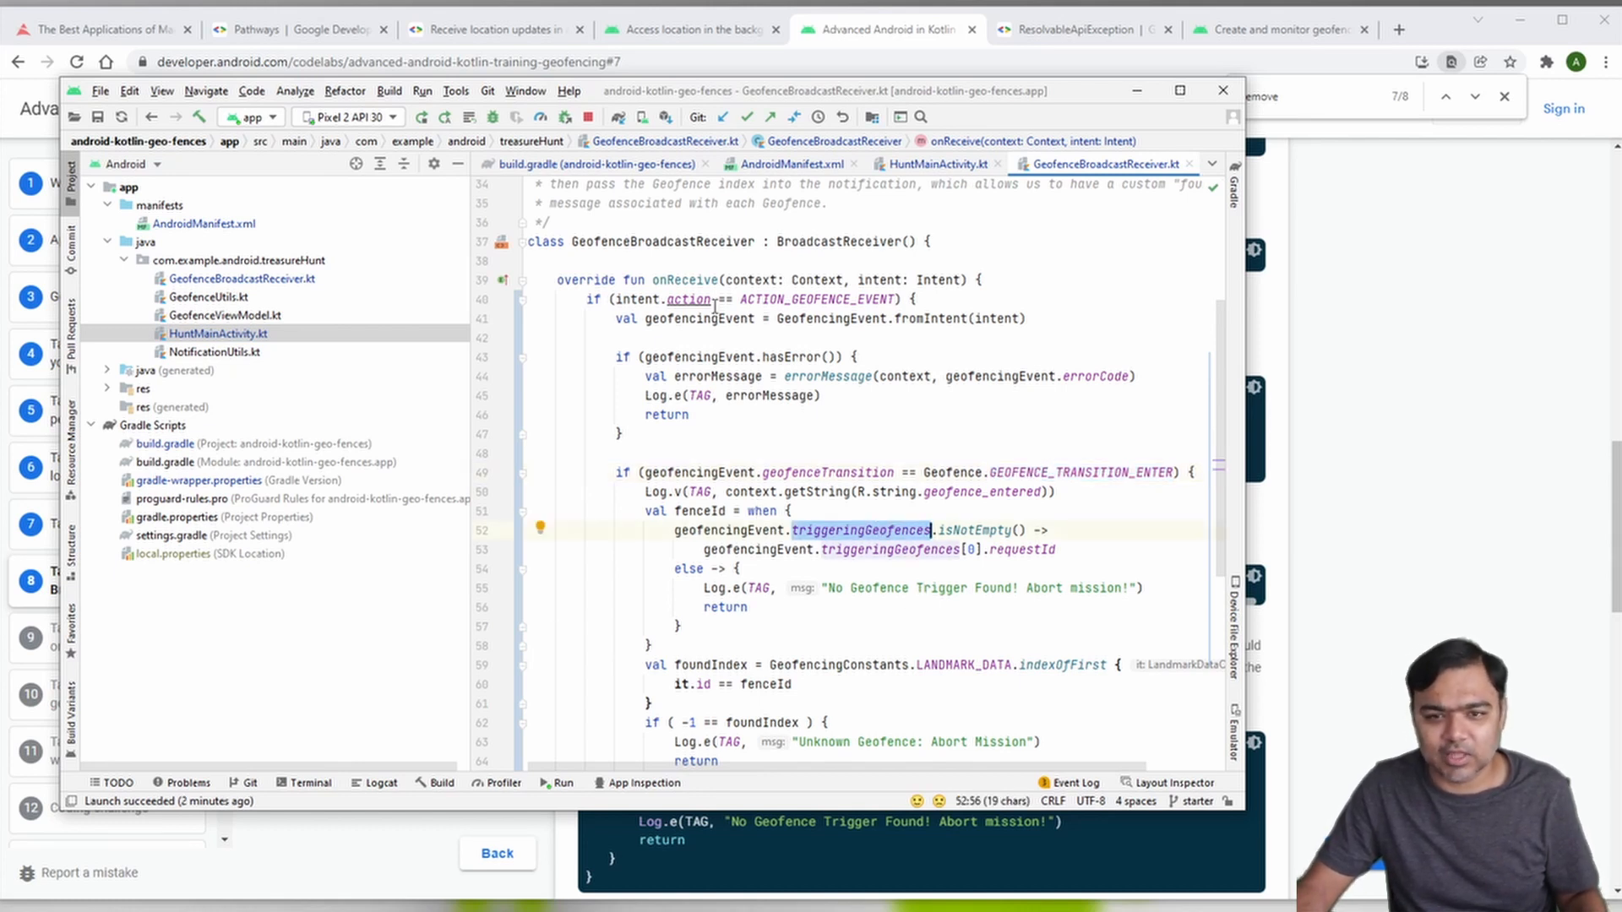
mouse_move(890, 549)
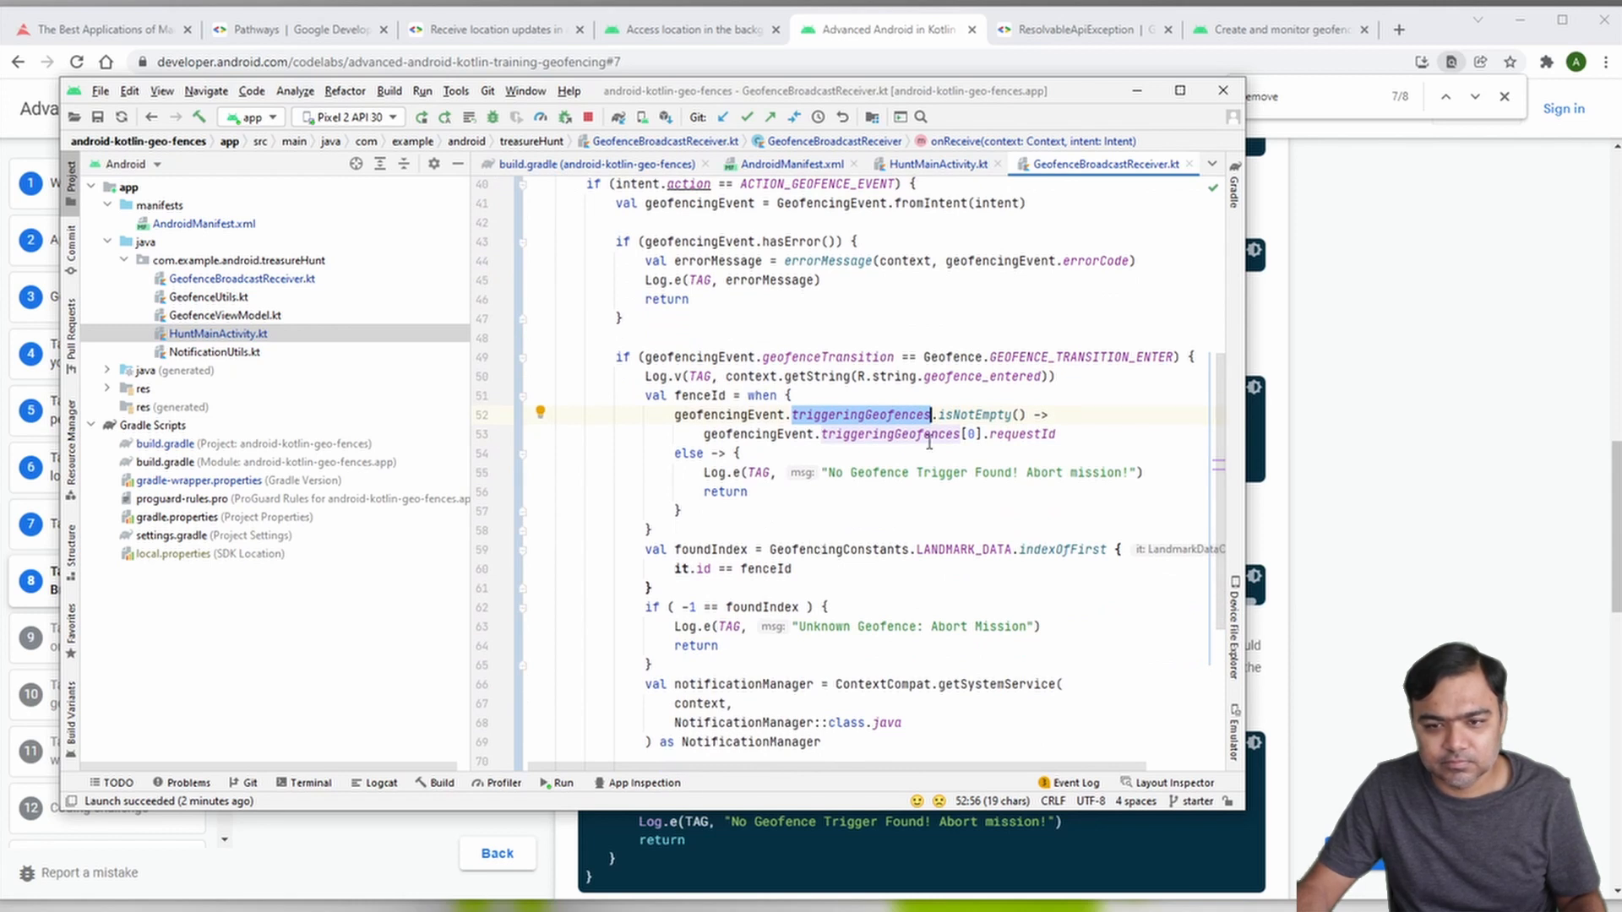
Step: Return to the codelab and scroll to the notification example and emulator location note
click(903, 433)
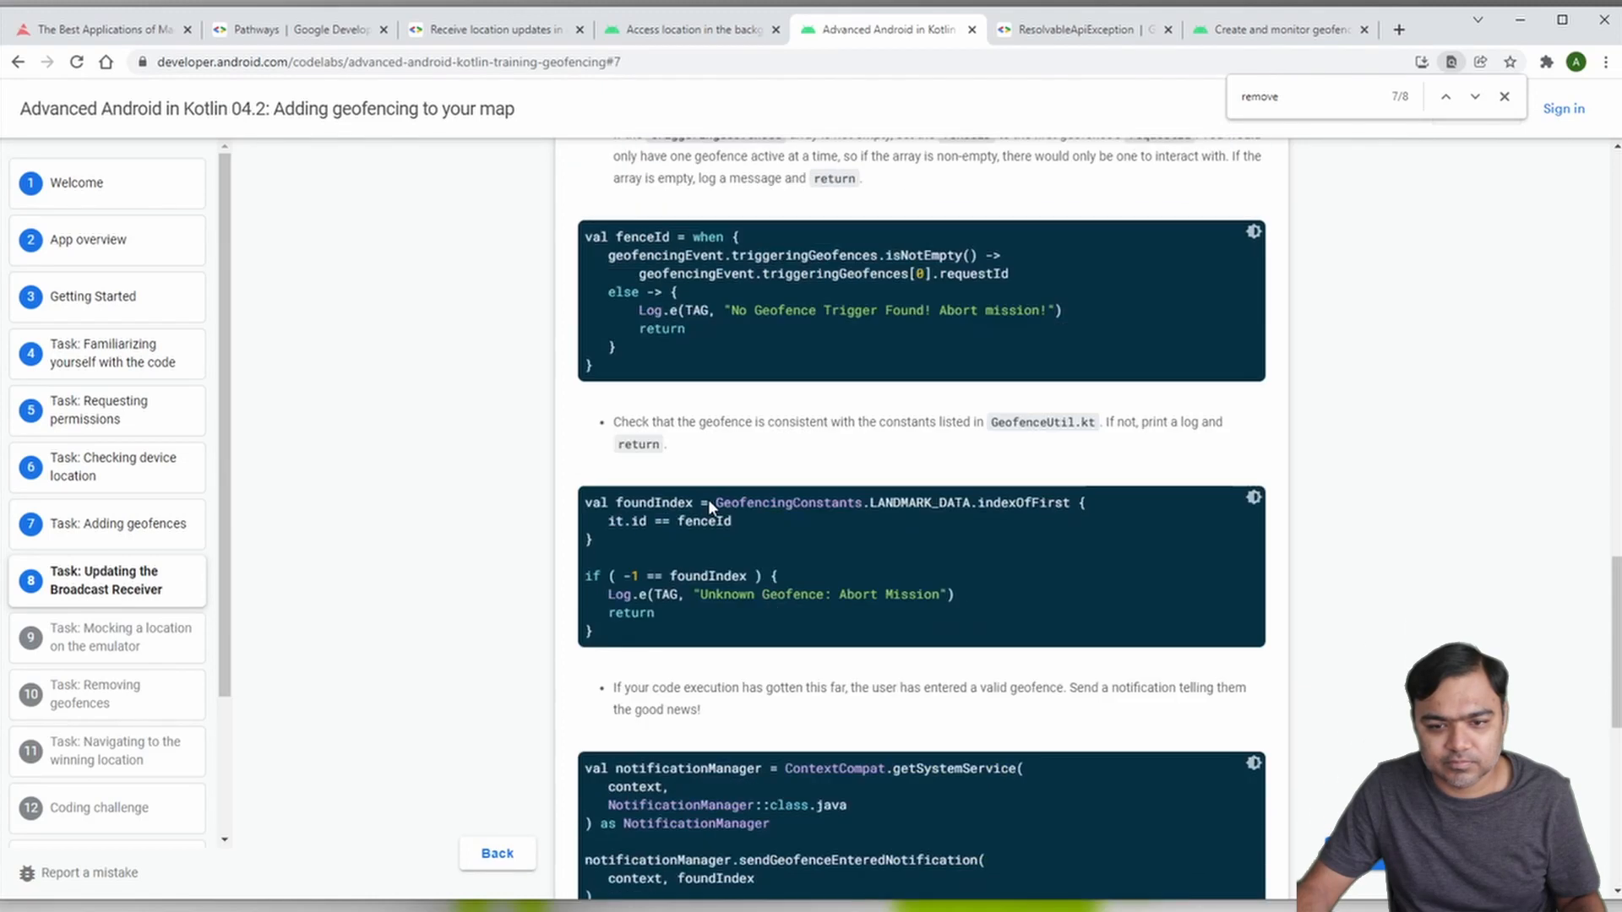
scroll(down, 3)
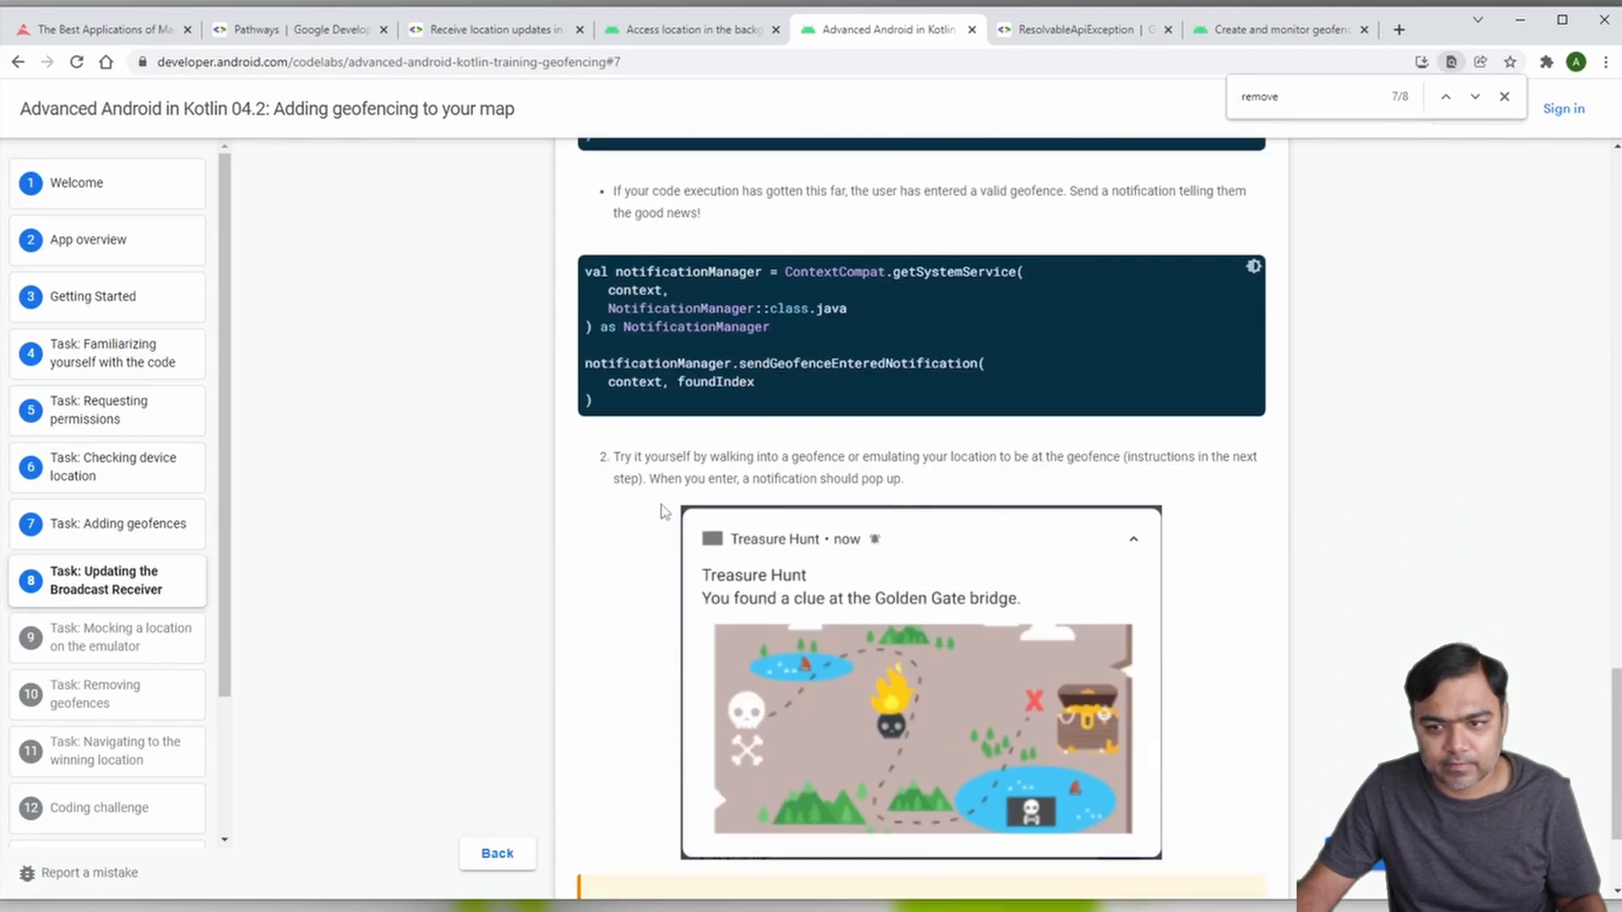
scroll(down, 3)
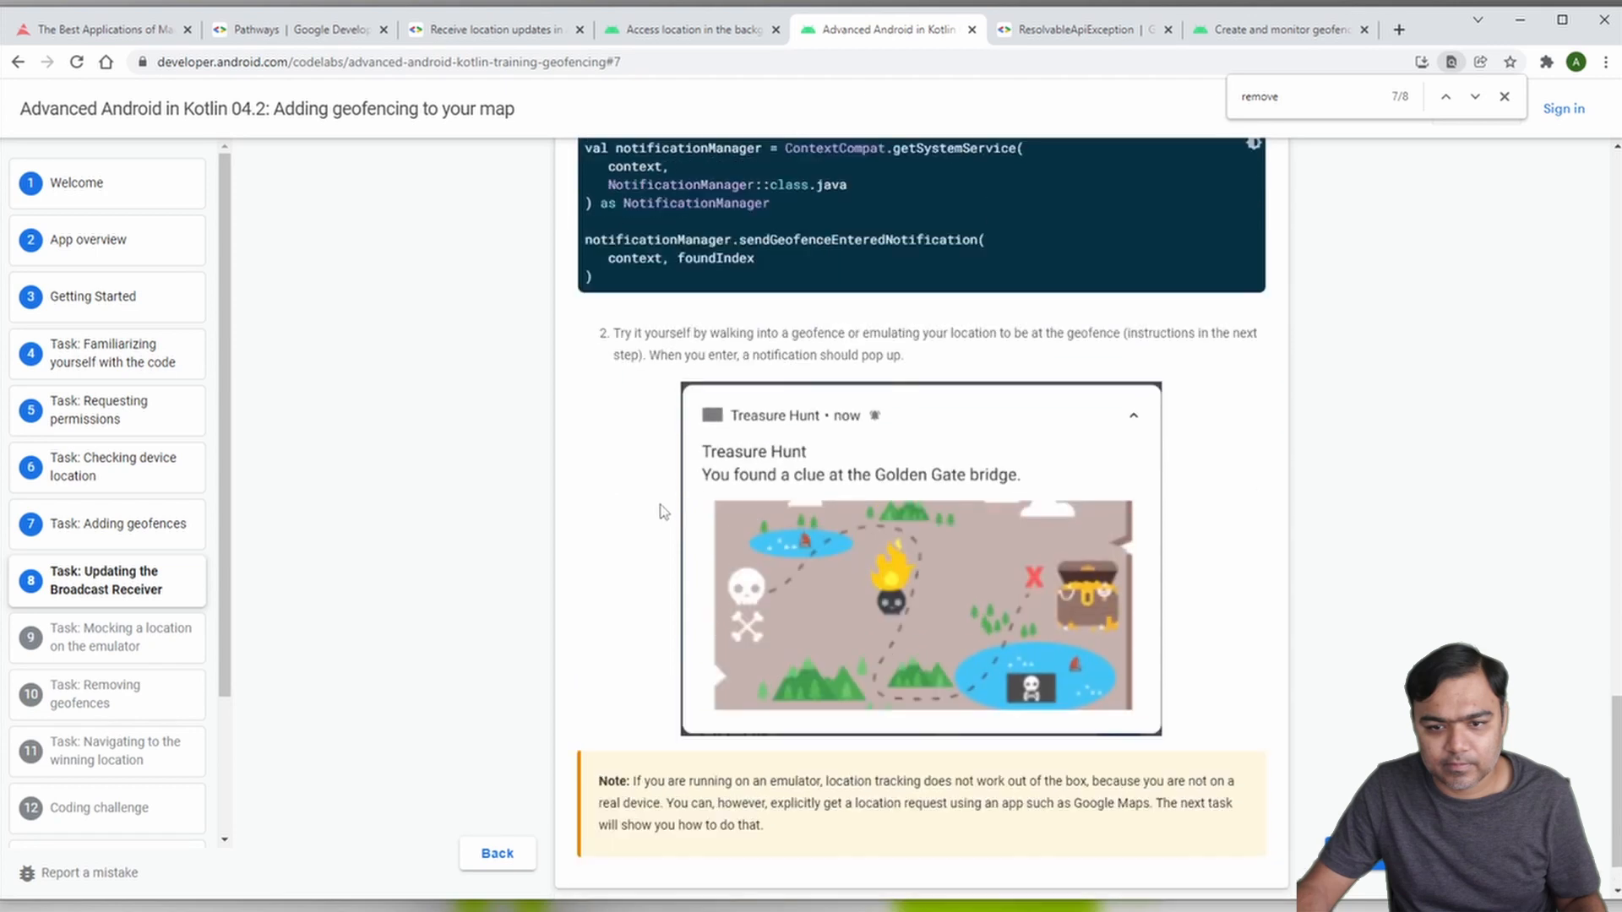
scroll(down, 3)
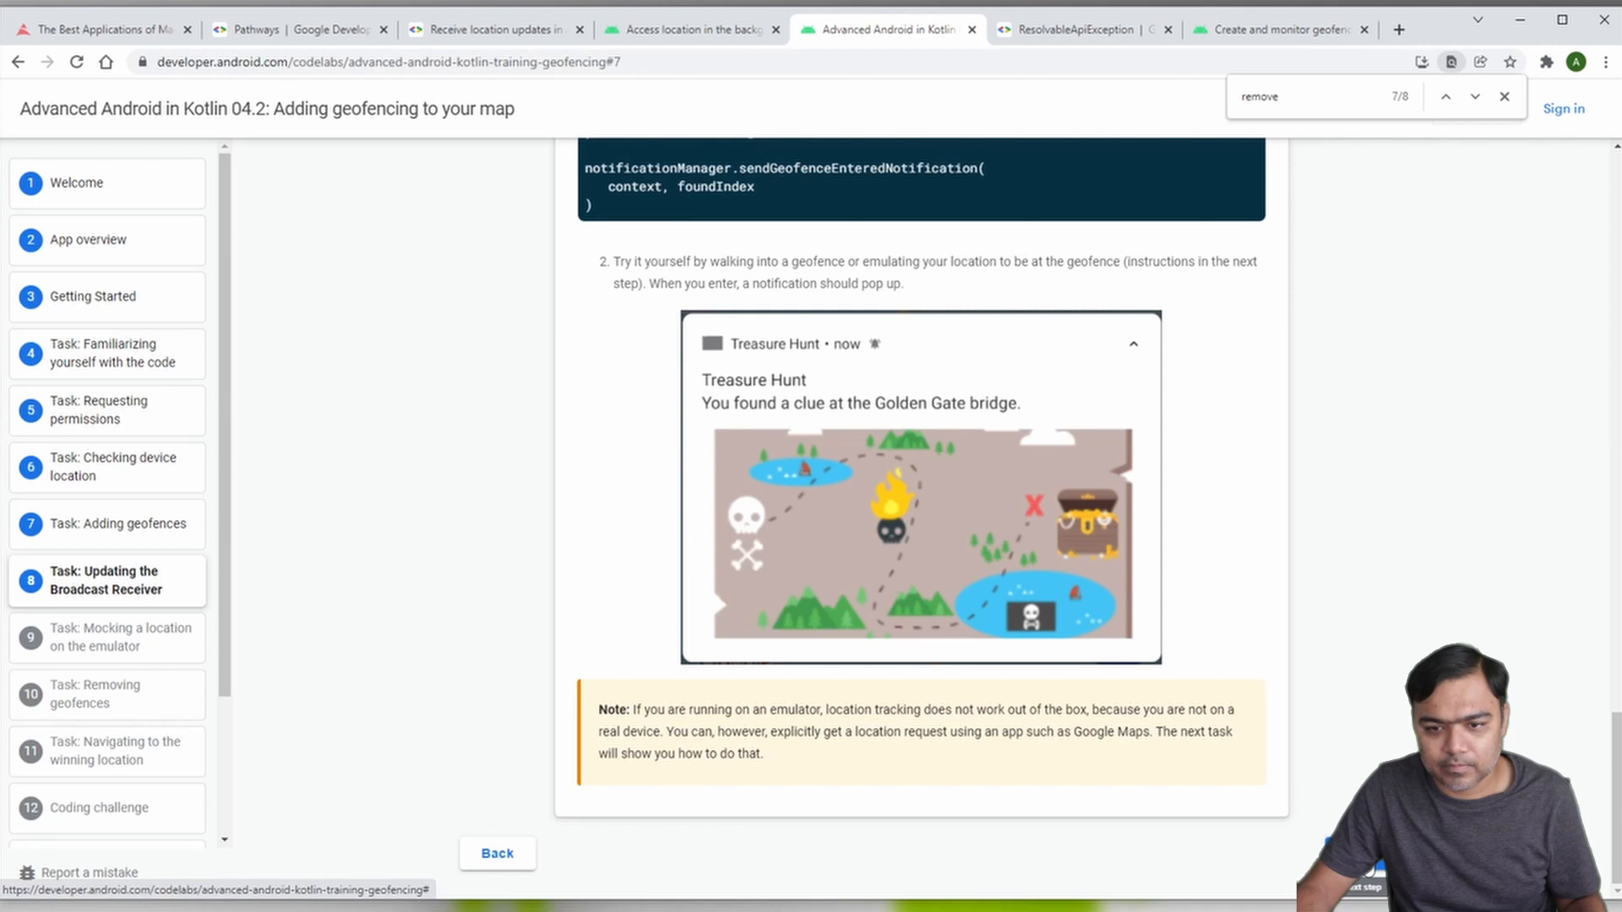
Step: Advance to Task 9, Mocking a location on the emulator, and scroll its search steps
click(121, 636)
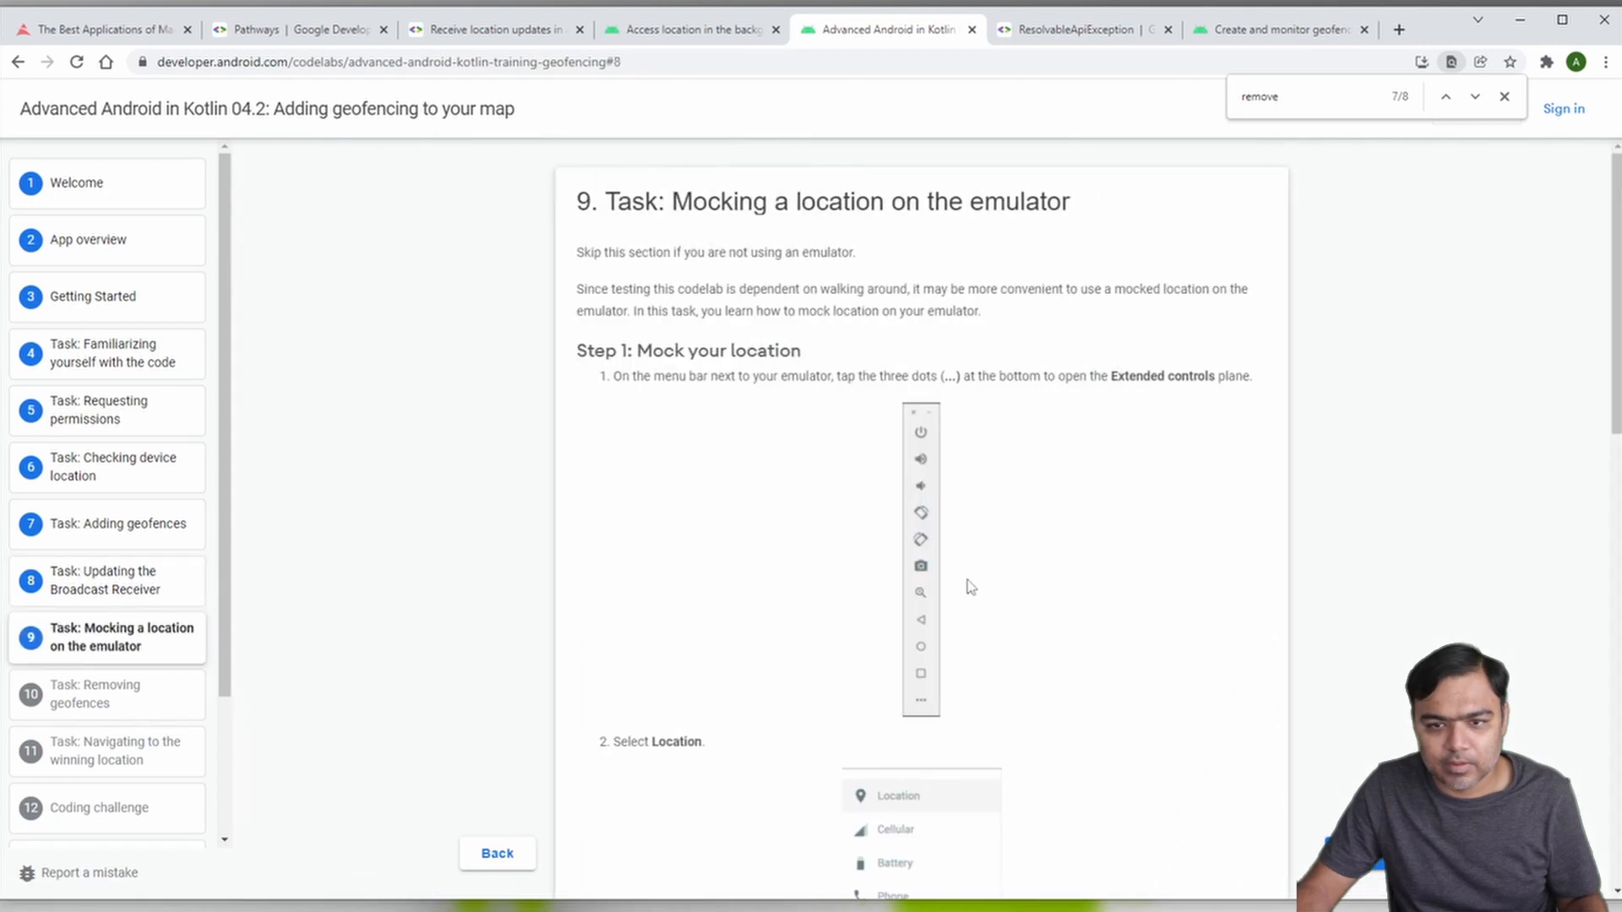
scroll(down, 3)
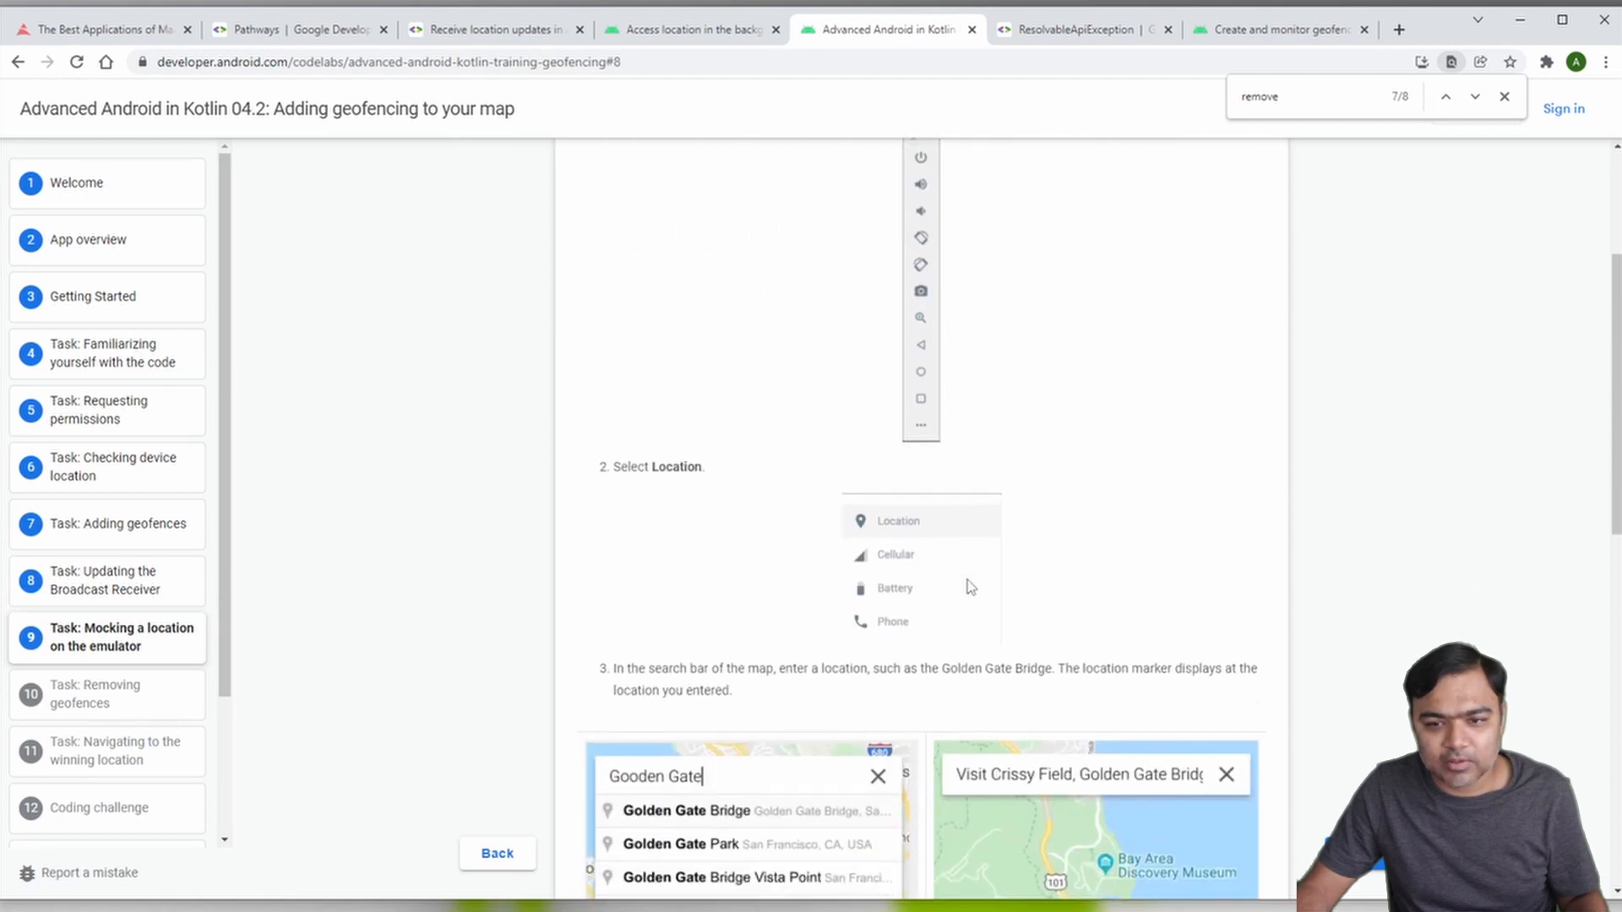
scroll(down, 3)
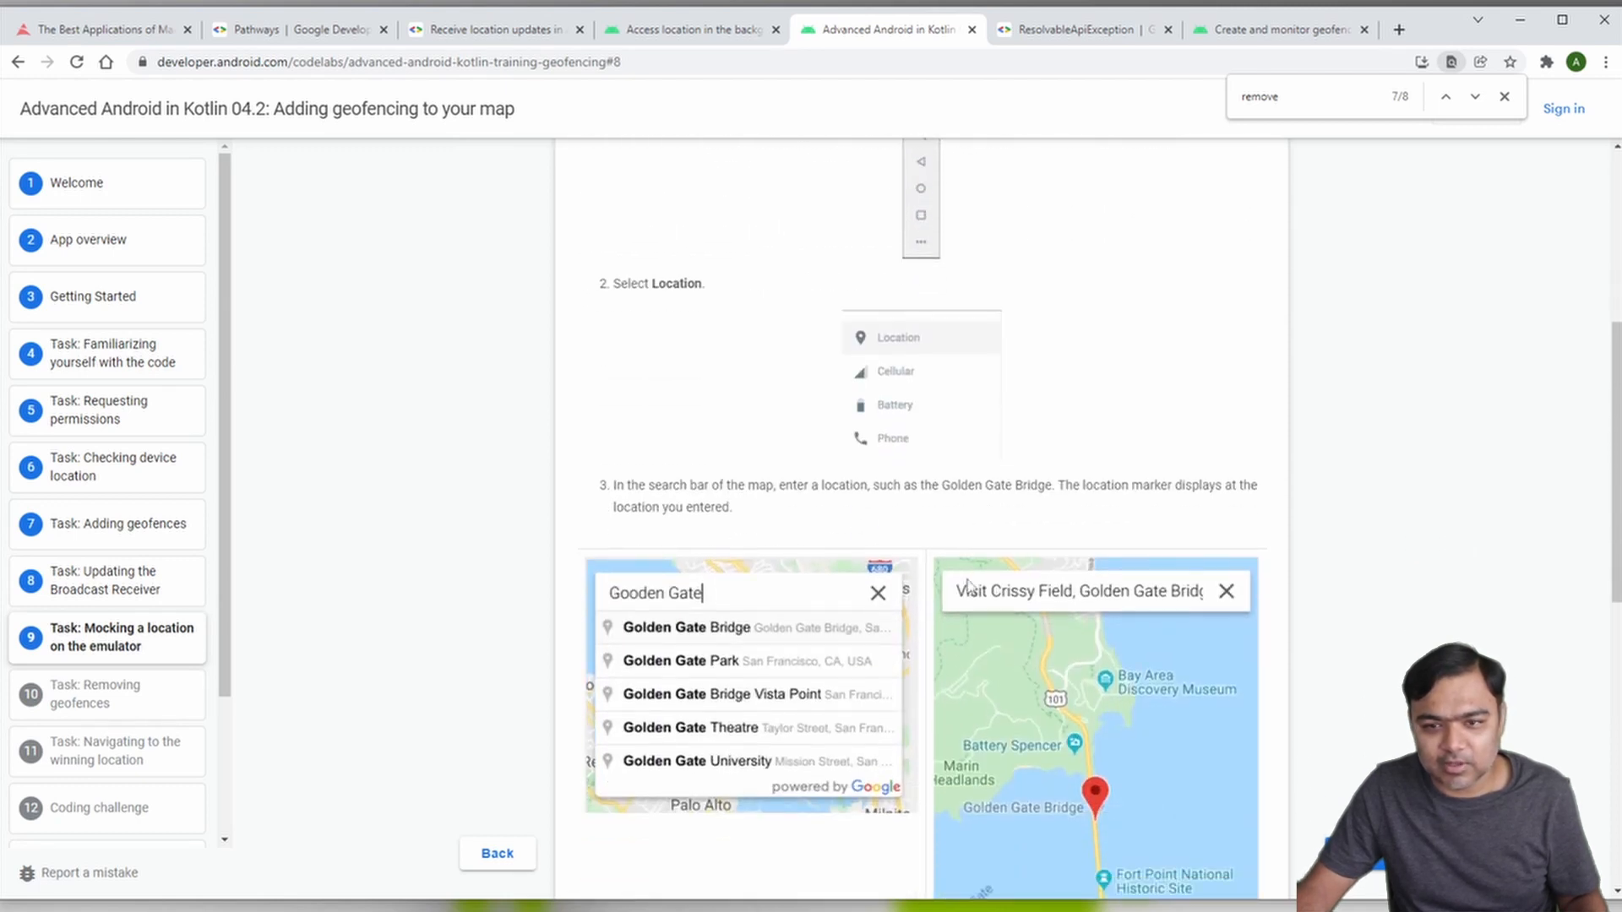
scroll(down, 3)
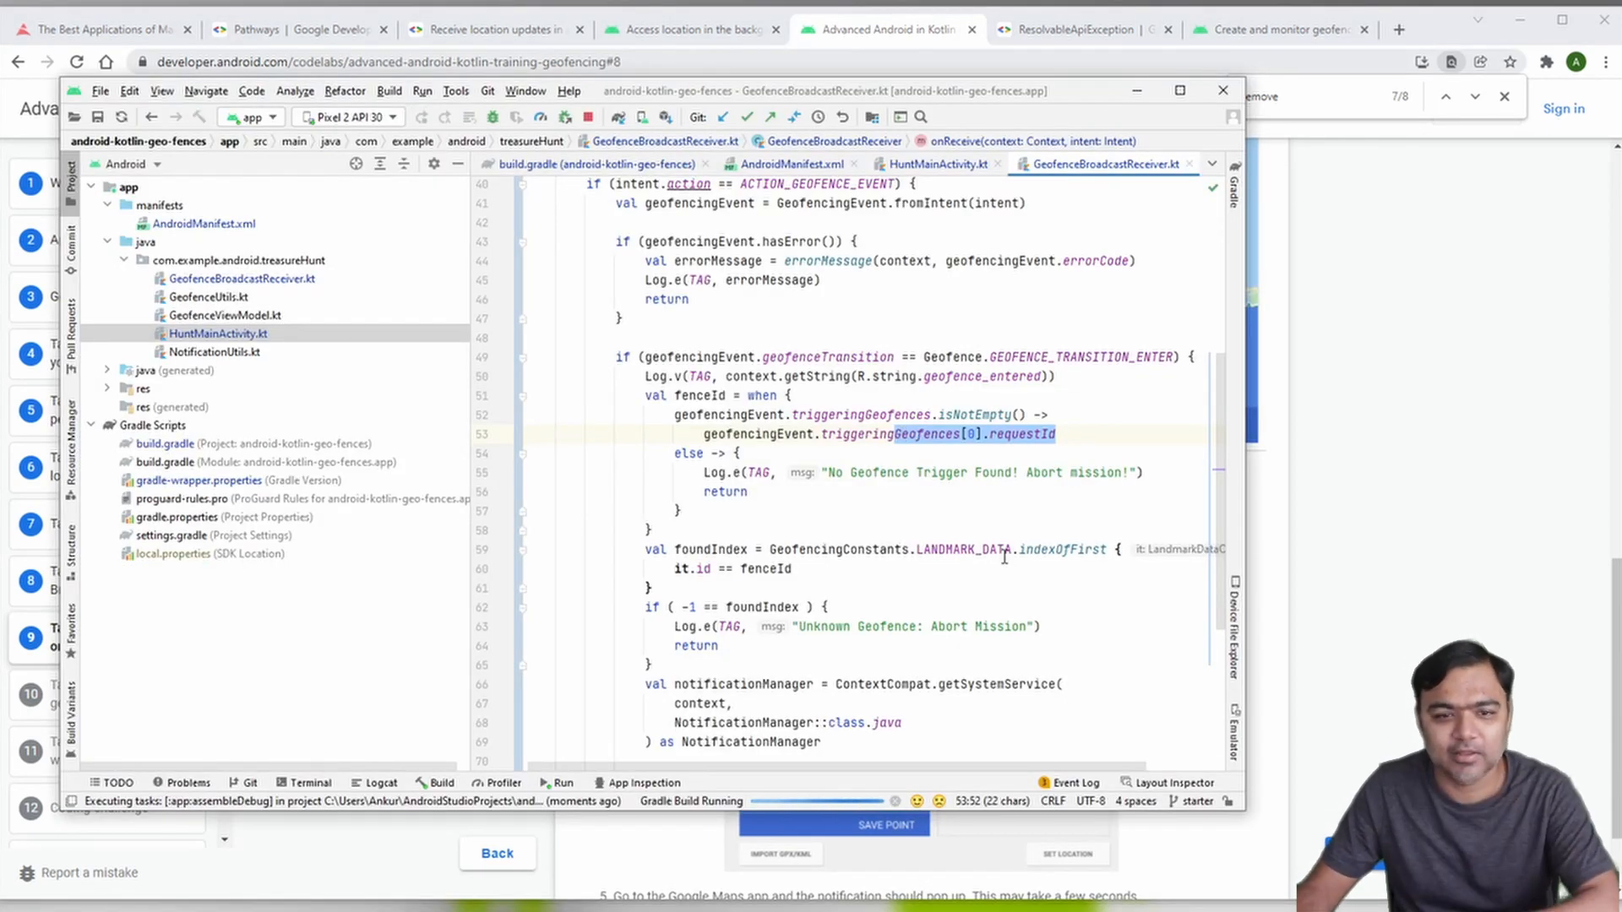
Step: Scroll the codelab while Treasure Hunt launches and the emulator's Location controls open
scroll(down, 3)
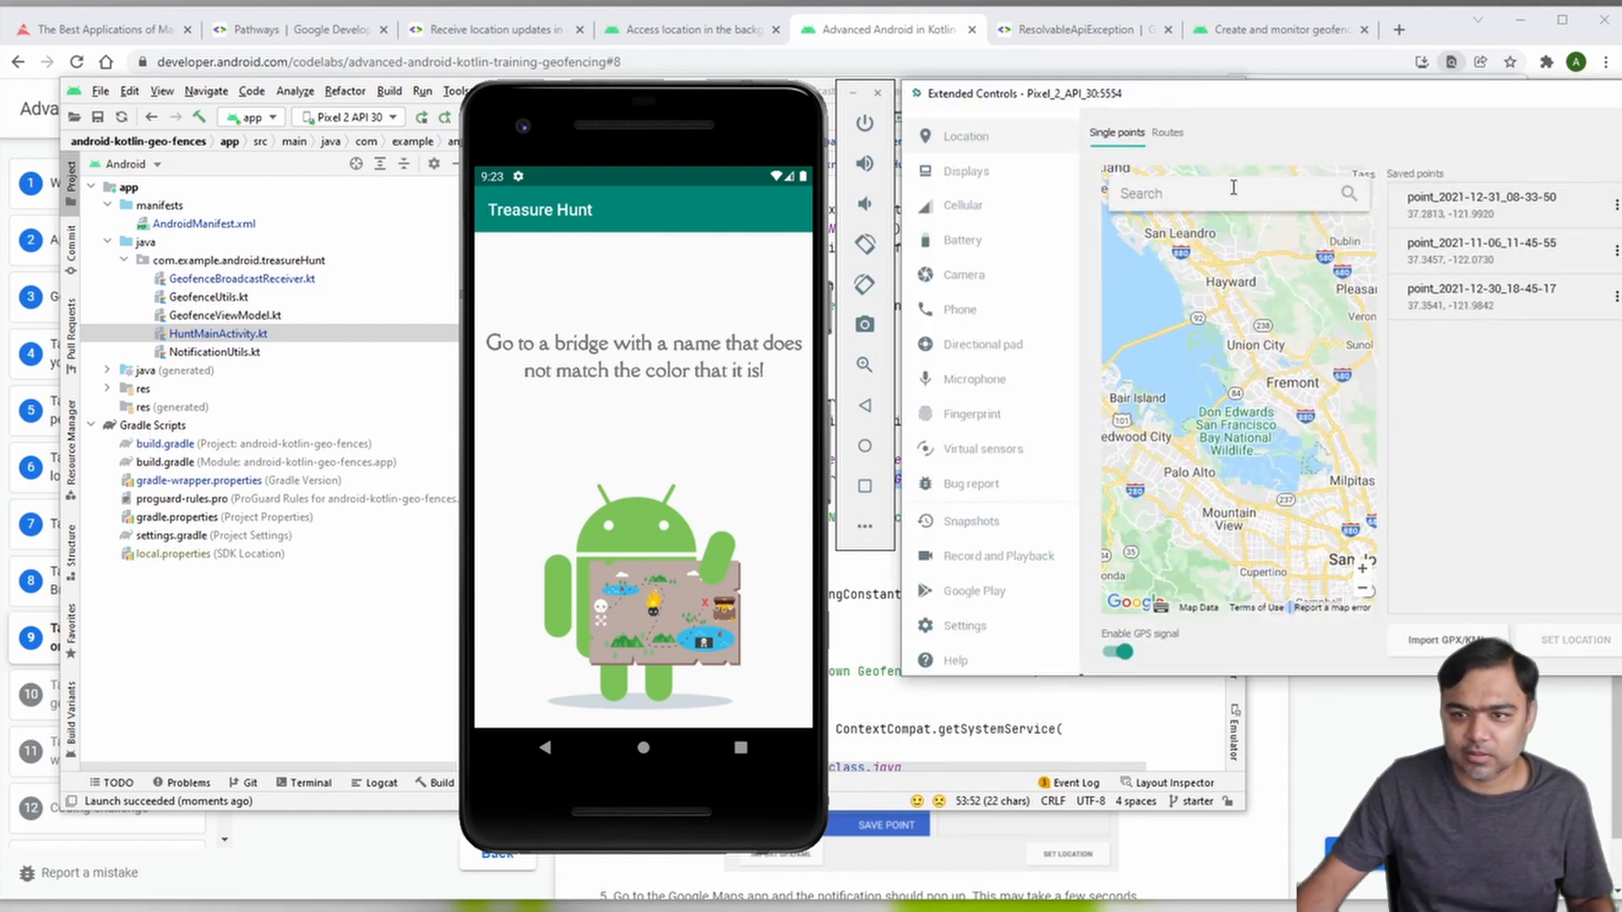
Step: Save Golden Gate Bridge as point 'GoldenGate' and set the emulator location there
text(Golden gate)
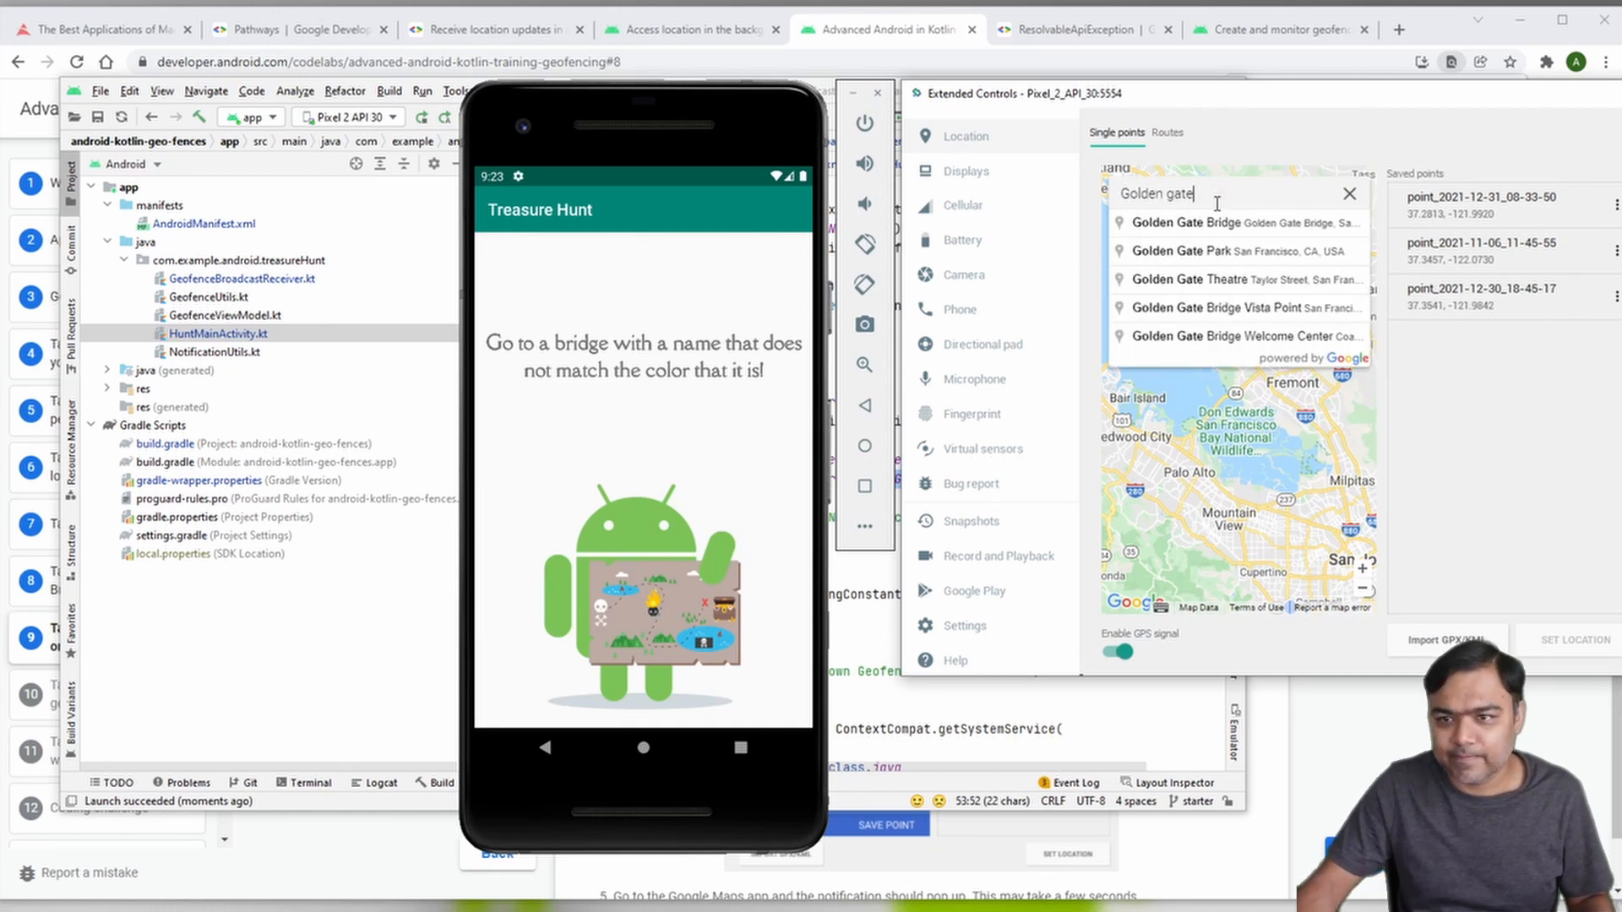
click(1197, 222)
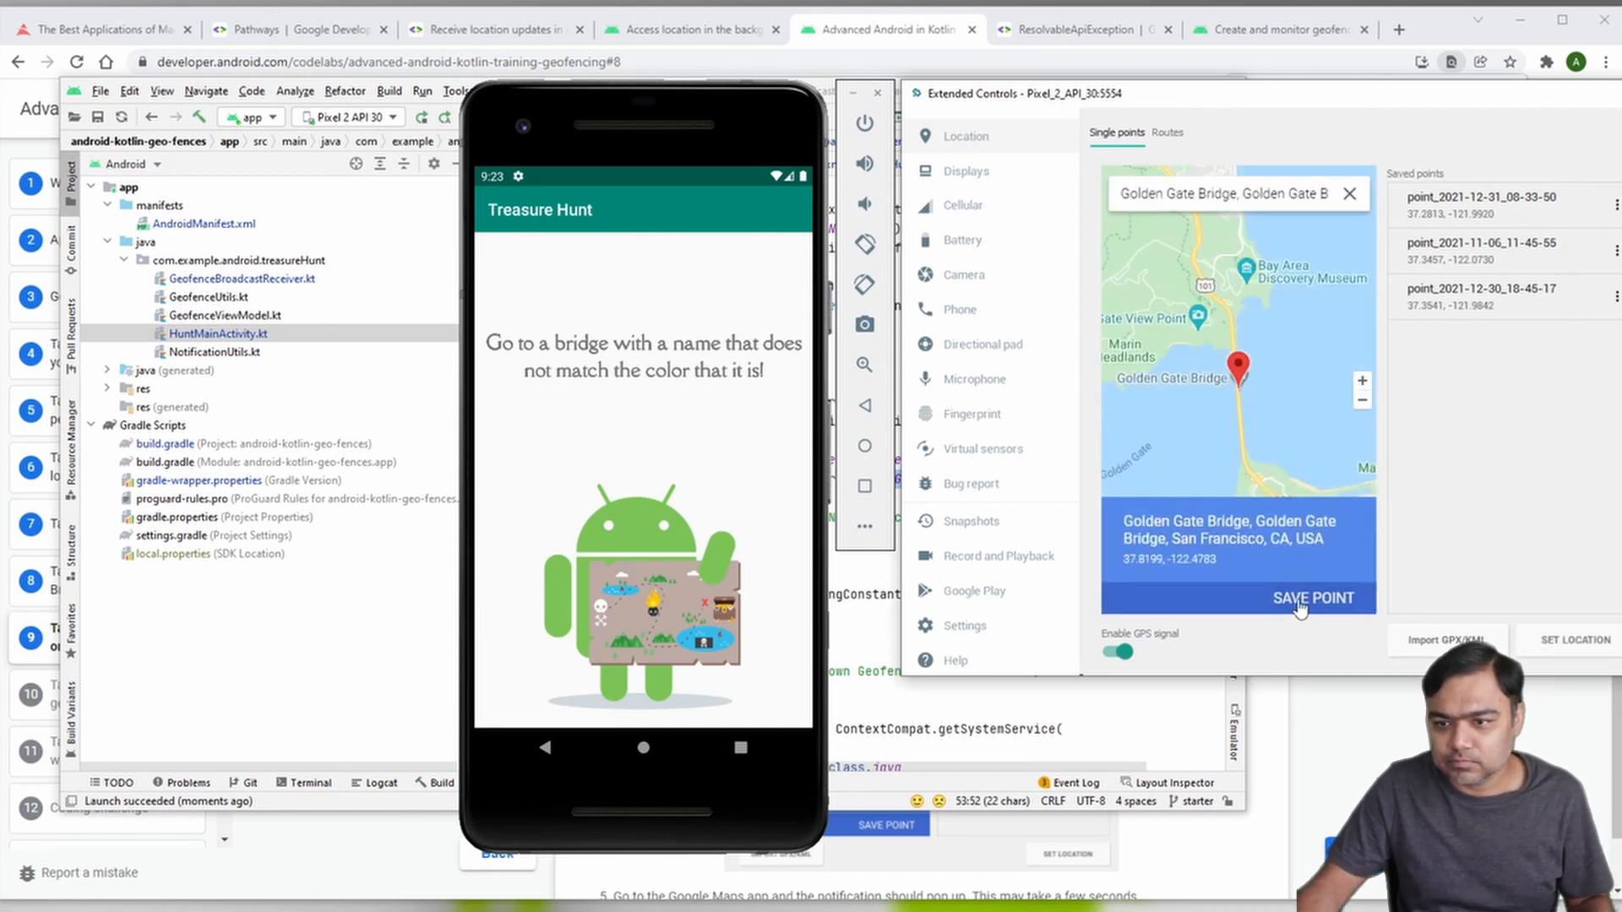
click(1312, 598)
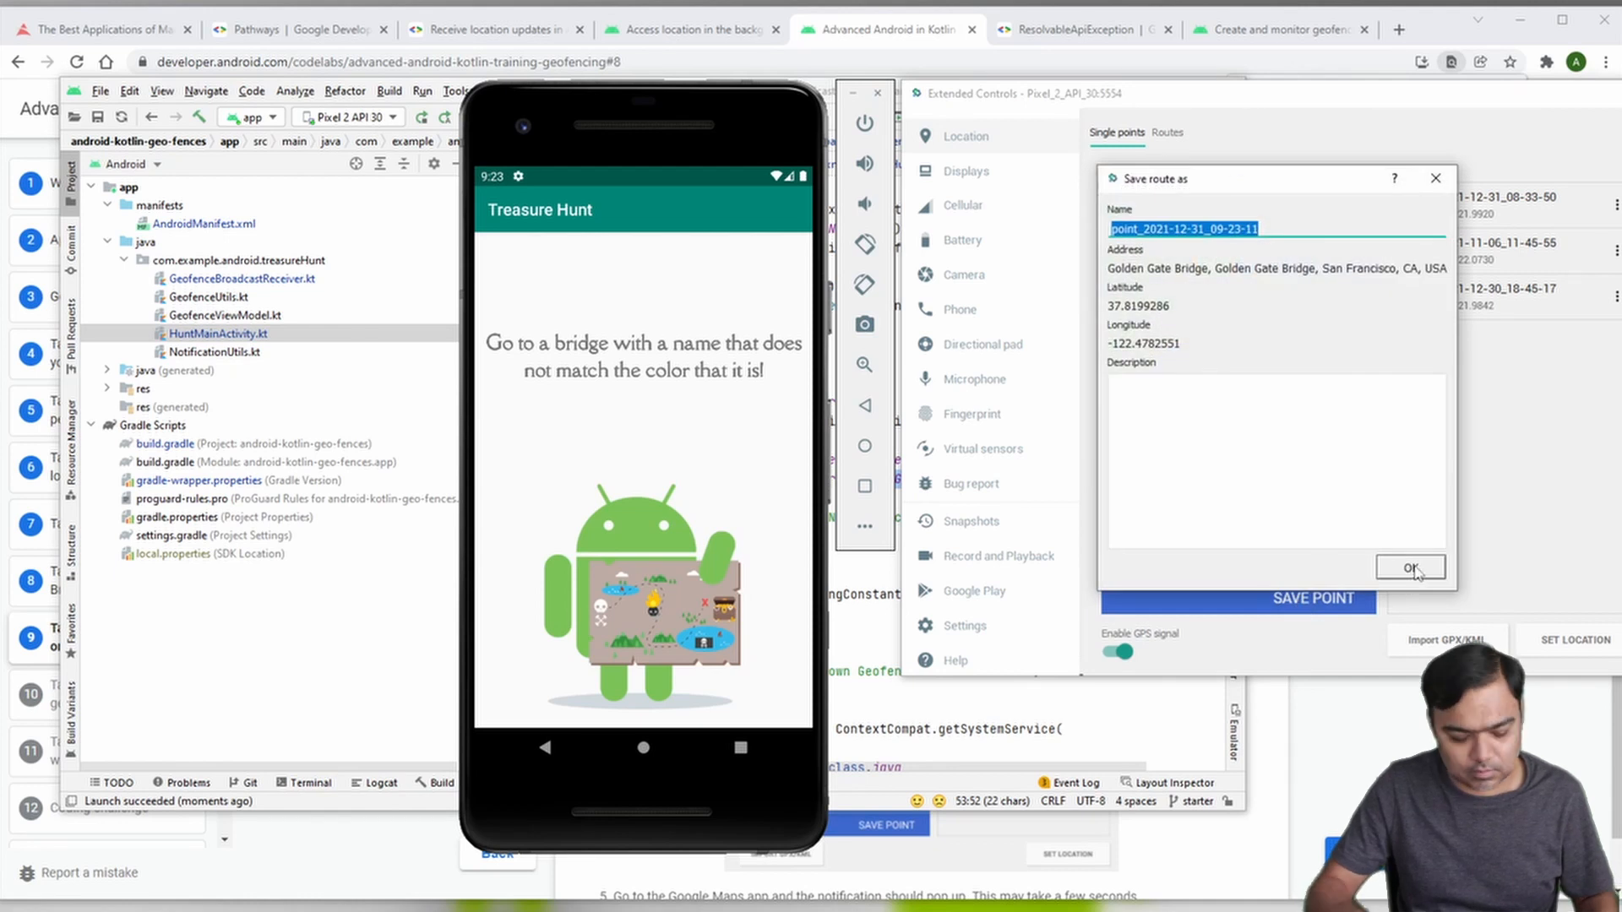
text(GoldenGate)
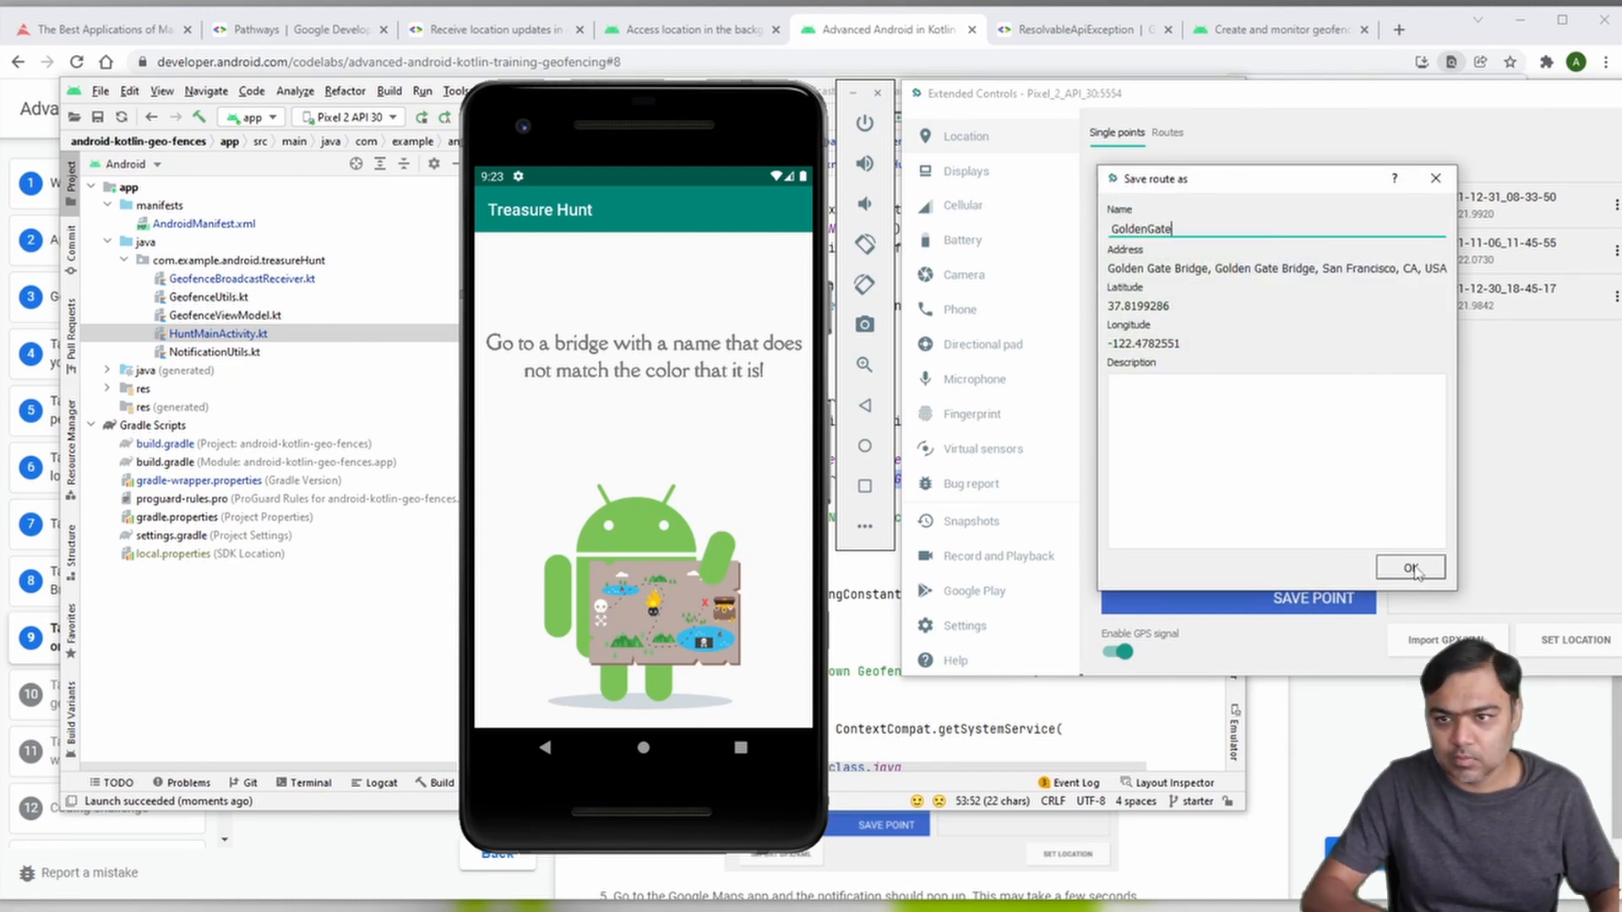
click(1410, 568)
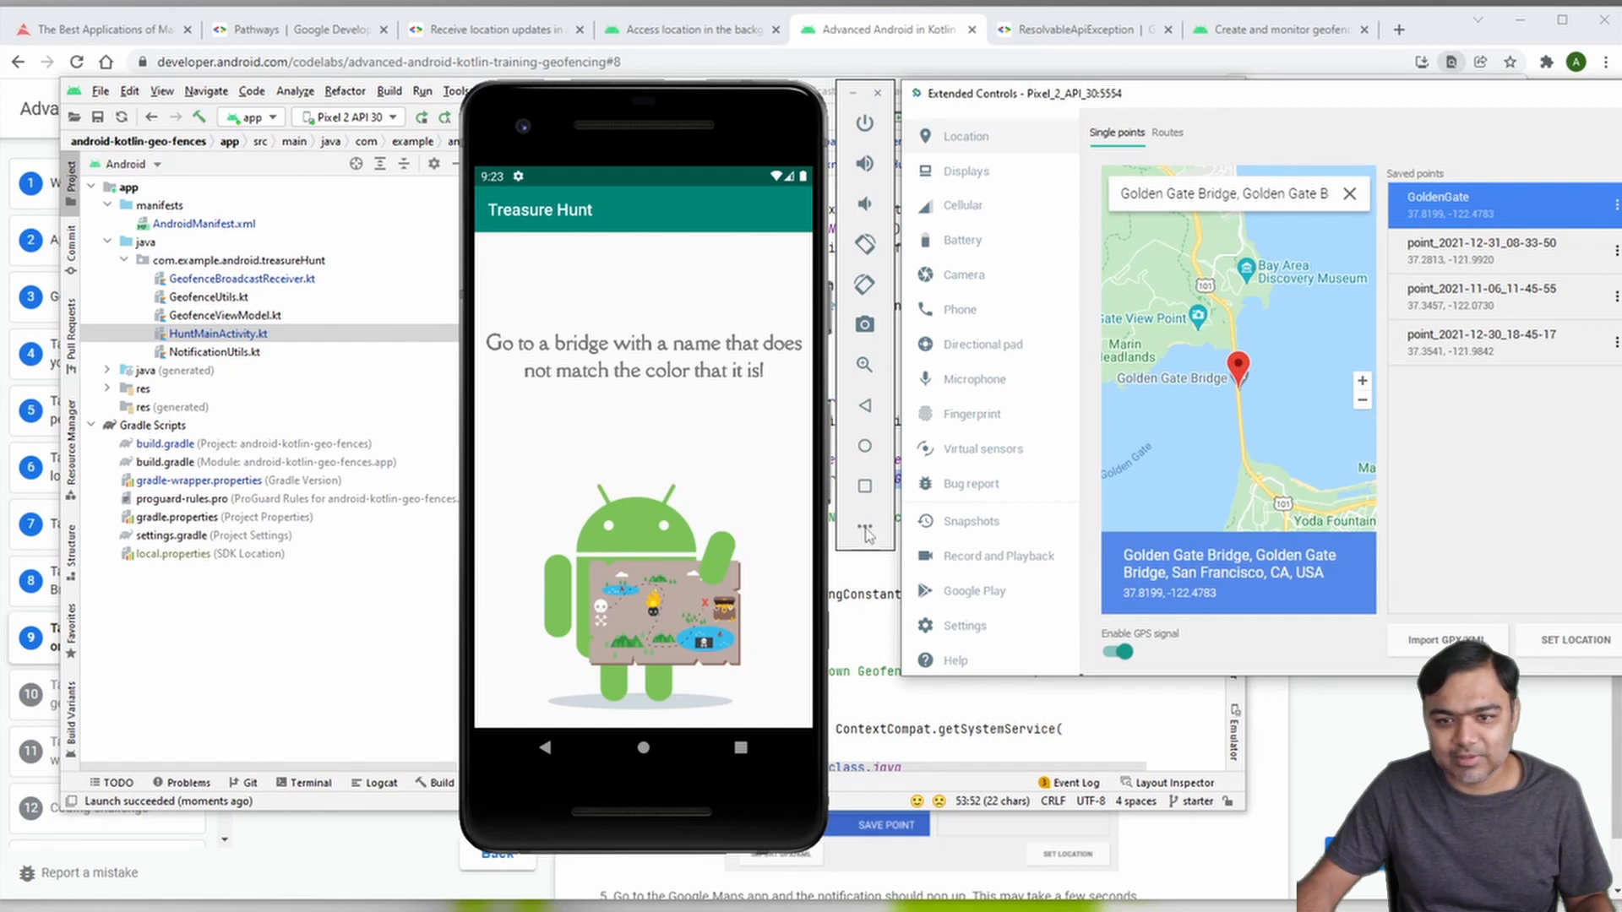
mouse_move(971, 192)
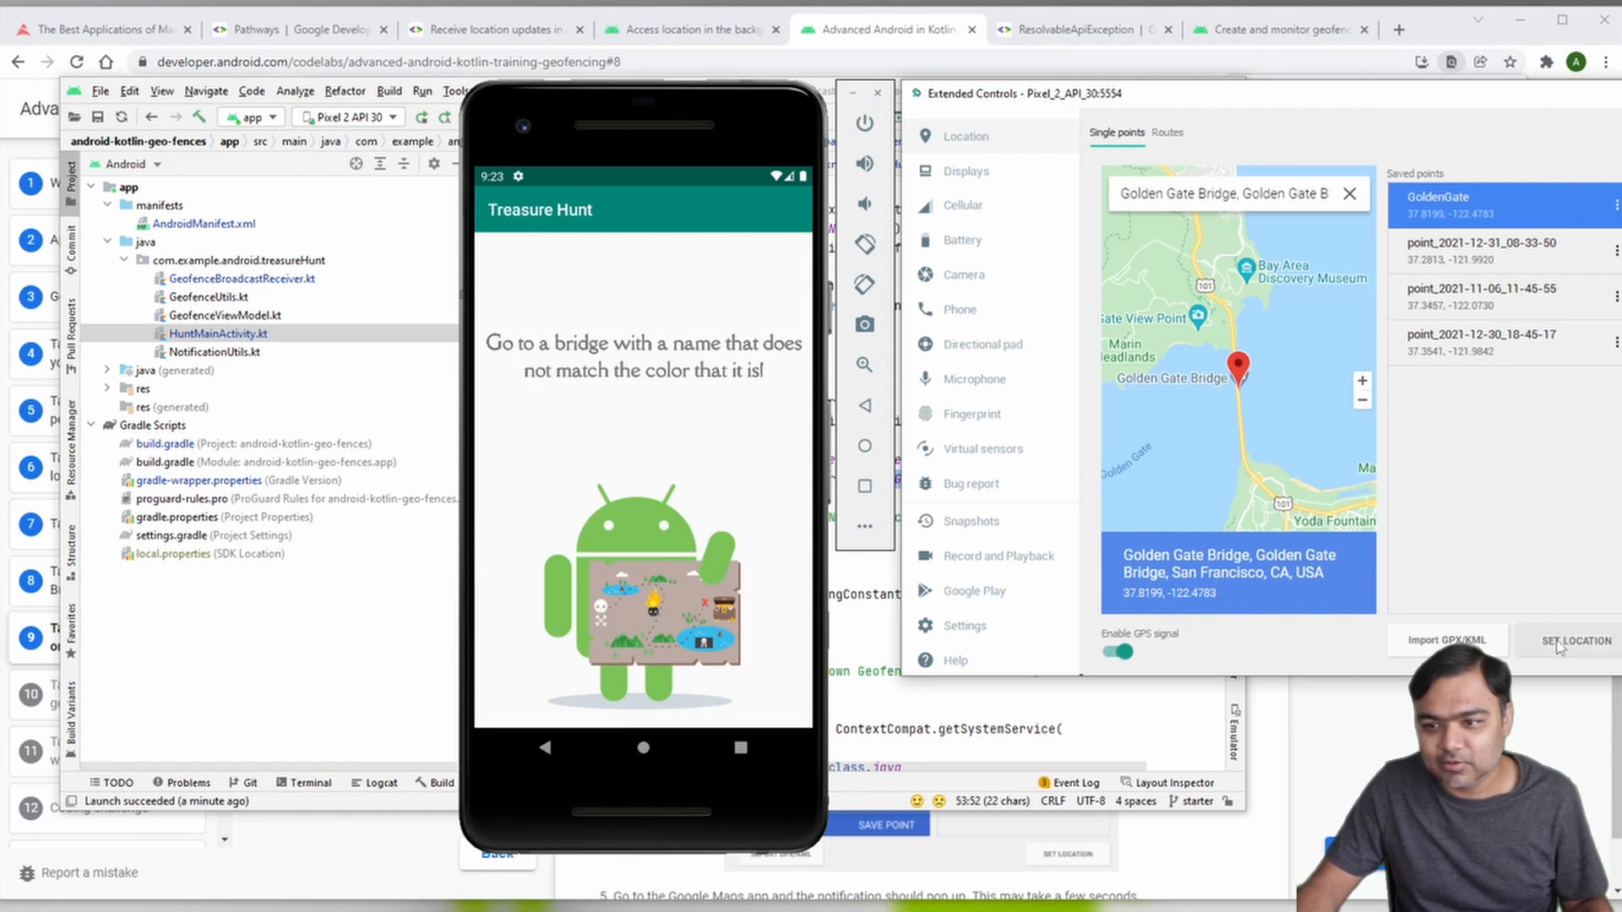
click(1572, 640)
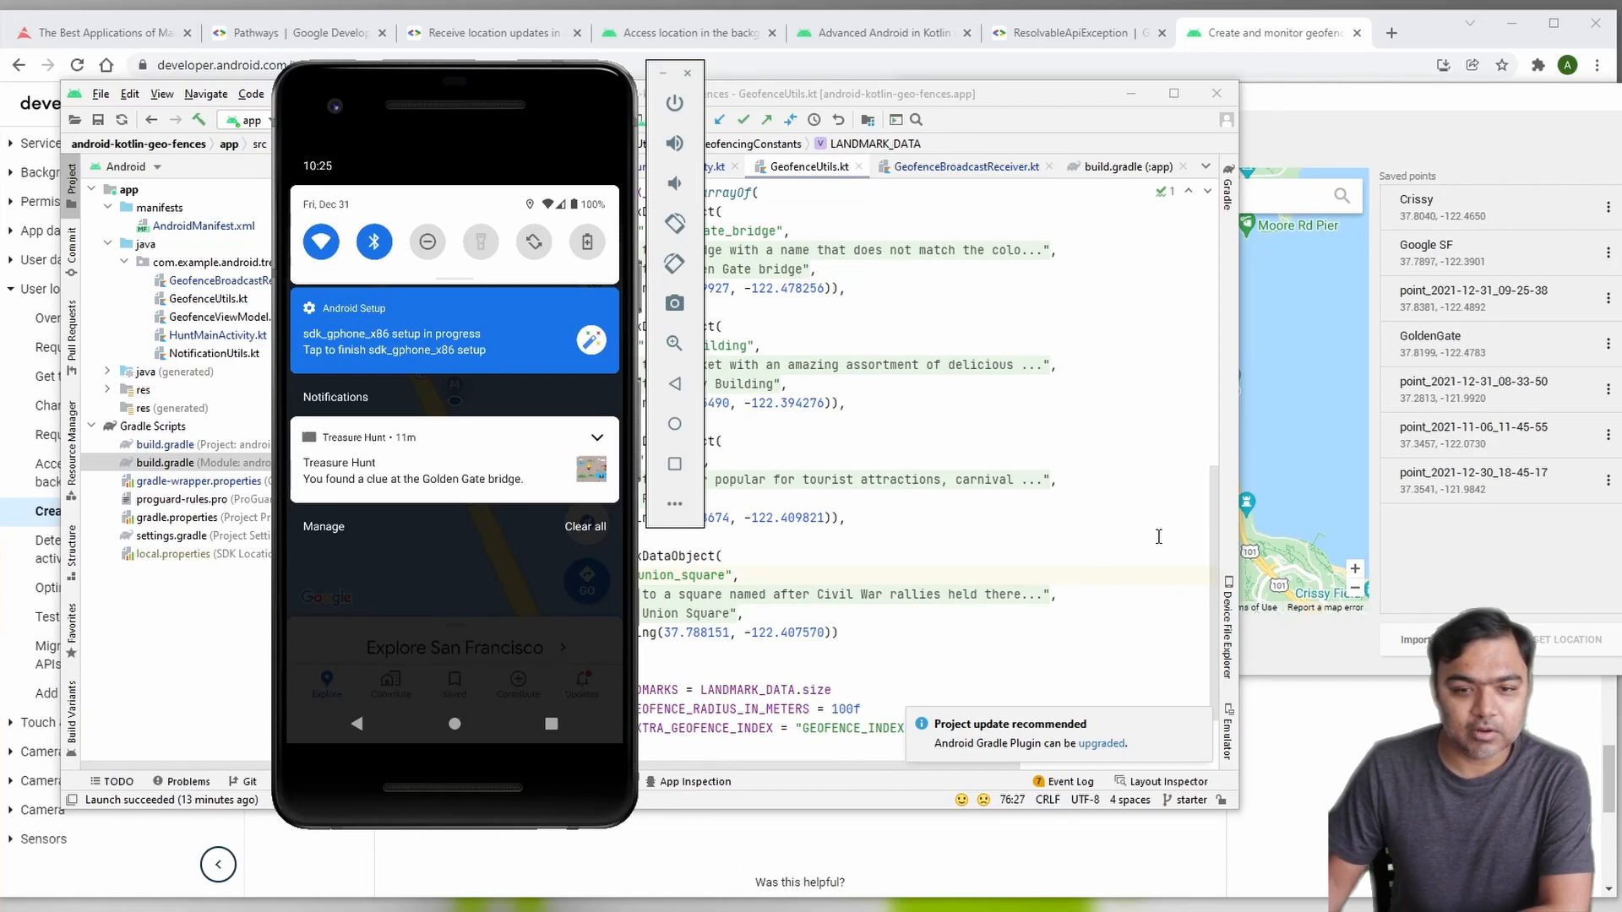
mouse_move(487, 648)
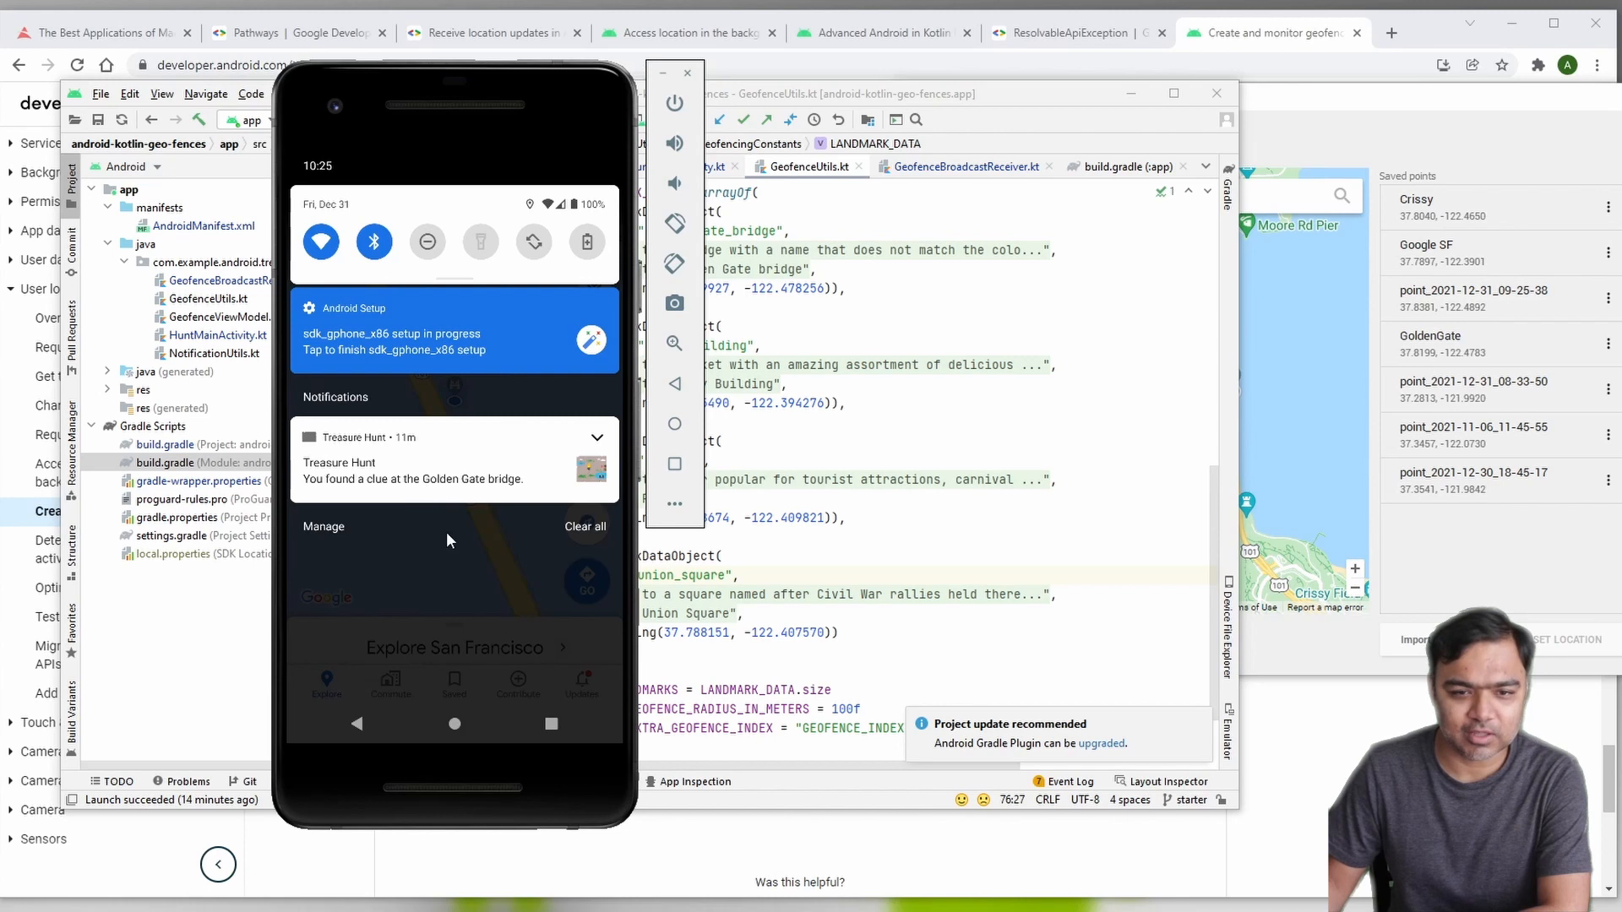
mouse_move(465, 604)
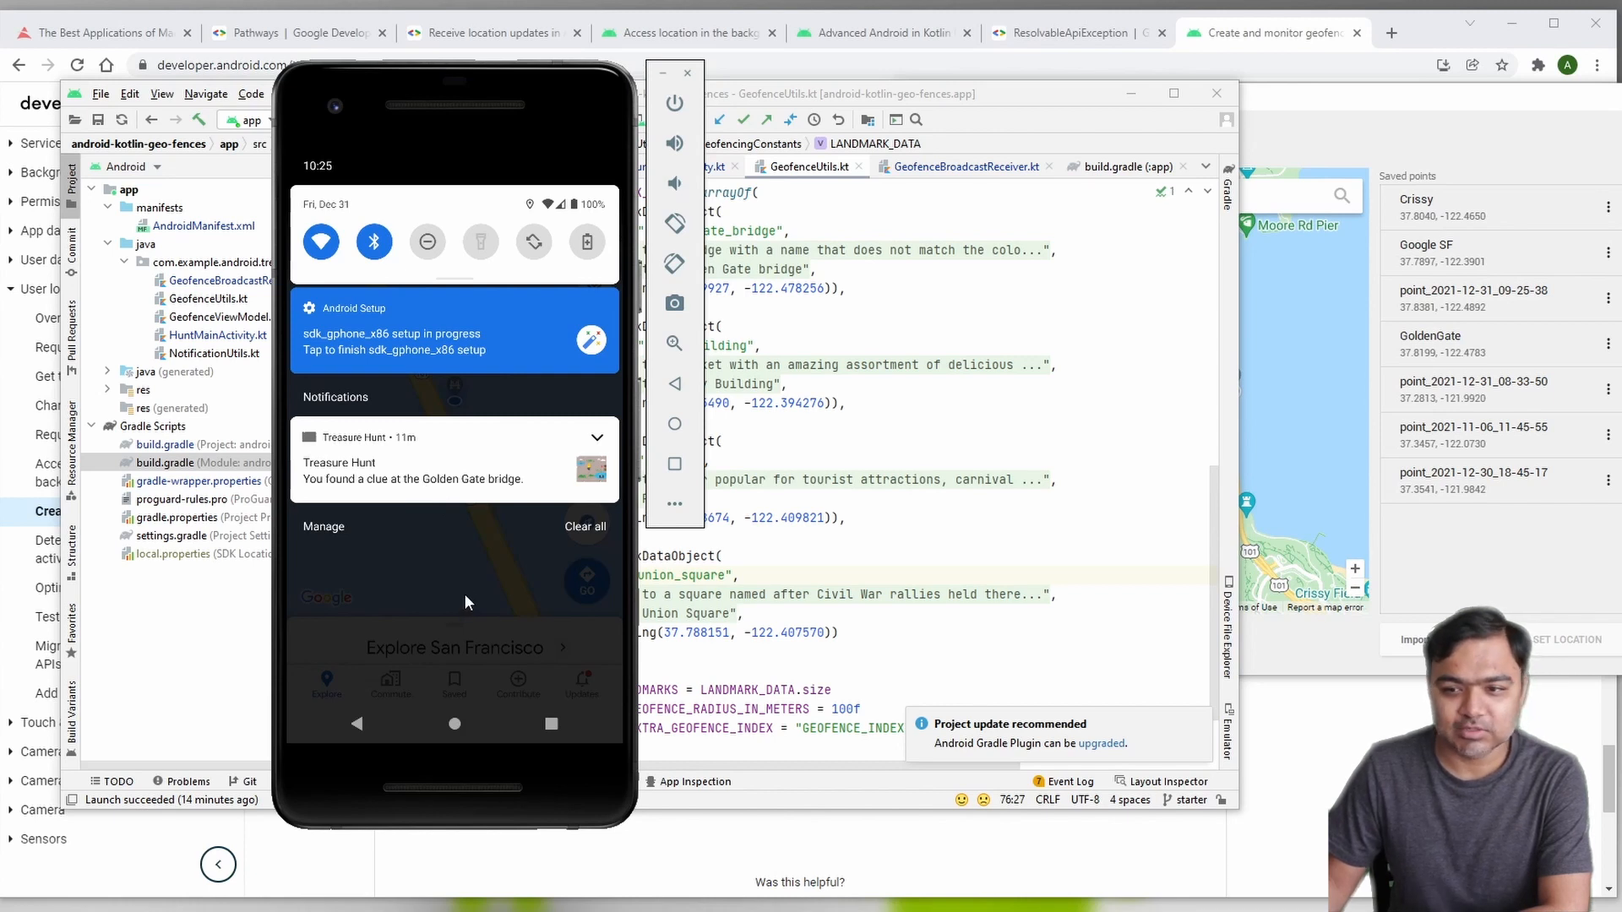
mouse_move(355, 636)
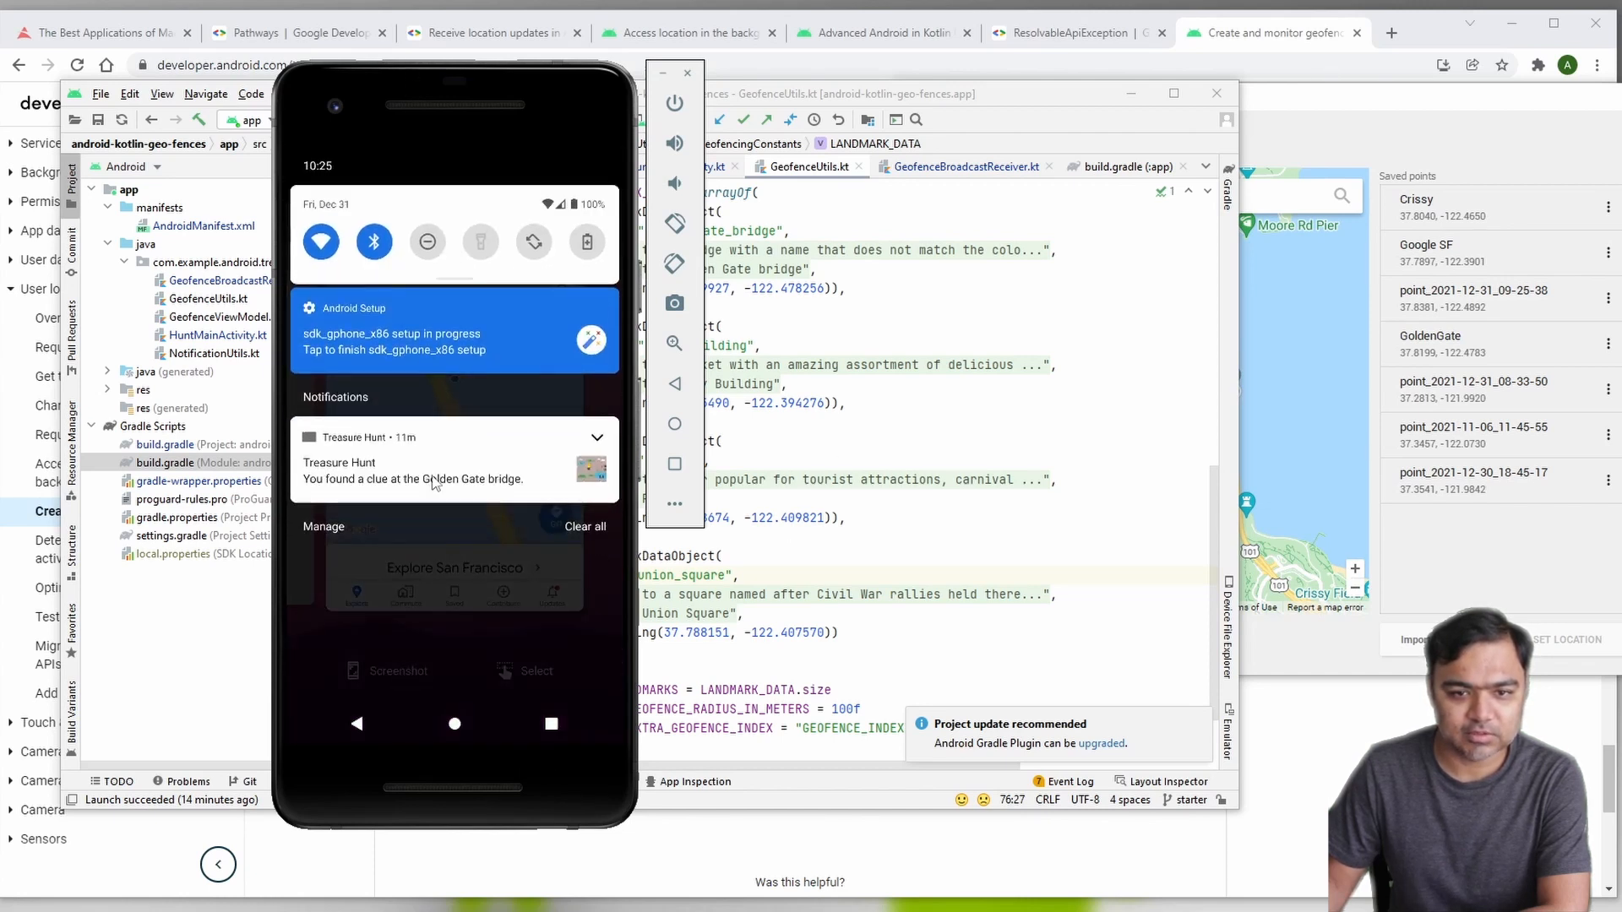
Step: Open Treasure Hunt from the Golden Gate bridge clue notification
click(445, 460)
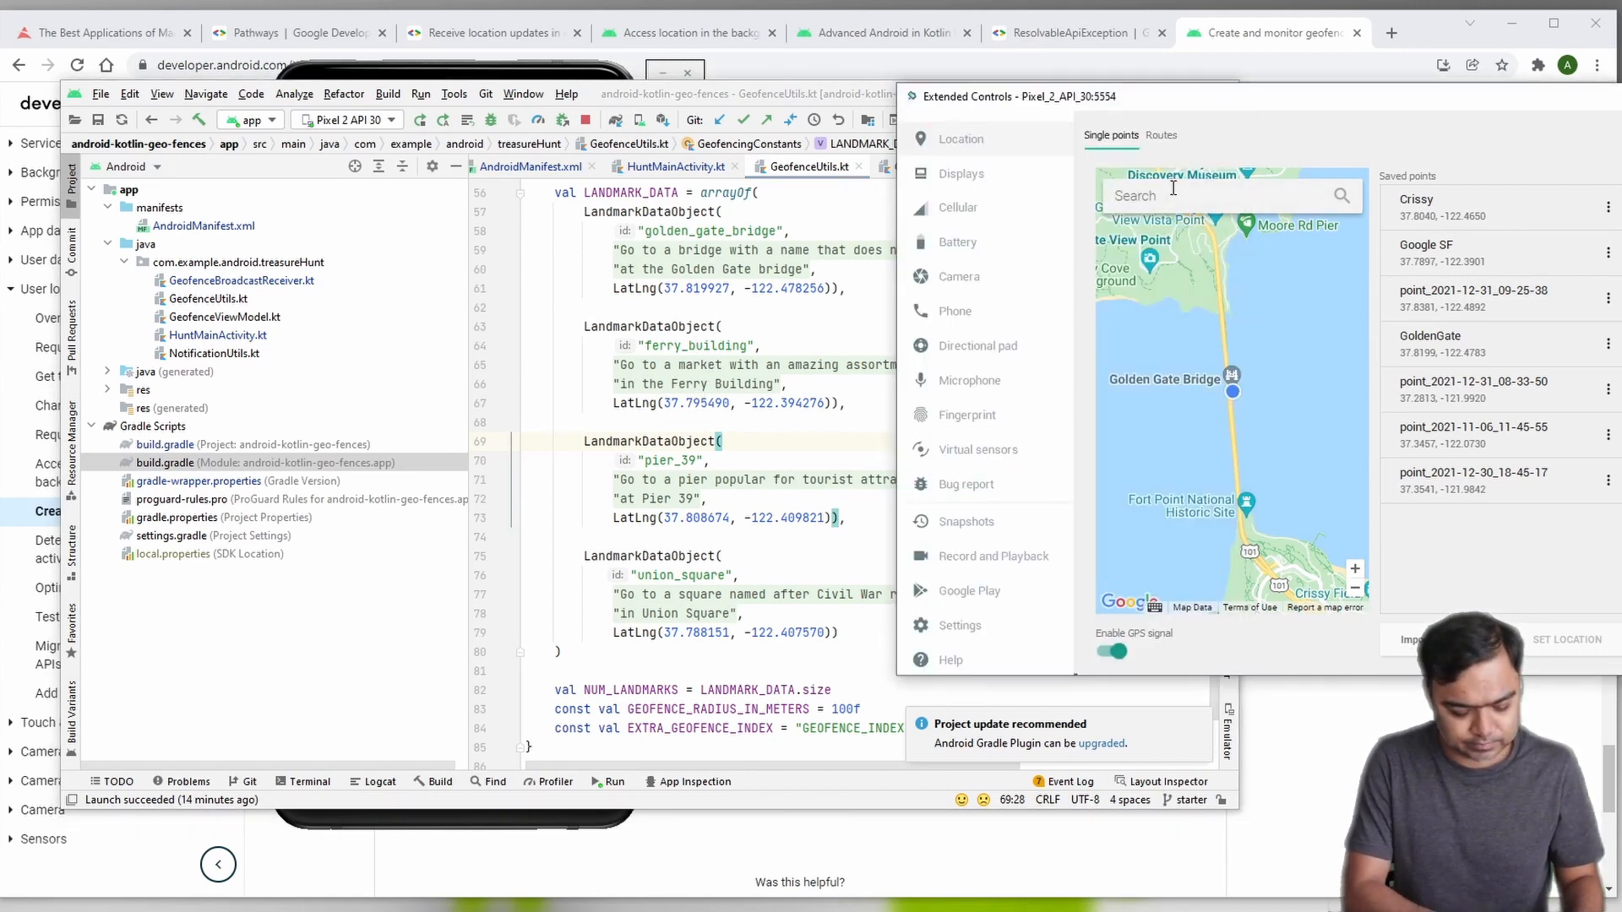
Step: Save Ferry Building as point 'Ferry building' and move the emulator location there
text(ferry buildin)
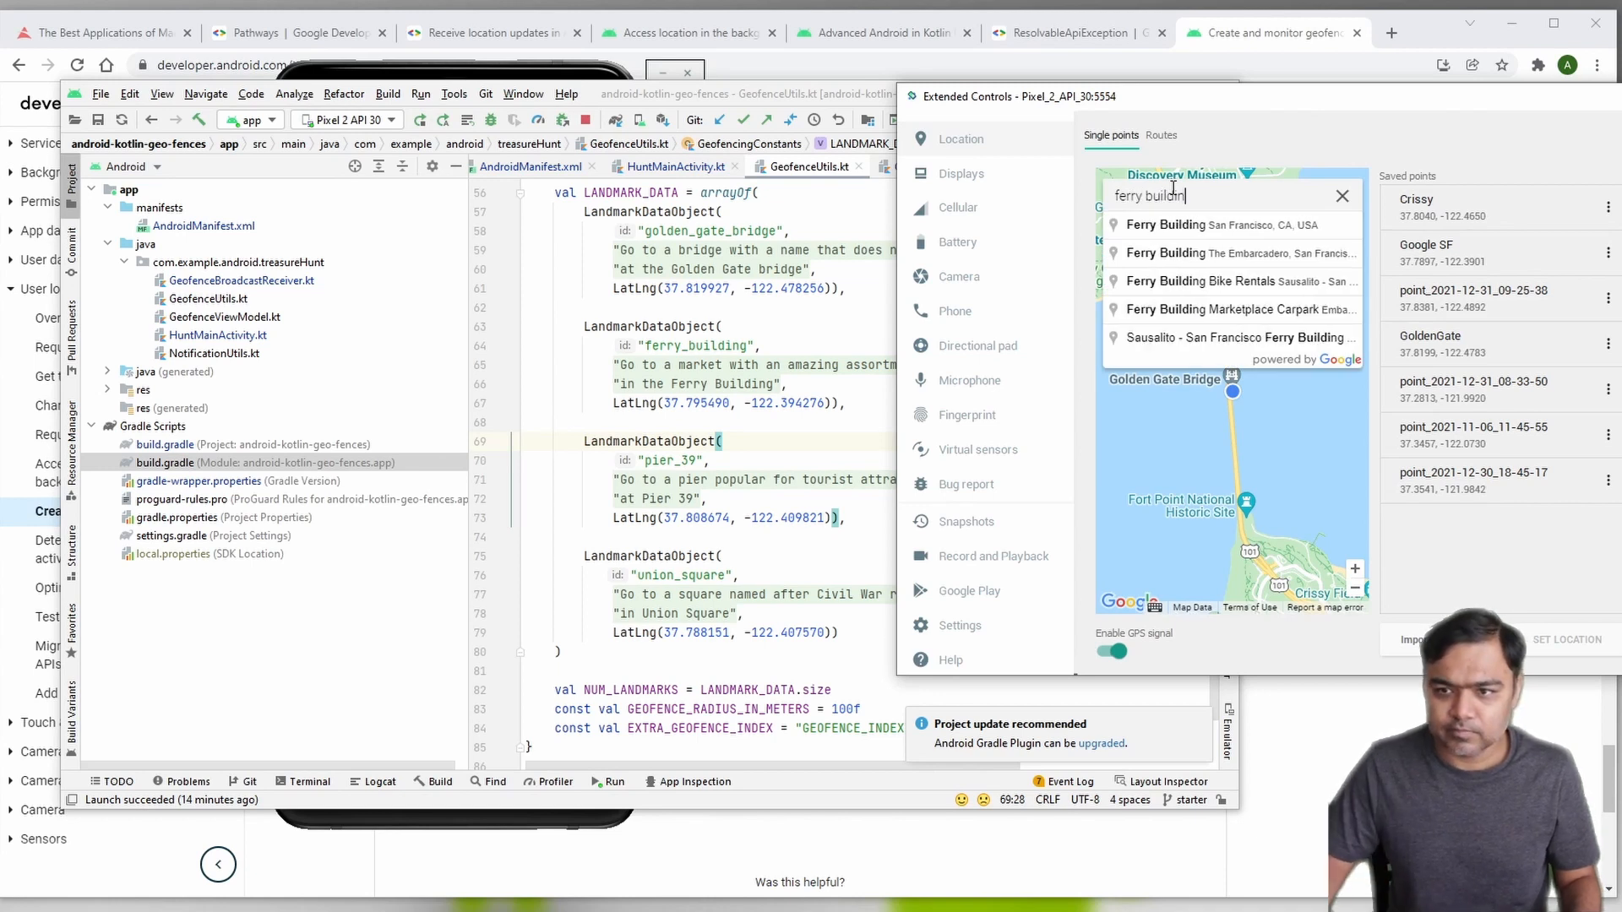
click(1218, 224)
text(Ferry building)
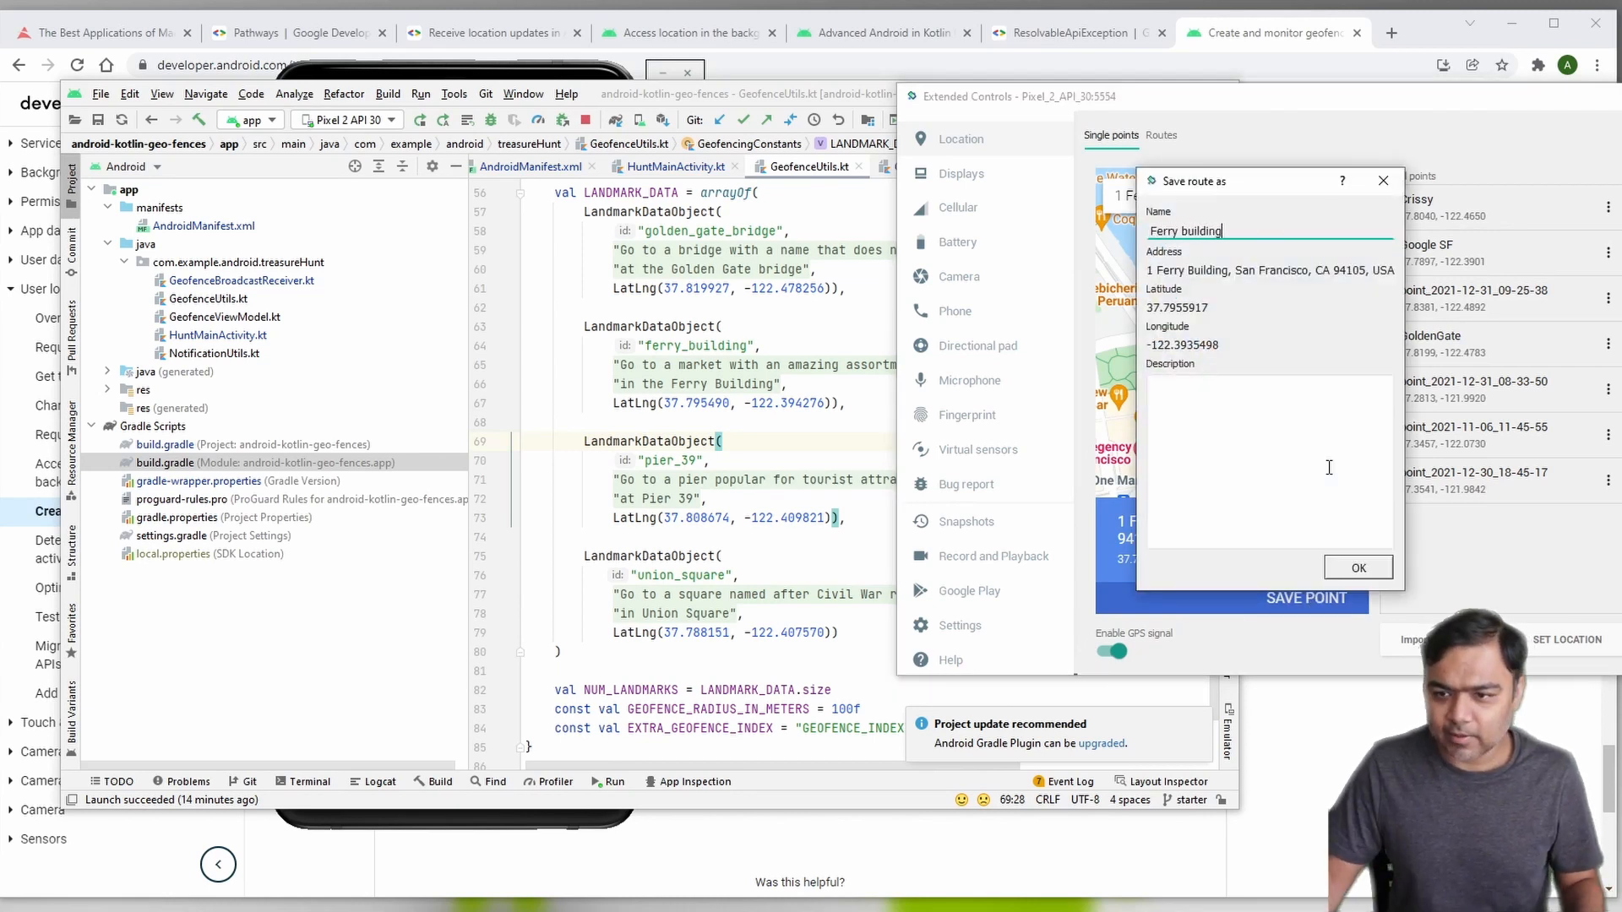
click(1359, 567)
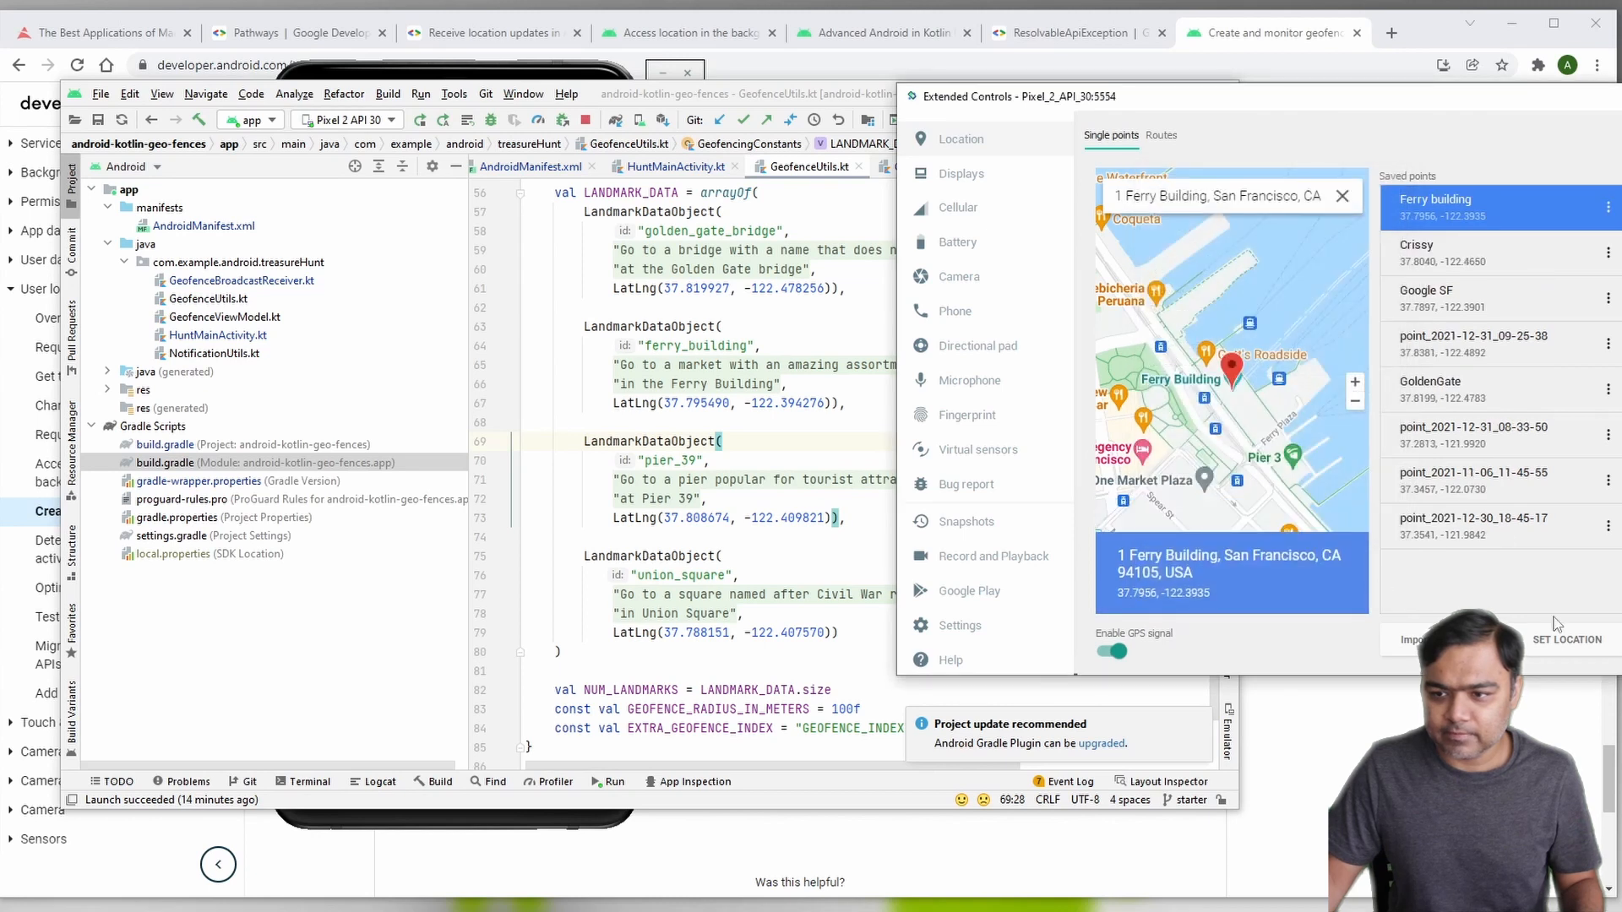
click(1568, 639)
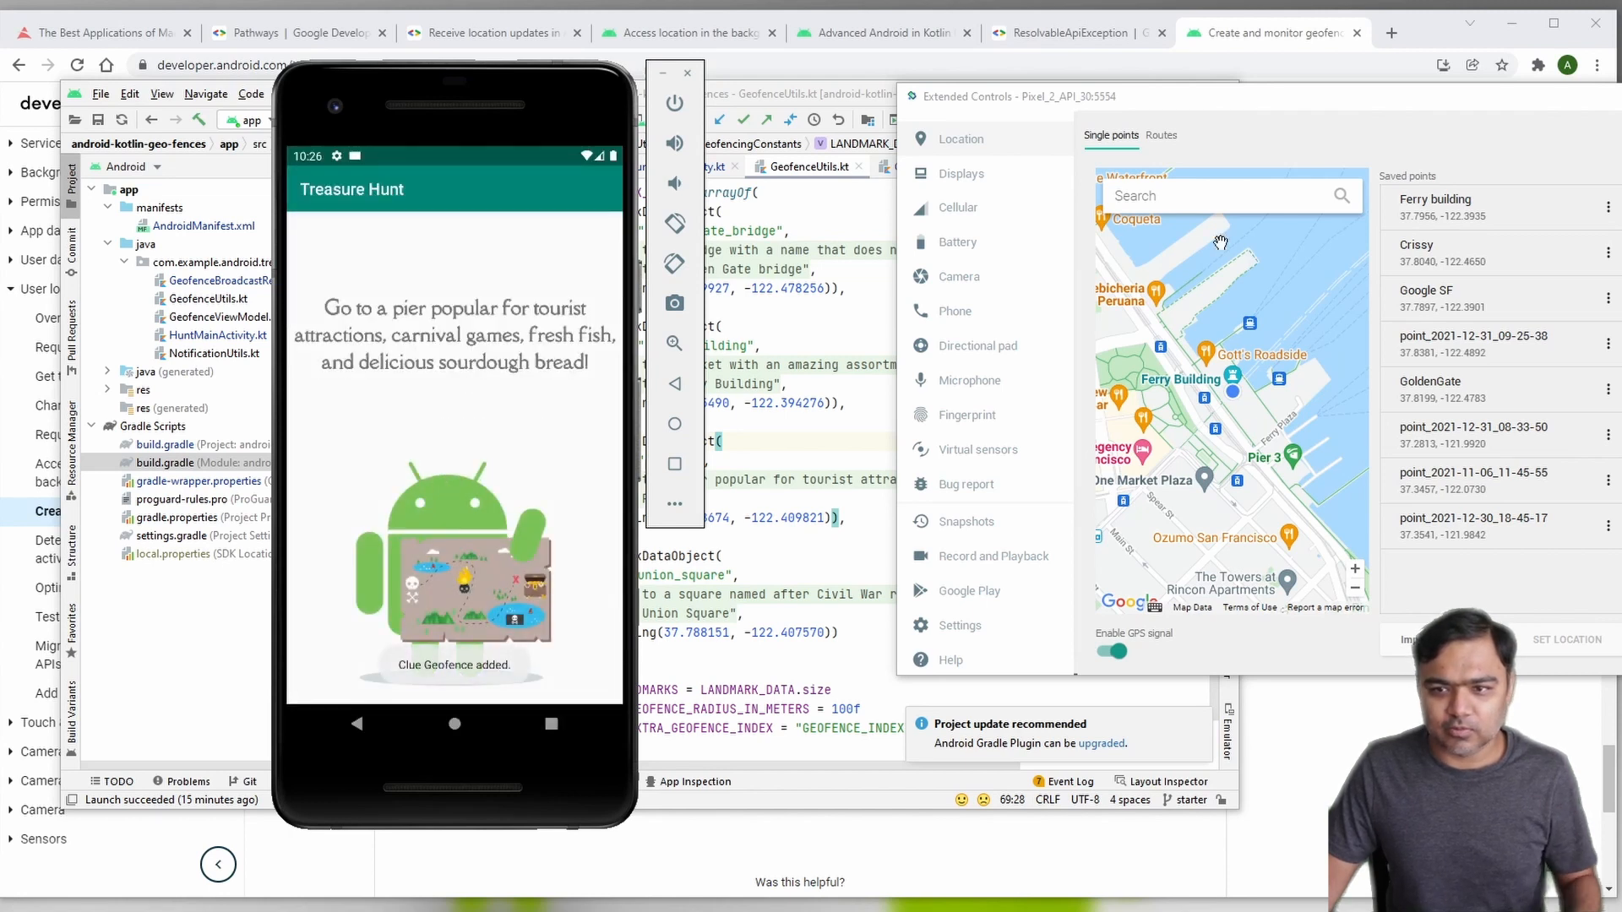
Step: Search for Pier 39 and save it as a point named 'Pier 39'
text(pier)
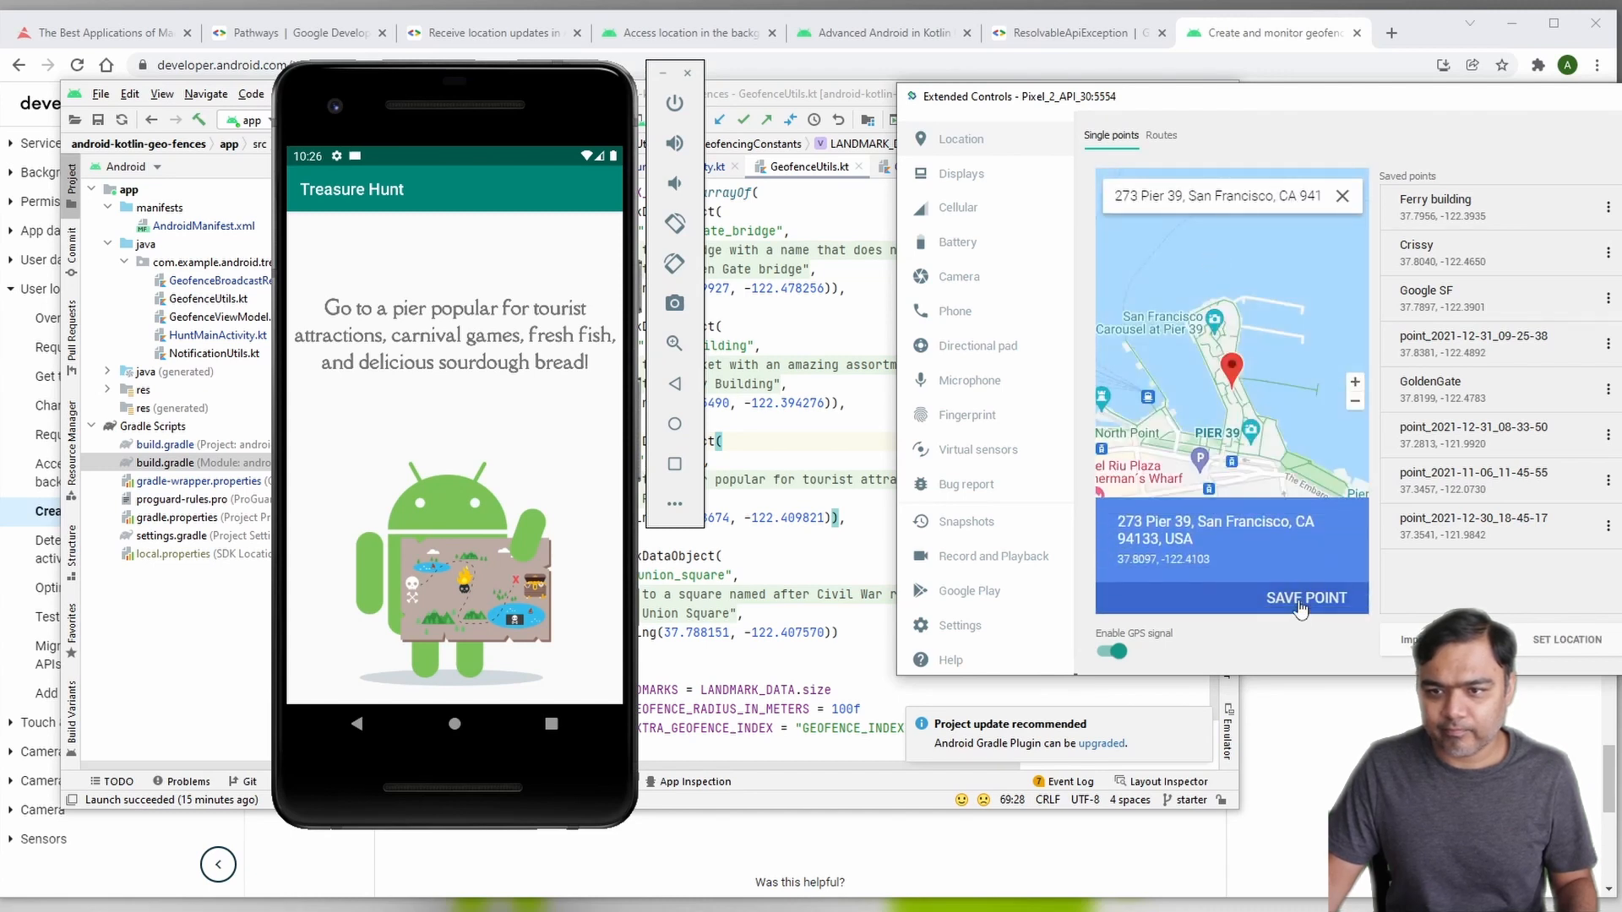
click(1307, 598)
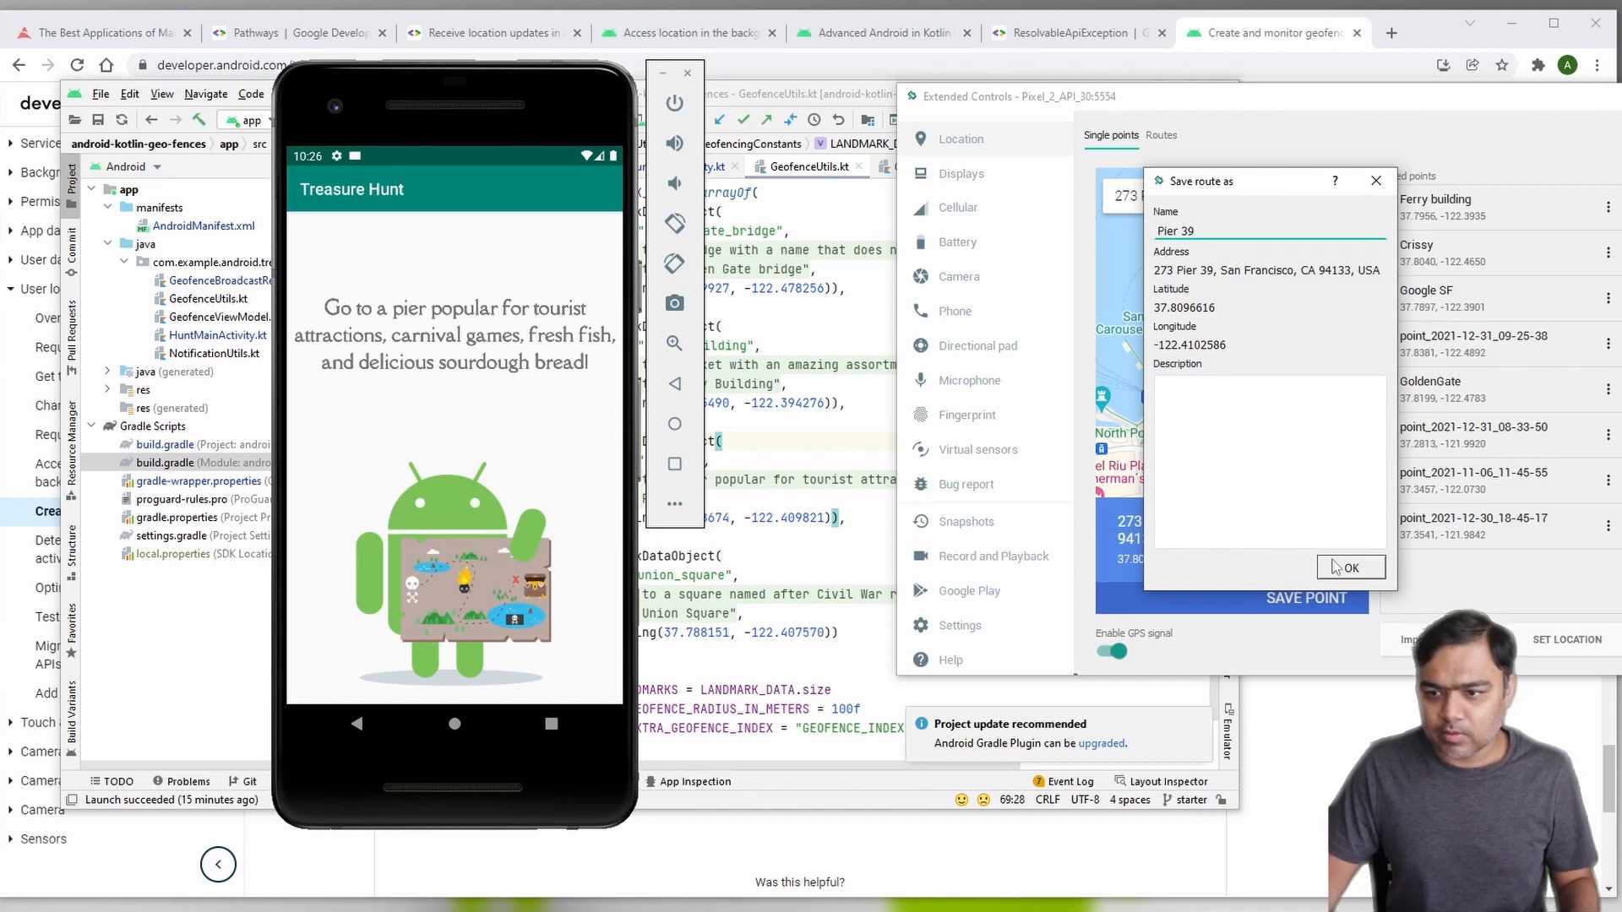
click(1351, 567)
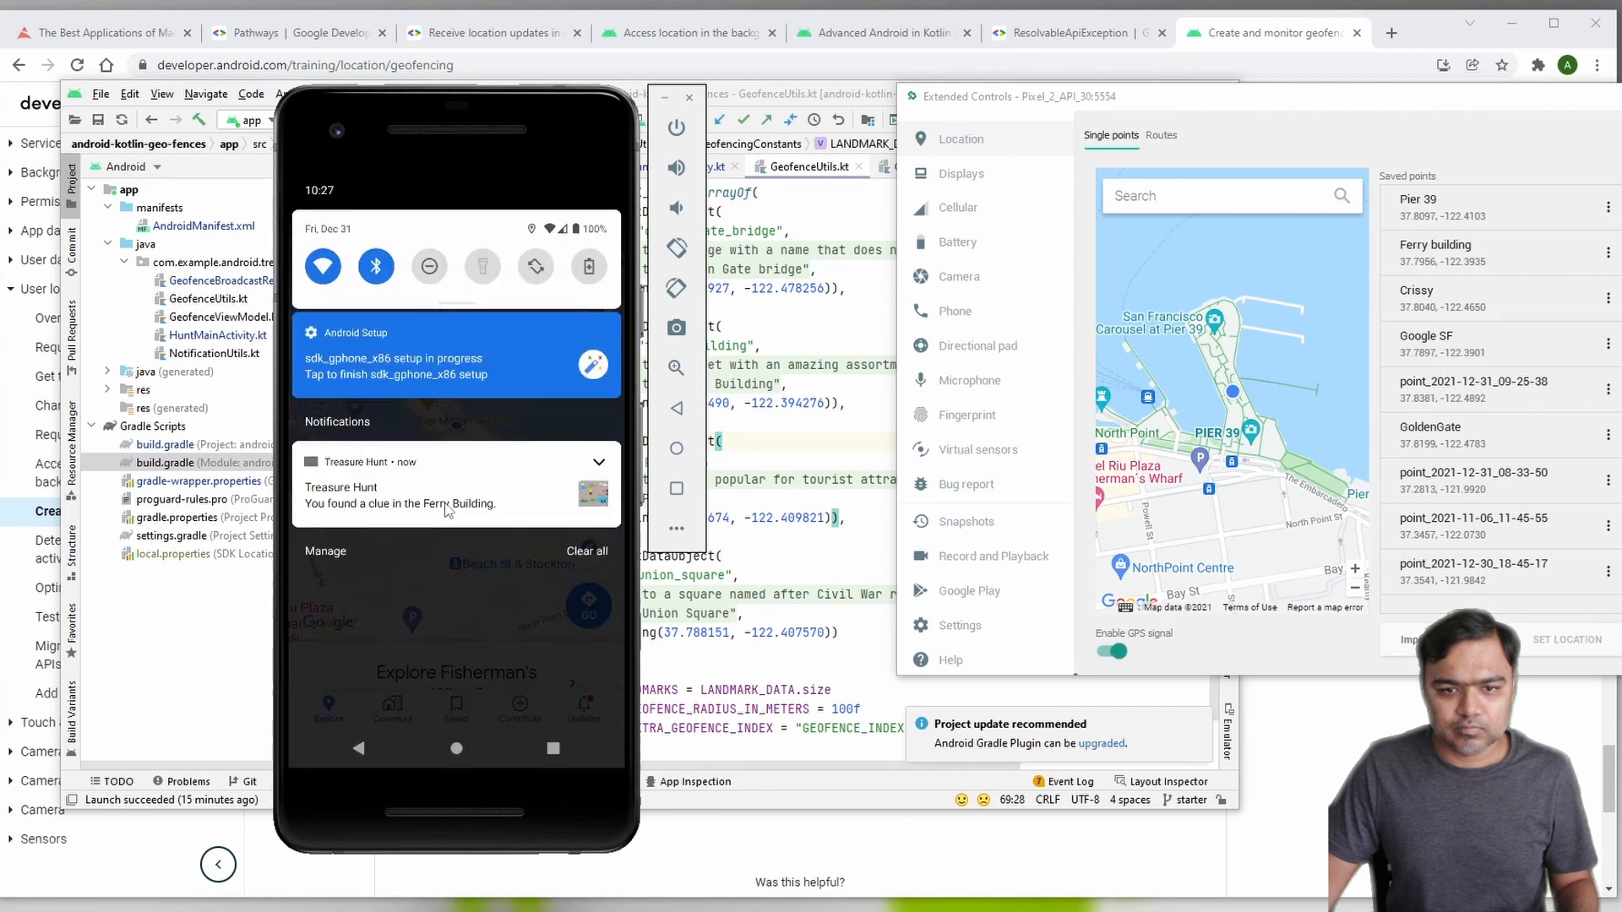
Step: Open Treasure Hunt from the Ferry Building clue notification
click(445, 487)
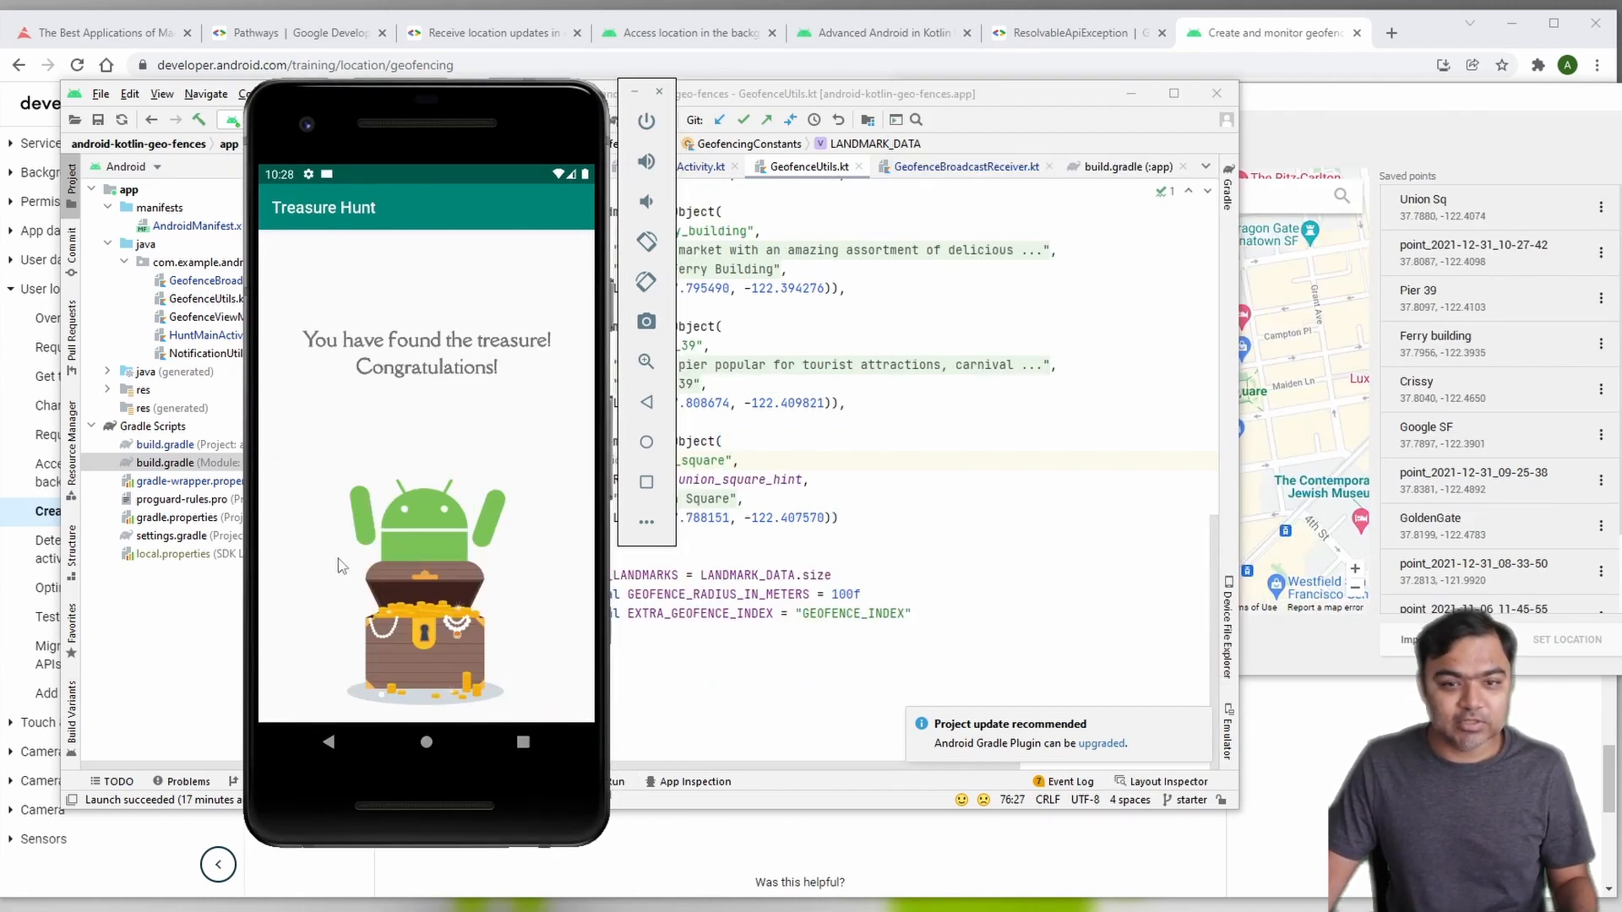
mouse_move(493, 589)
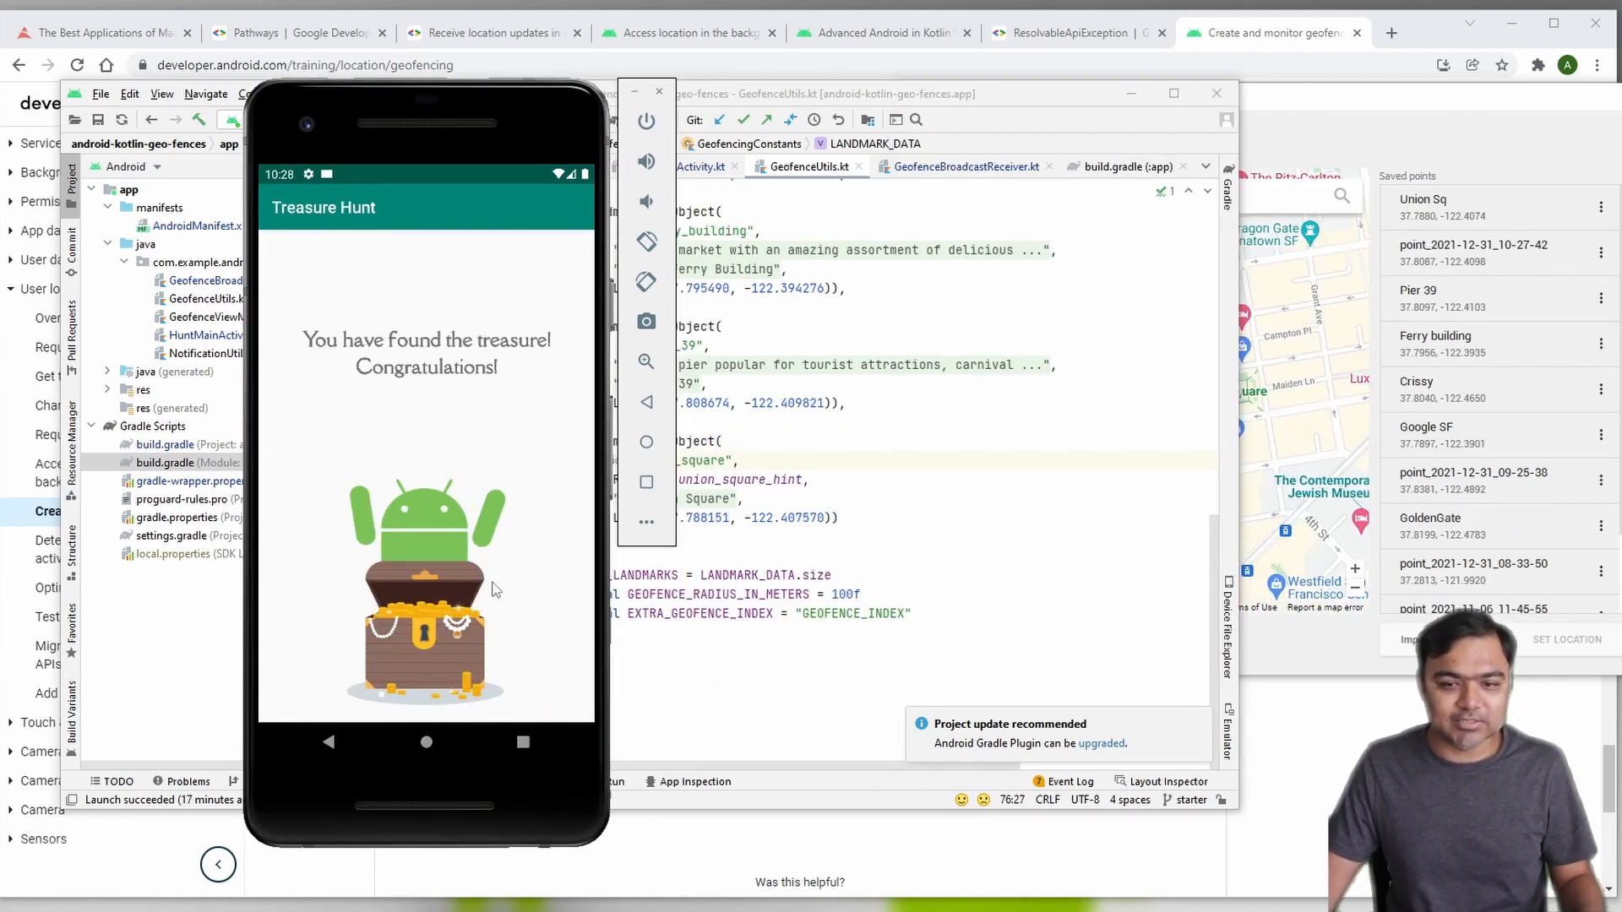